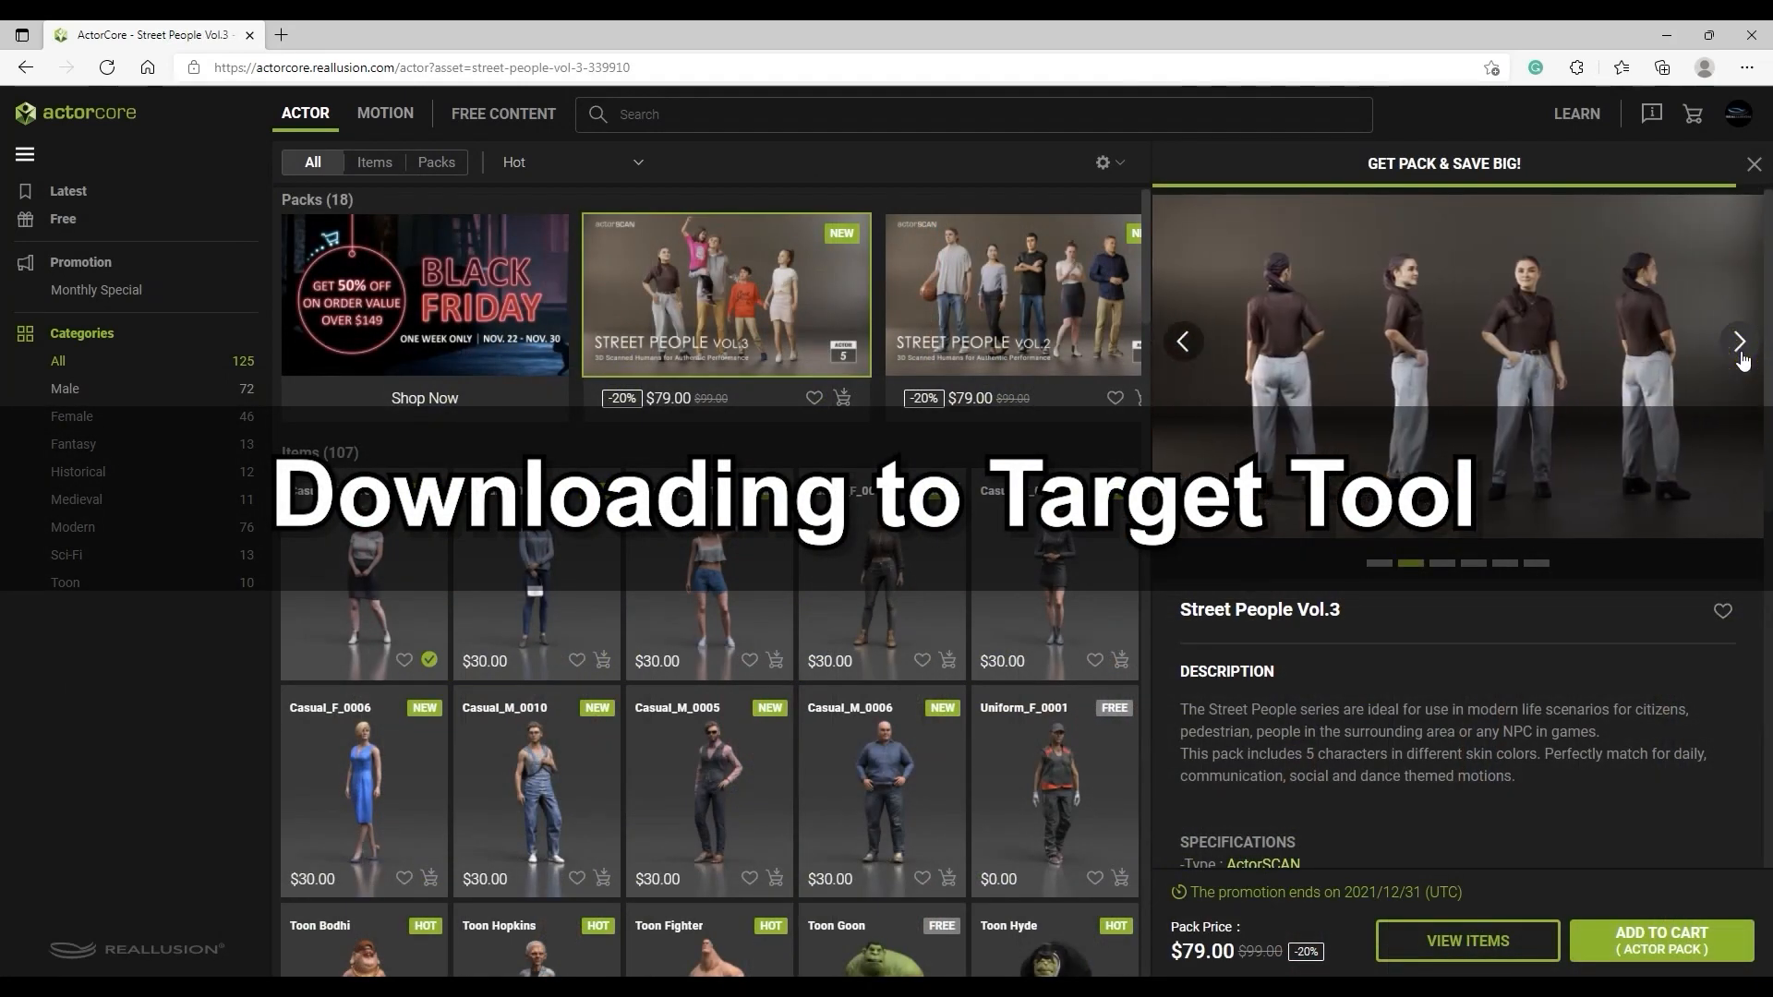
# Browse the ActorCore packs and start the download for the Casual_F_0019 character.
pyautogui.click(1739, 342)
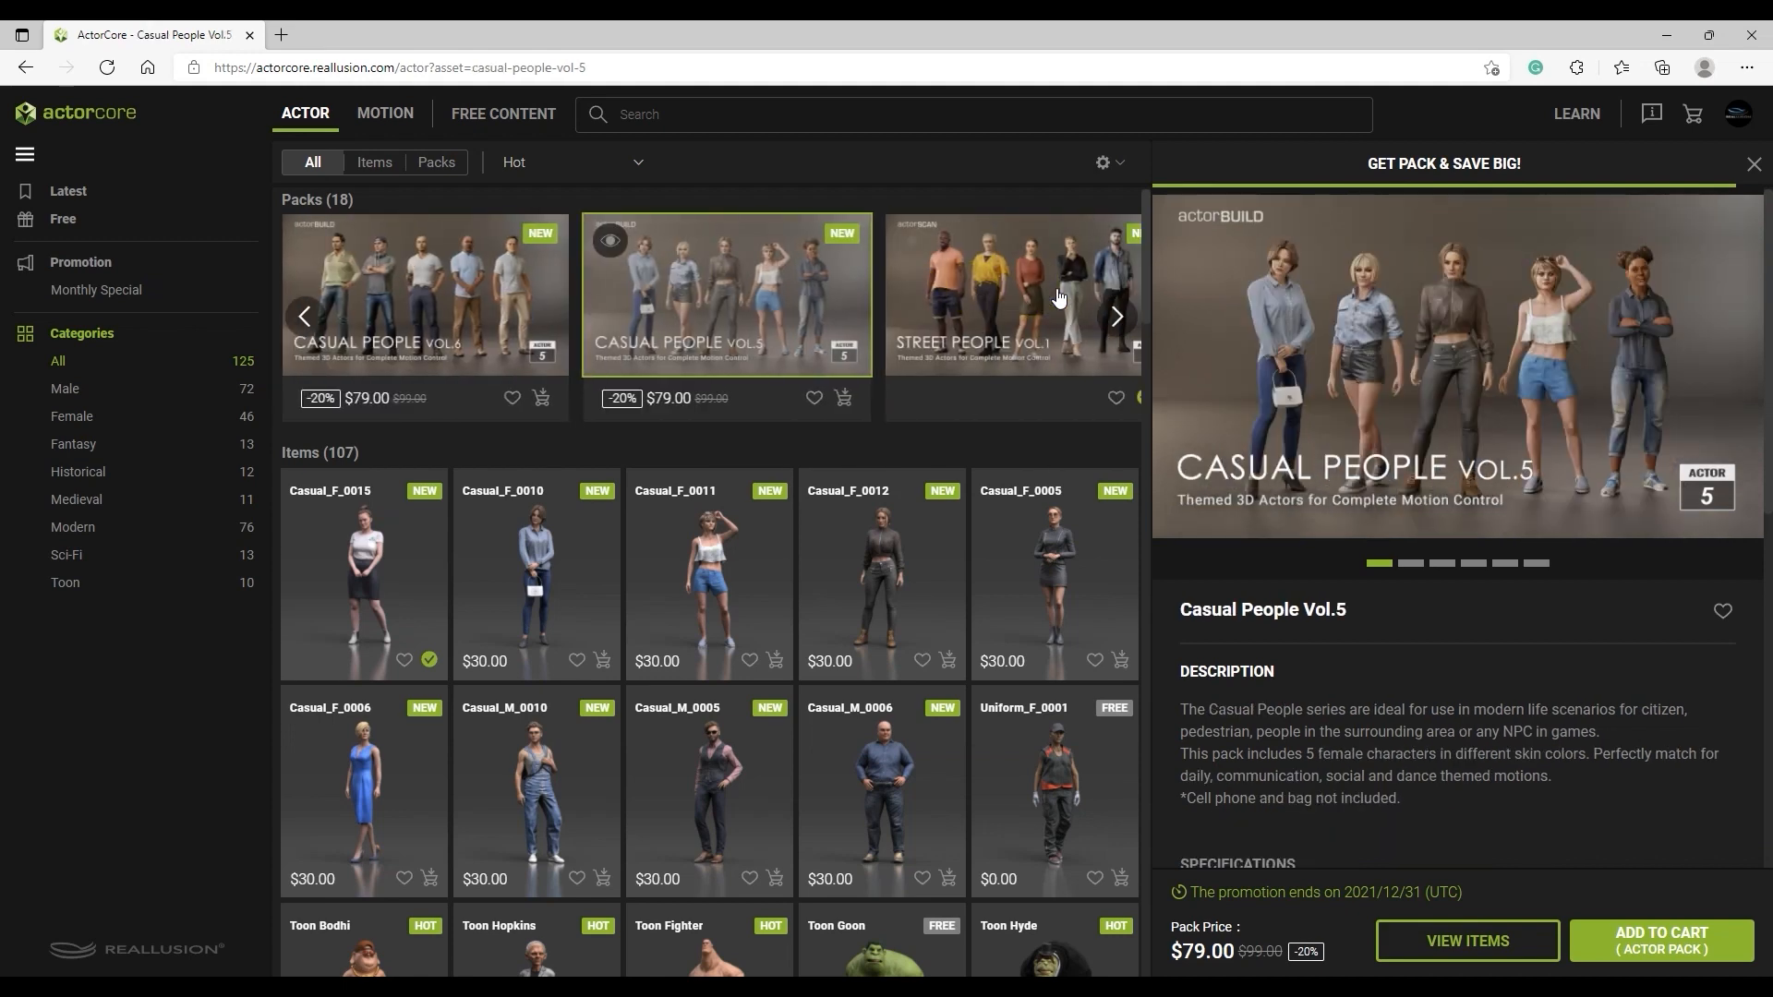
pyautogui.click(1754, 163)
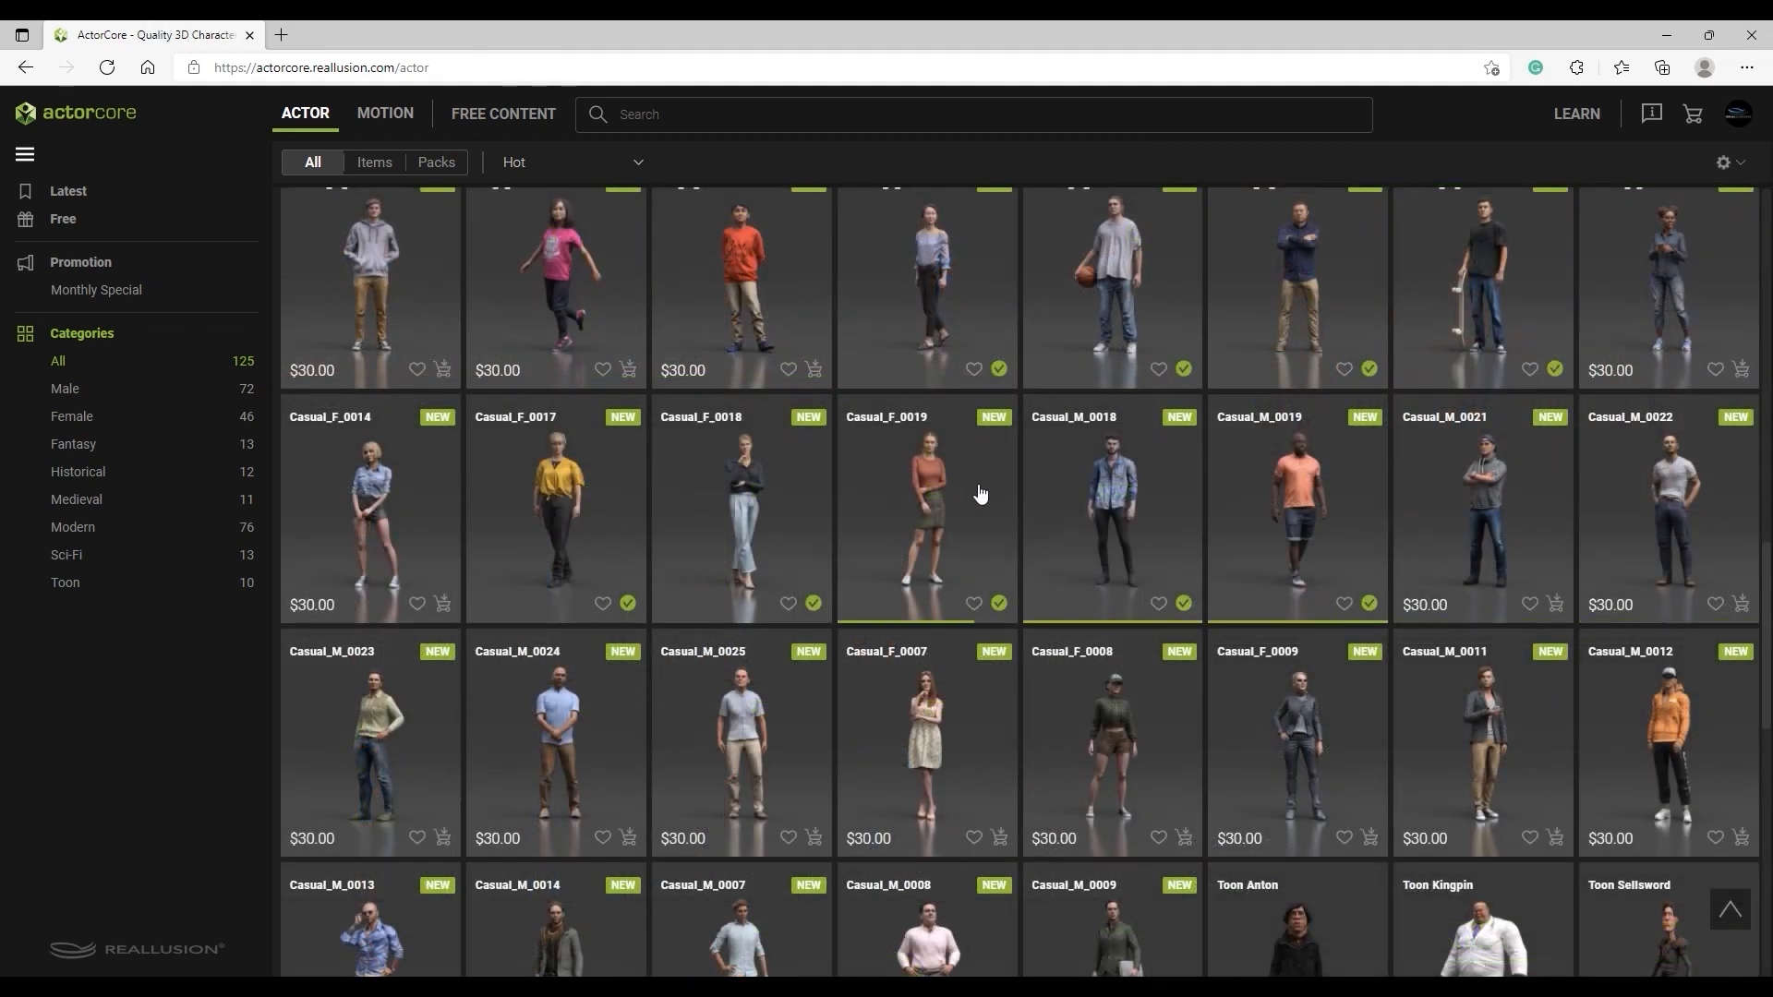
pyautogui.click(925, 509)
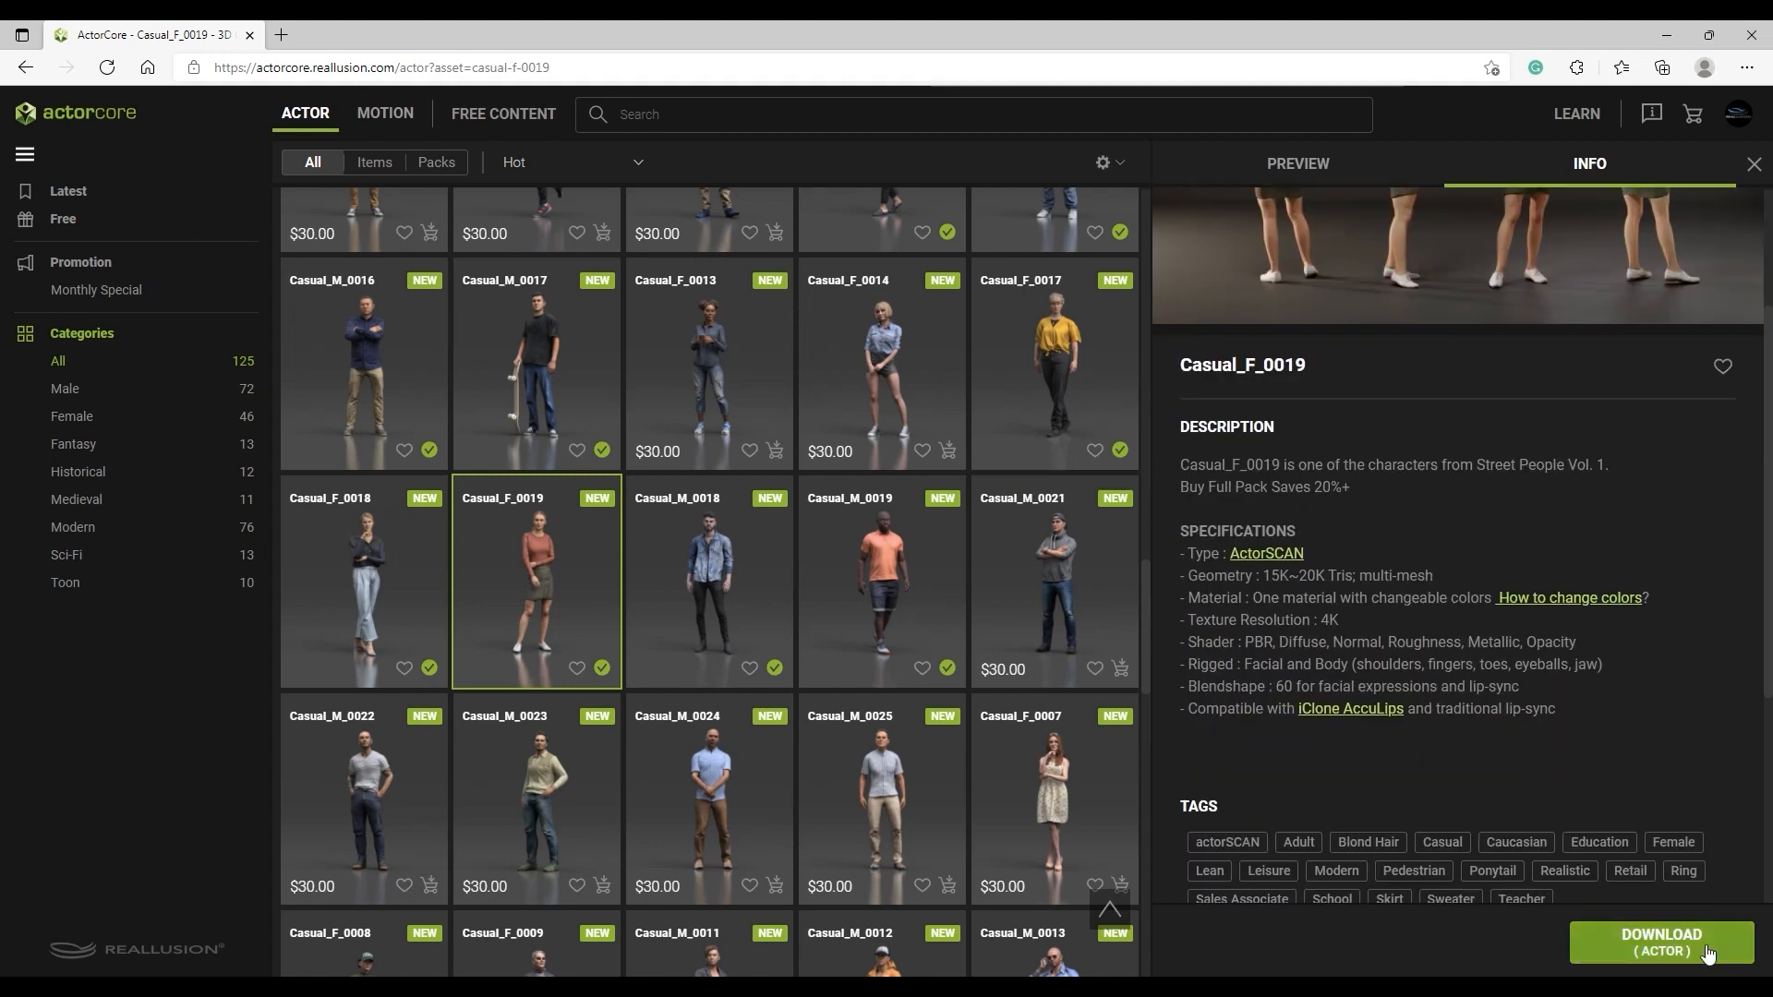
pyautogui.click(1660, 944)
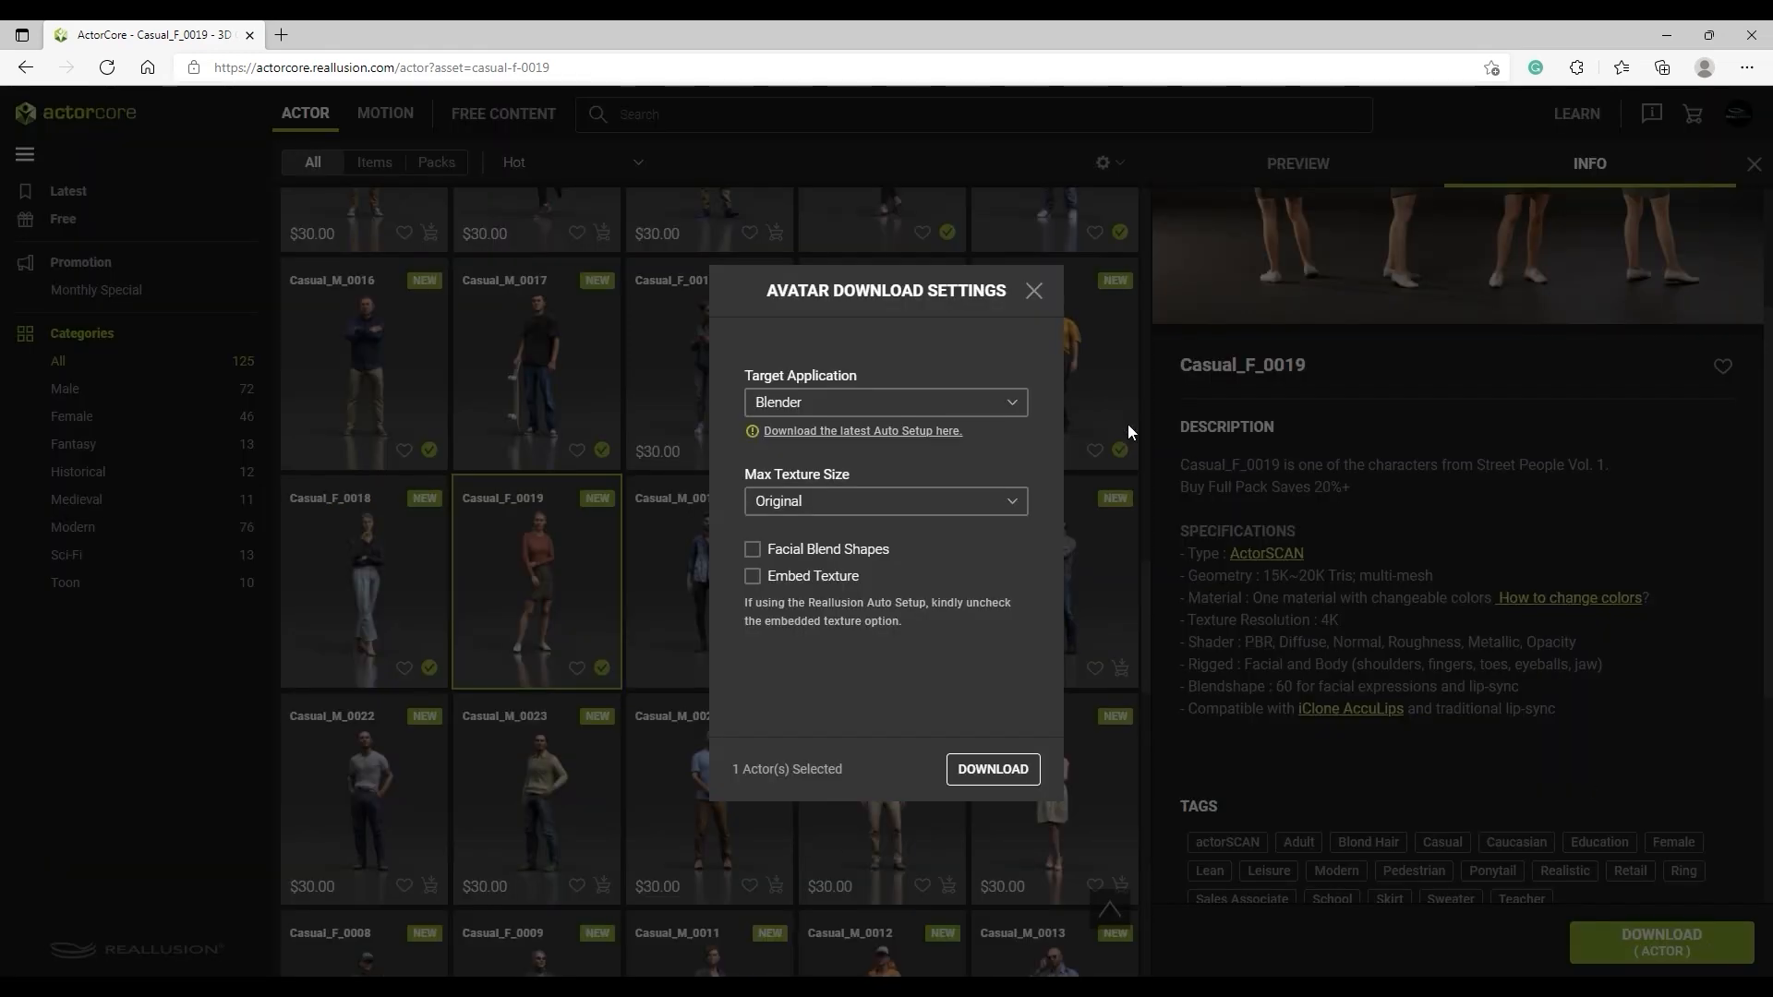
# Set the target application to Blender with original texture size and confirm the download.
pyautogui.click(885, 400)
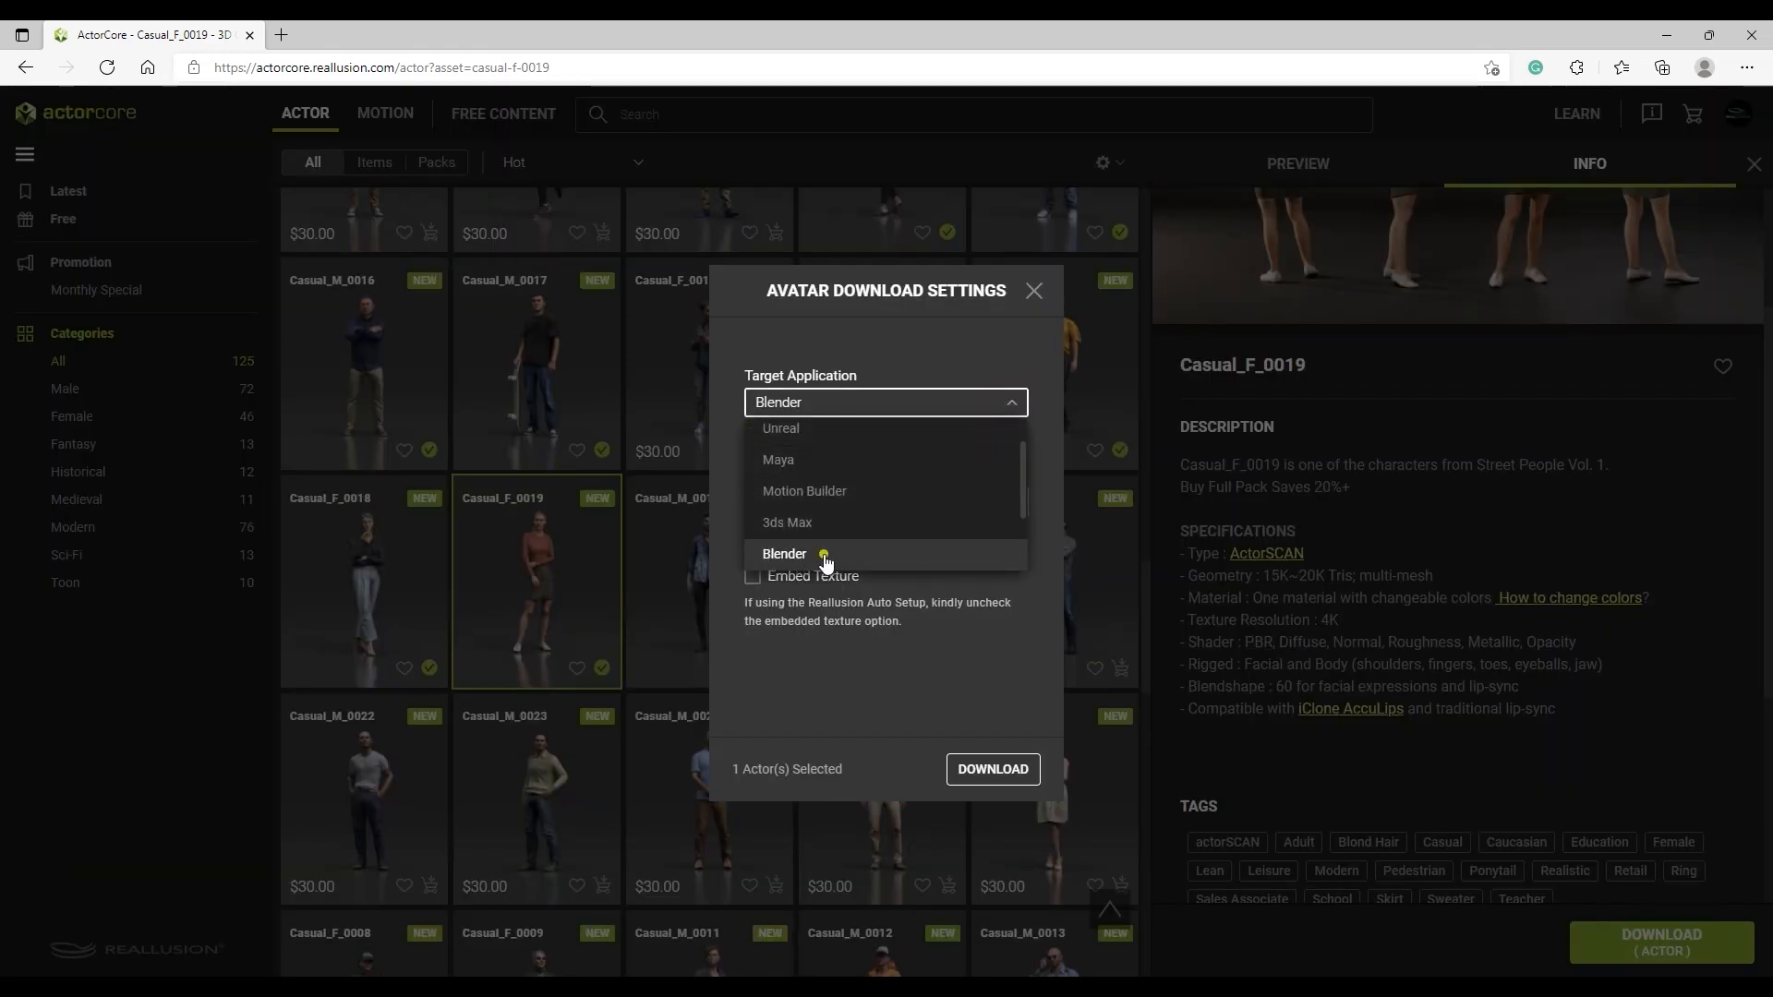
pyautogui.click(783, 553)
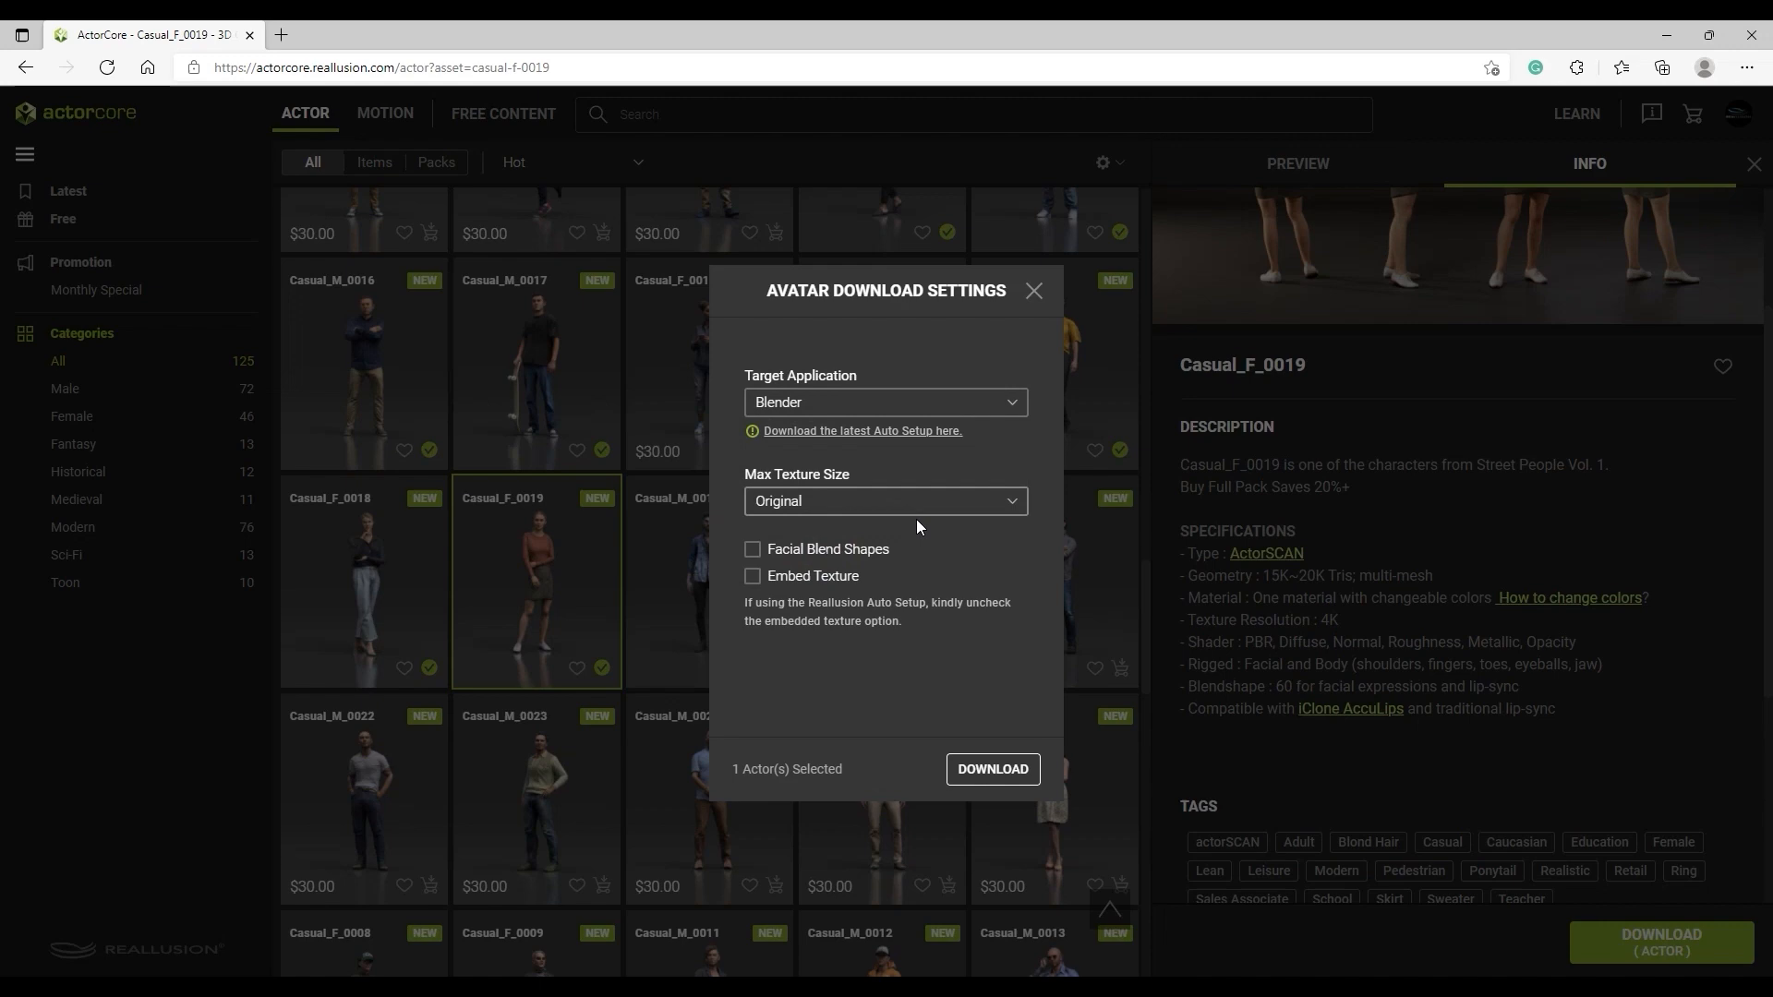
pyautogui.click(1032, 290)
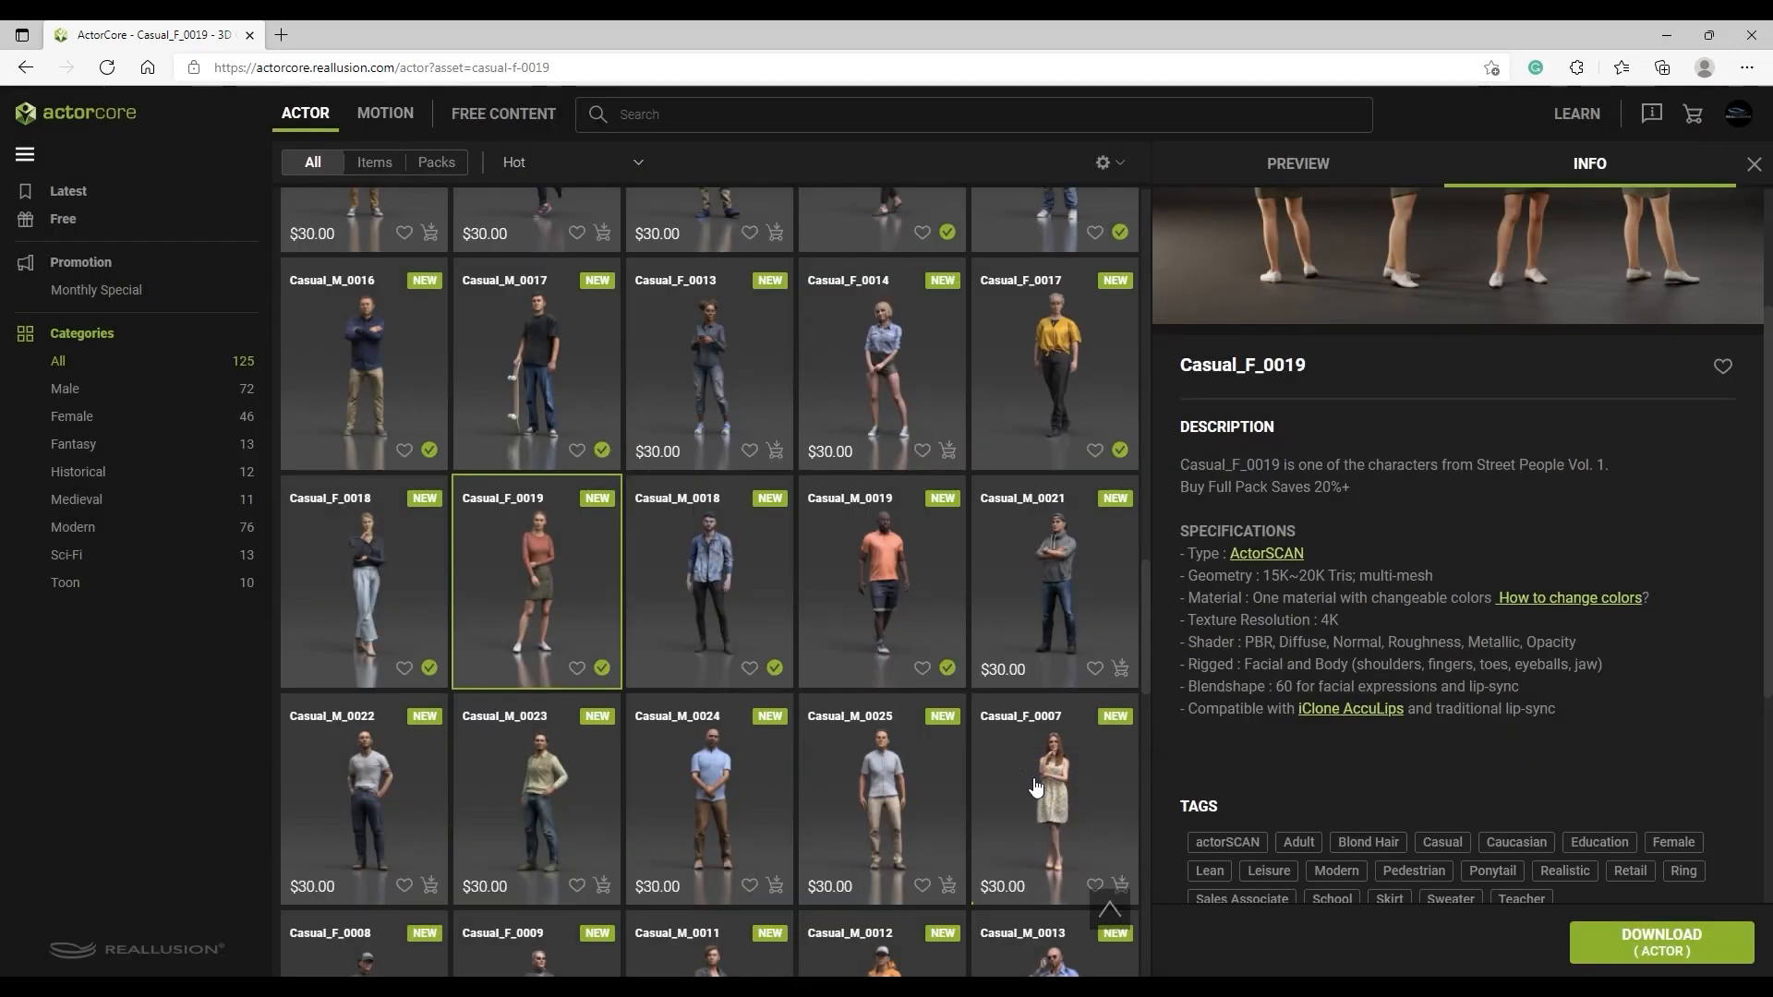
pyautogui.click(1658, 941)
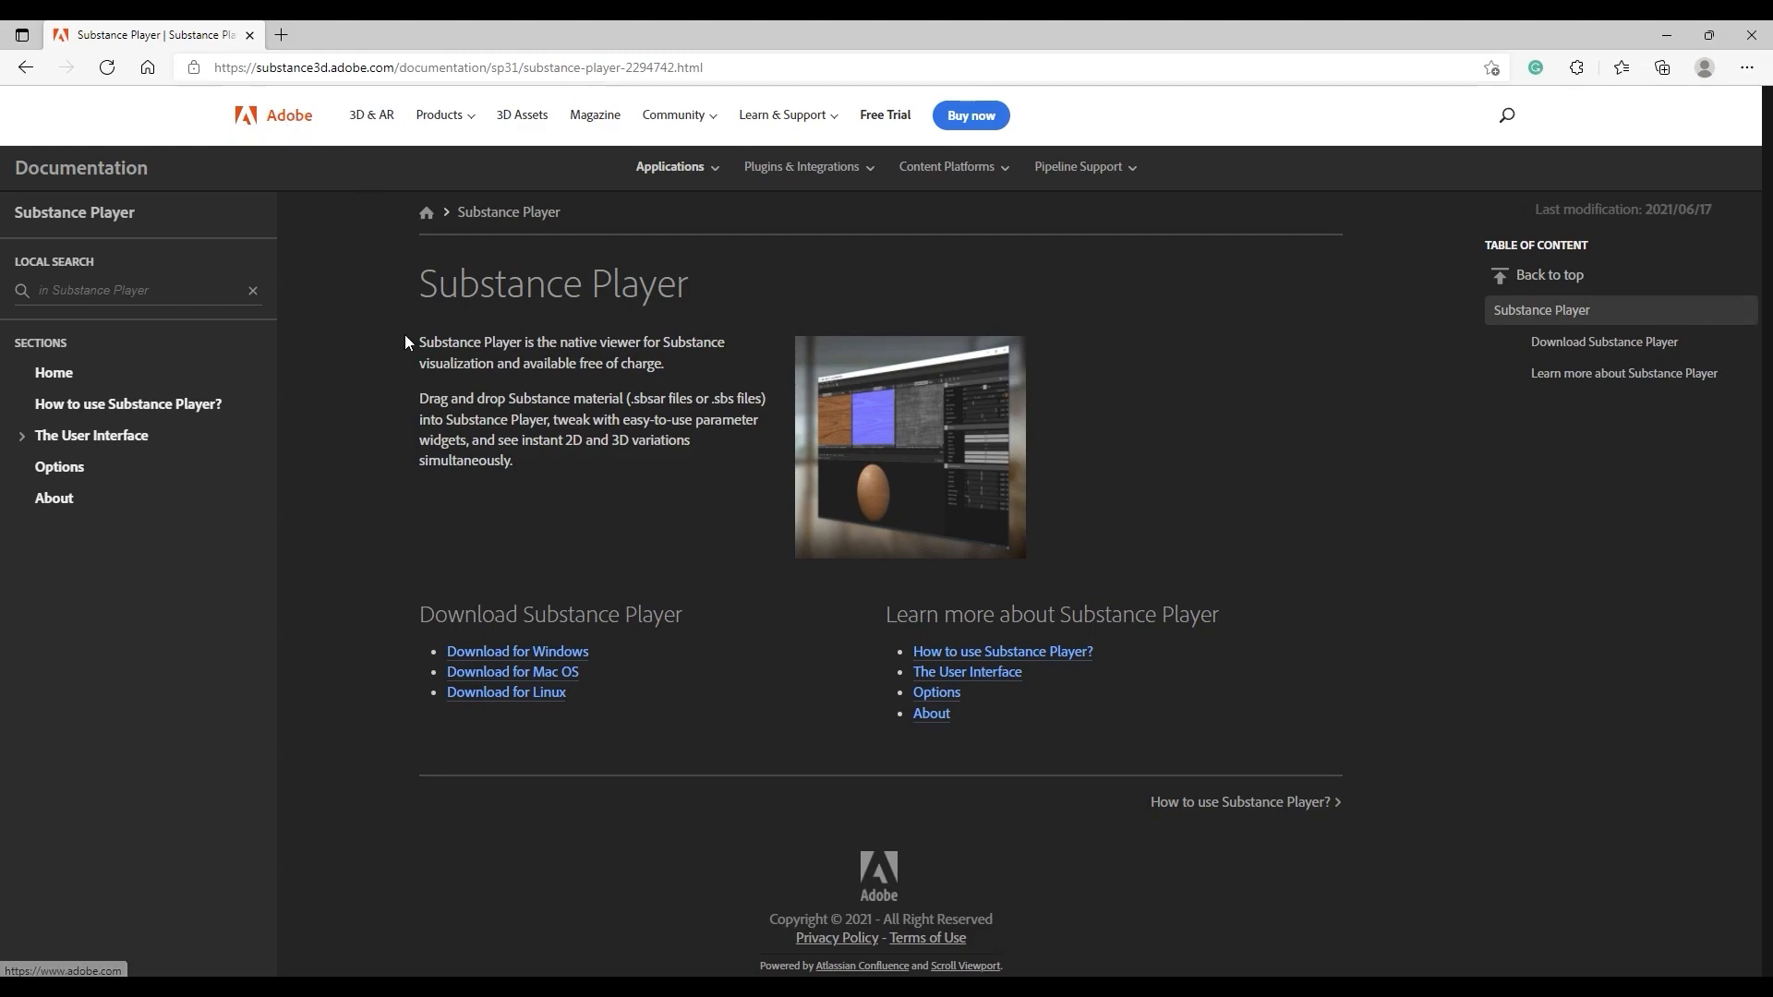
pyautogui.moveTo(517, 652)
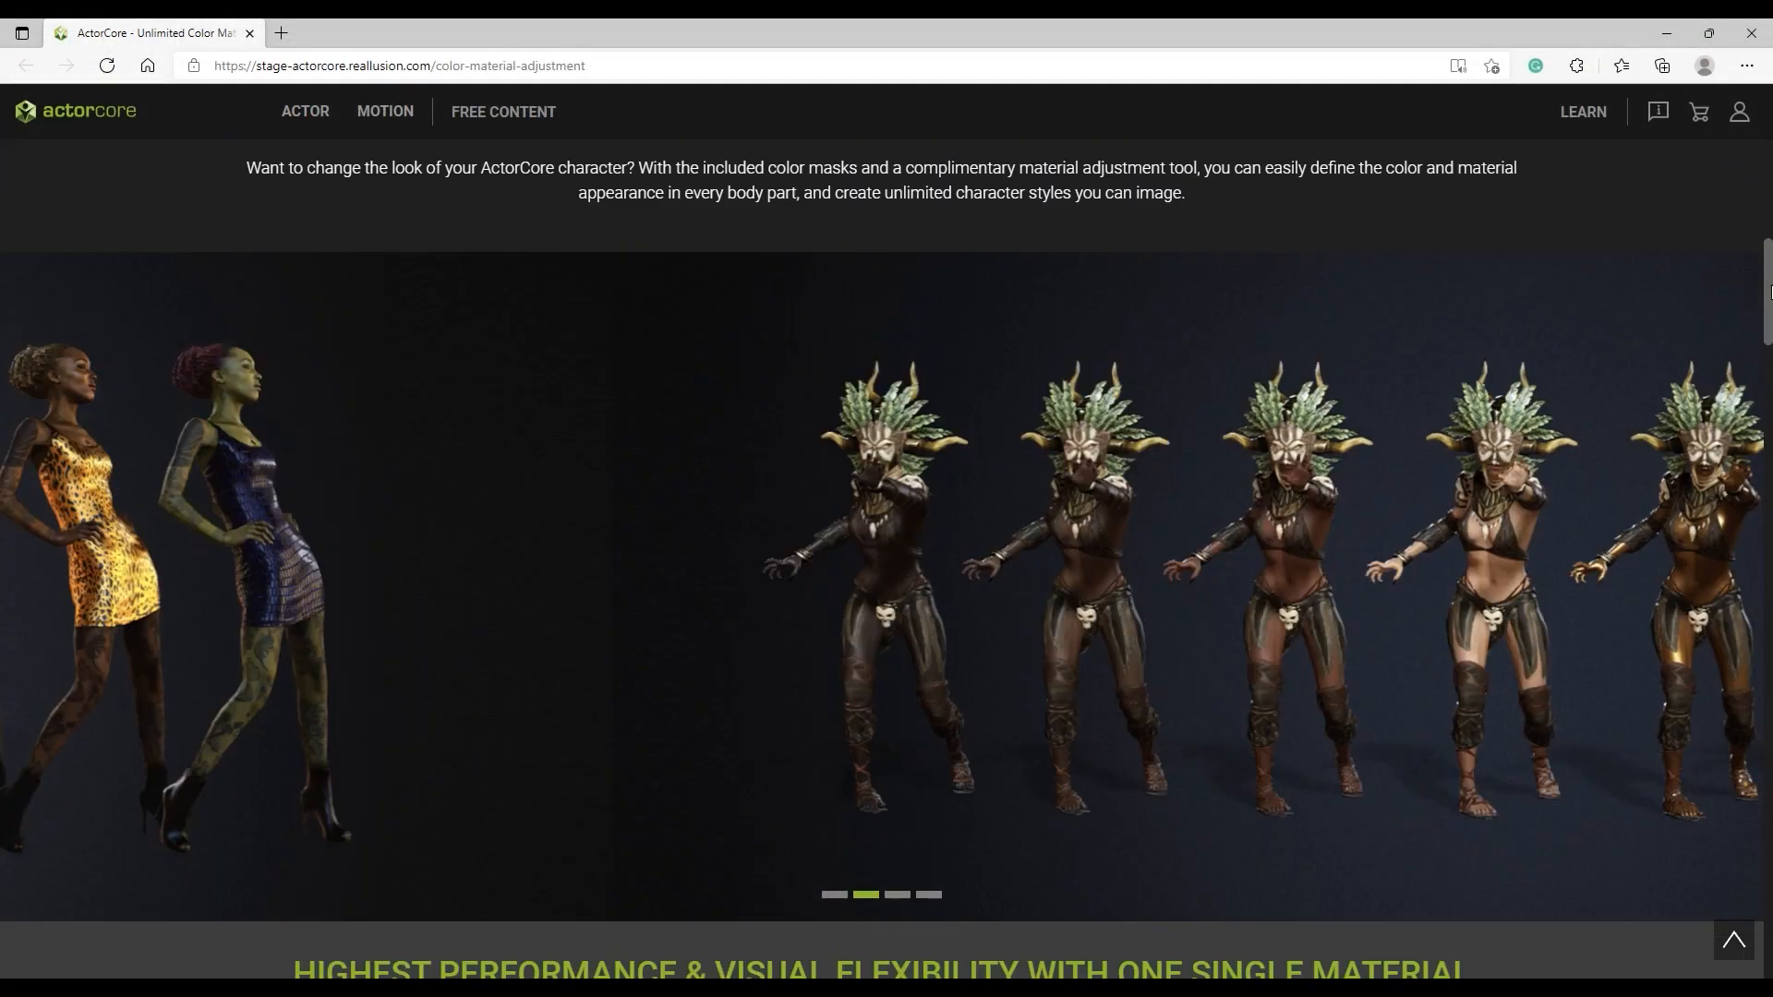
# Download the Material Modifier substance file from the Alternative Material Editor section.
pyautogui.scroll(-3)
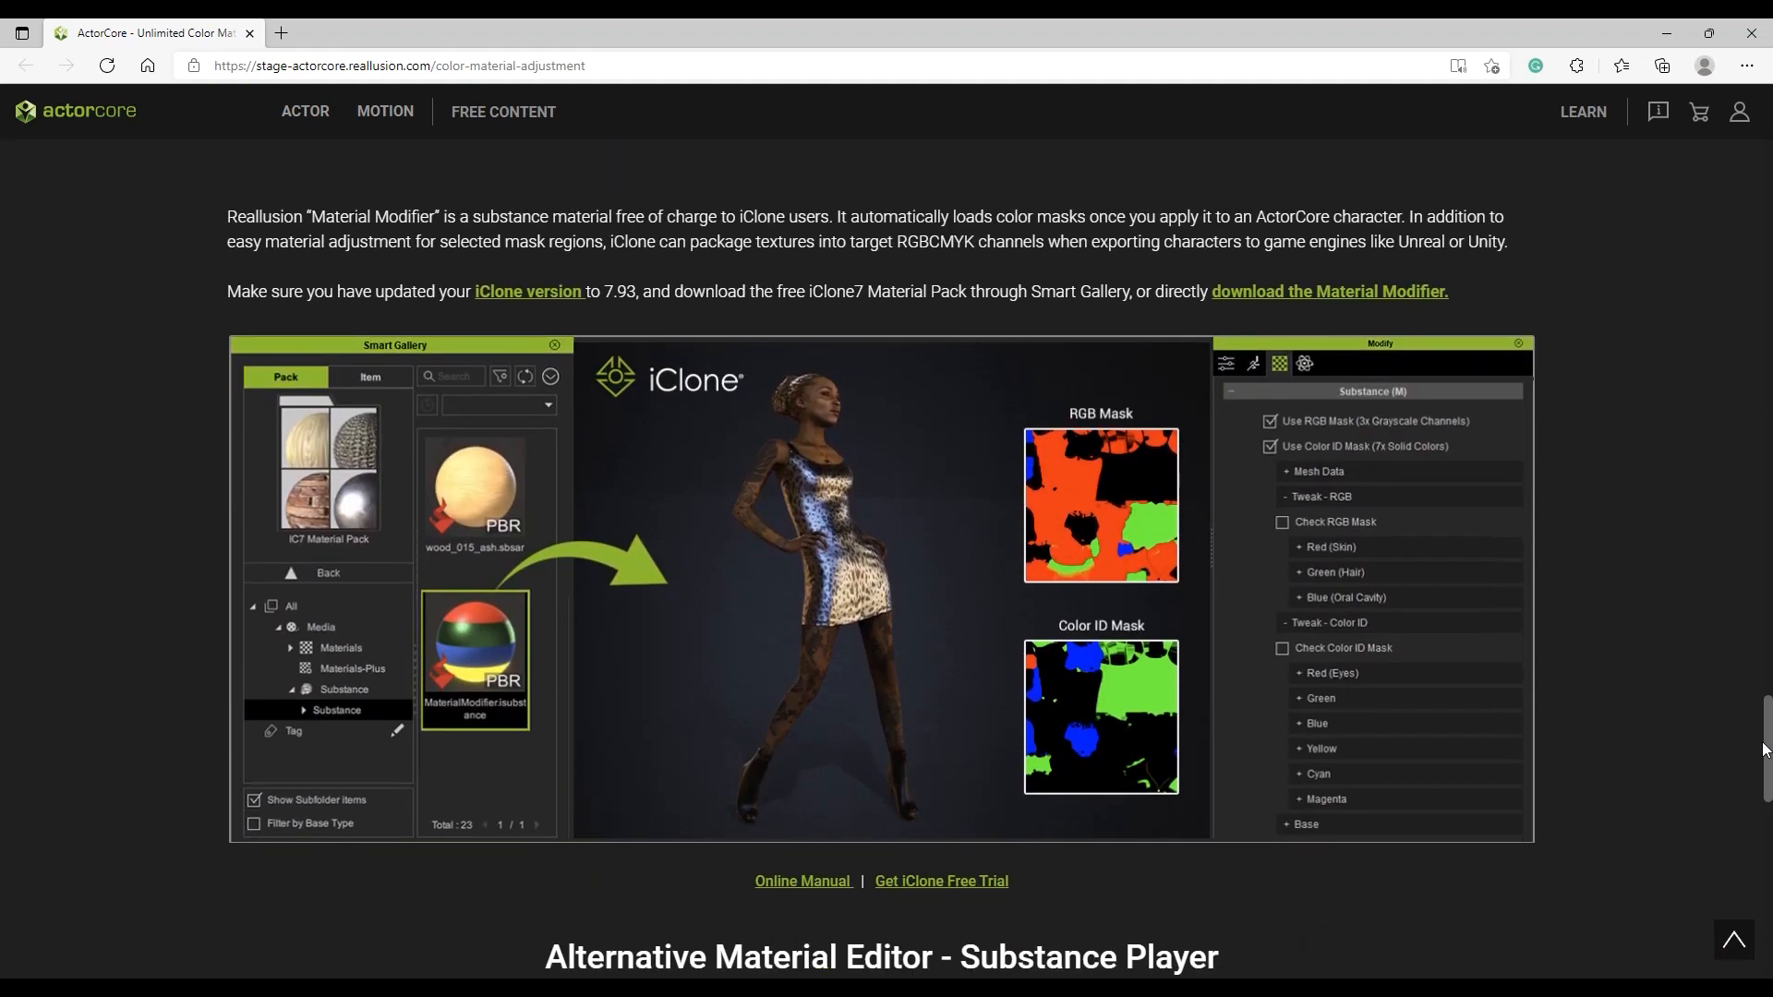
pyautogui.scroll(-3)
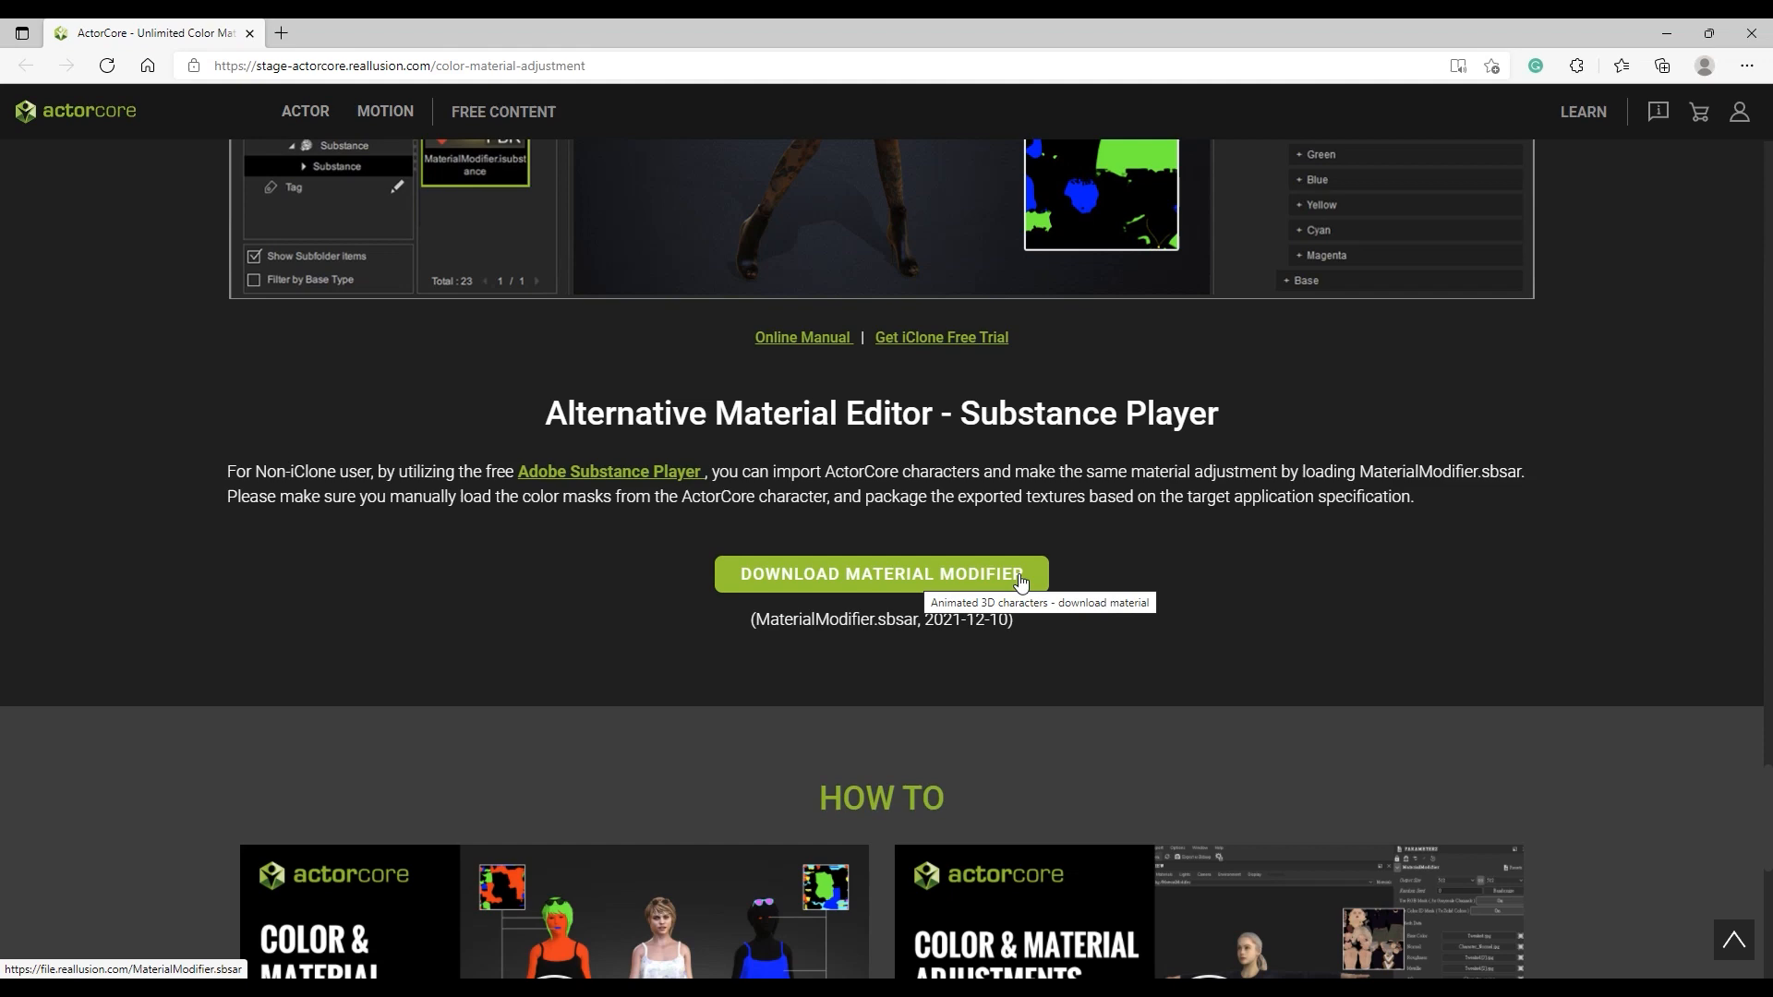
pyautogui.click(881, 572)
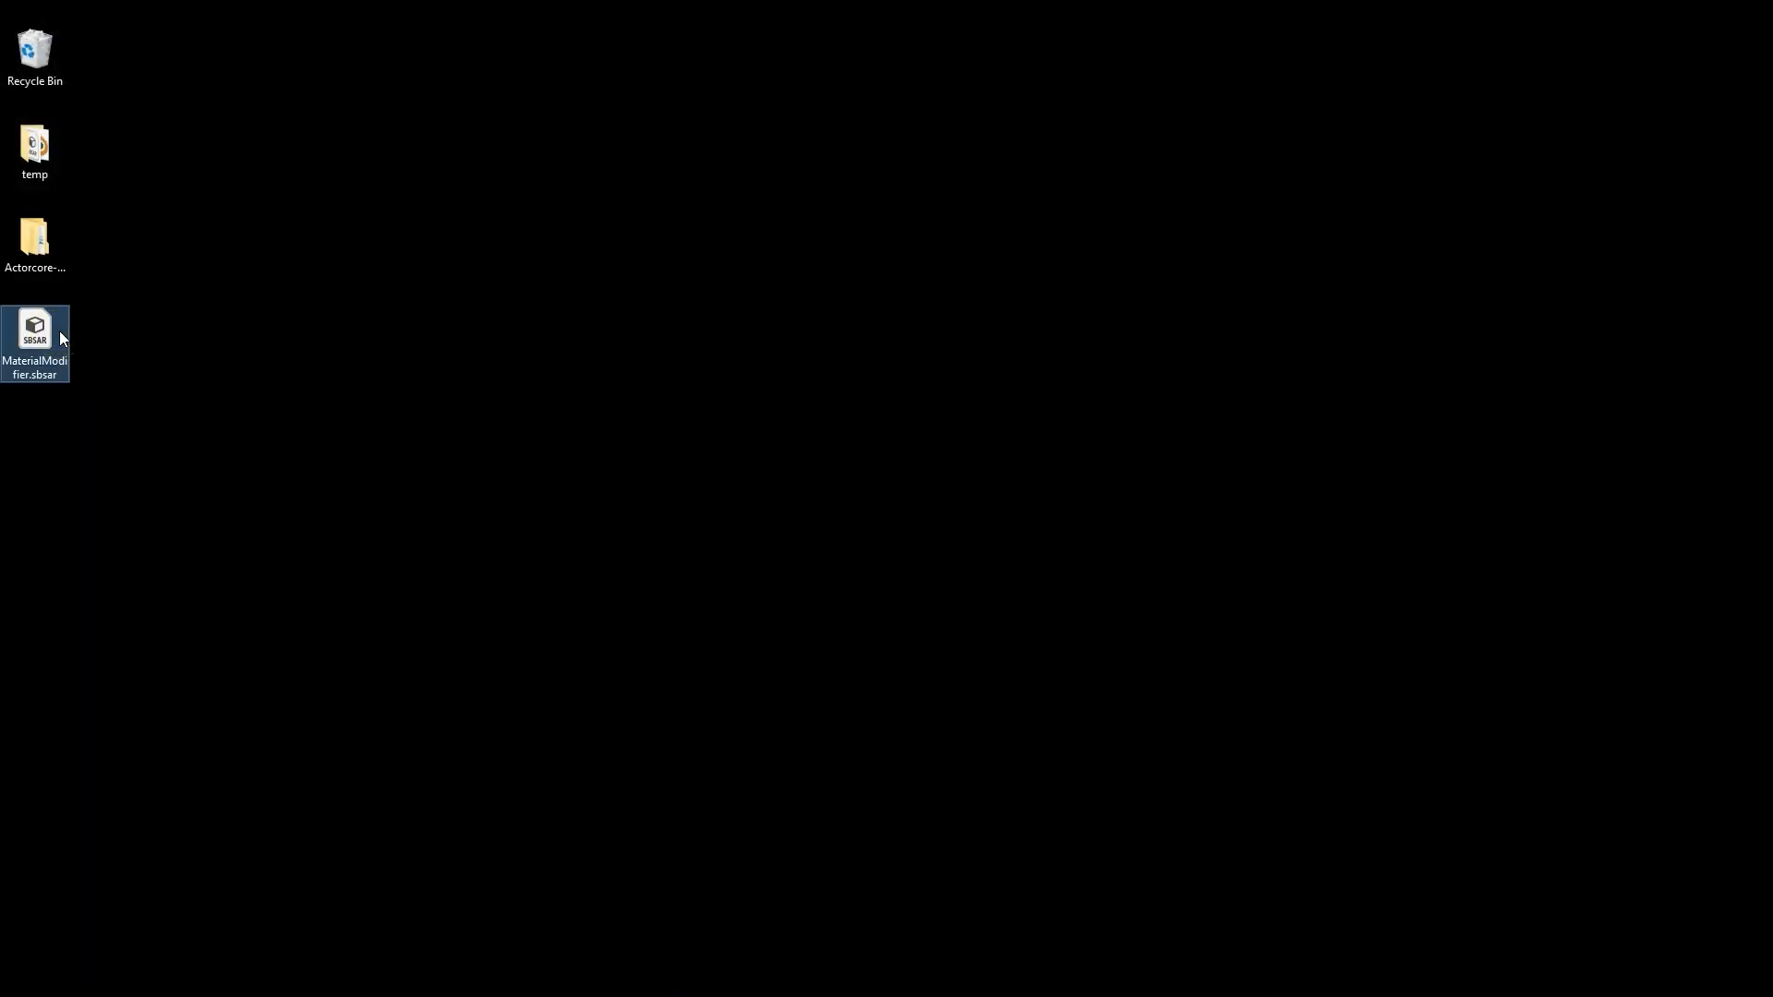
# Browse Actorcore-Blender > Actor > casual-f-0019 > textures > casual-f-0019 in File Explorer.
pyautogui.doubleClick(35, 234)
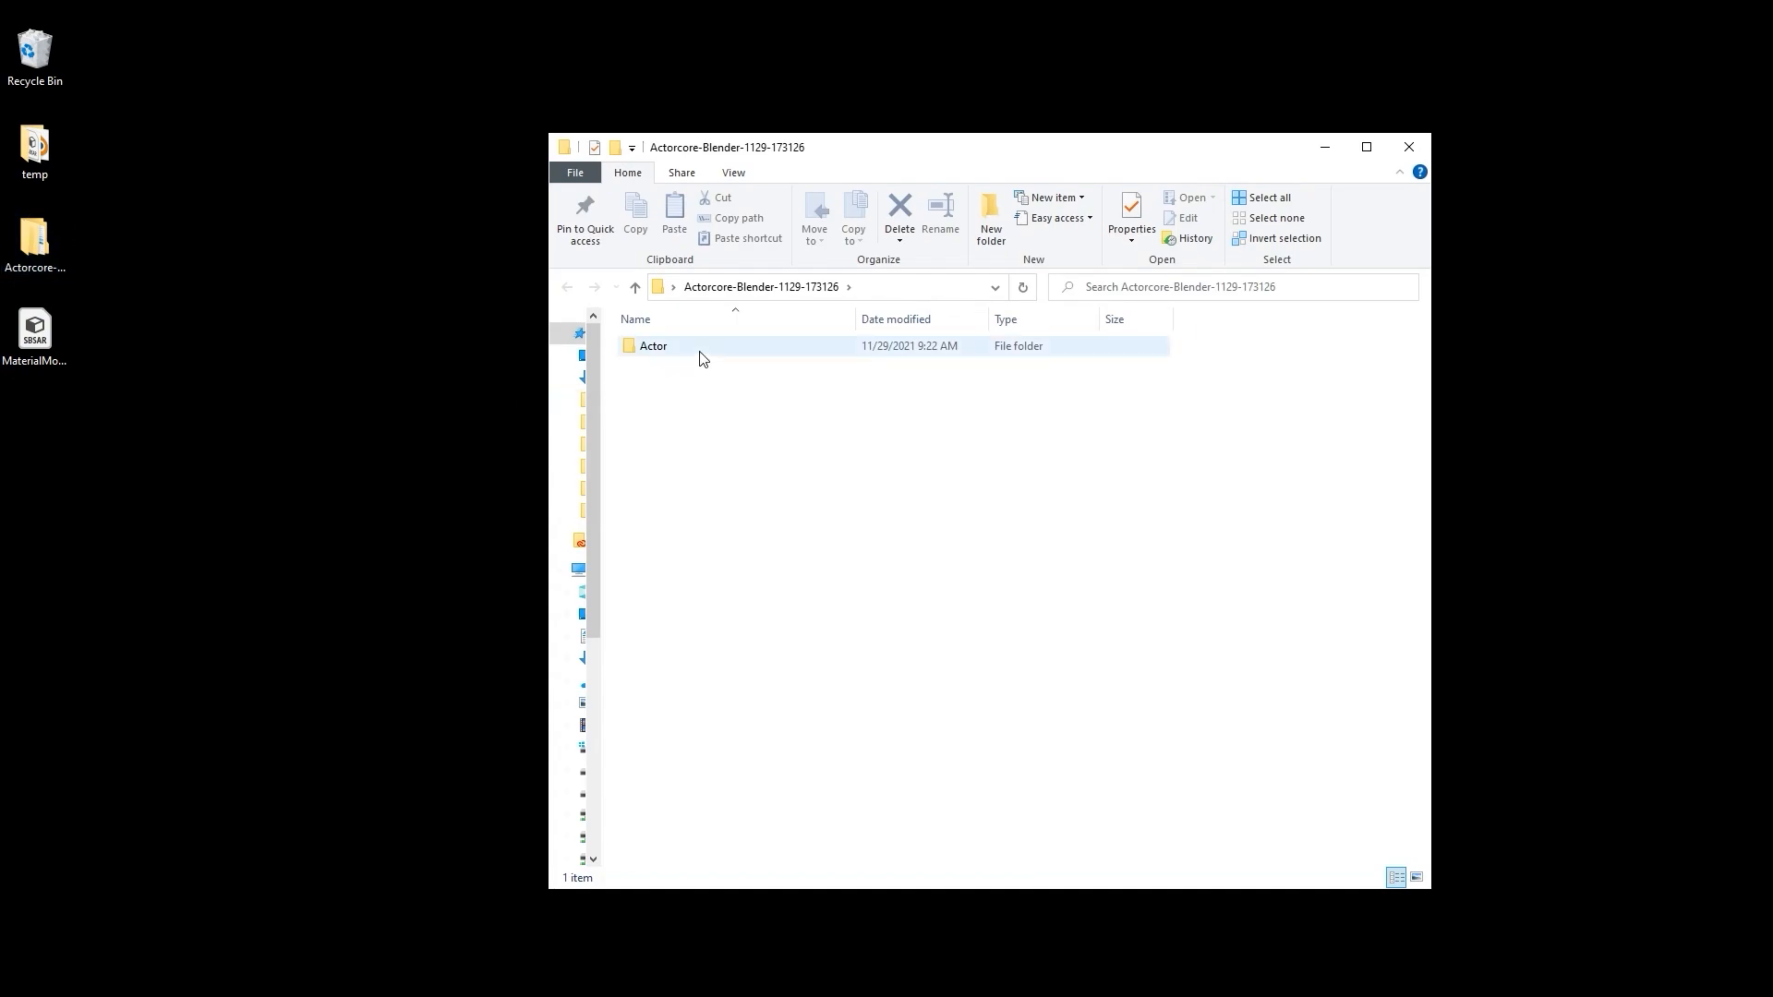
pyautogui.doubleClick(654, 345)
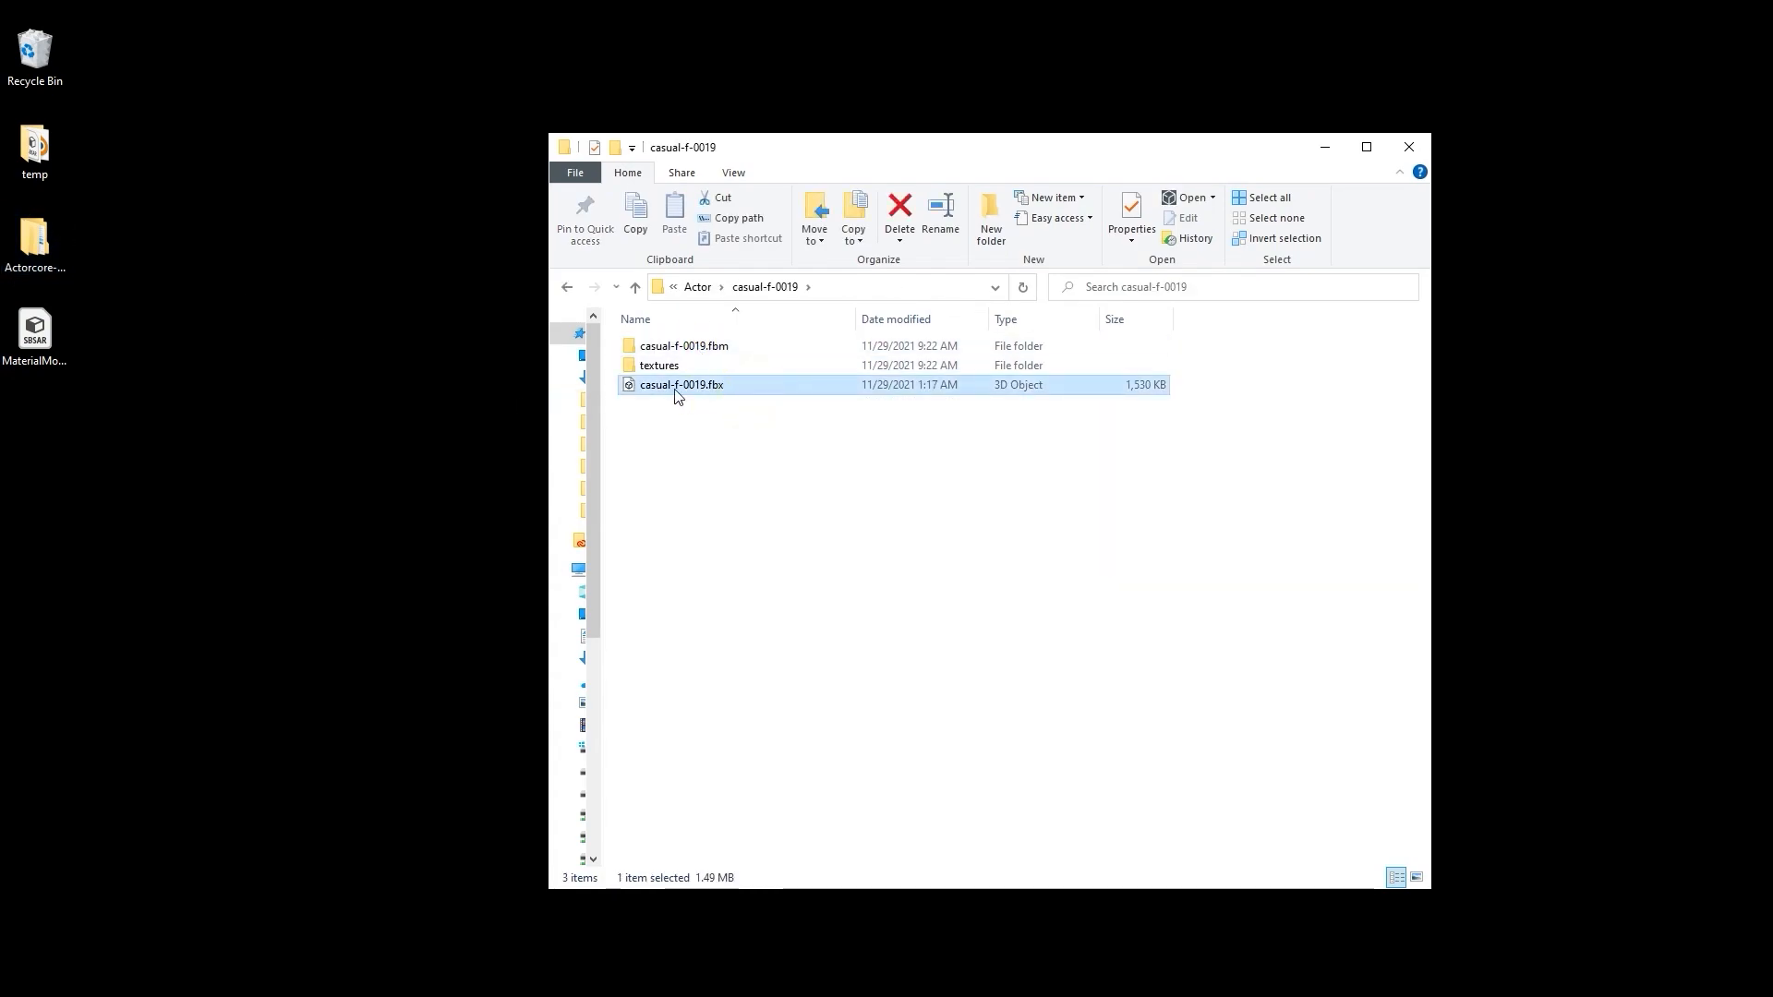
pyautogui.click(683, 345)
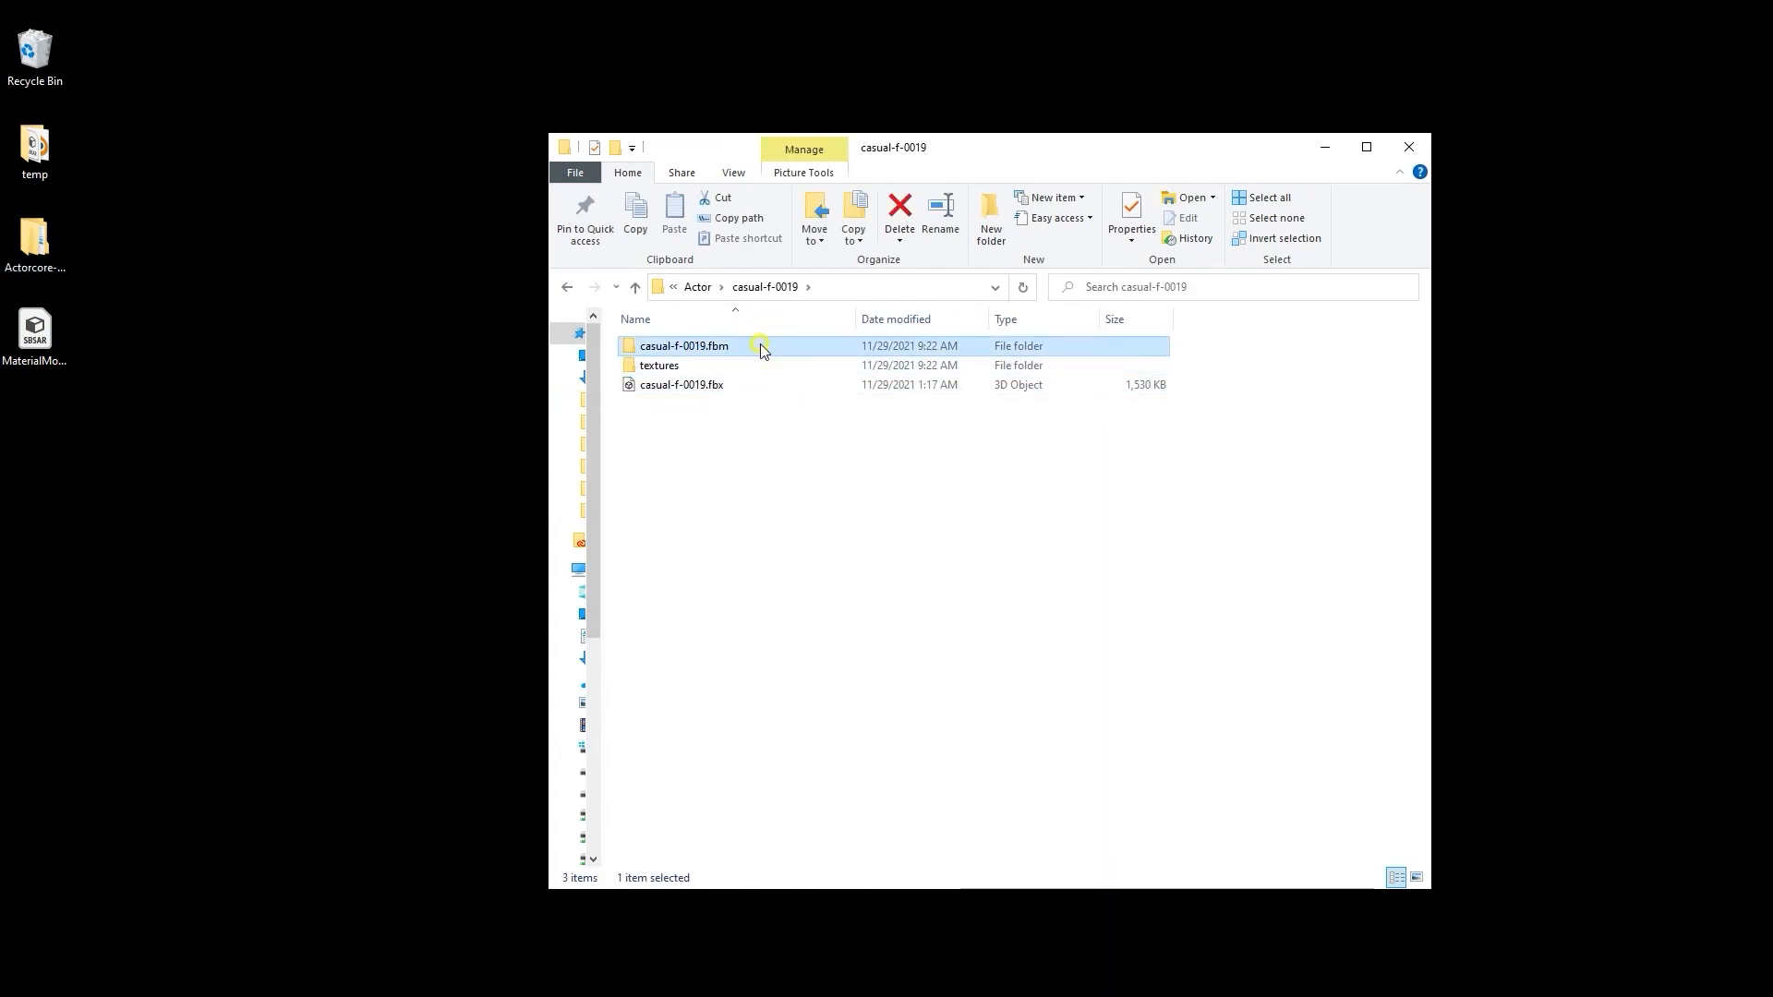
pyautogui.doubleClick(684, 345)
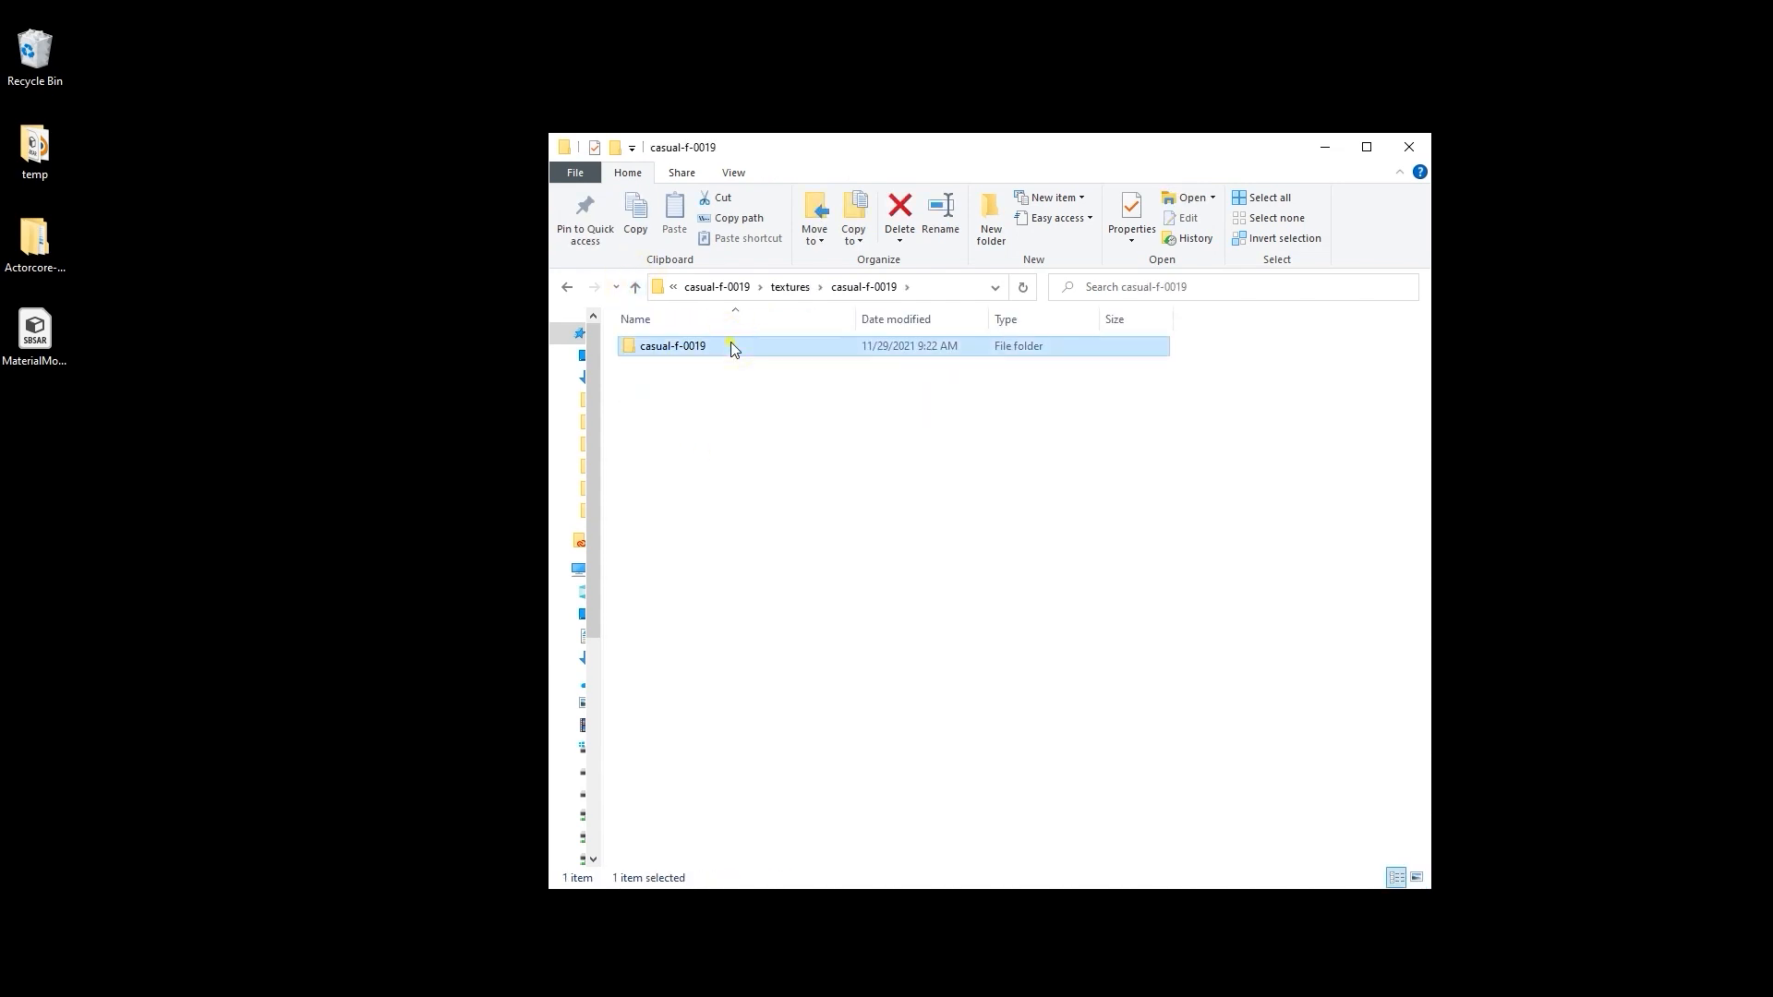
pyautogui.doubleClick(672, 345)
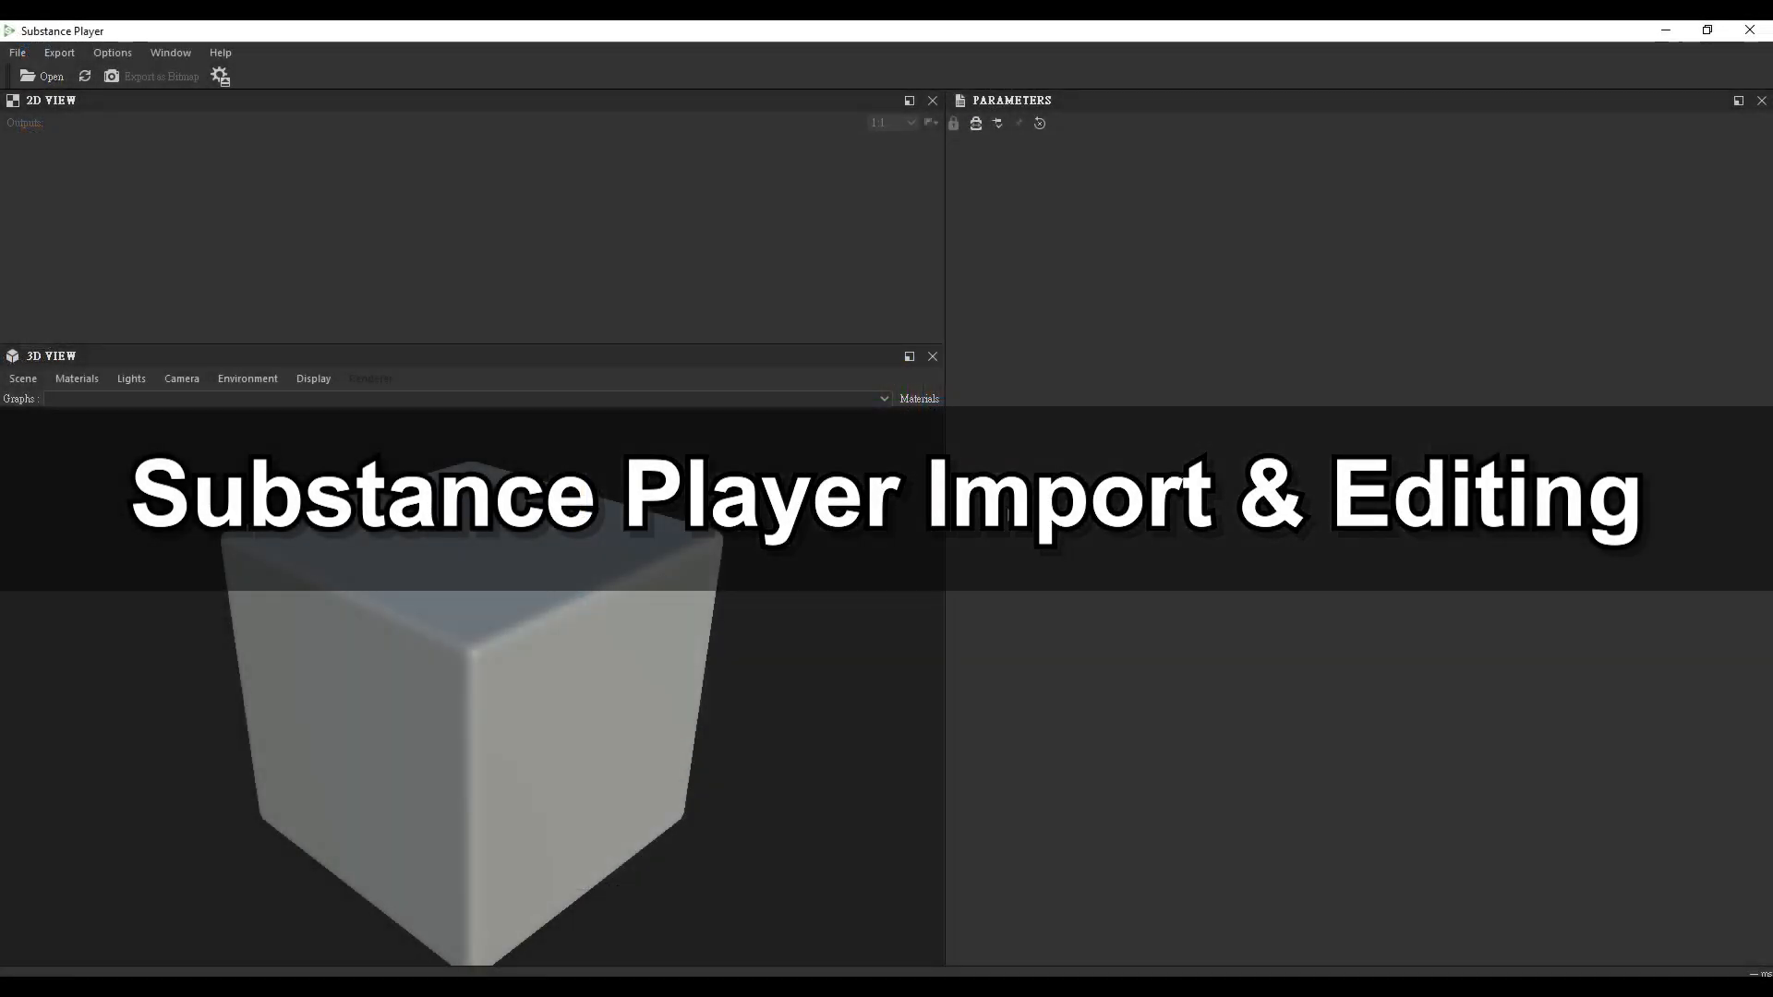
# Load the casual-f-0019 FBX as the custom mesh in the 3D view via Scene > Load Mesh.
pyautogui.click(22, 377)
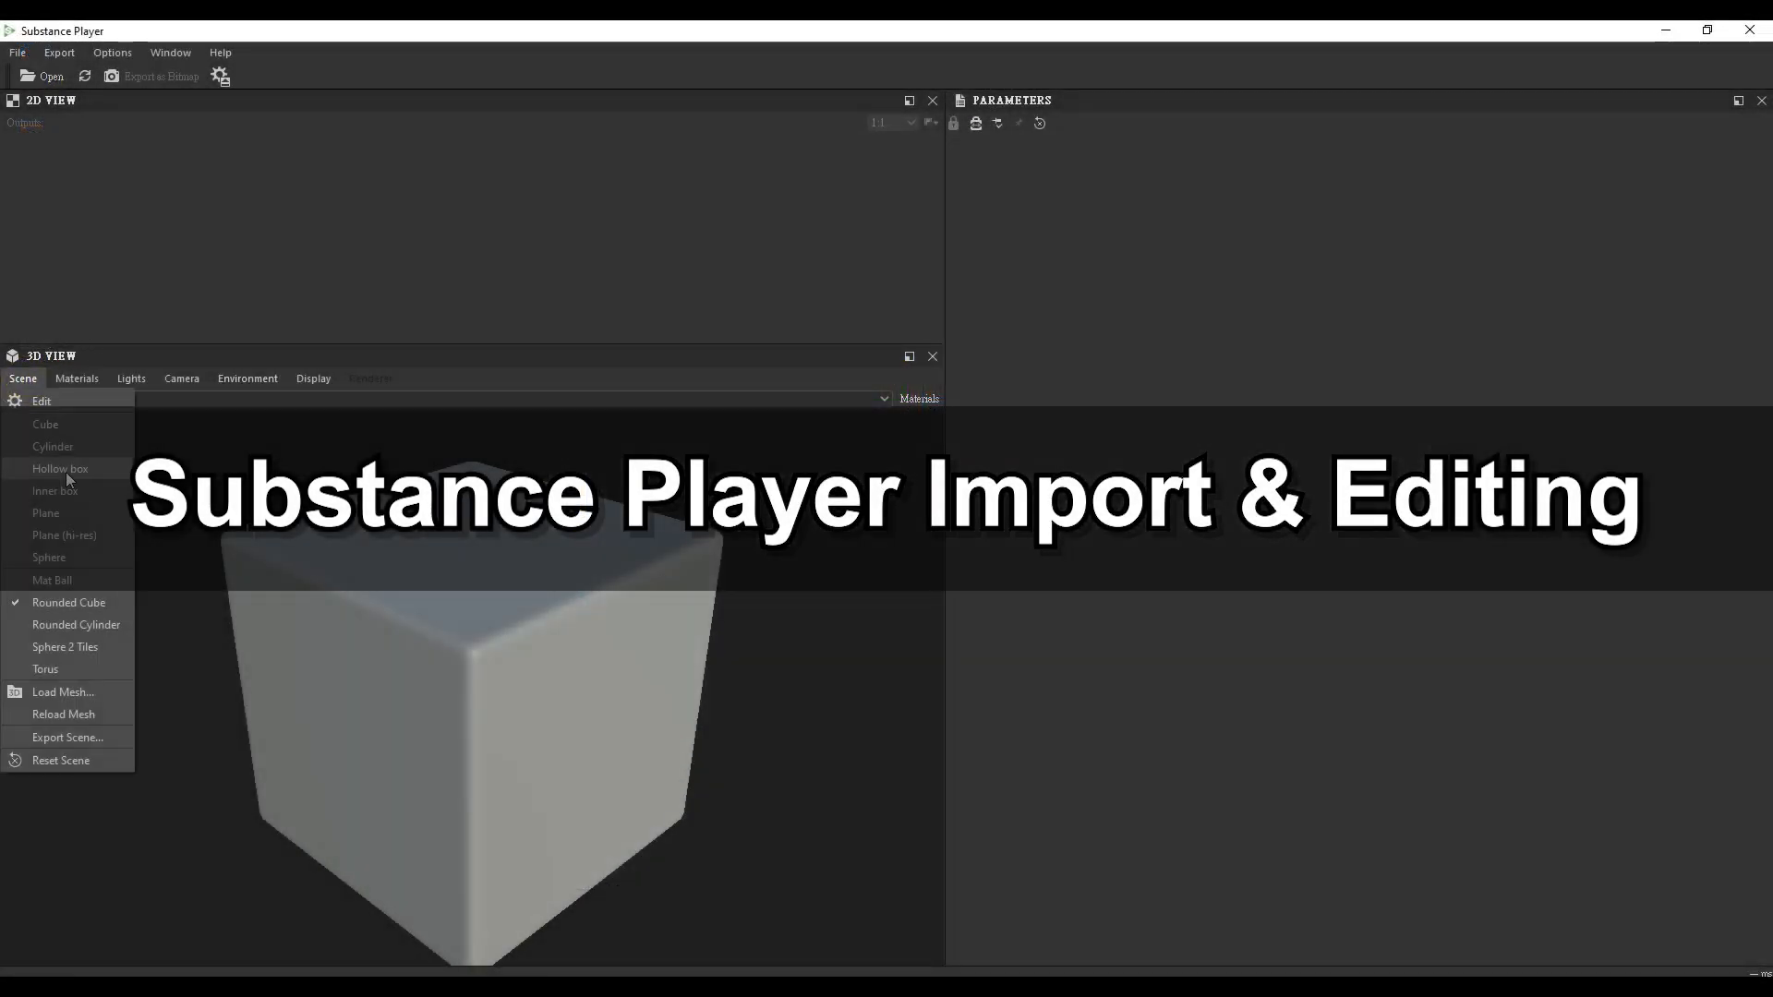
pyautogui.click(63, 691)
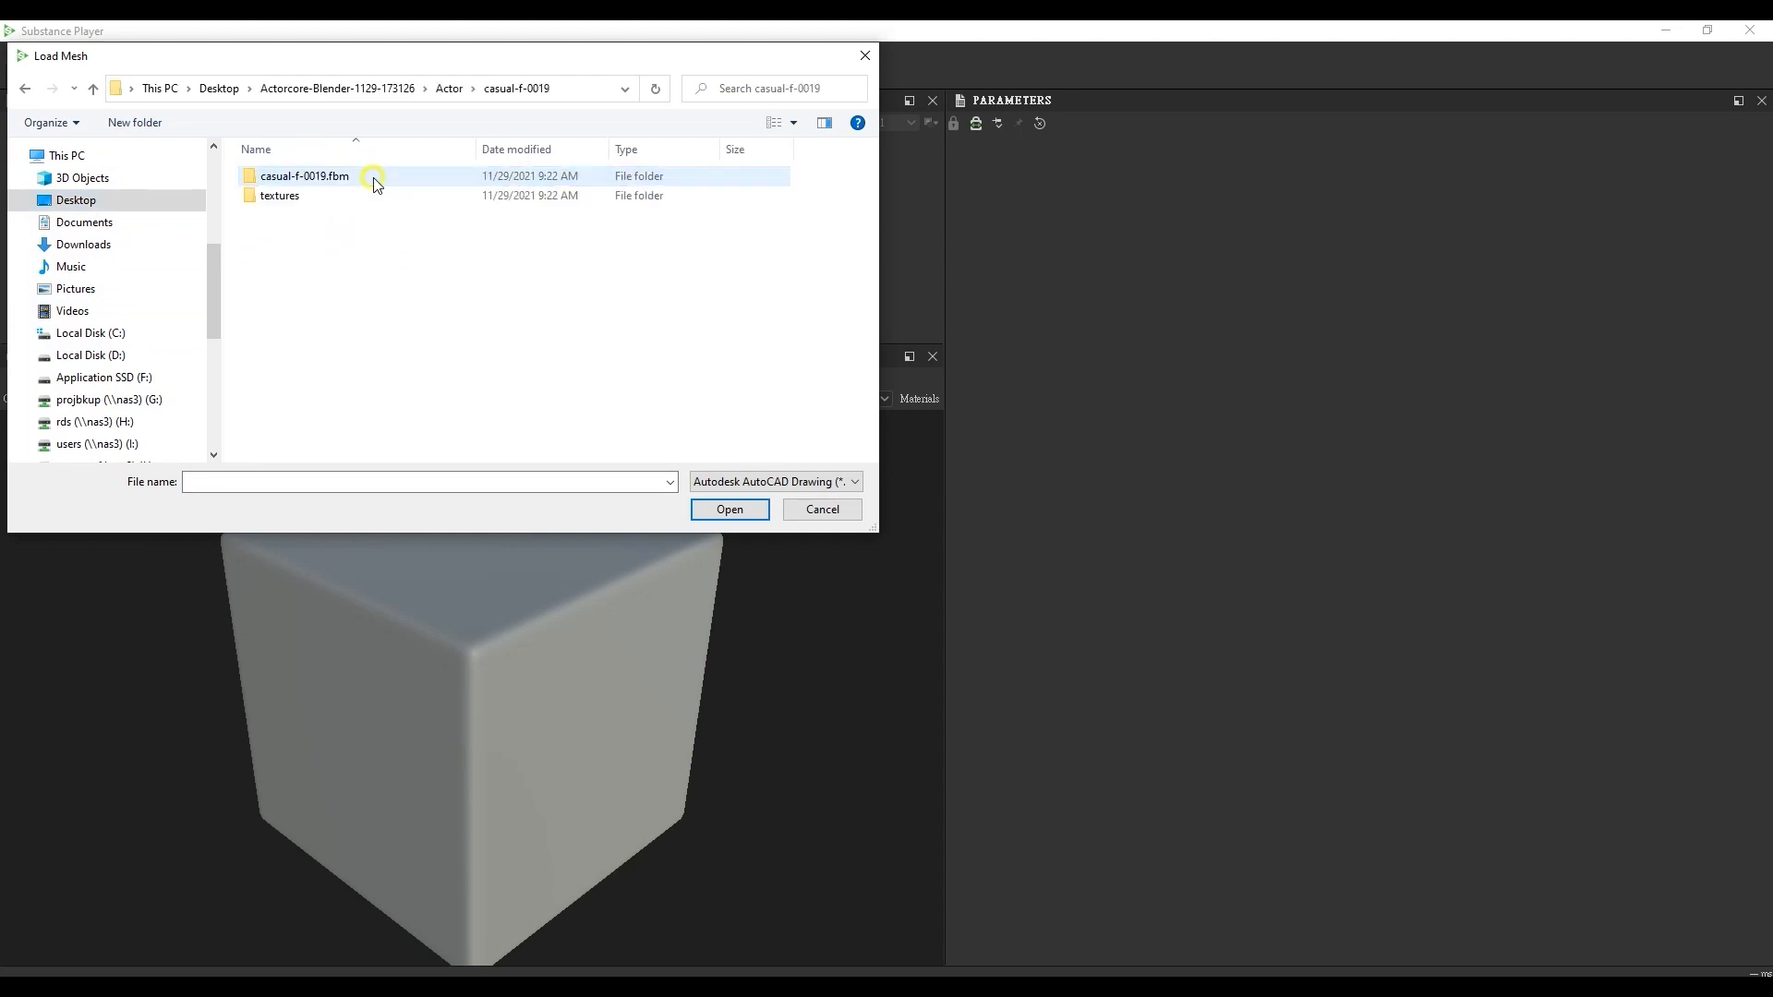
pyautogui.click(775, 480)
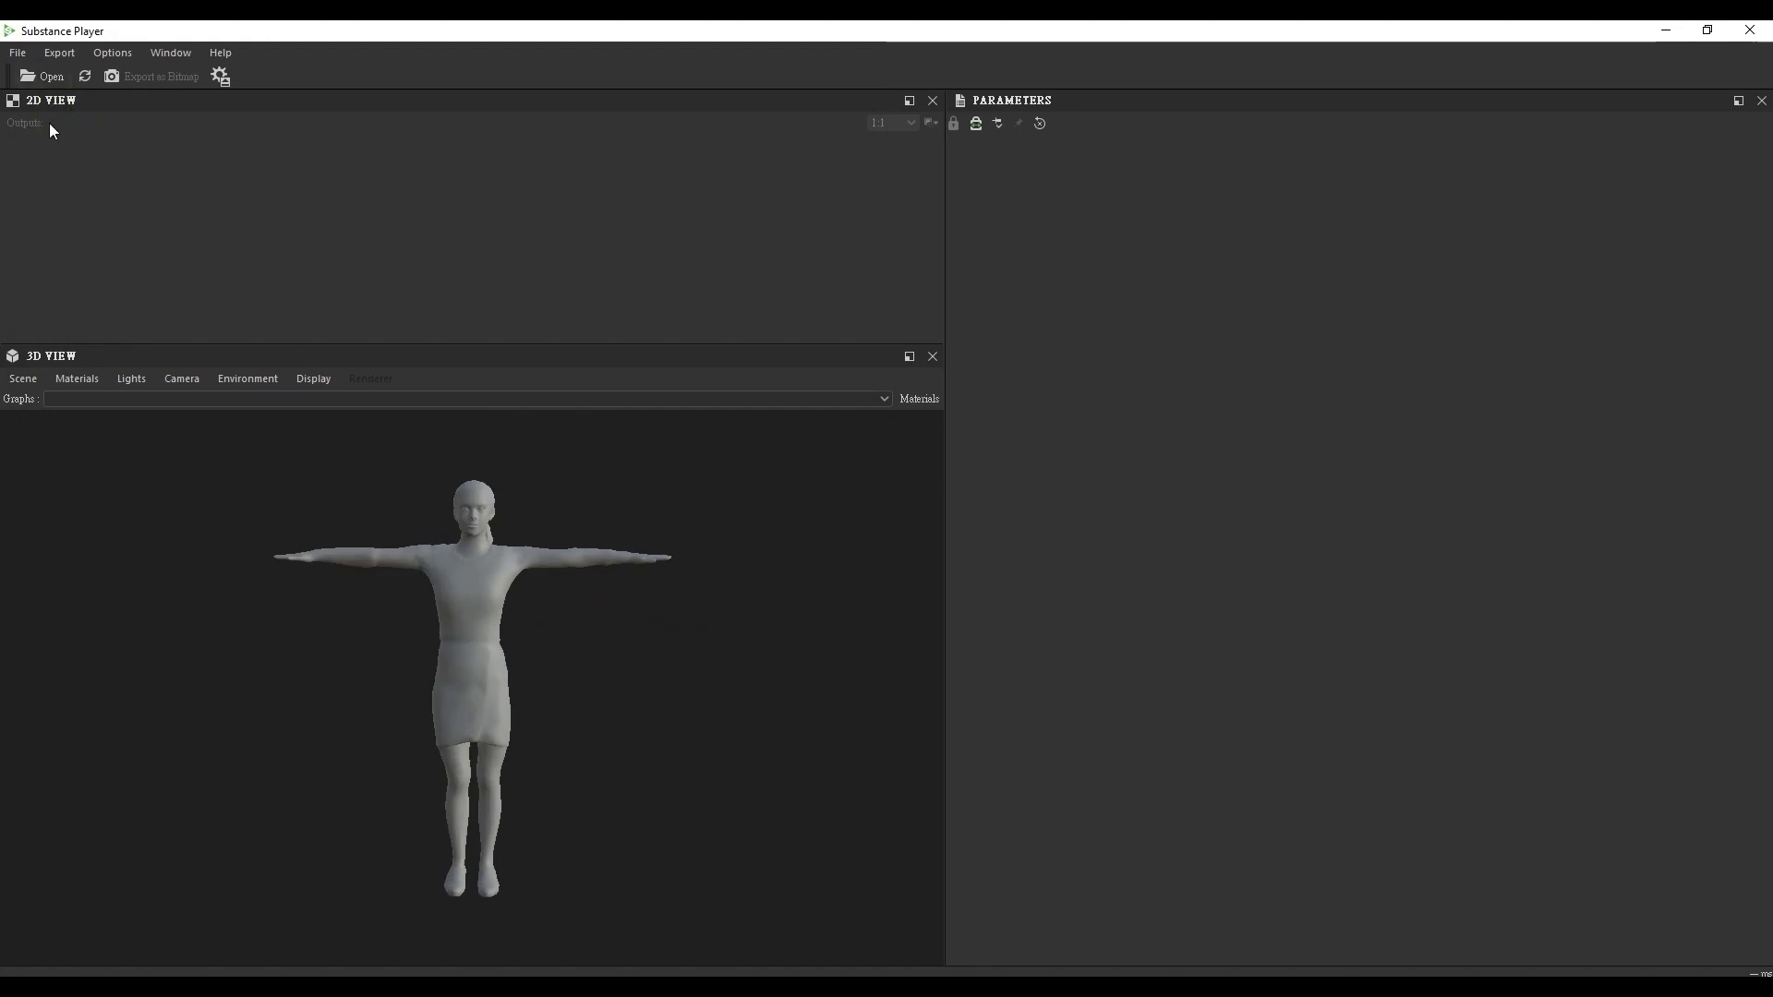
# Load the MaterialModifier.sbsar substance through File > Open.
pyautogui.click(44, 76)
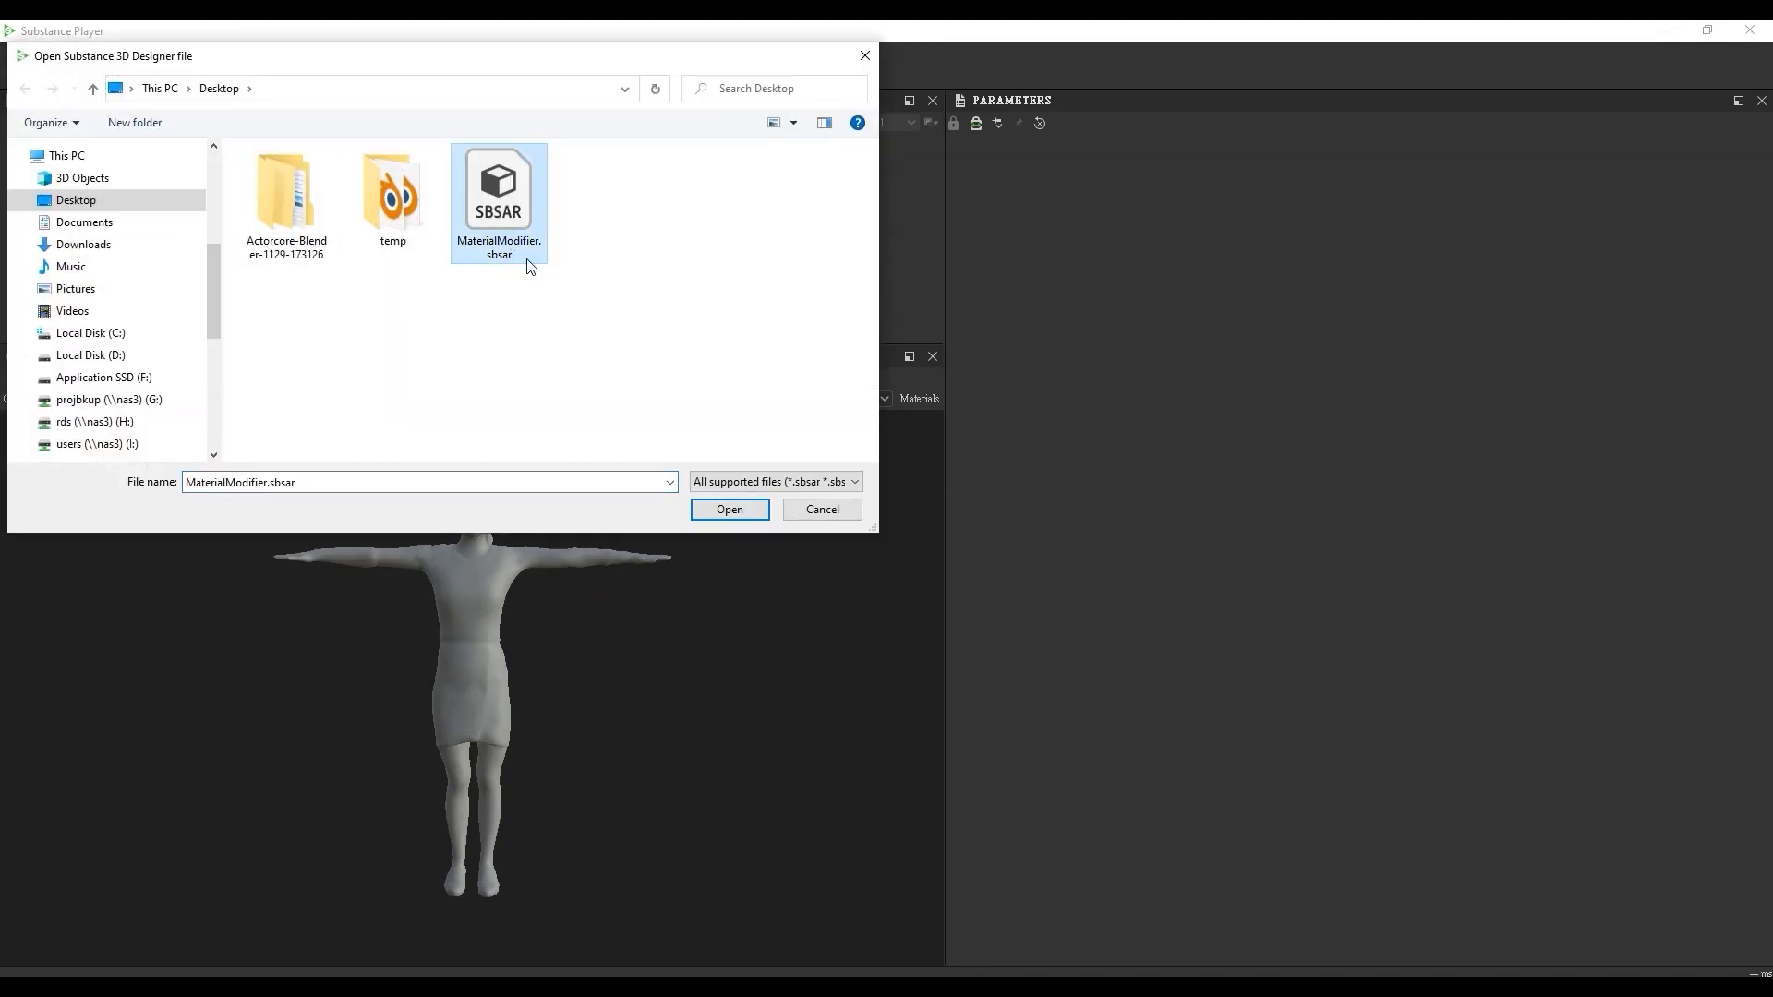
pyautogui.click(727, 510)
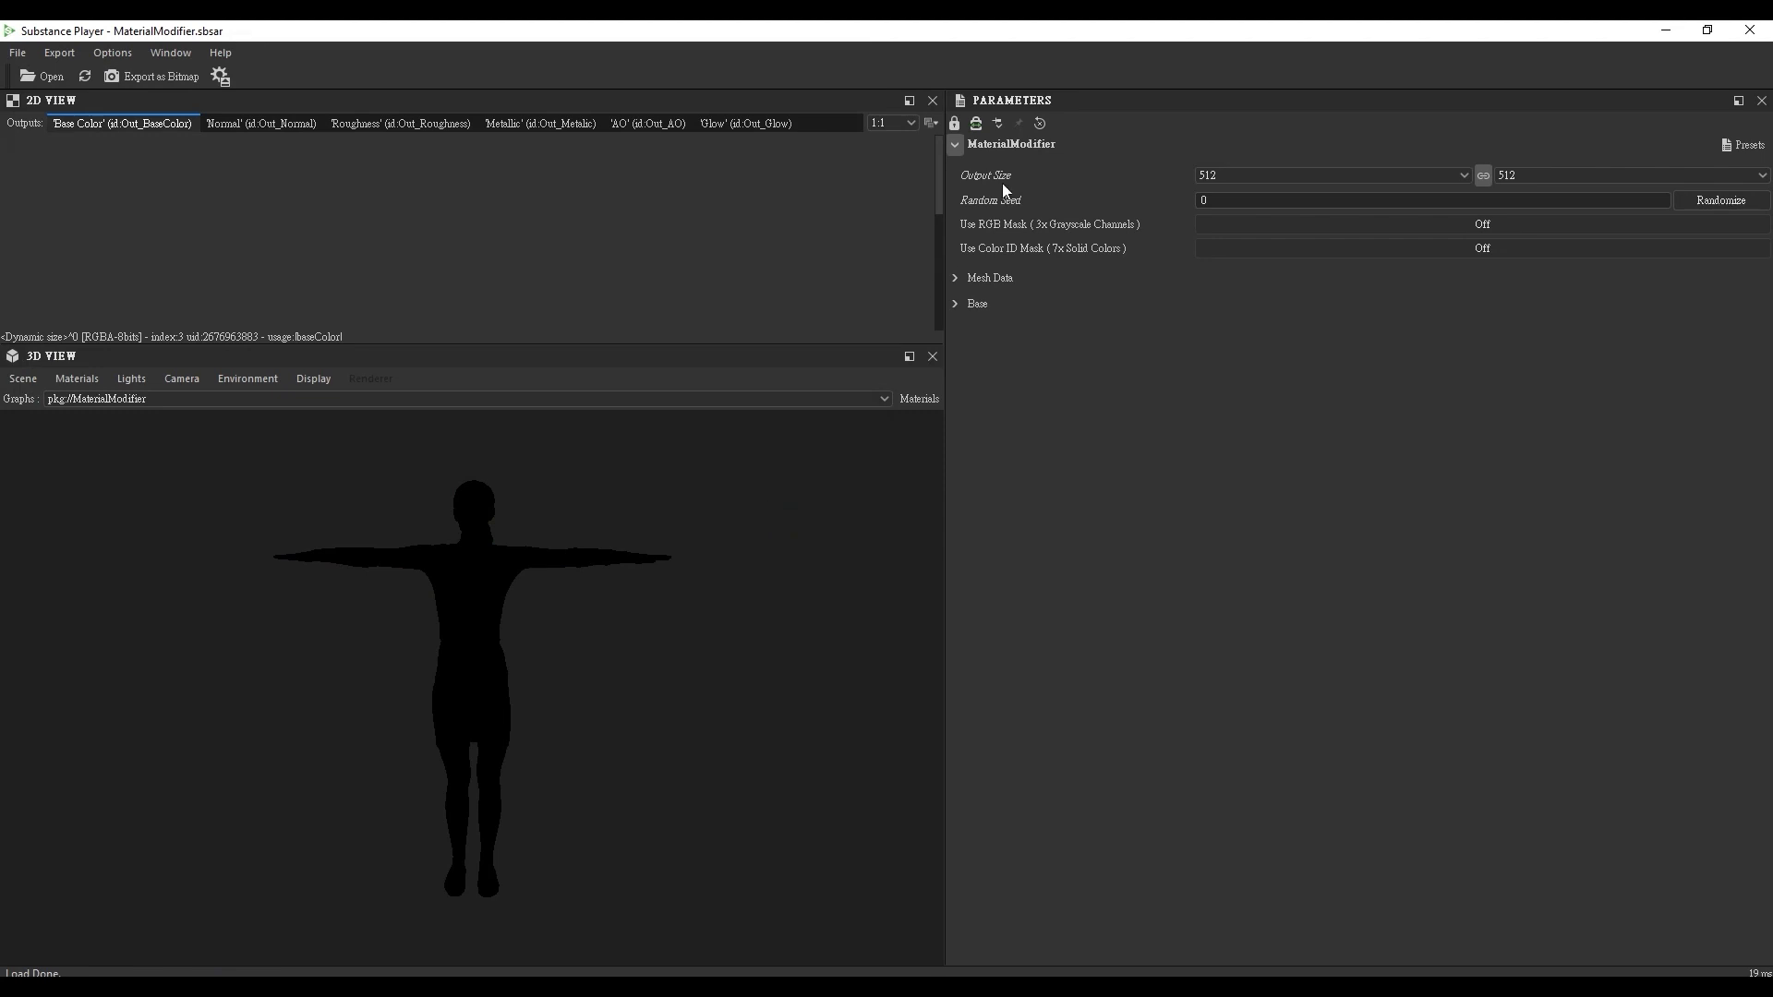
pyautogui.moveTo(835, 261)
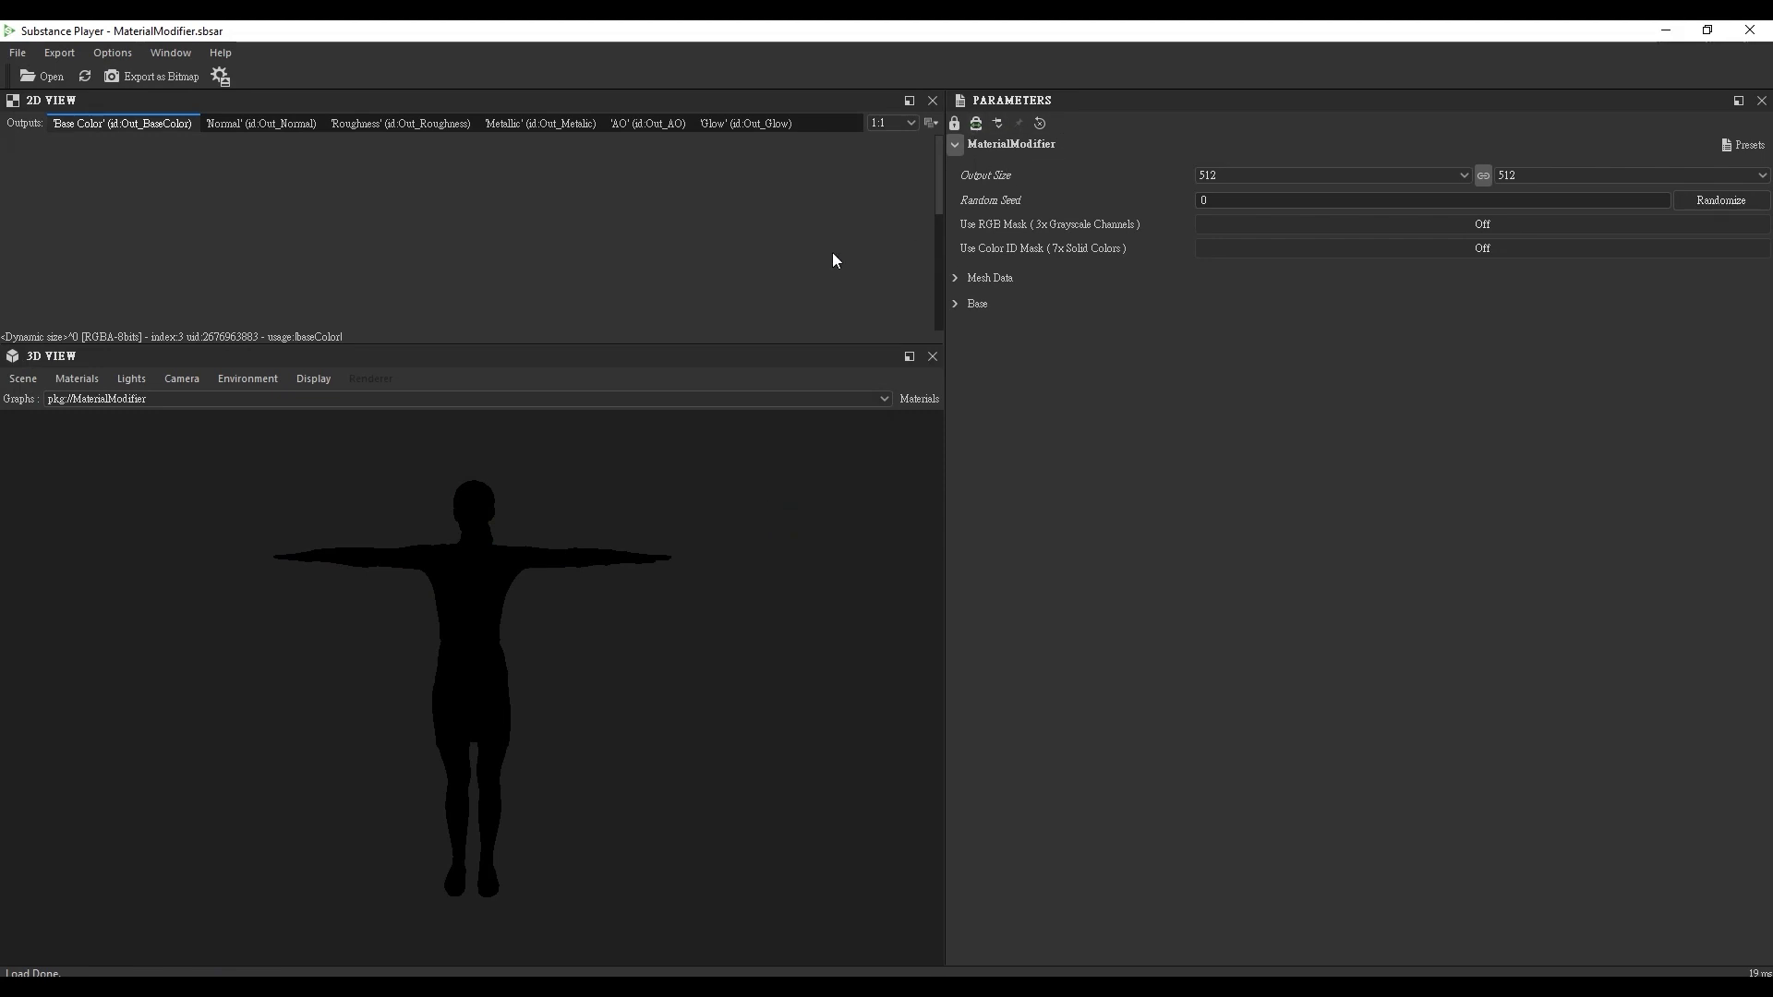
pyautogui.click(75, 377)
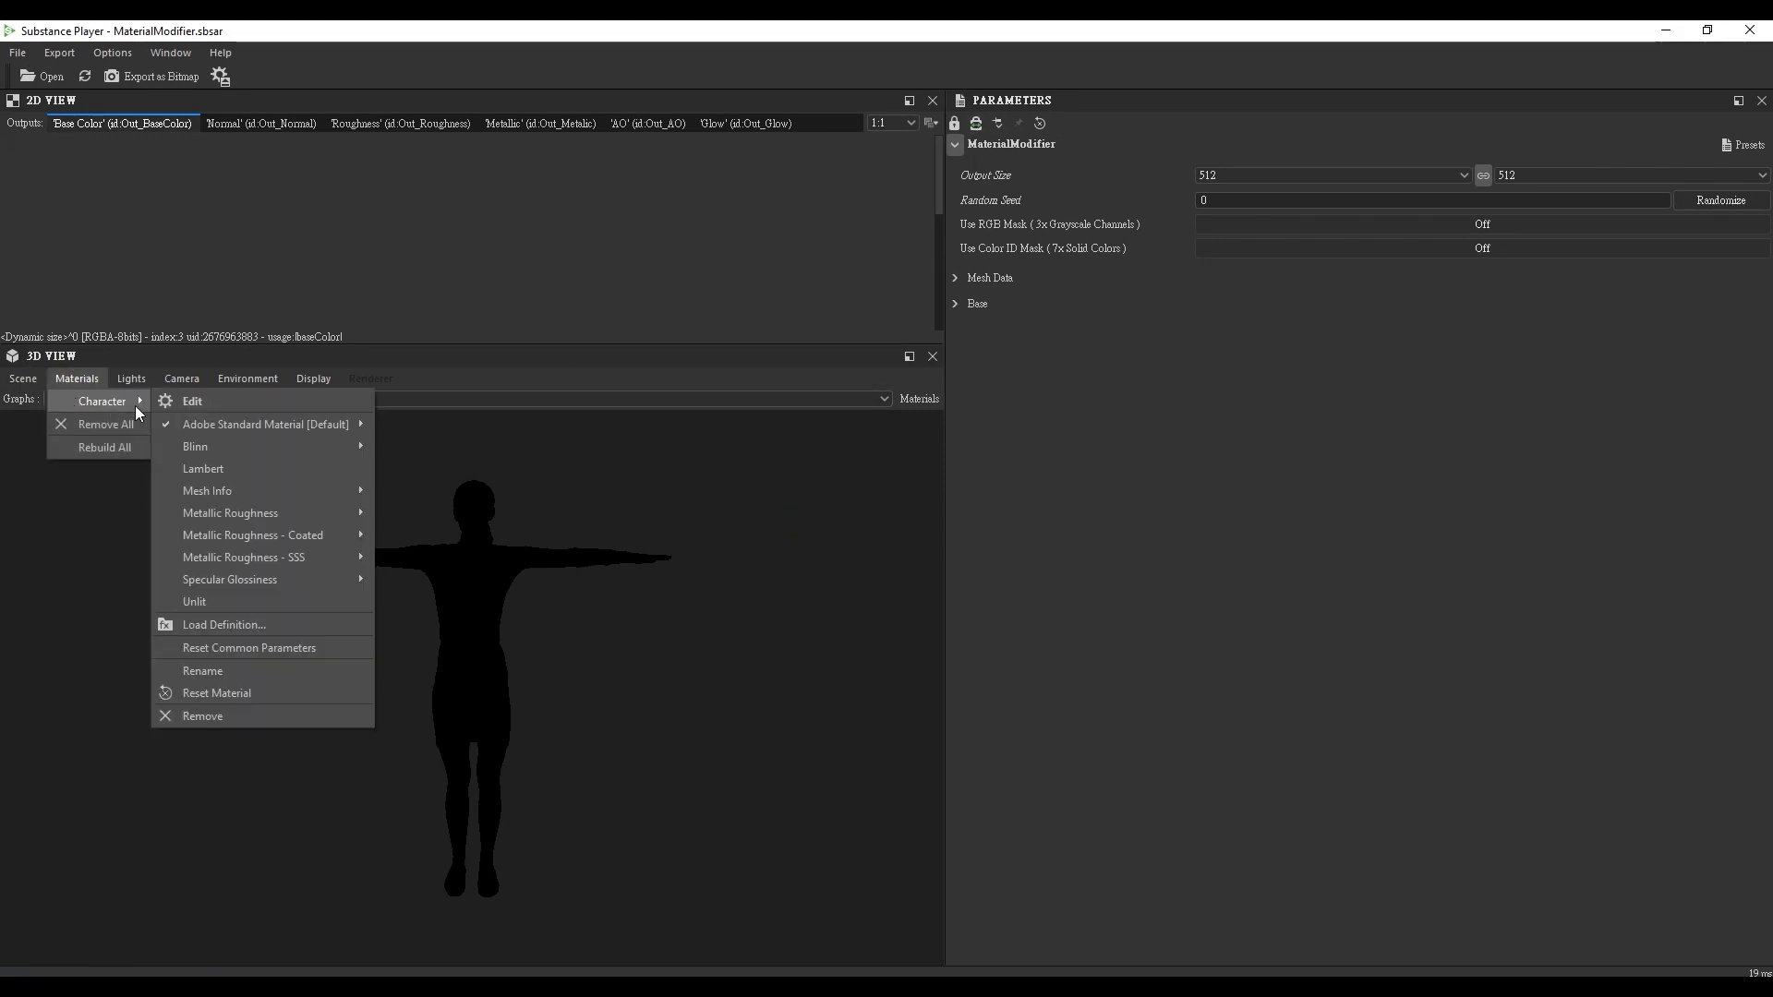
pyautogui.click(192, 401)
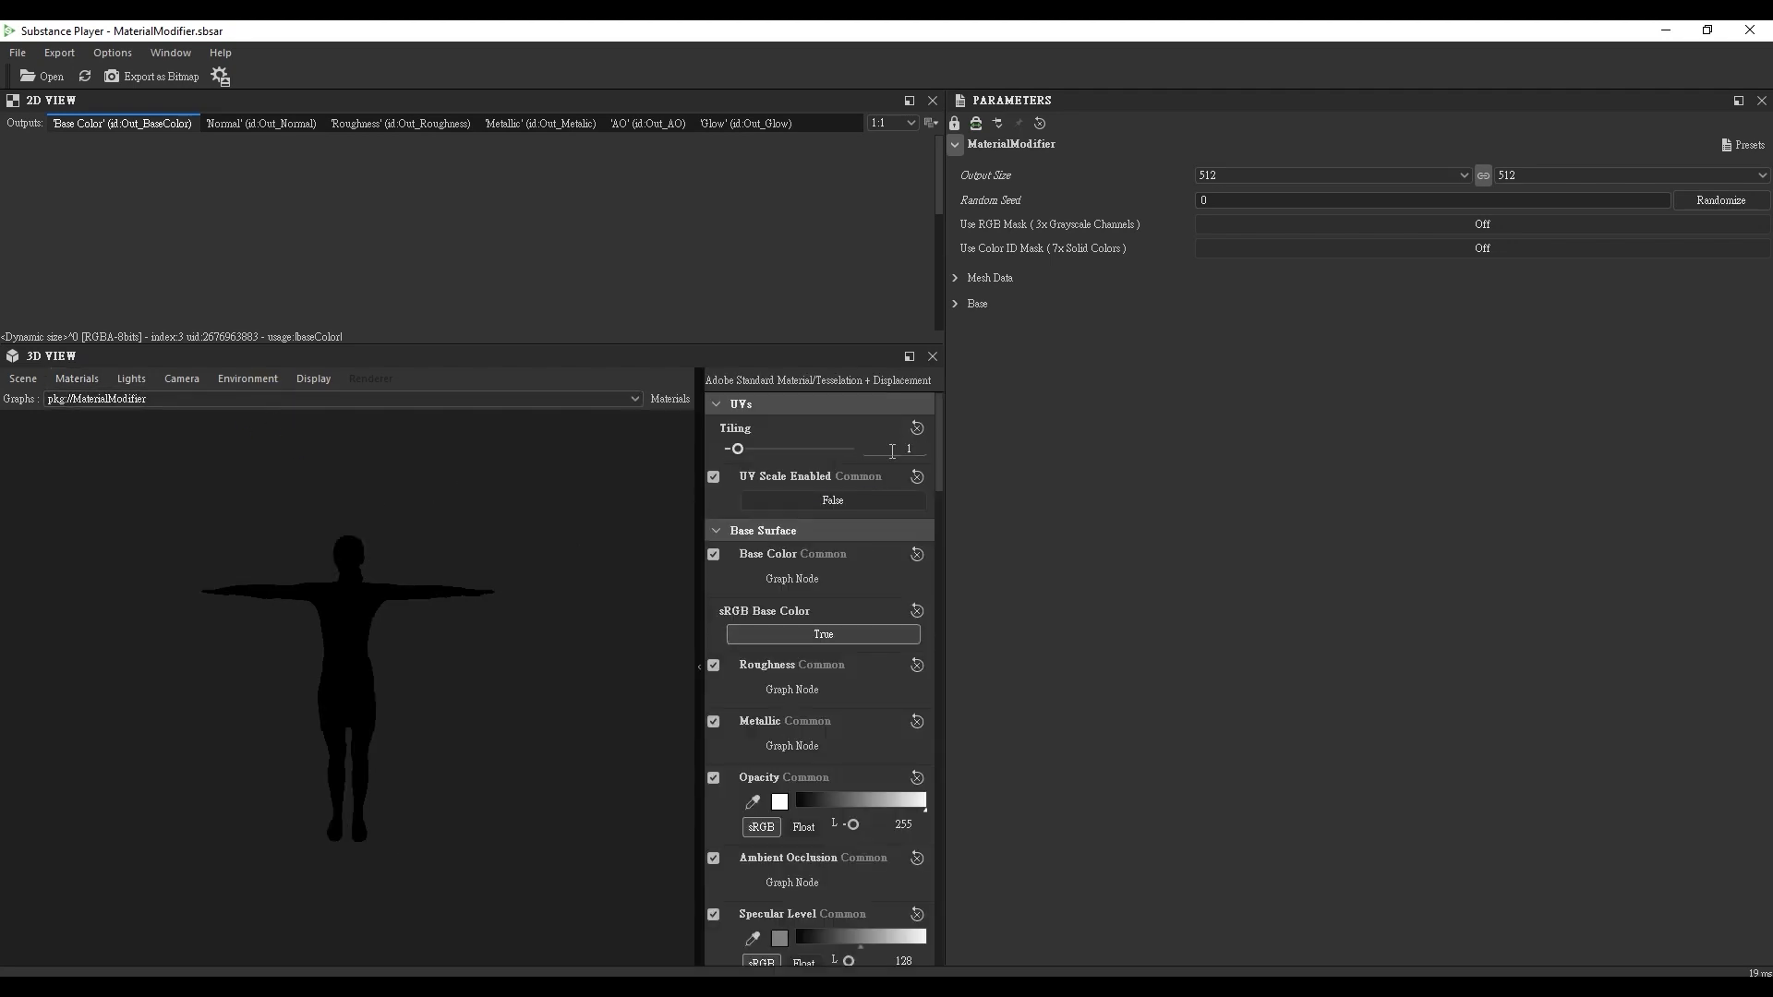
pyautogui.scroll(-3)
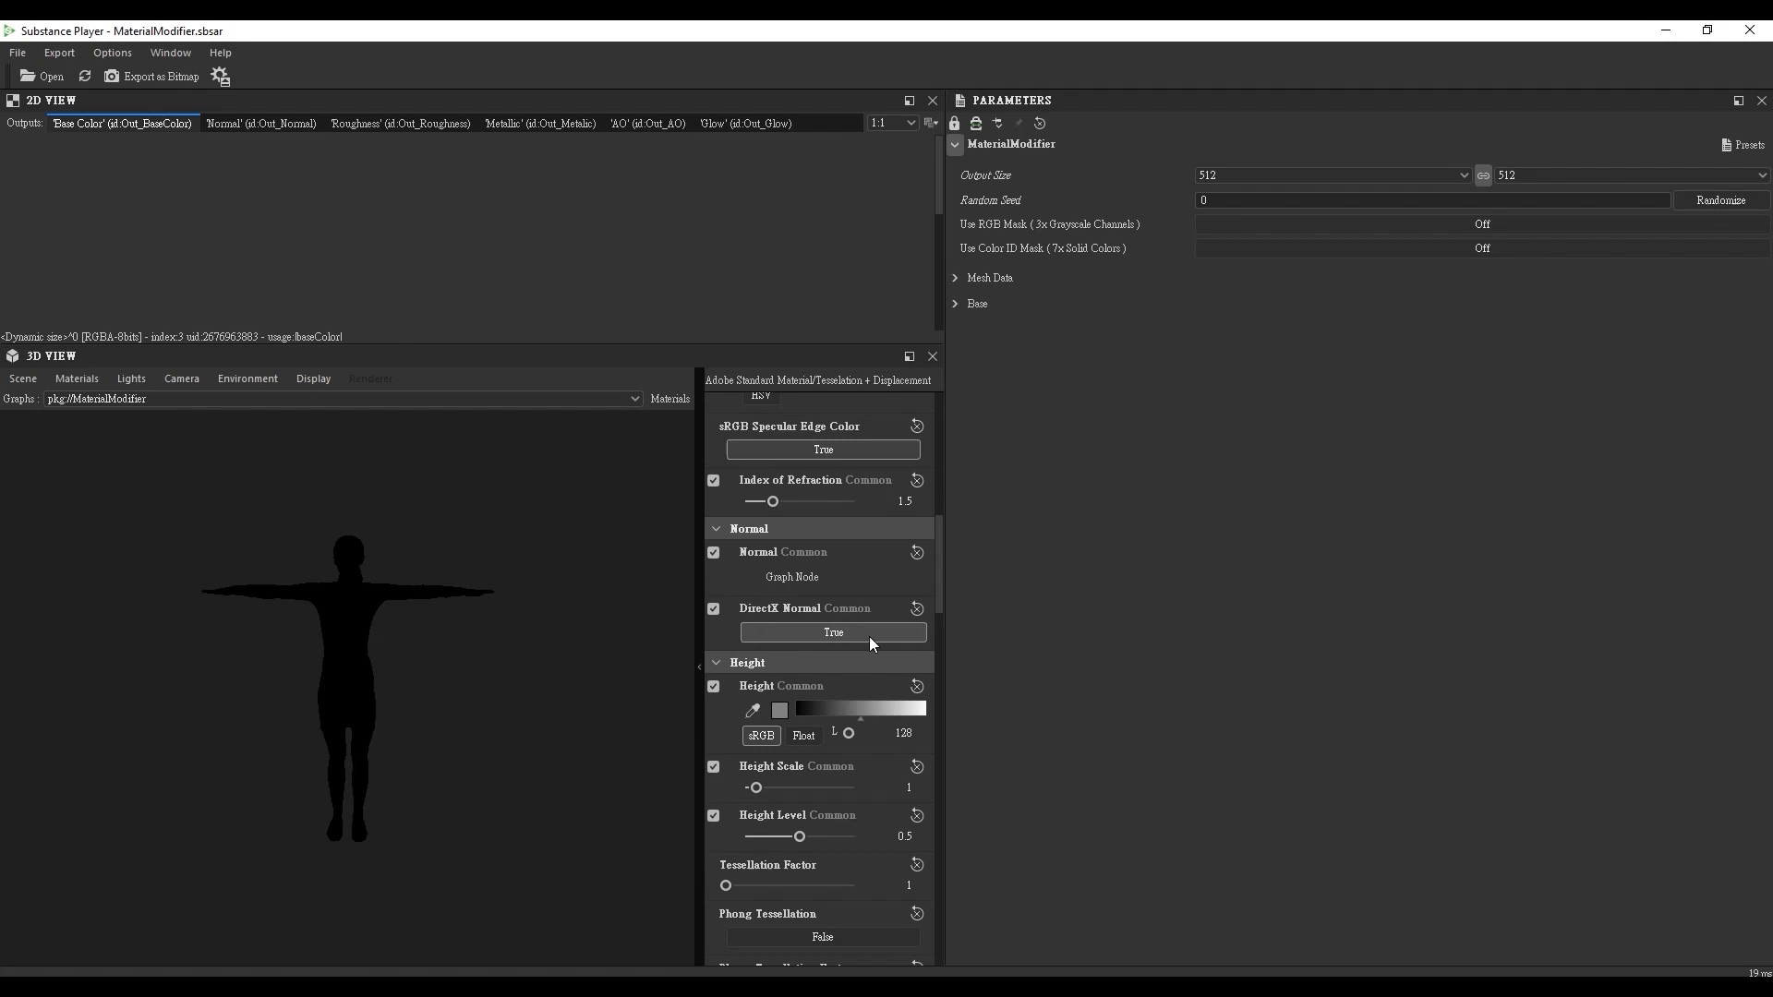
pyautogui.click(833, 632)
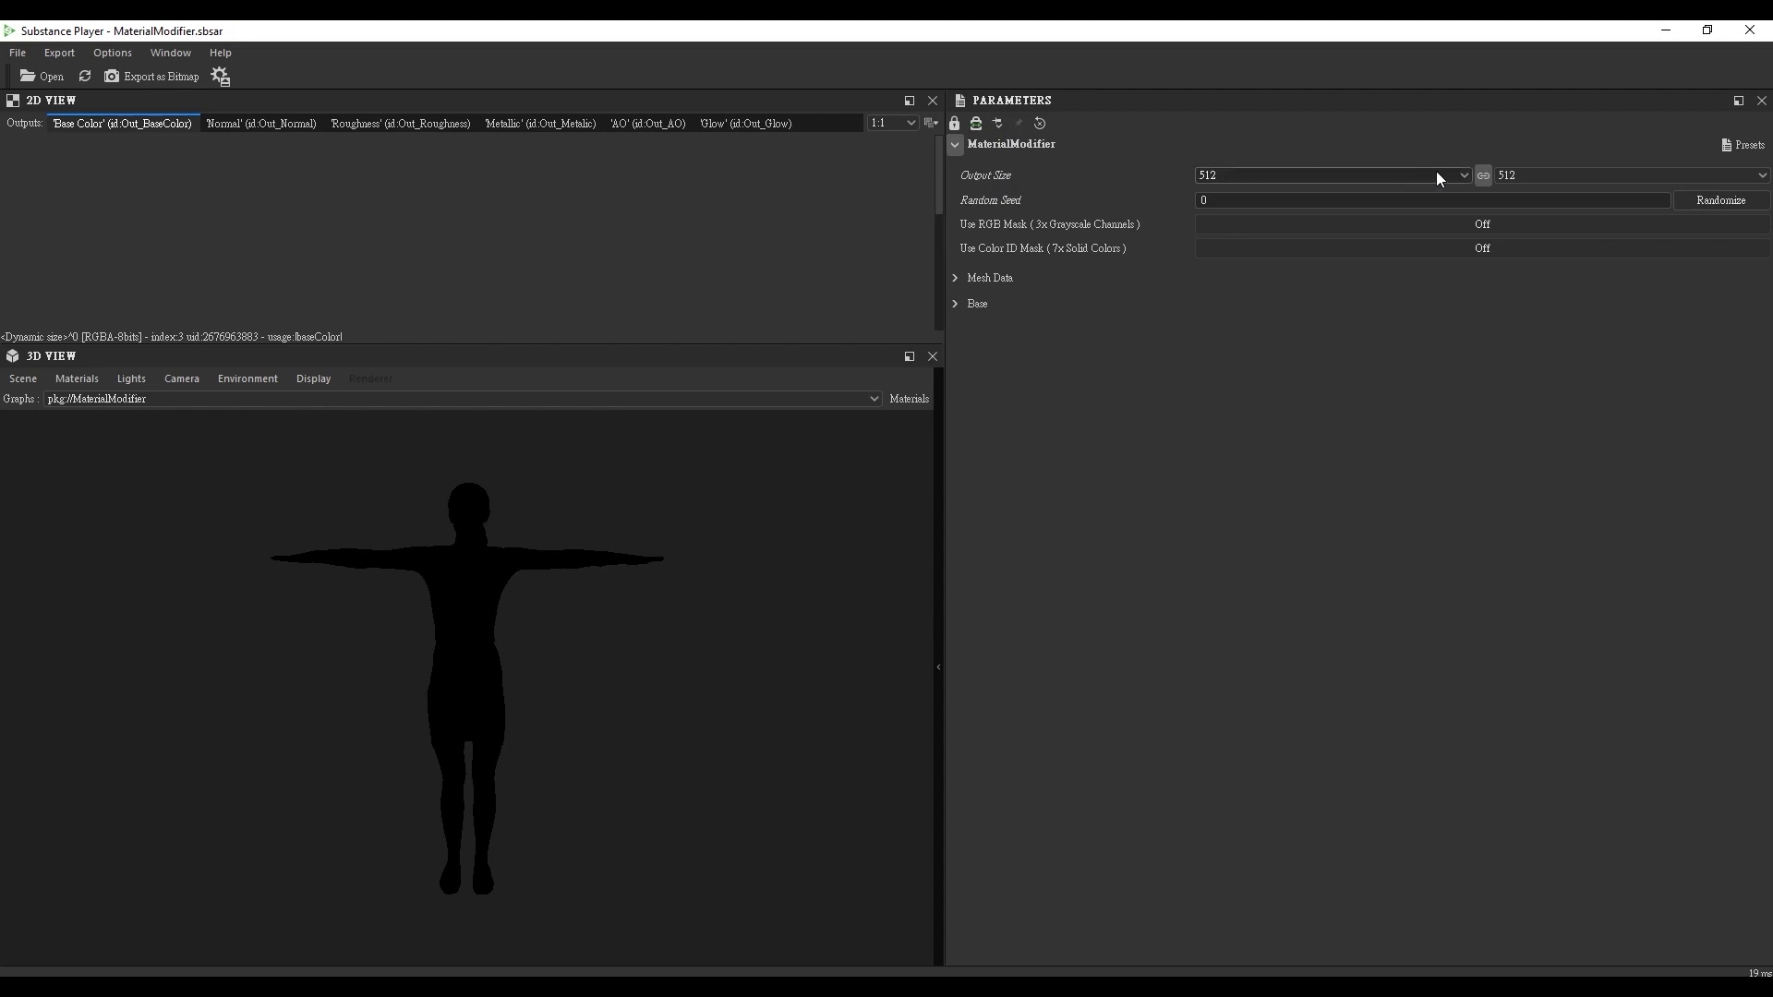
# Load Character_ao.jpg from the textures folder as the AO input.
pyautogui.click(1459, 176)
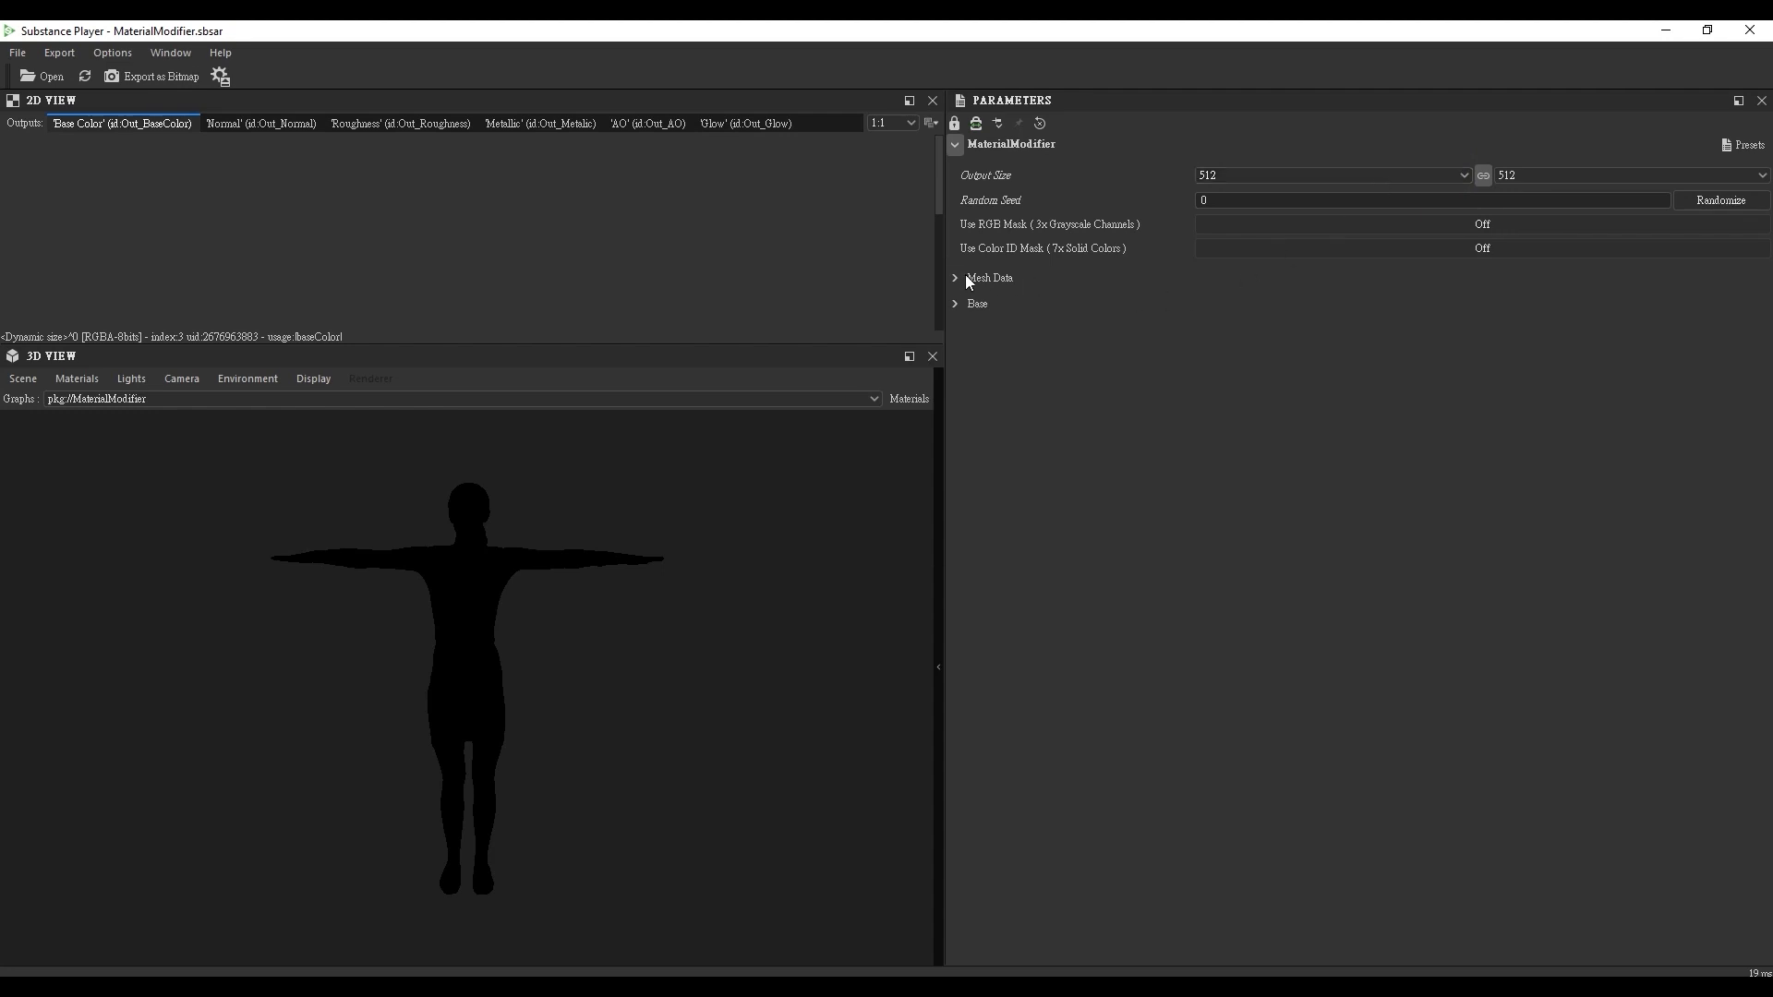
pyautogui.click(955, 279)
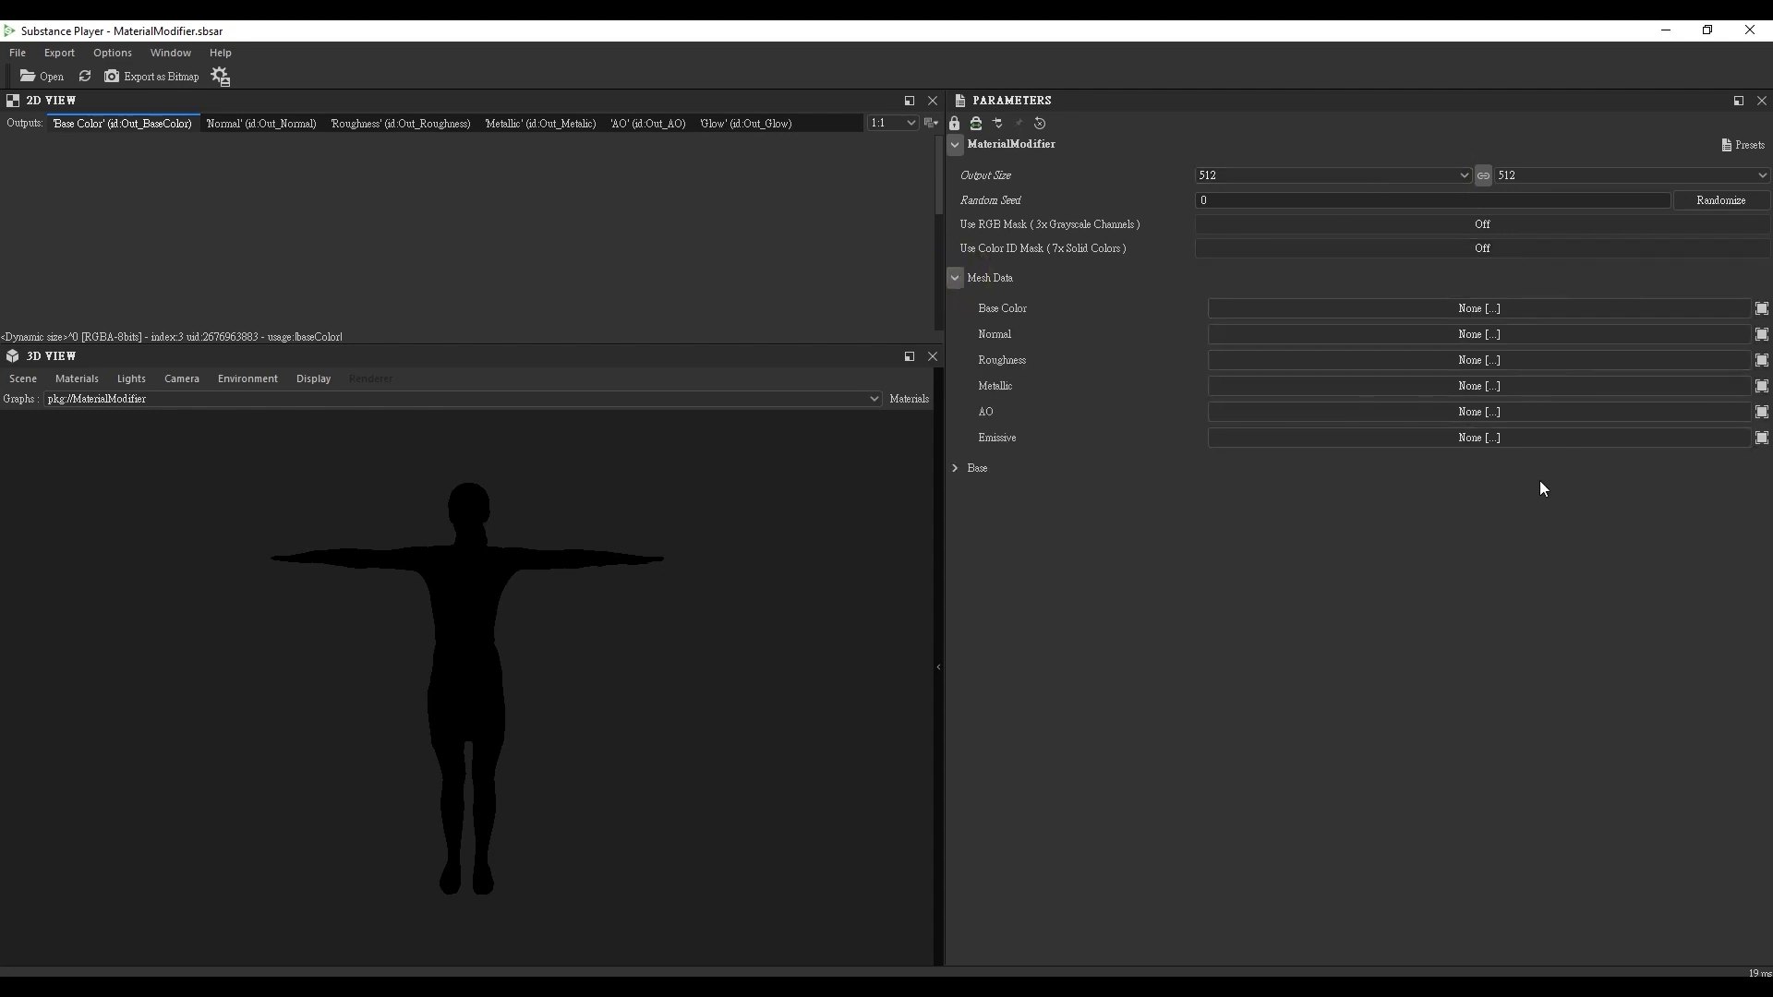
pyautogui.click(1478, 308)
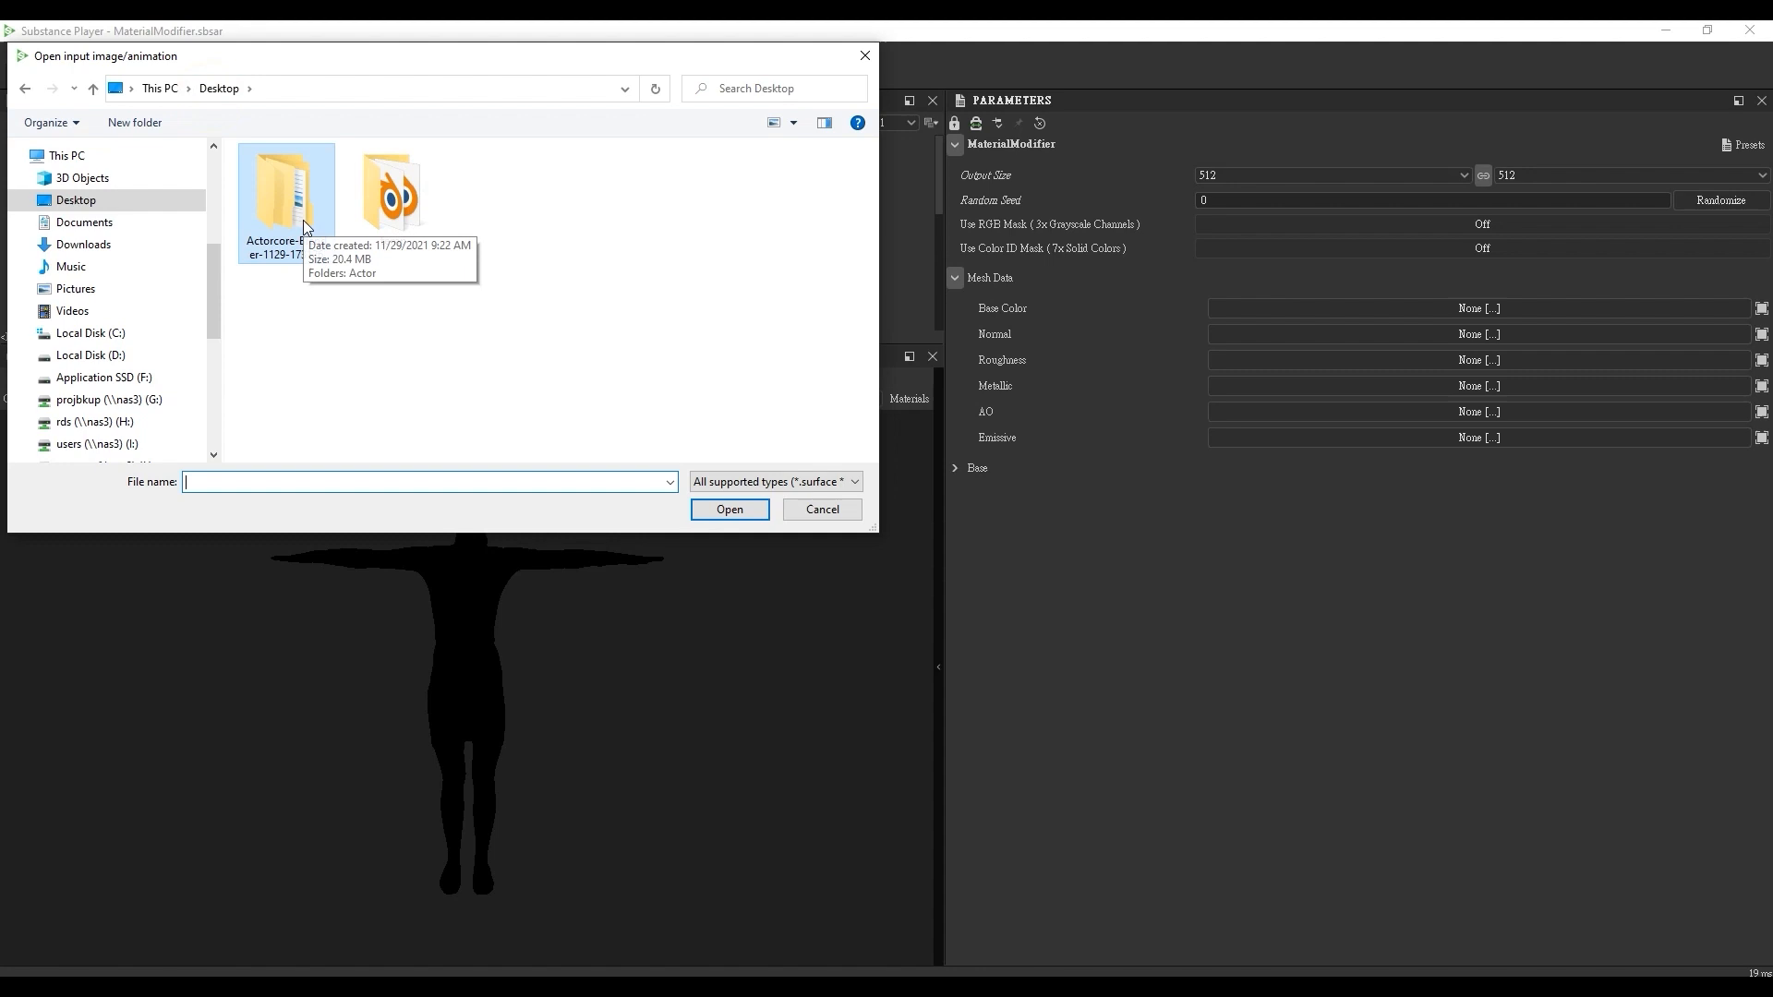
pyautogui.doubleClick(286, 189)
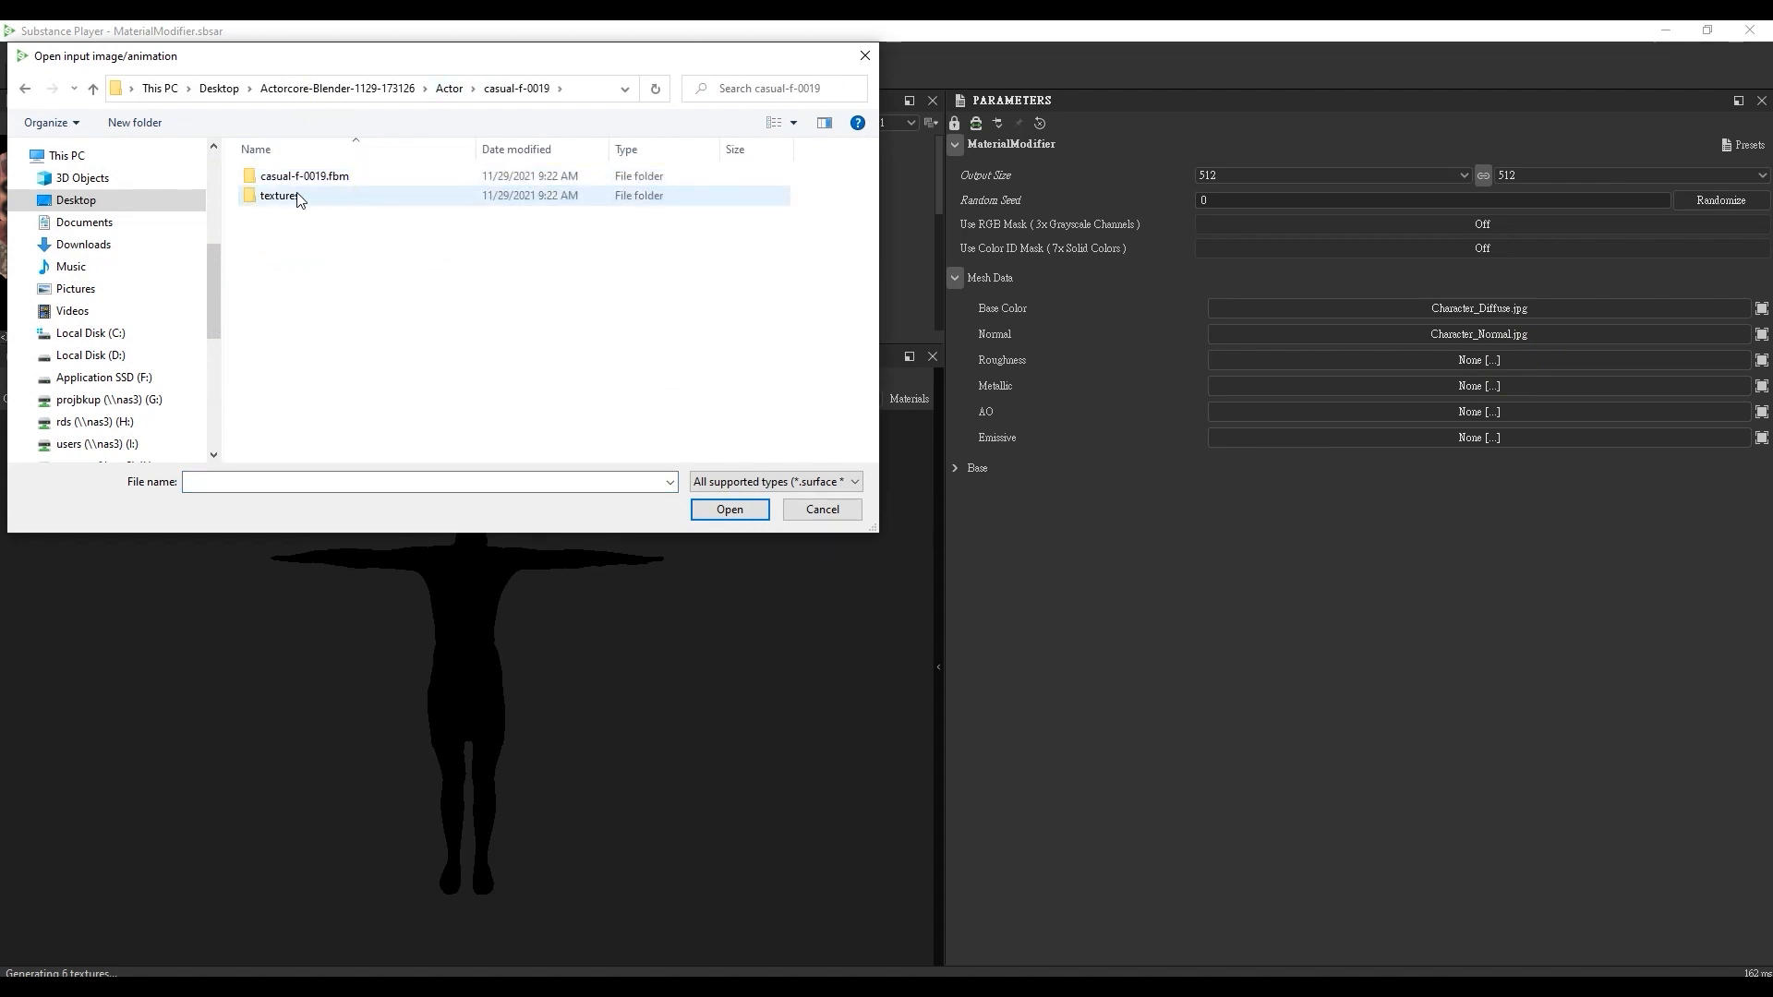
pyautogui.click(729, 510)
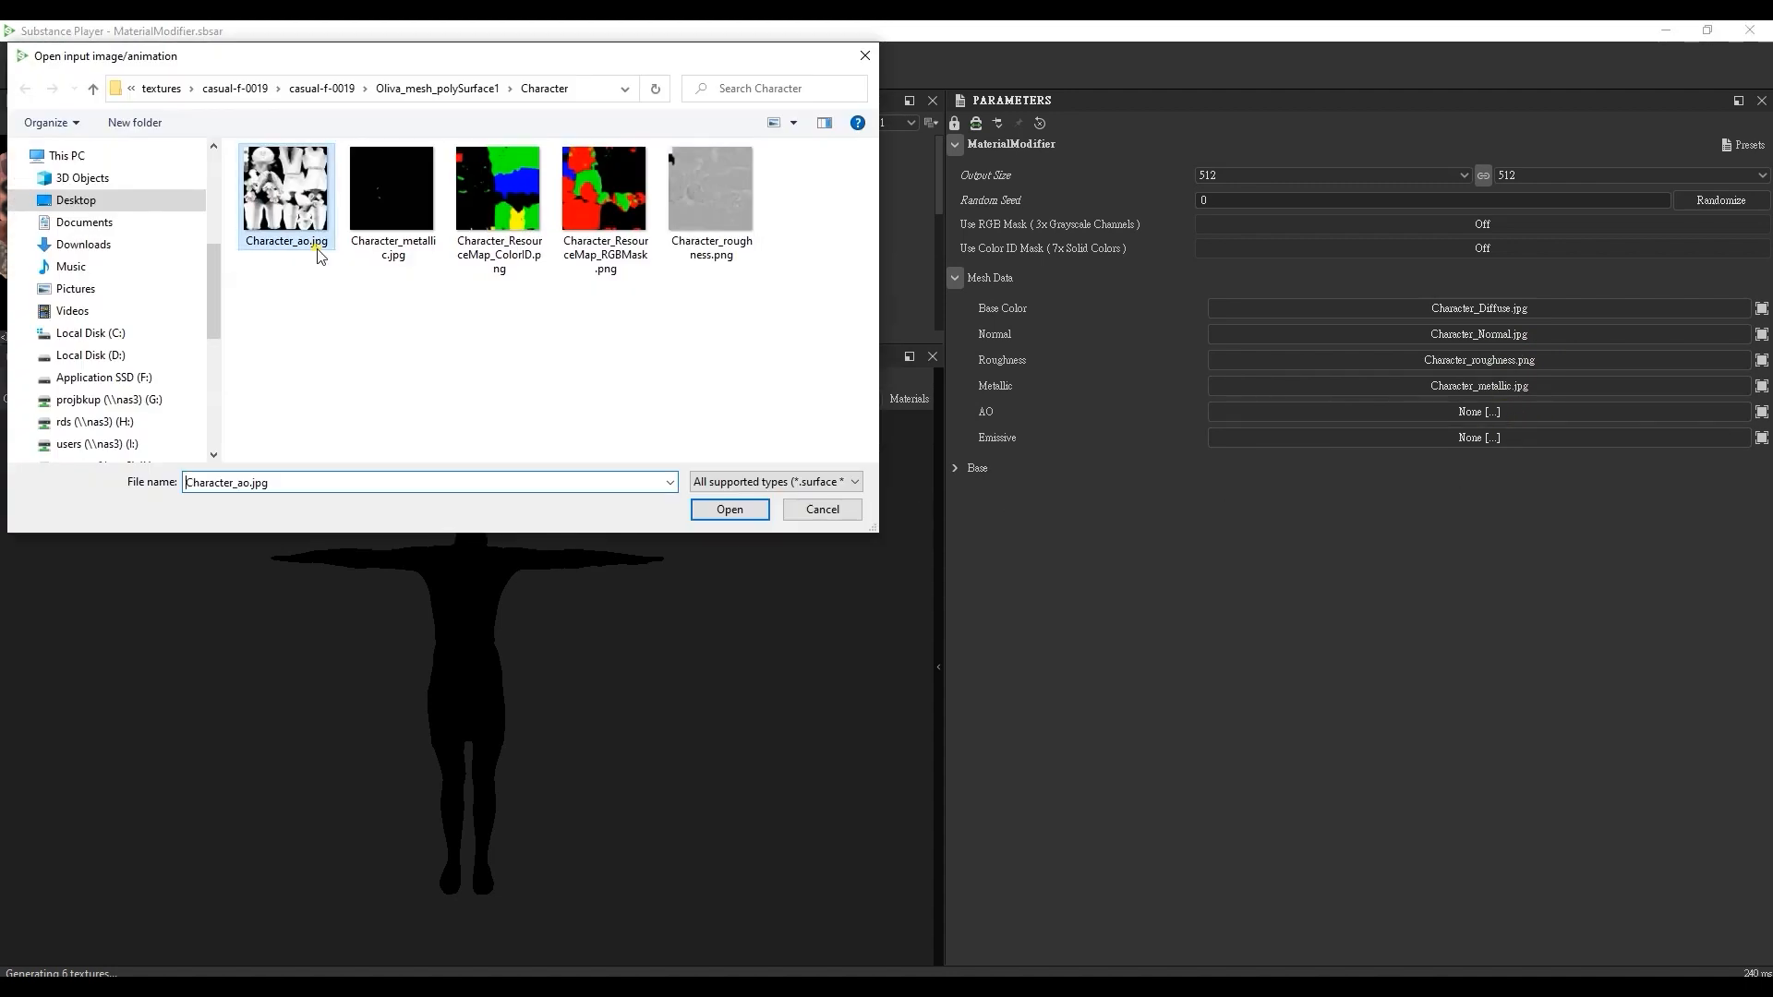
pyautogui.click(729, 510)
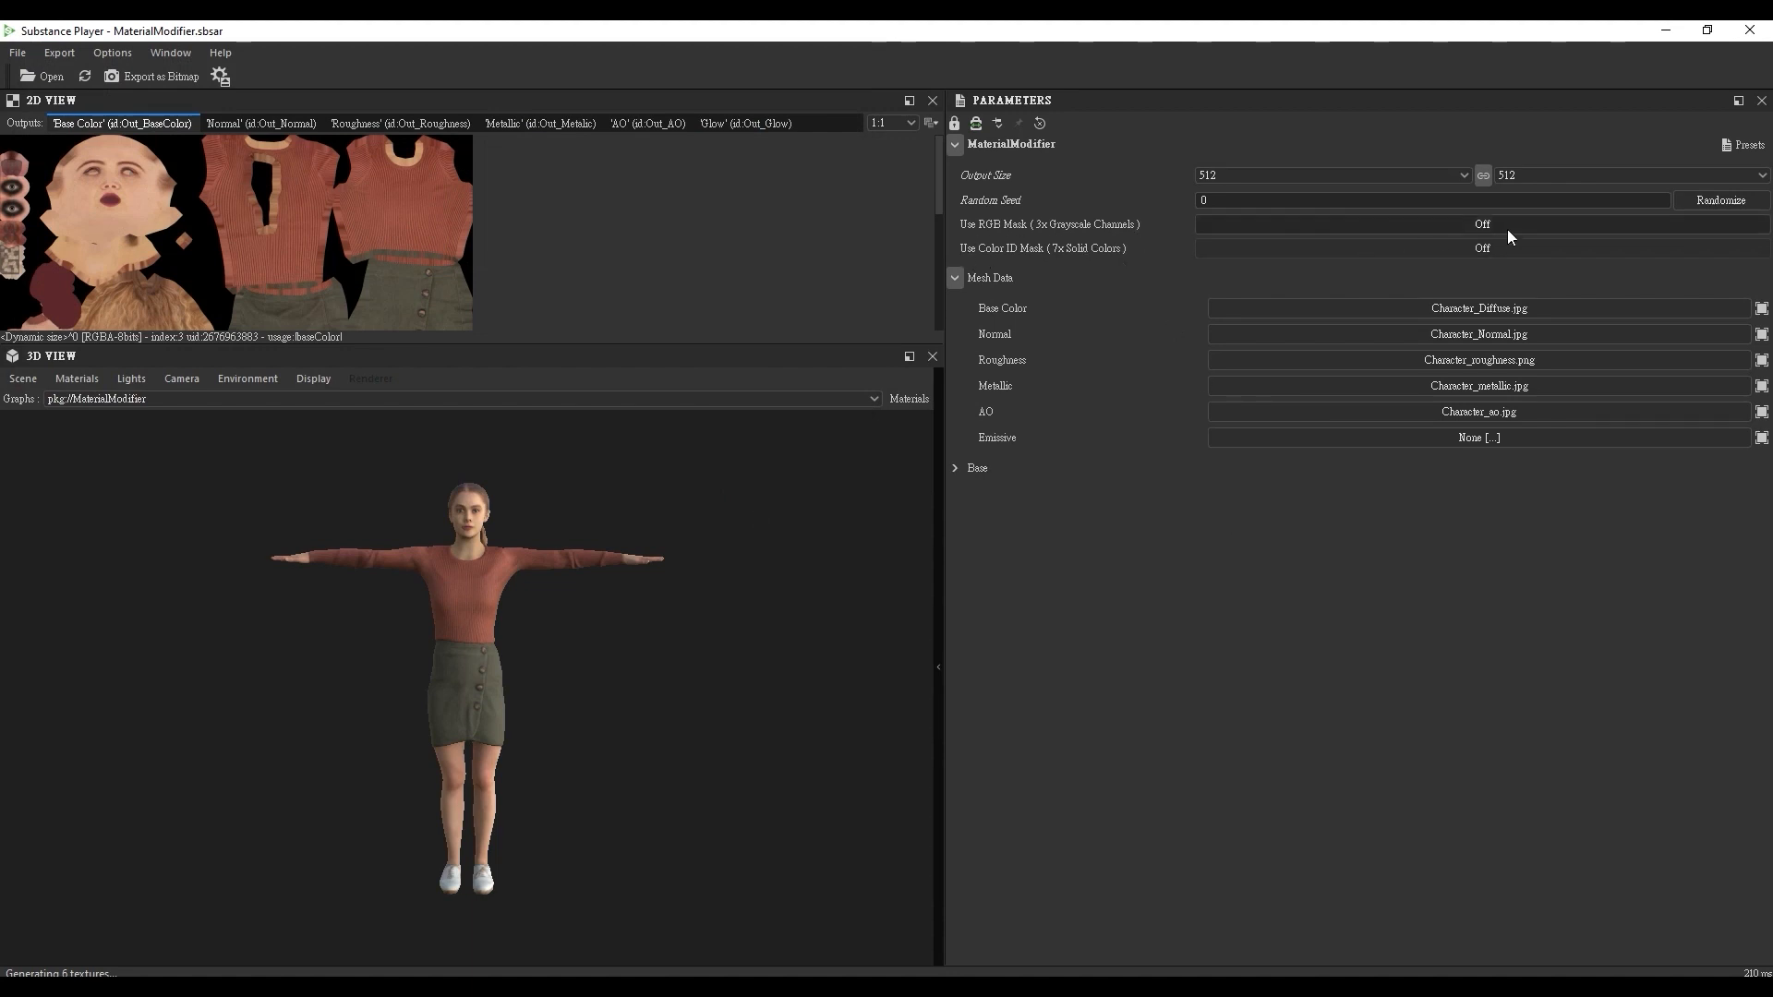
# Enable the RGB and Color ID mask options and load the ResourceMap ColorID and RGBMask PNGs.
pyautogui.click(1481, 223)
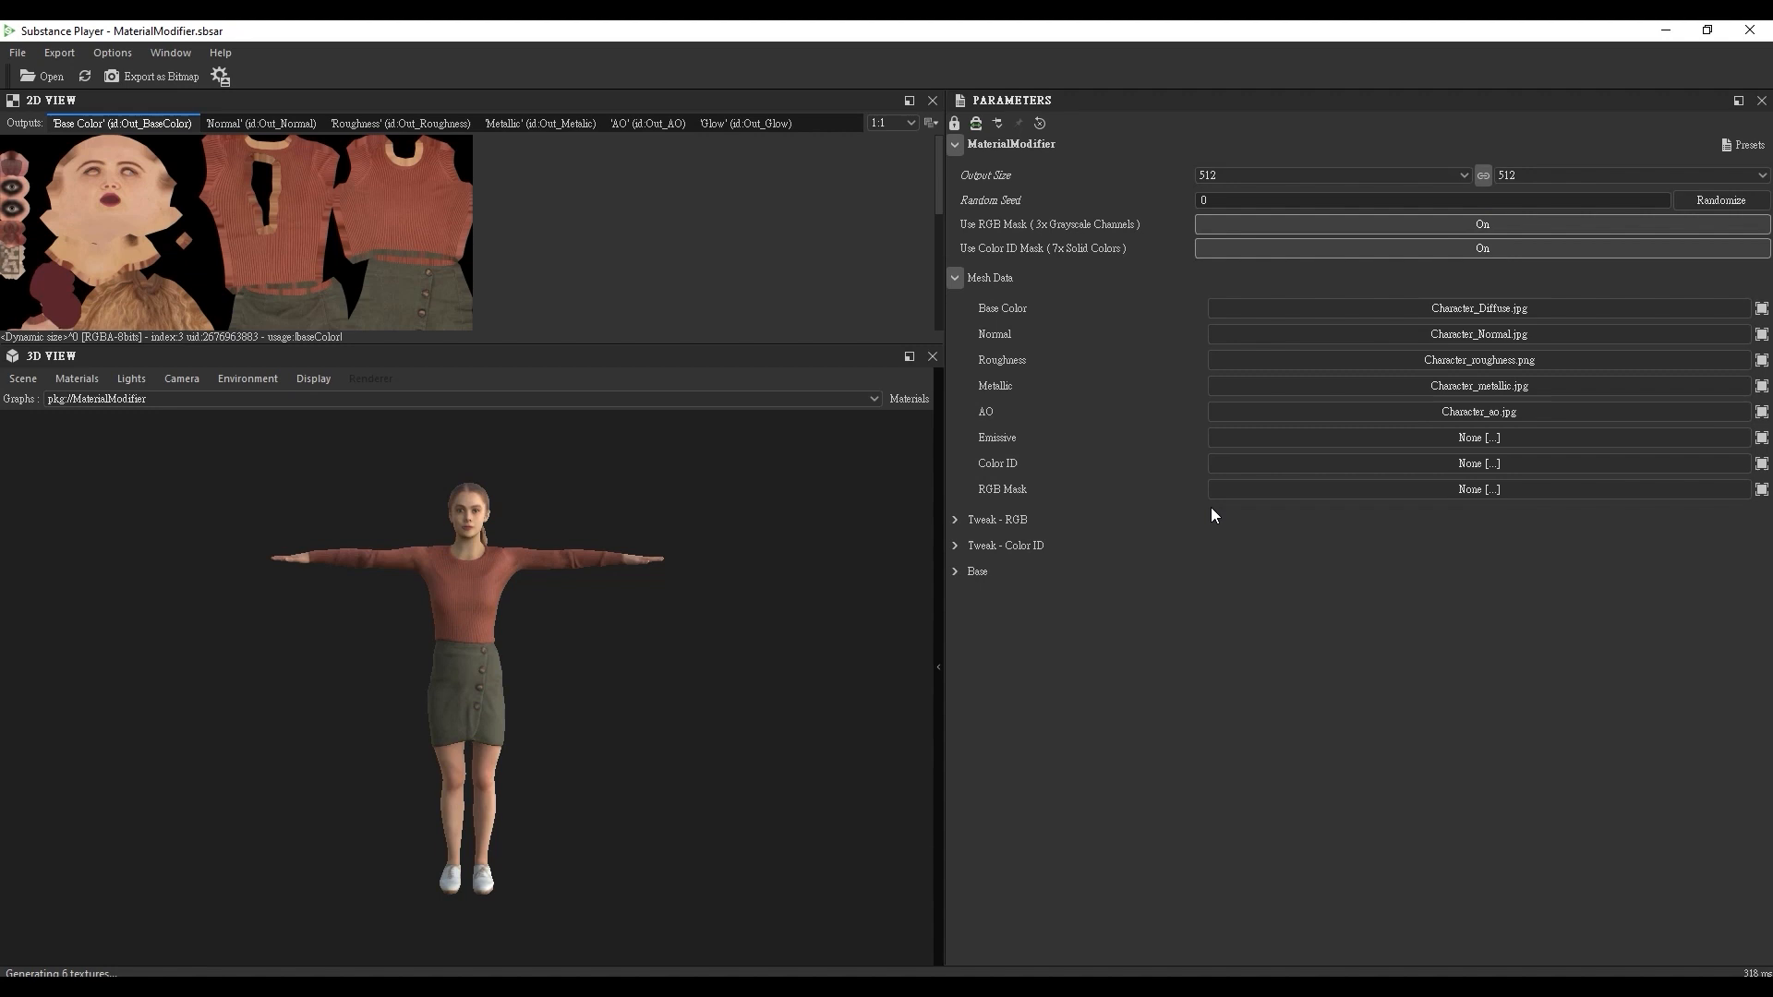
pyautogui.click(1760, 461)
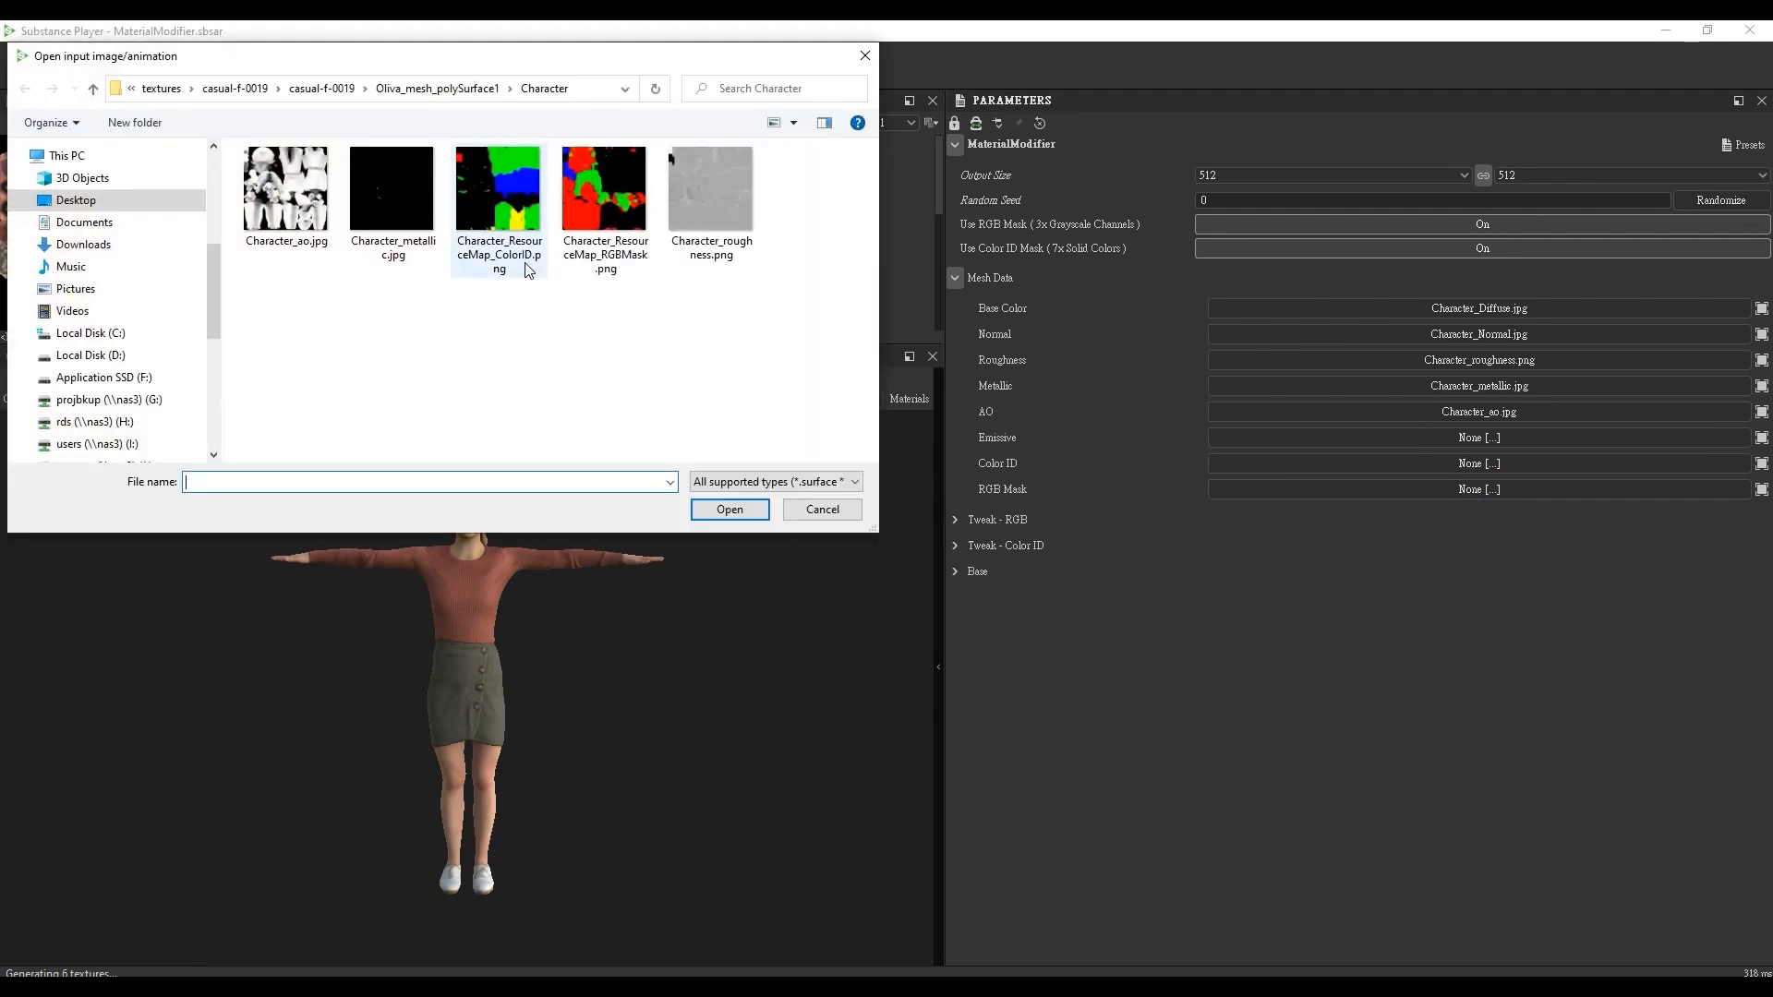
pyautogui.doubleClick(497, 188)
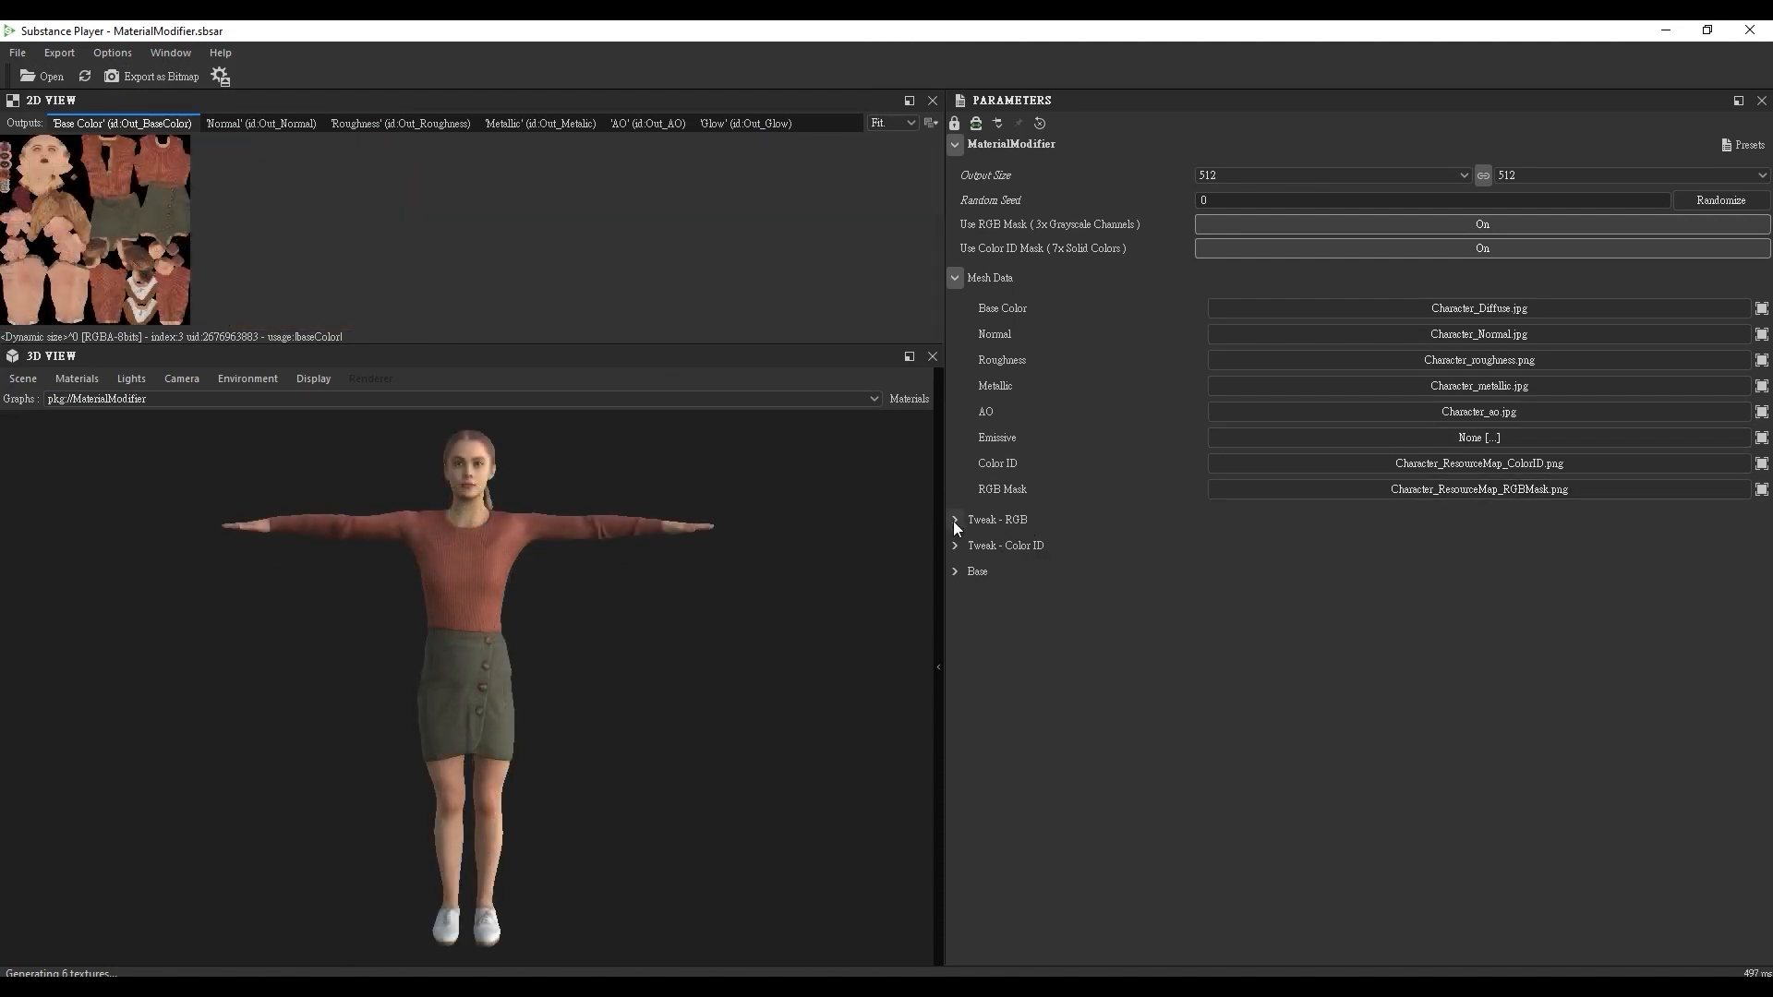
# Preview the RGB and Color ID mask regions on the character, then set both checks back to False.
pyautogui.click(955, 519)
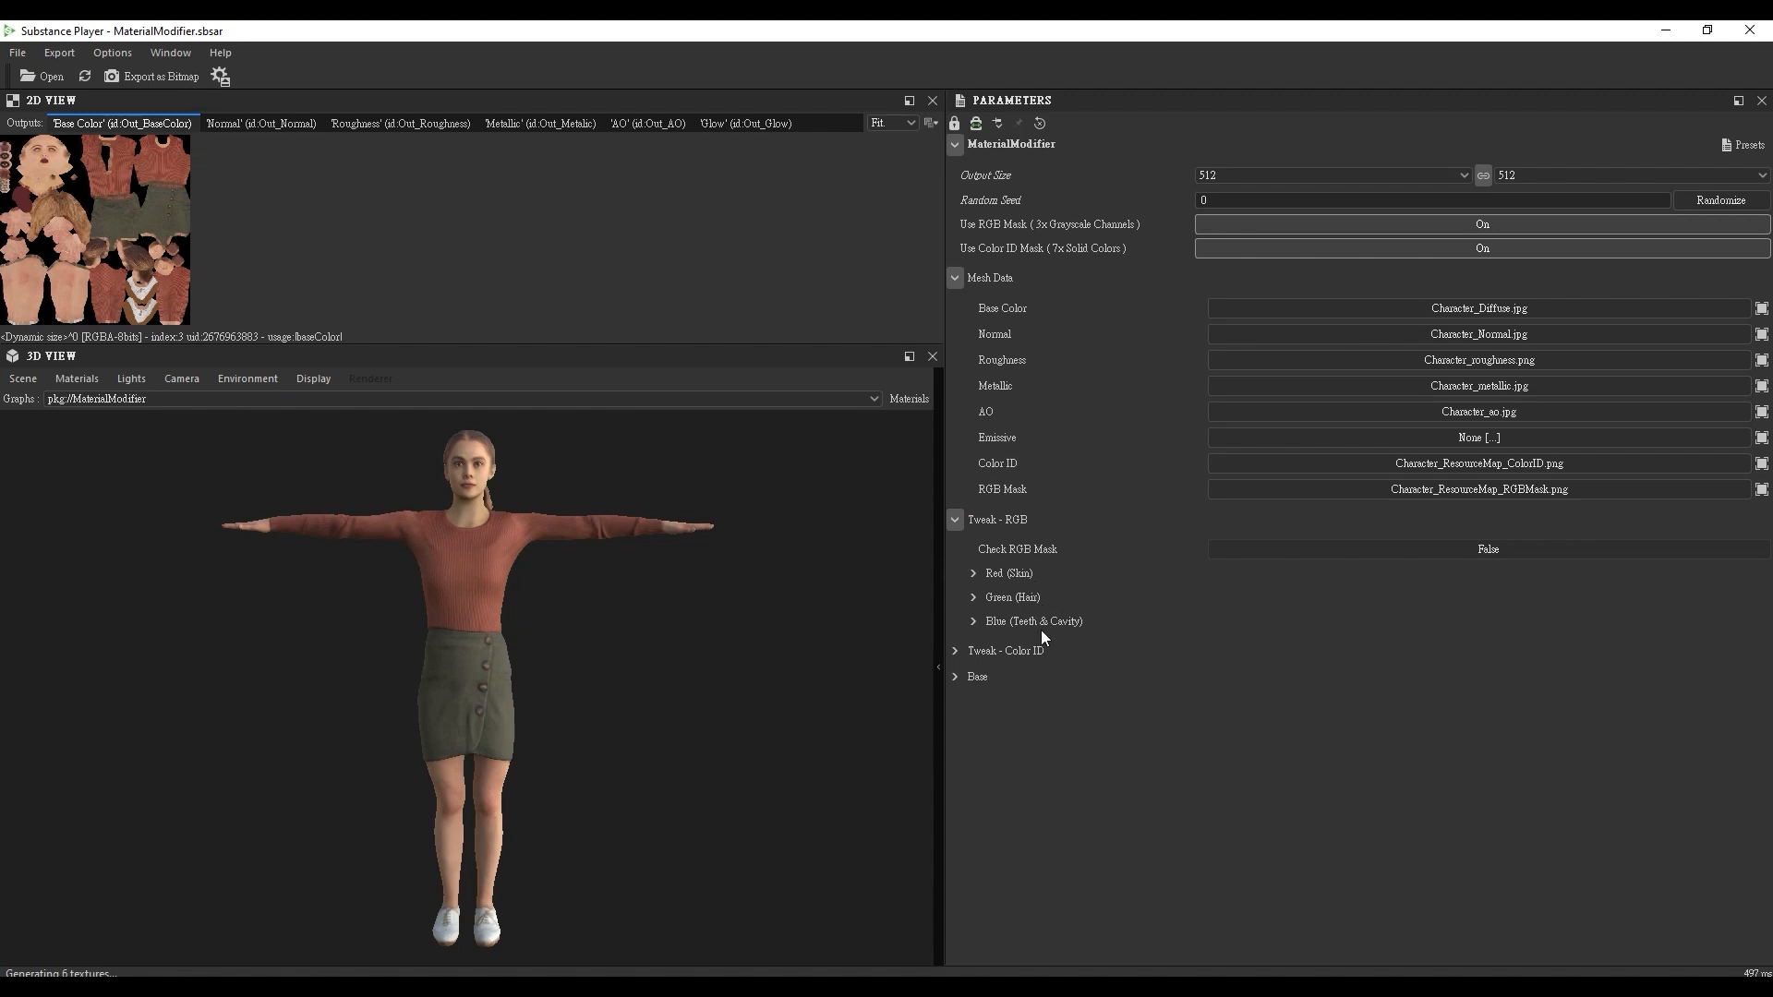
pyautogui.click(1484, 549)
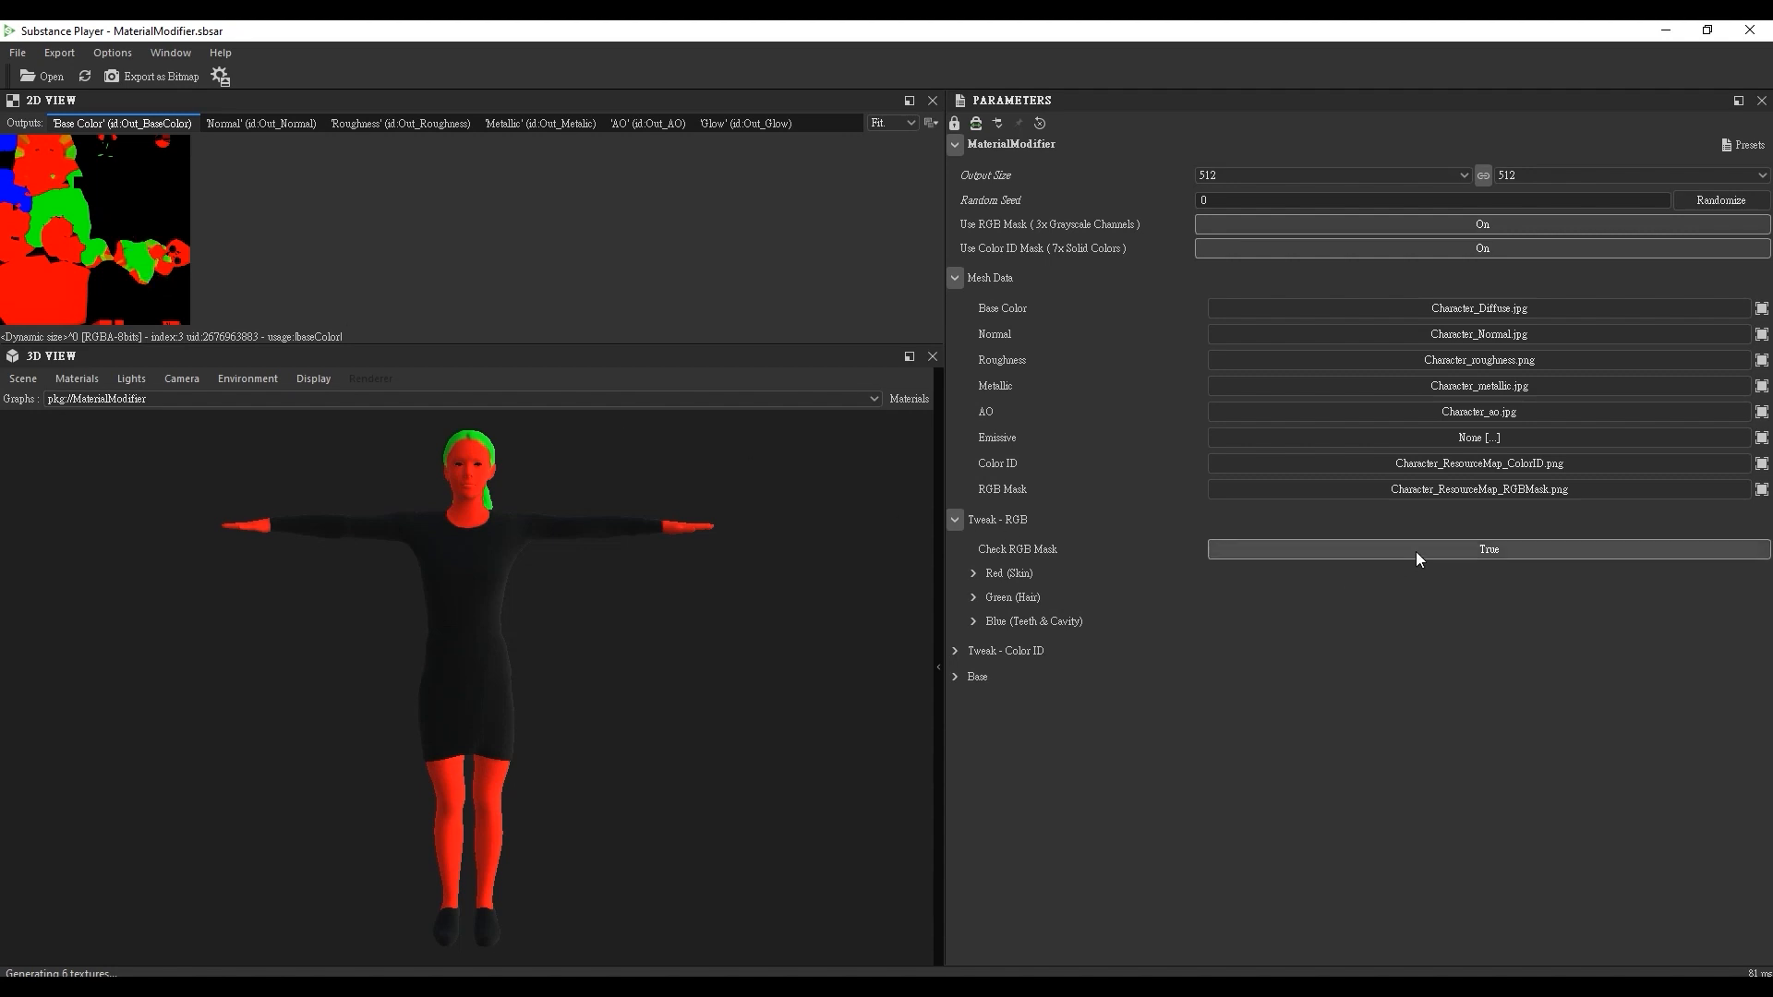
pyautogui.click(1488, 548)
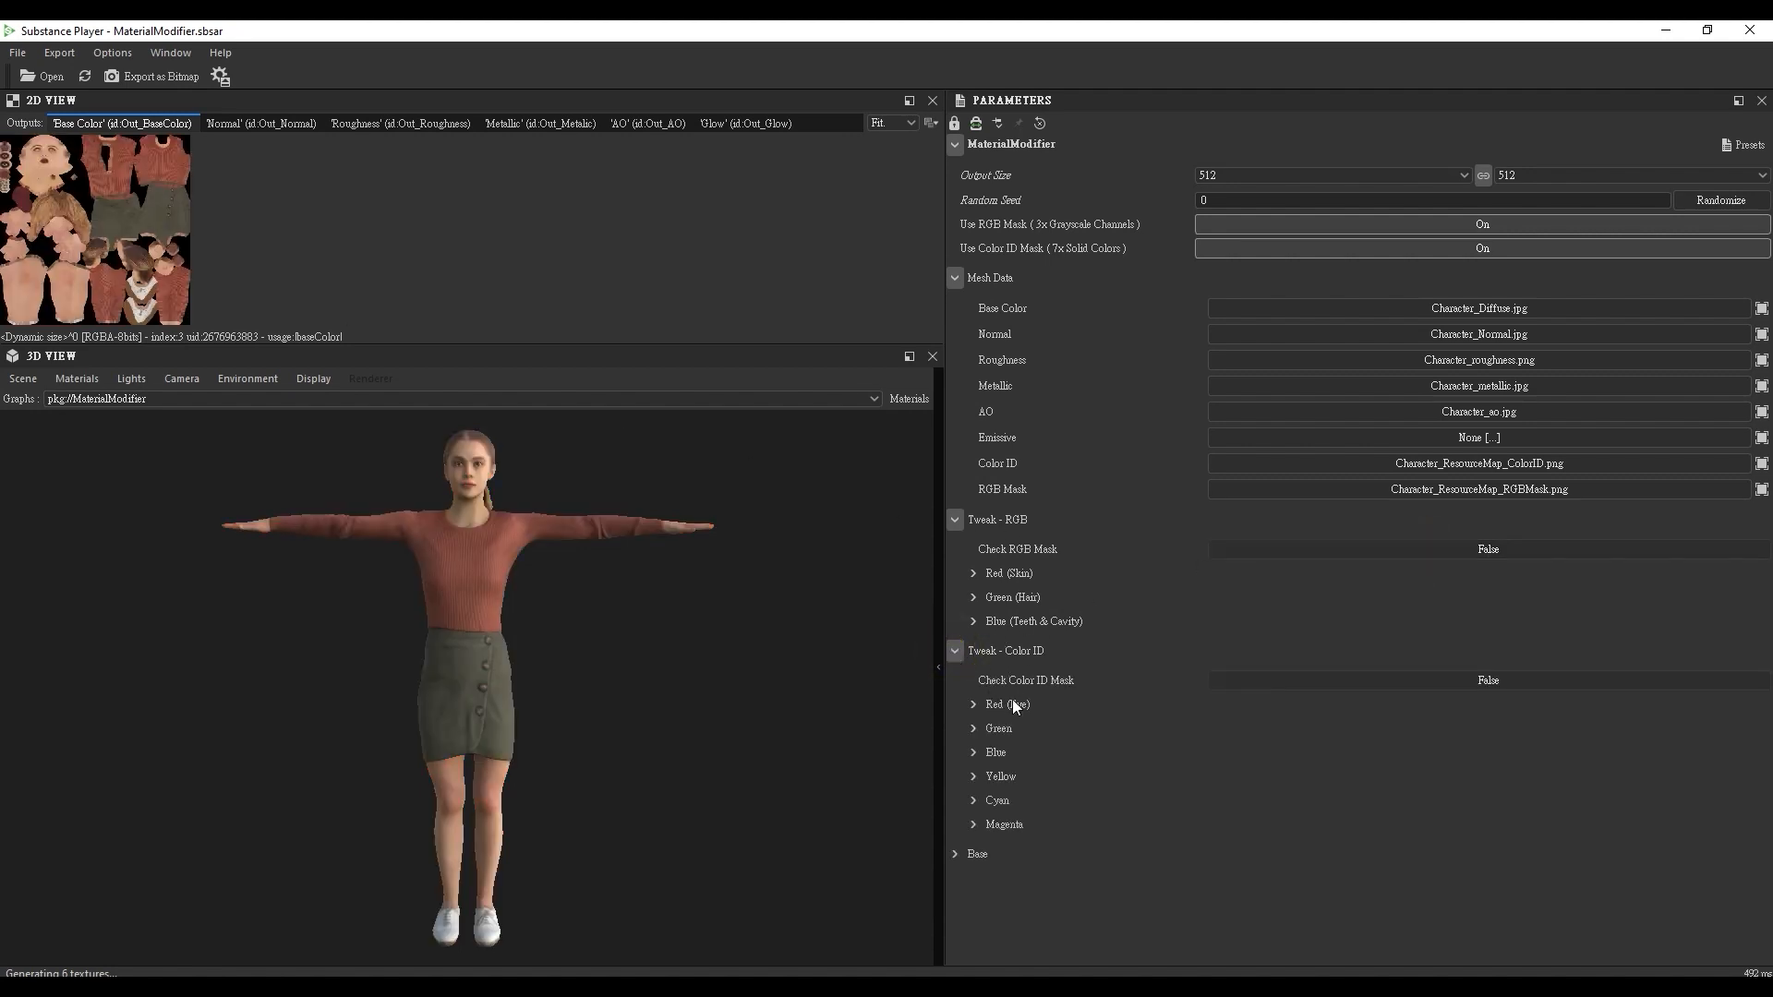
pyautogui.click(1486, 680)
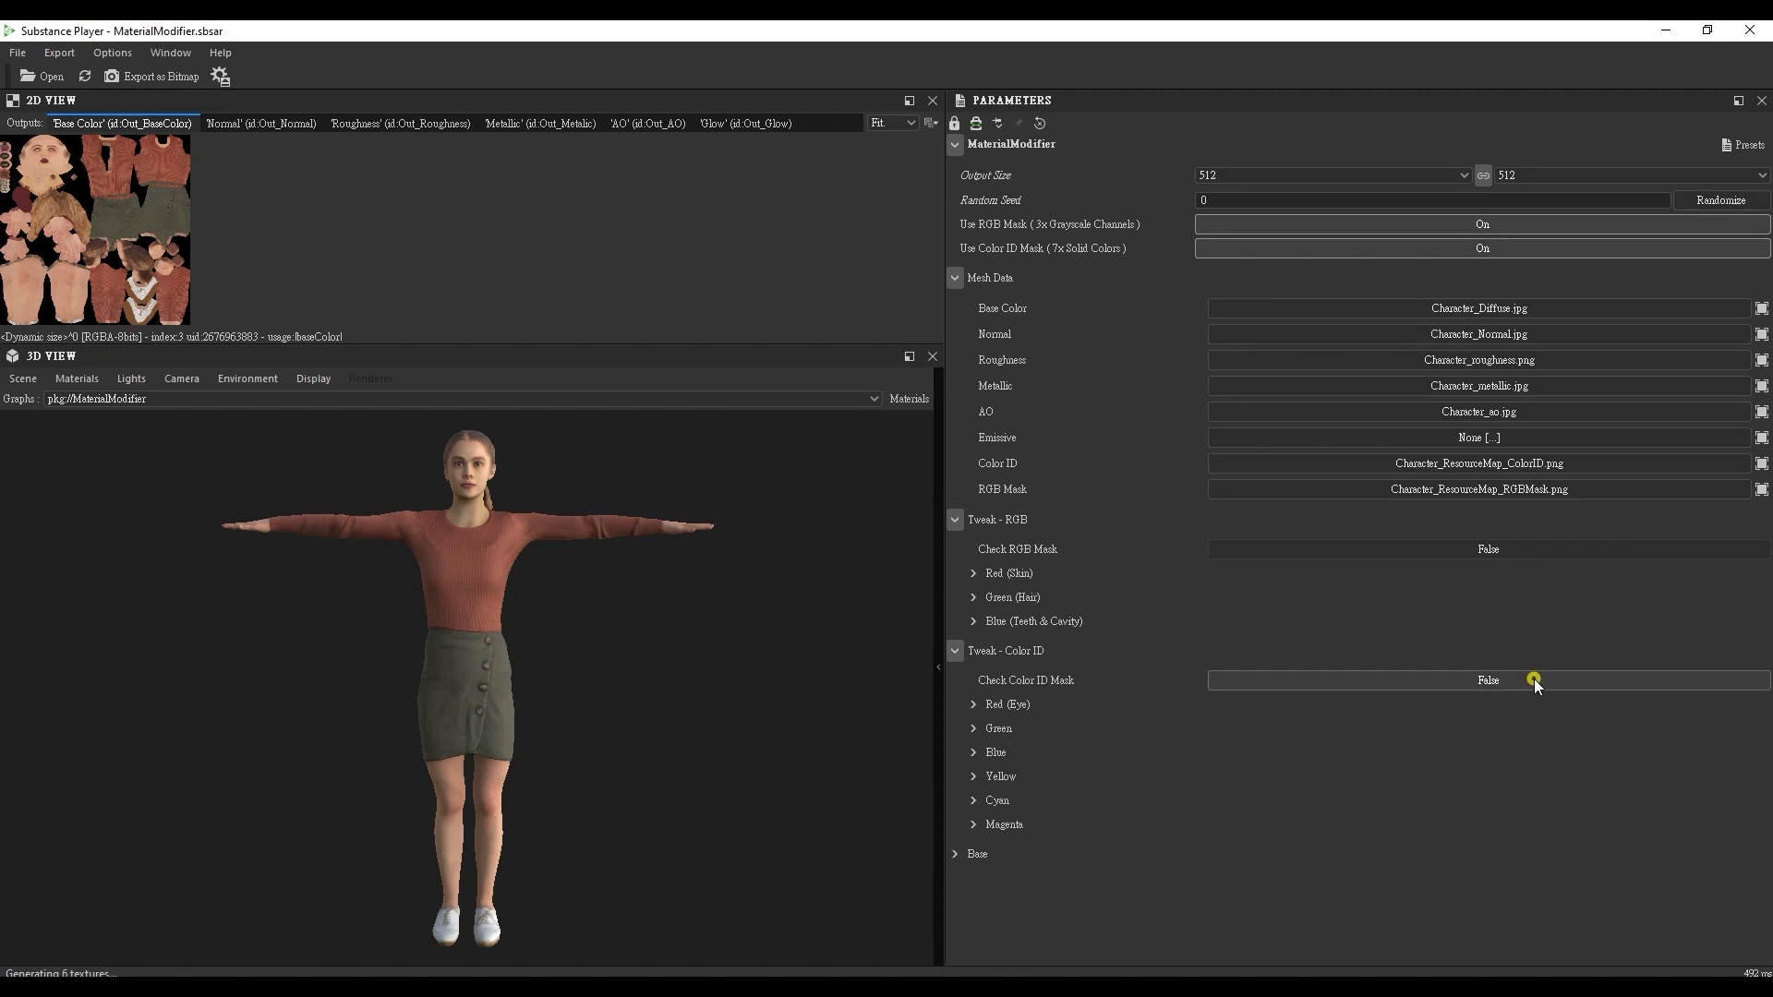
pyautogui.click(1487, 680)
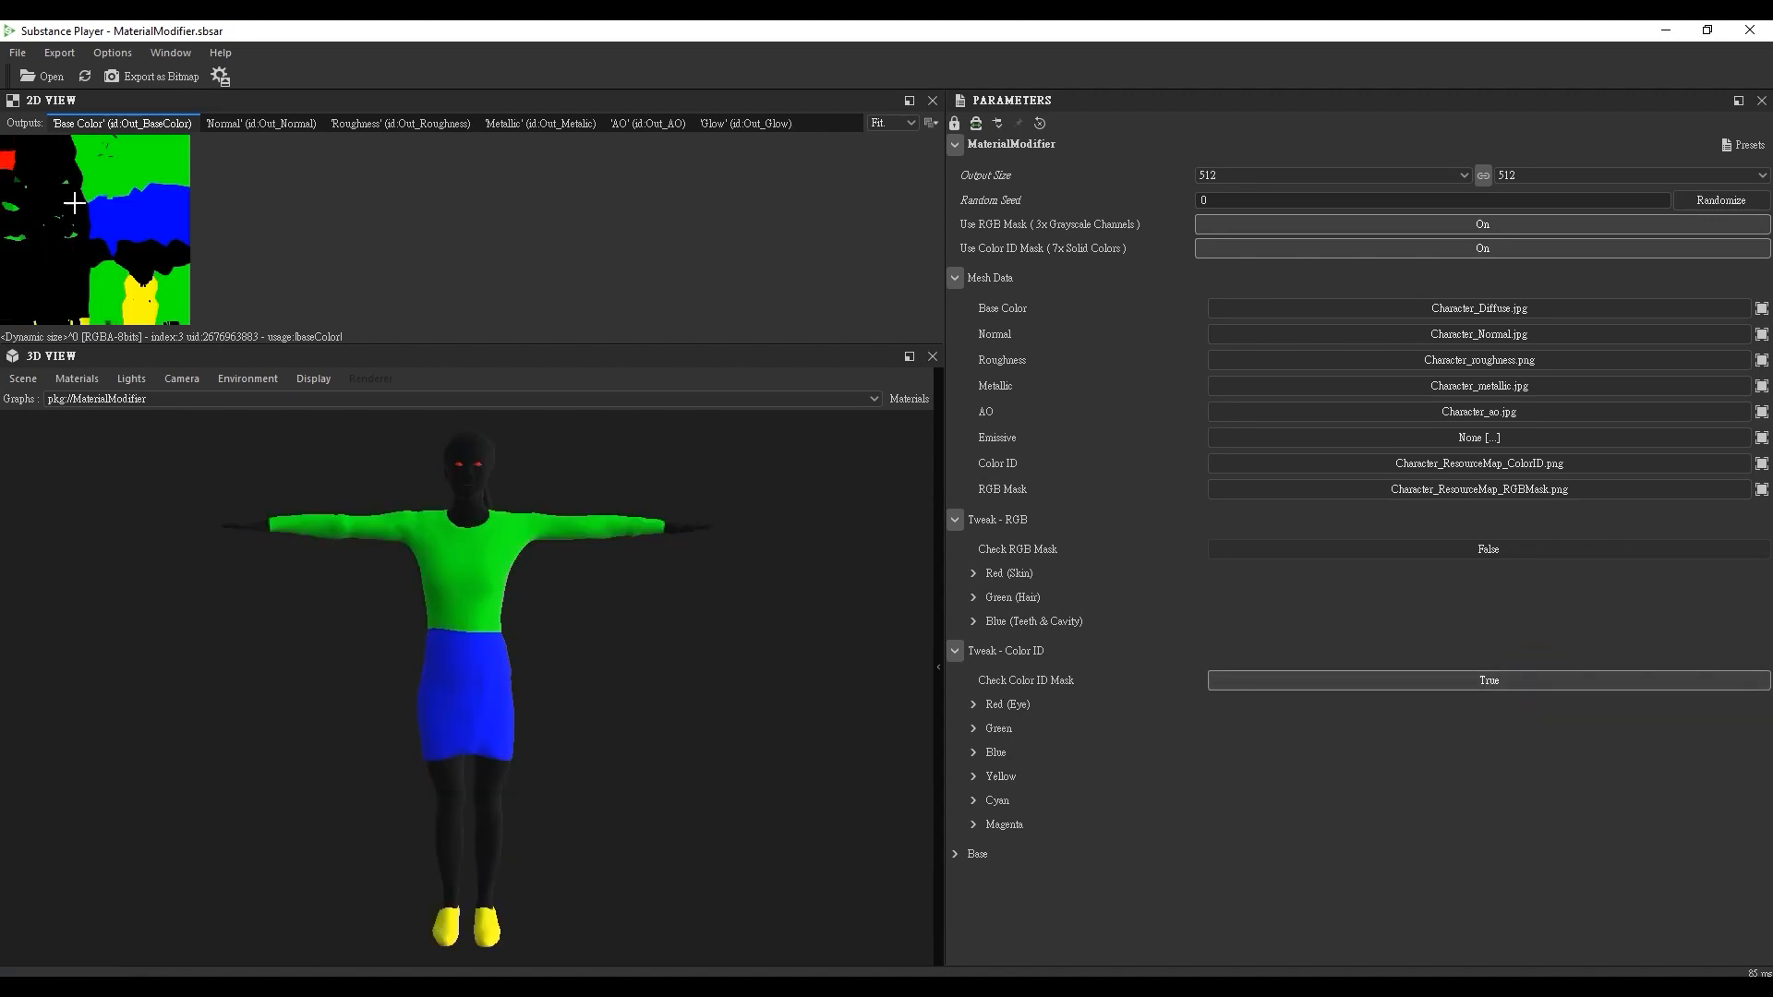
pyautogui.click(1487, 680)
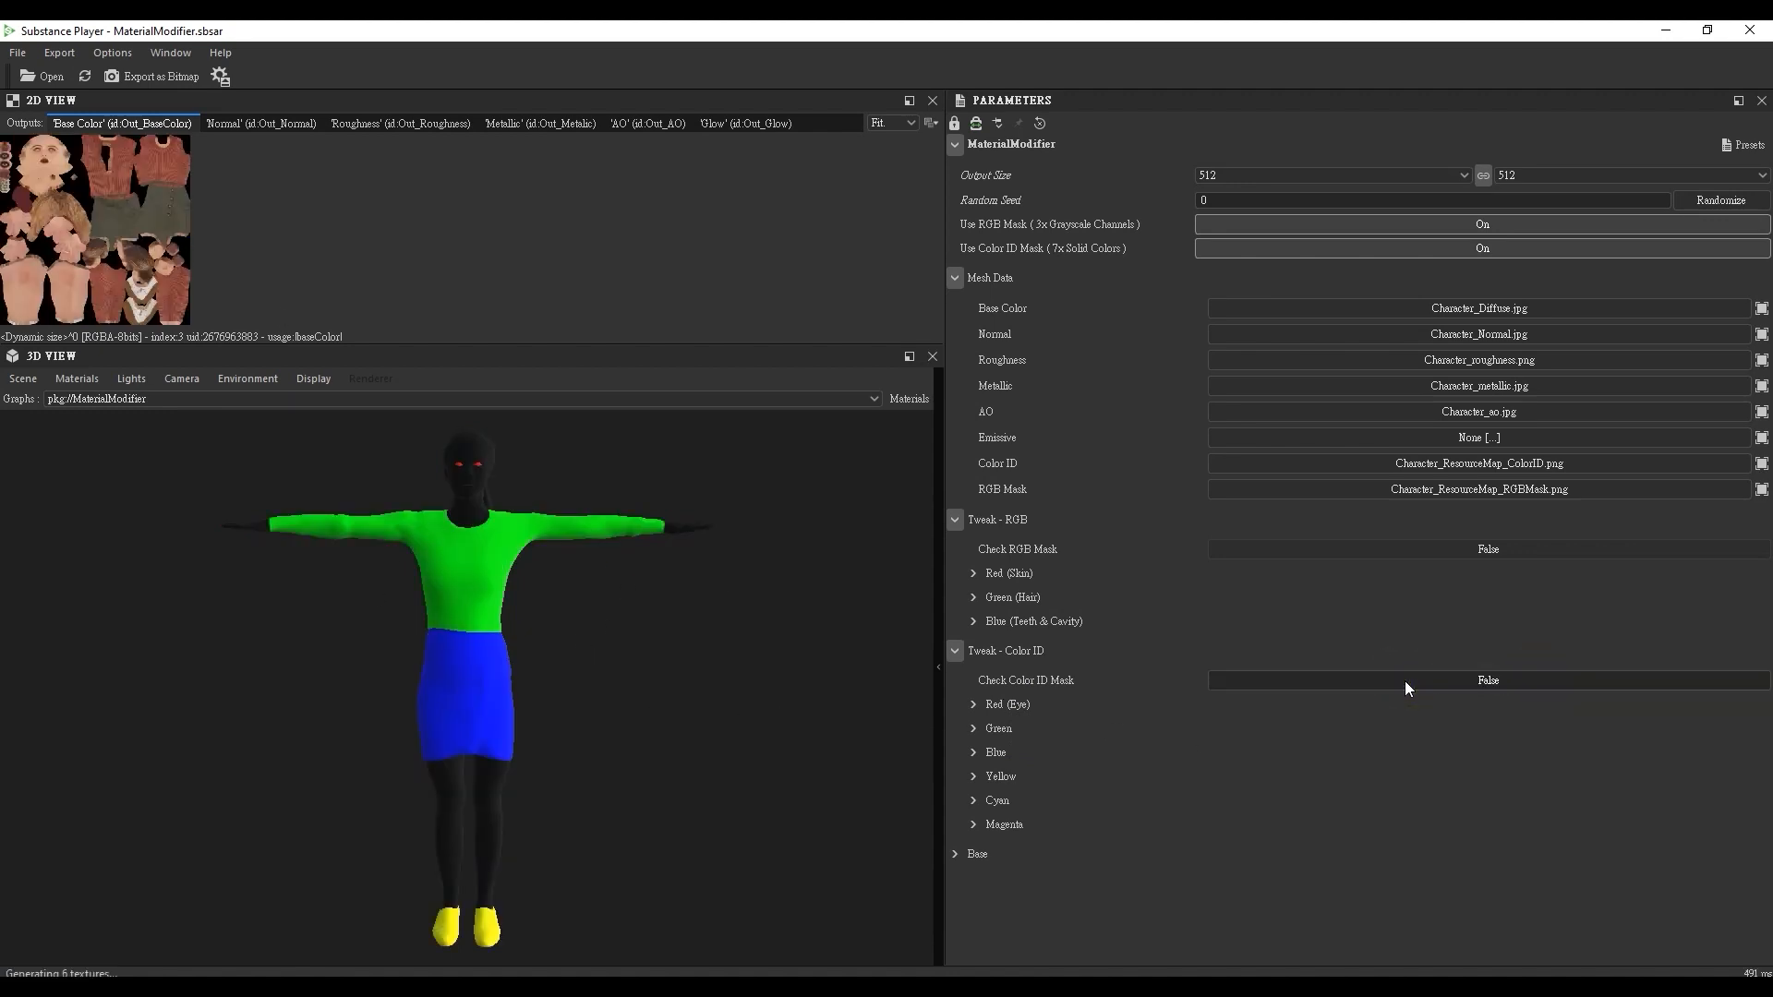
pyautogui.click(1486, 680)
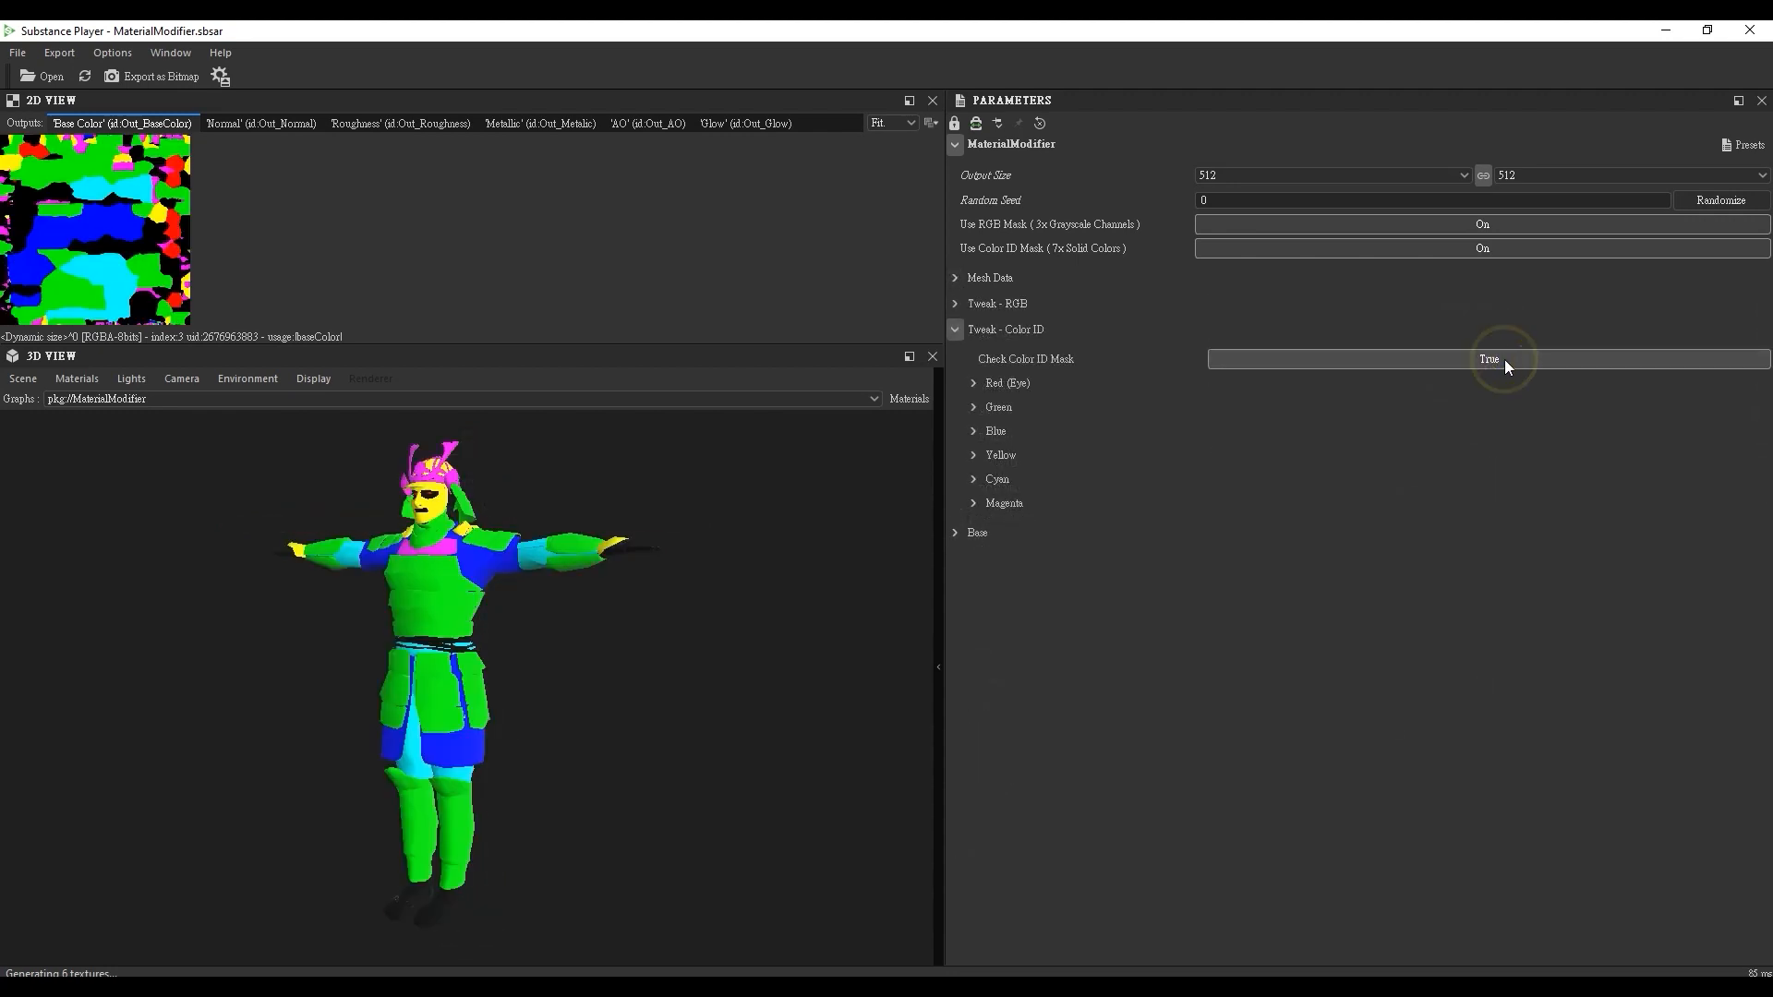
pyautogui.moveTo(523, 658)
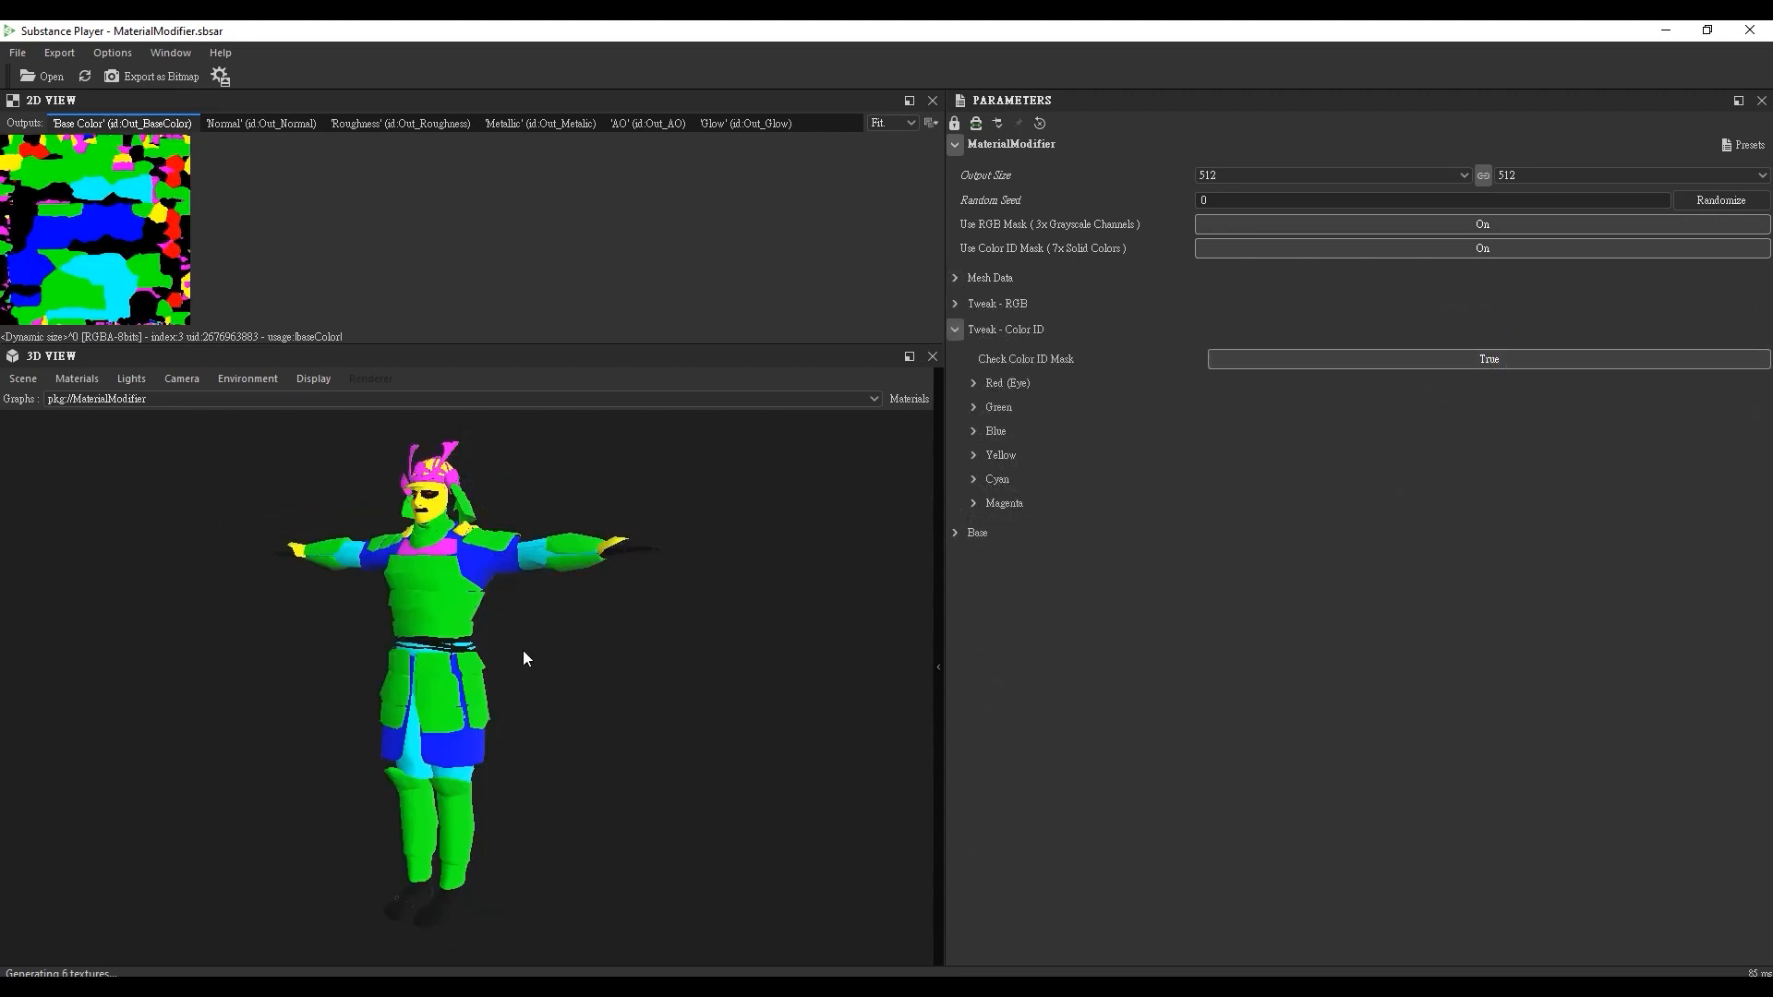
pyautogui.moveTo(809, 532)
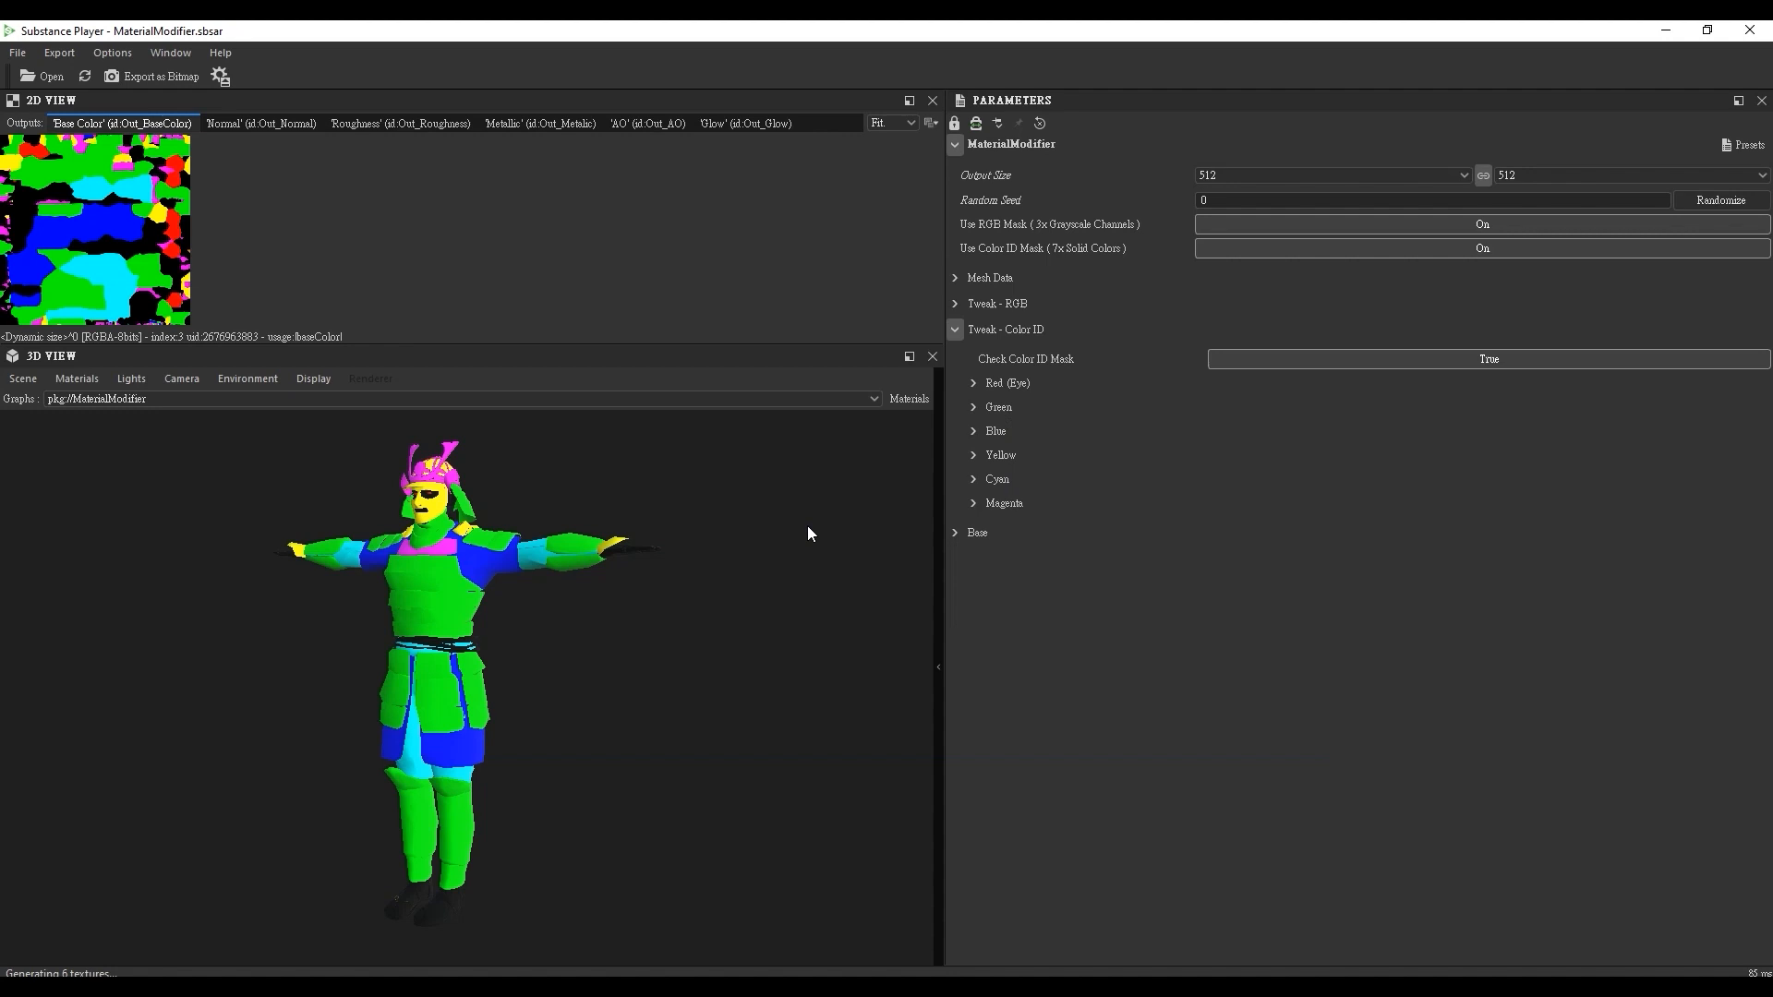
pyautogui.moveTo(449, 650)
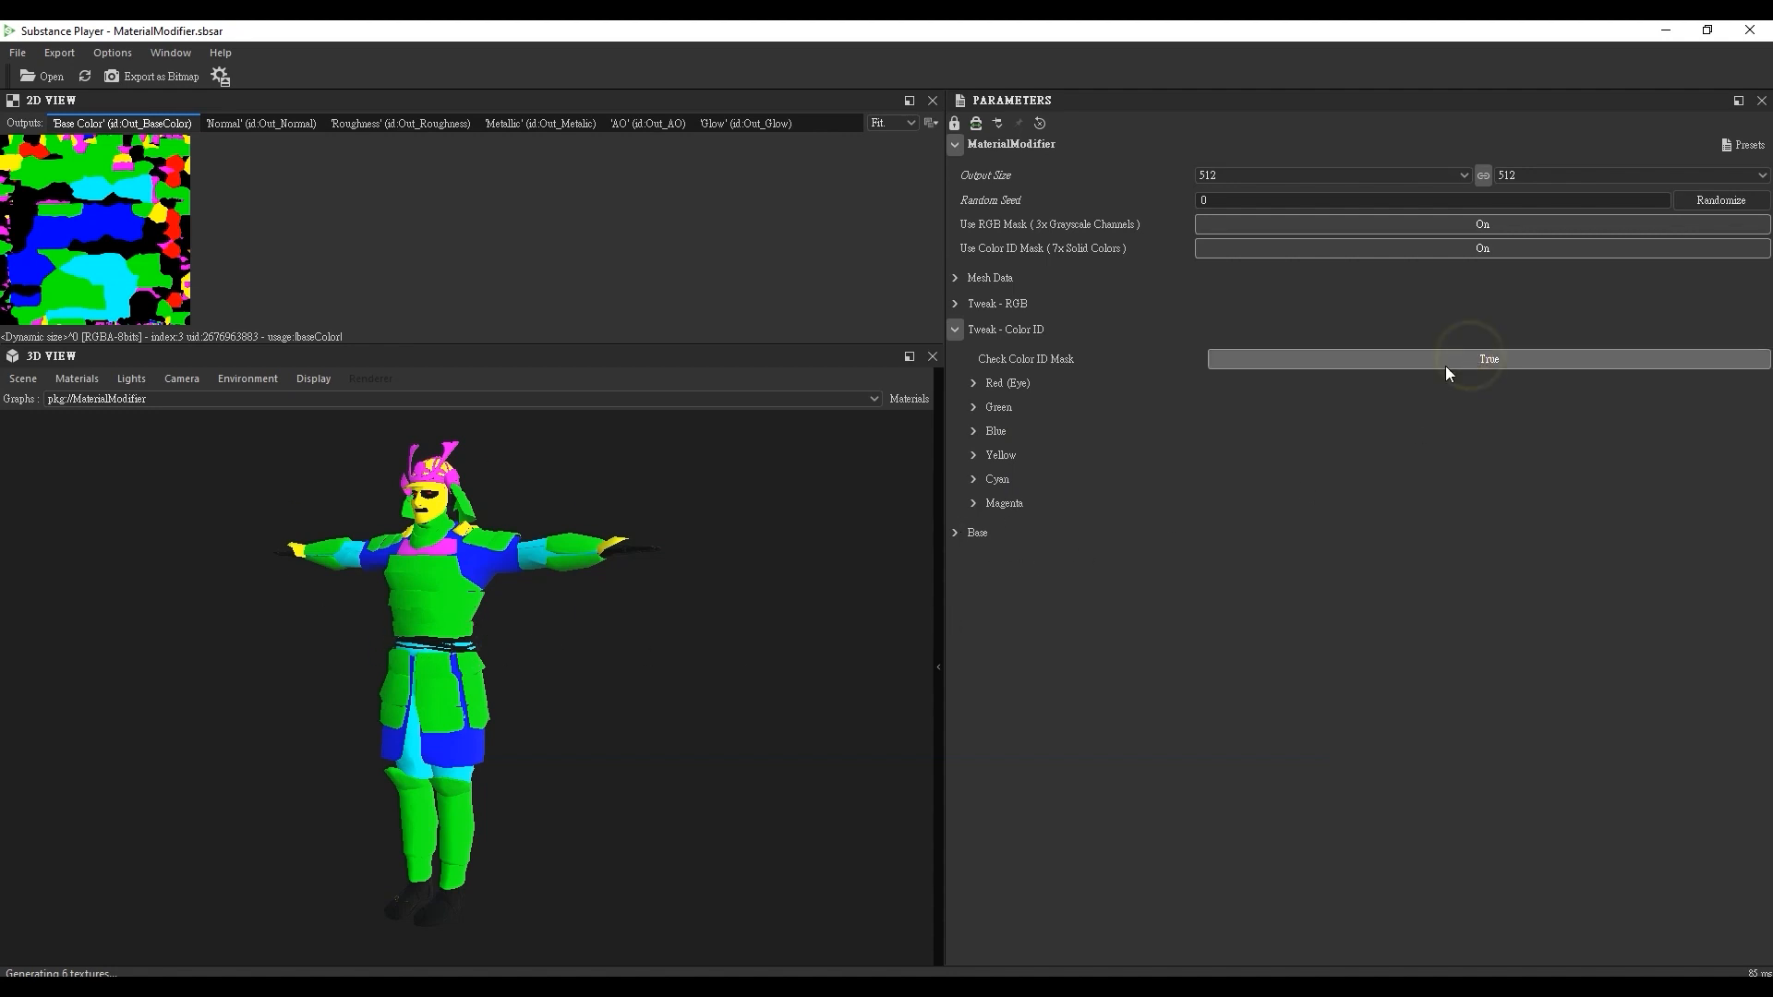
# Try shifting the base colour hue in Tweak - Base and bring it back.
pyautogui.click(1488, 358)
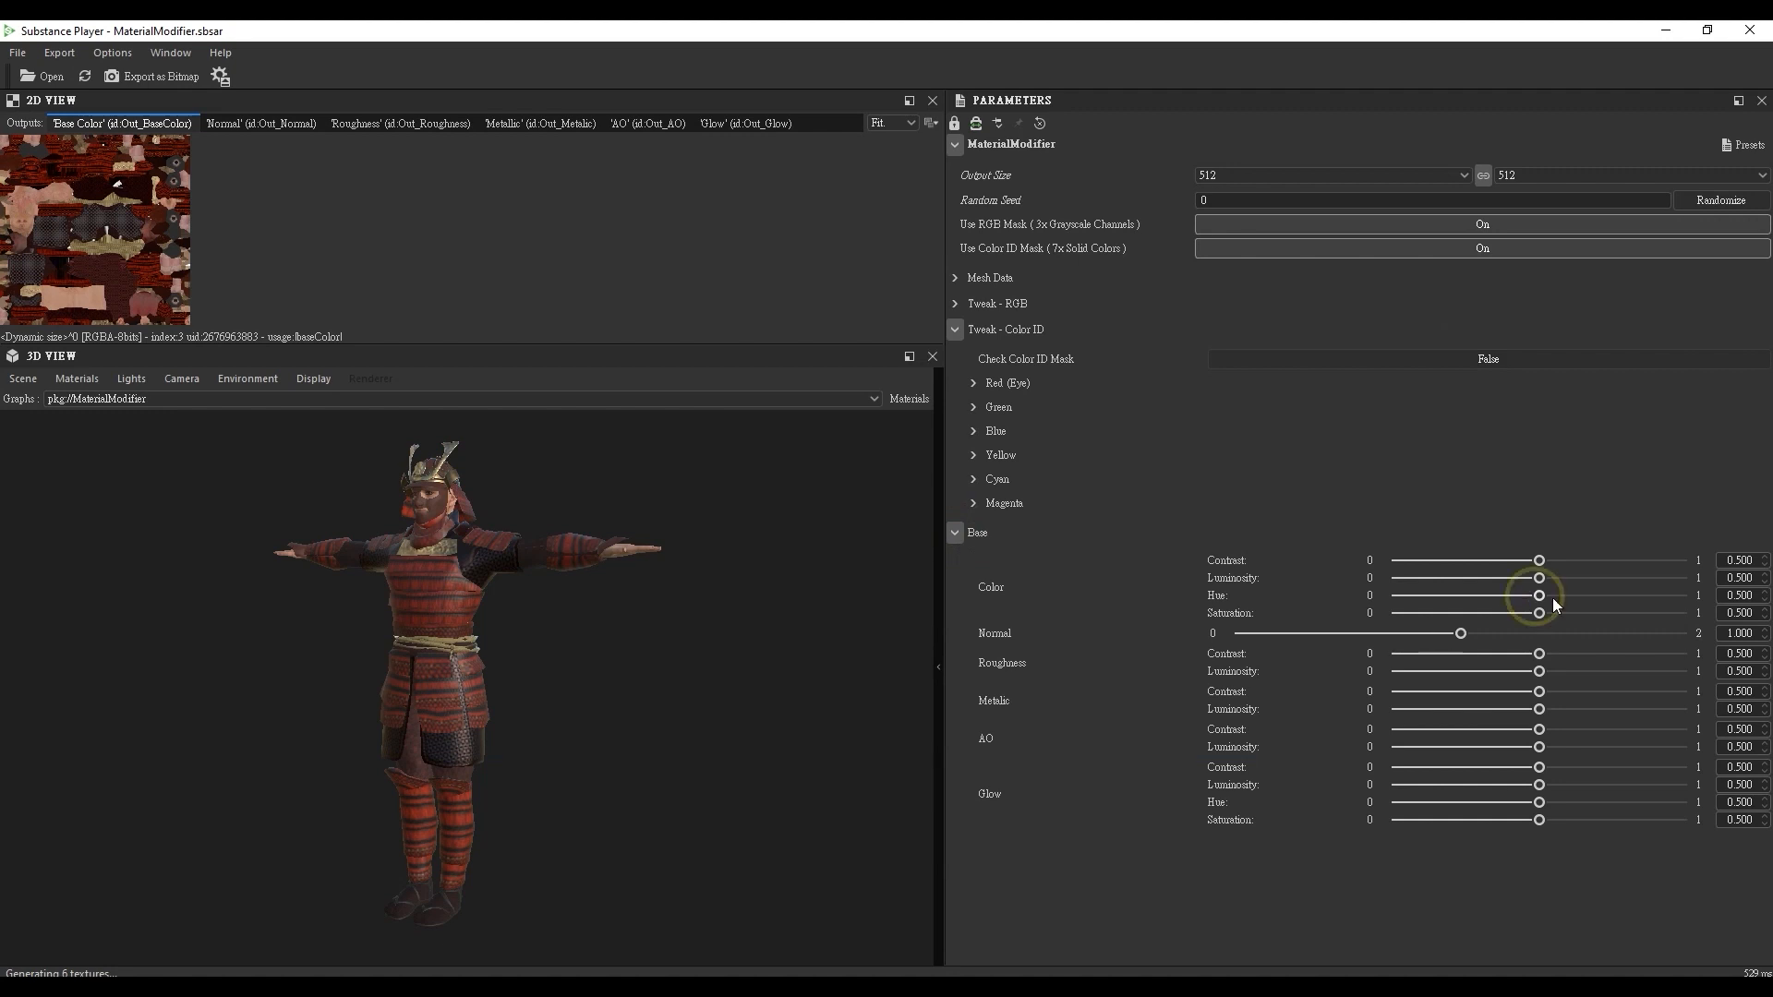
pyautogui.moveTo(1538, 594); pyautogui.dragTo(1491, 594)
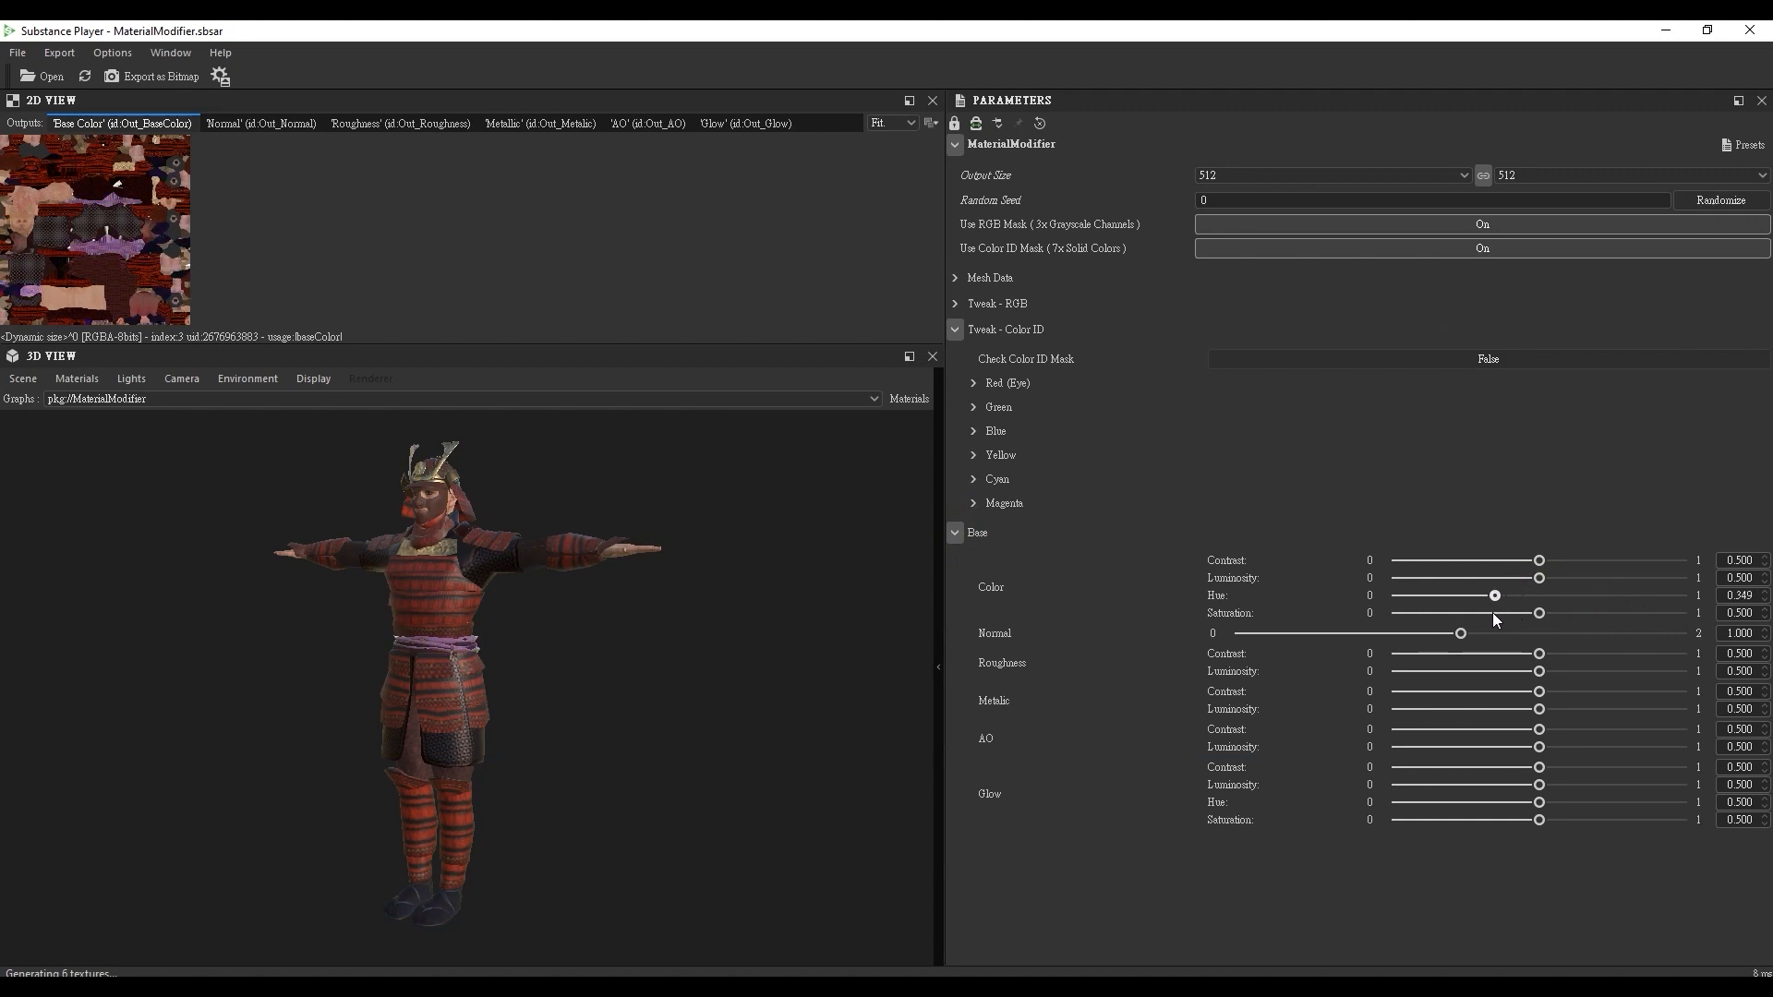
pyautogui.moveTo(1492, 594); pyautogui.dragTo(1625, 595)
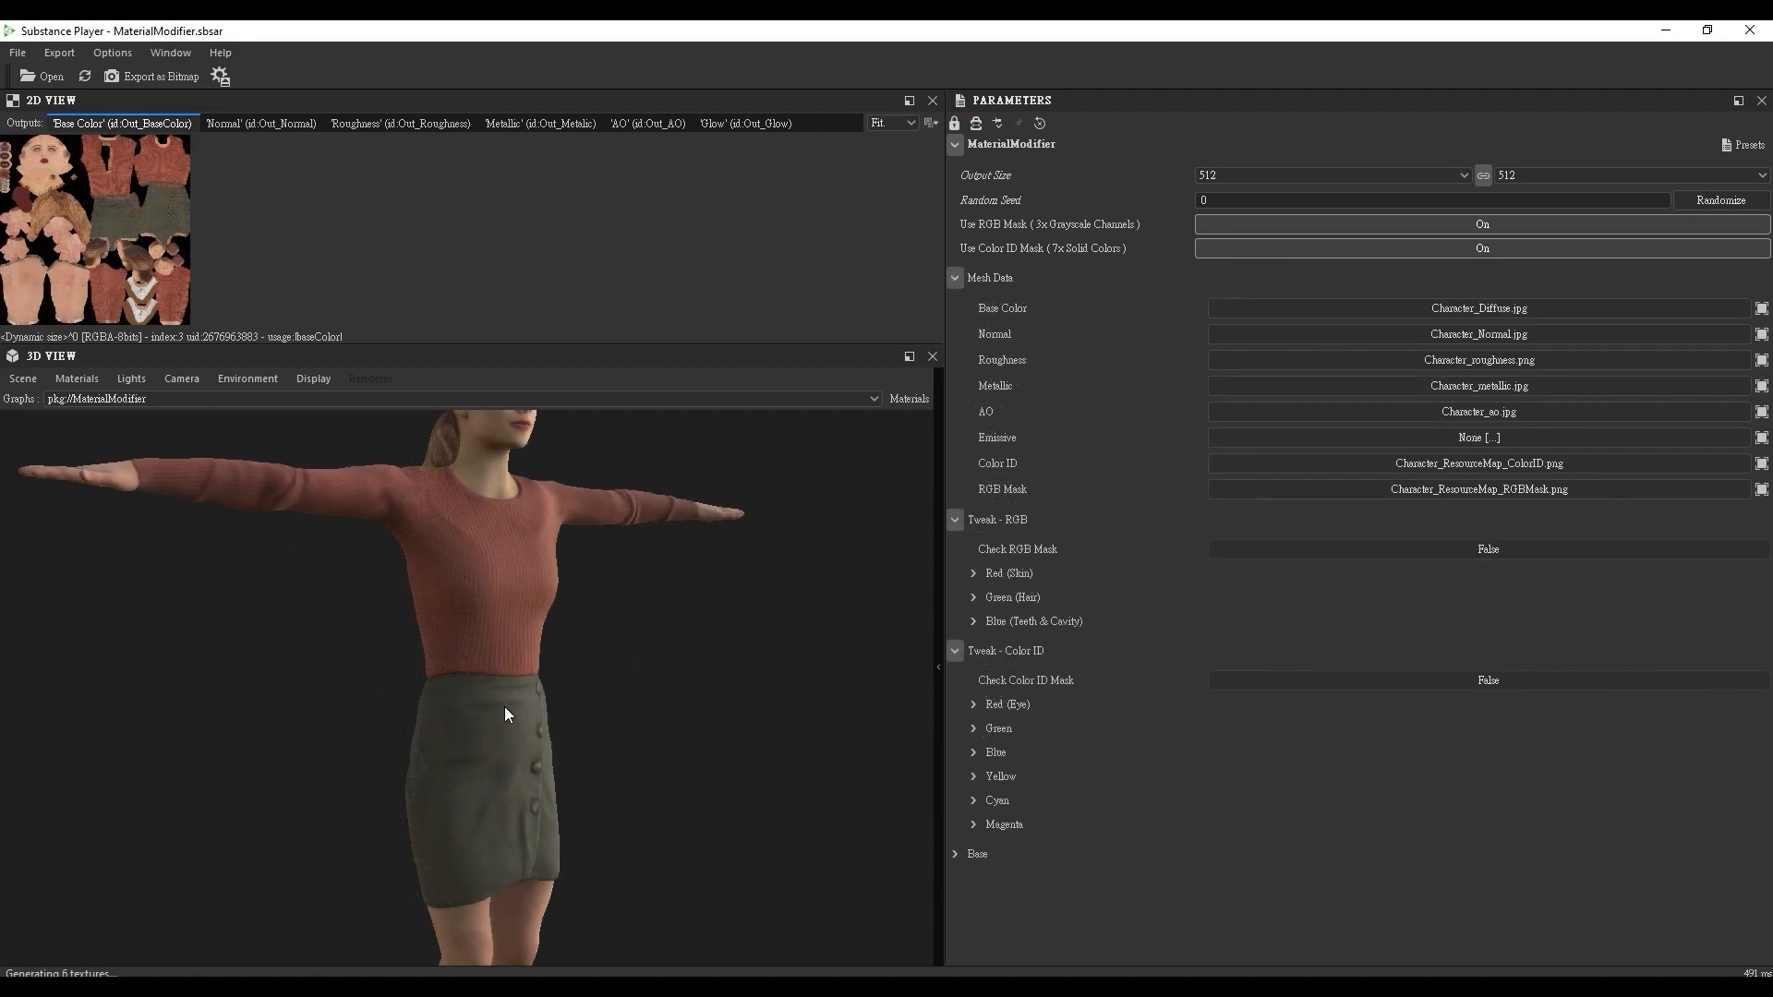
# Lower the Green ID region's colour luminosity so the top turns dark navy.
pyautogui.click(1486, 680)
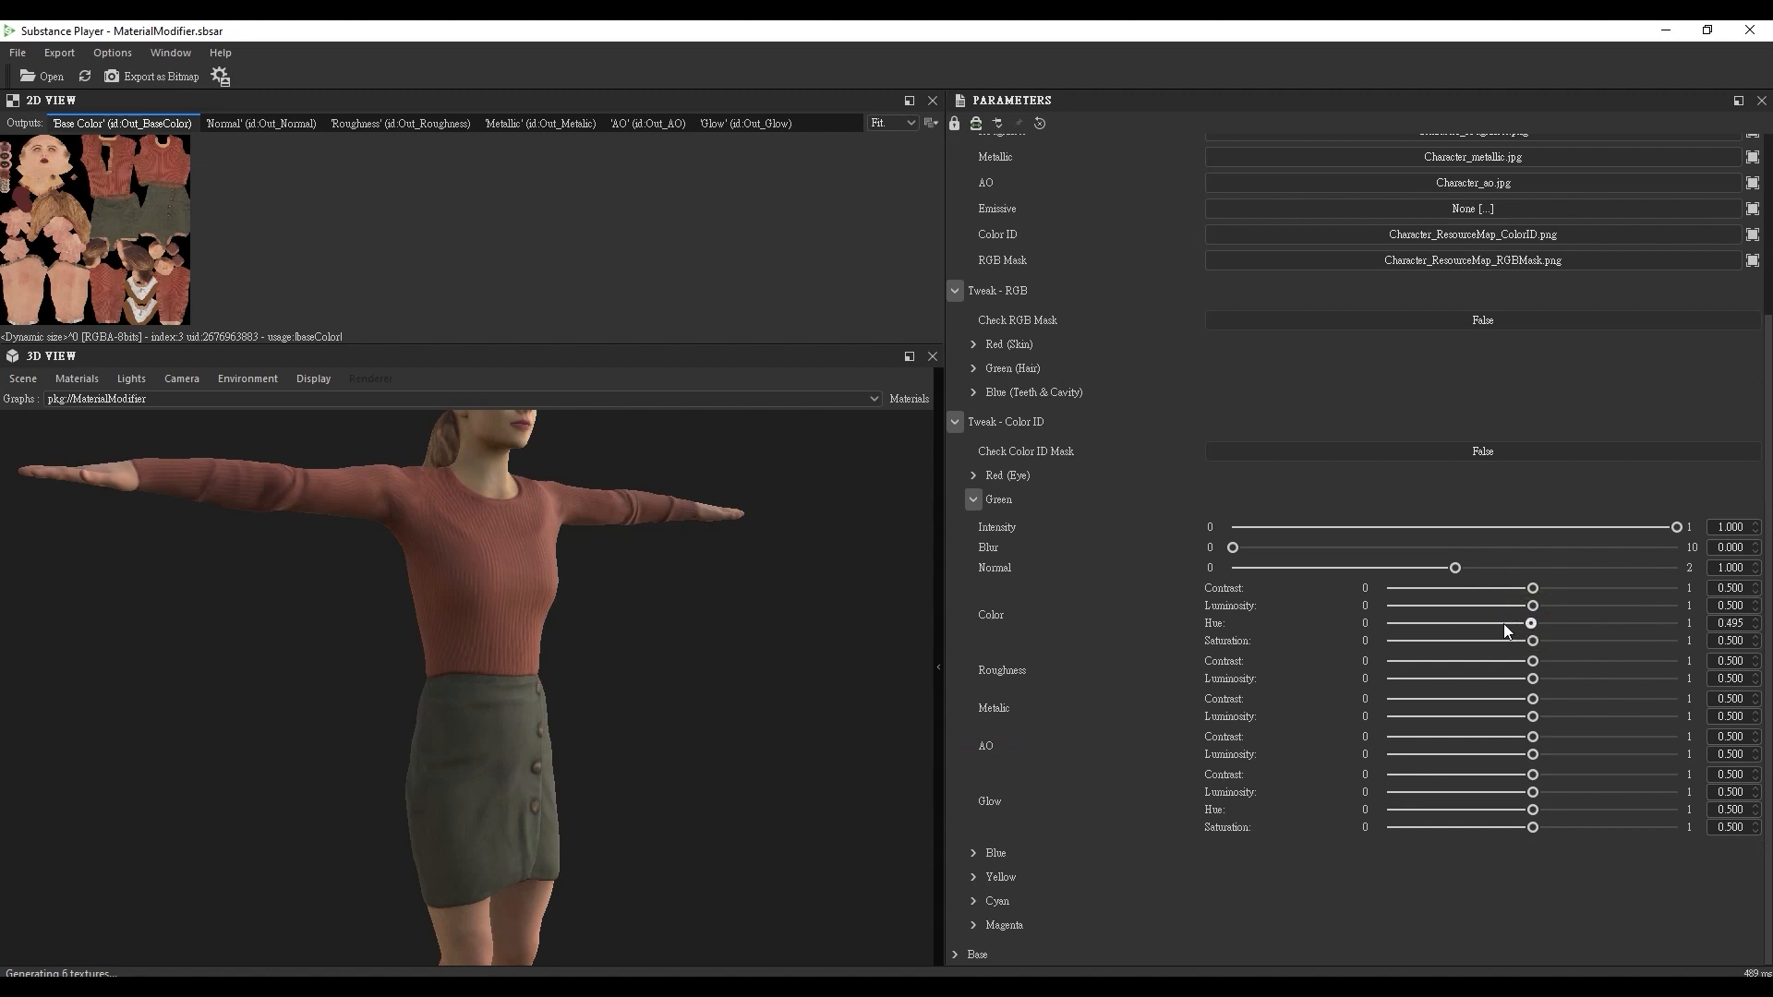
pyautogui.moveTo(1533, 622); pyautogui.dragTo(1549, 623)
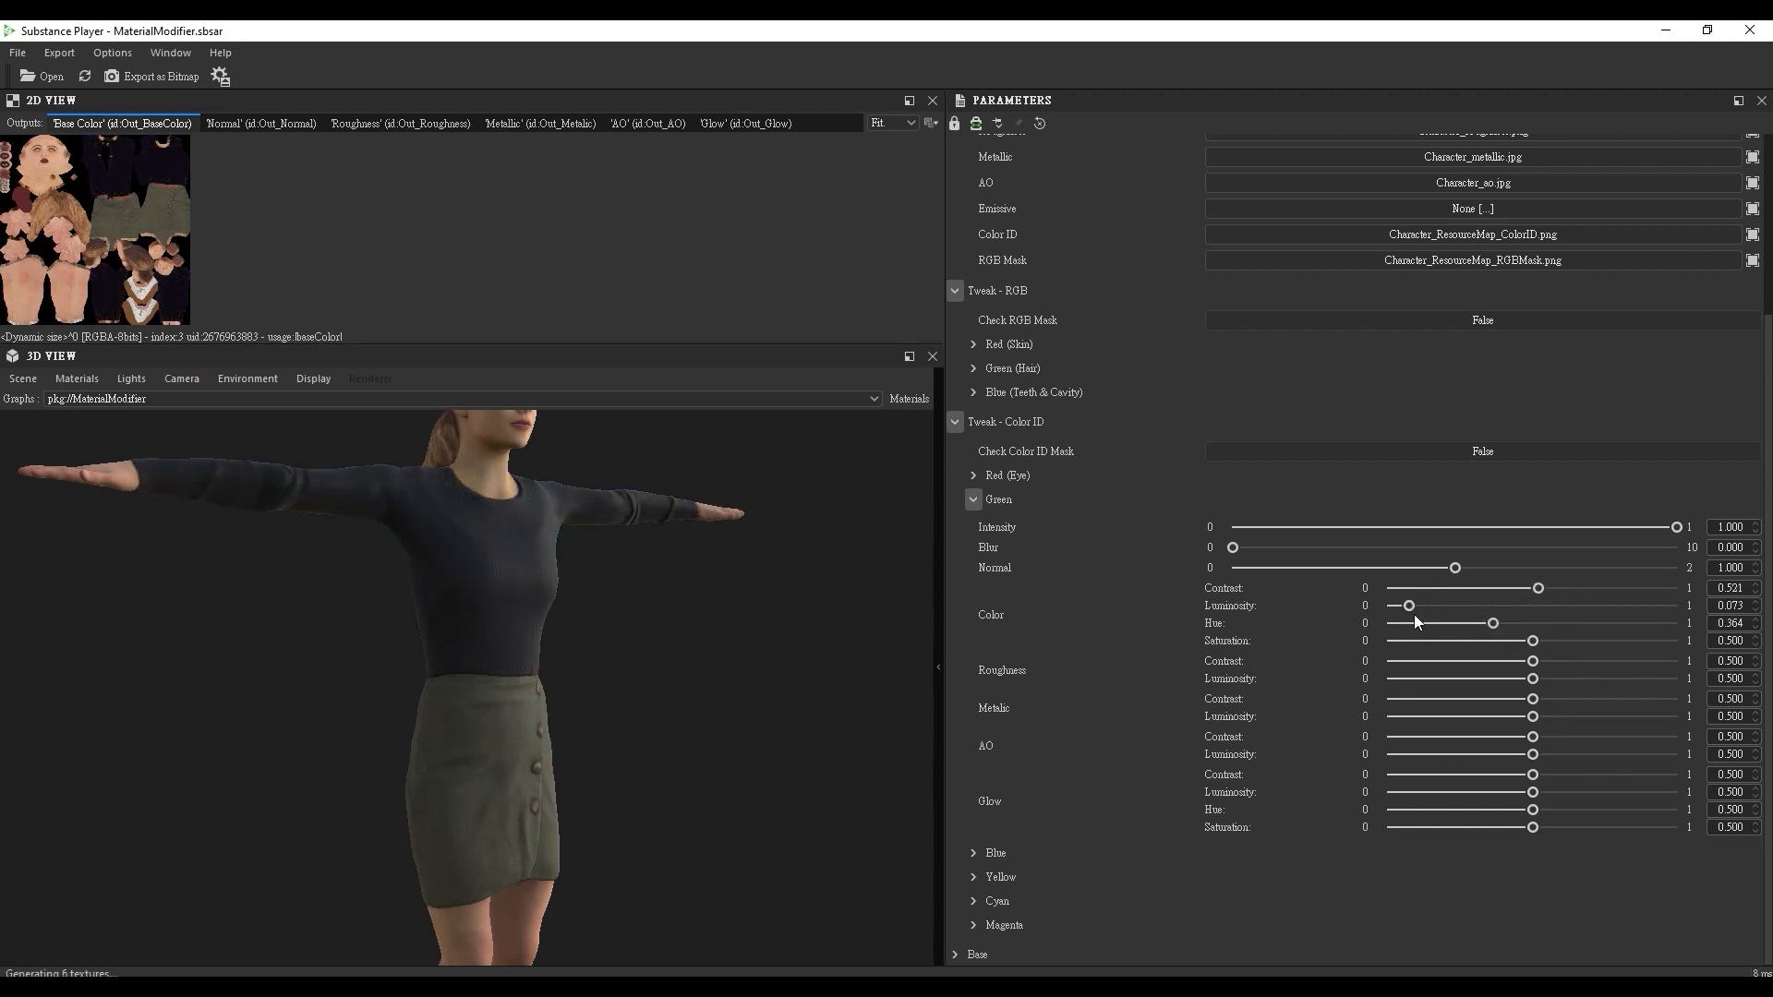
# Lower the Blue ID region's roughness and raise its metallic luminosity for the skirt.
pyautogui.click(1487, 679)
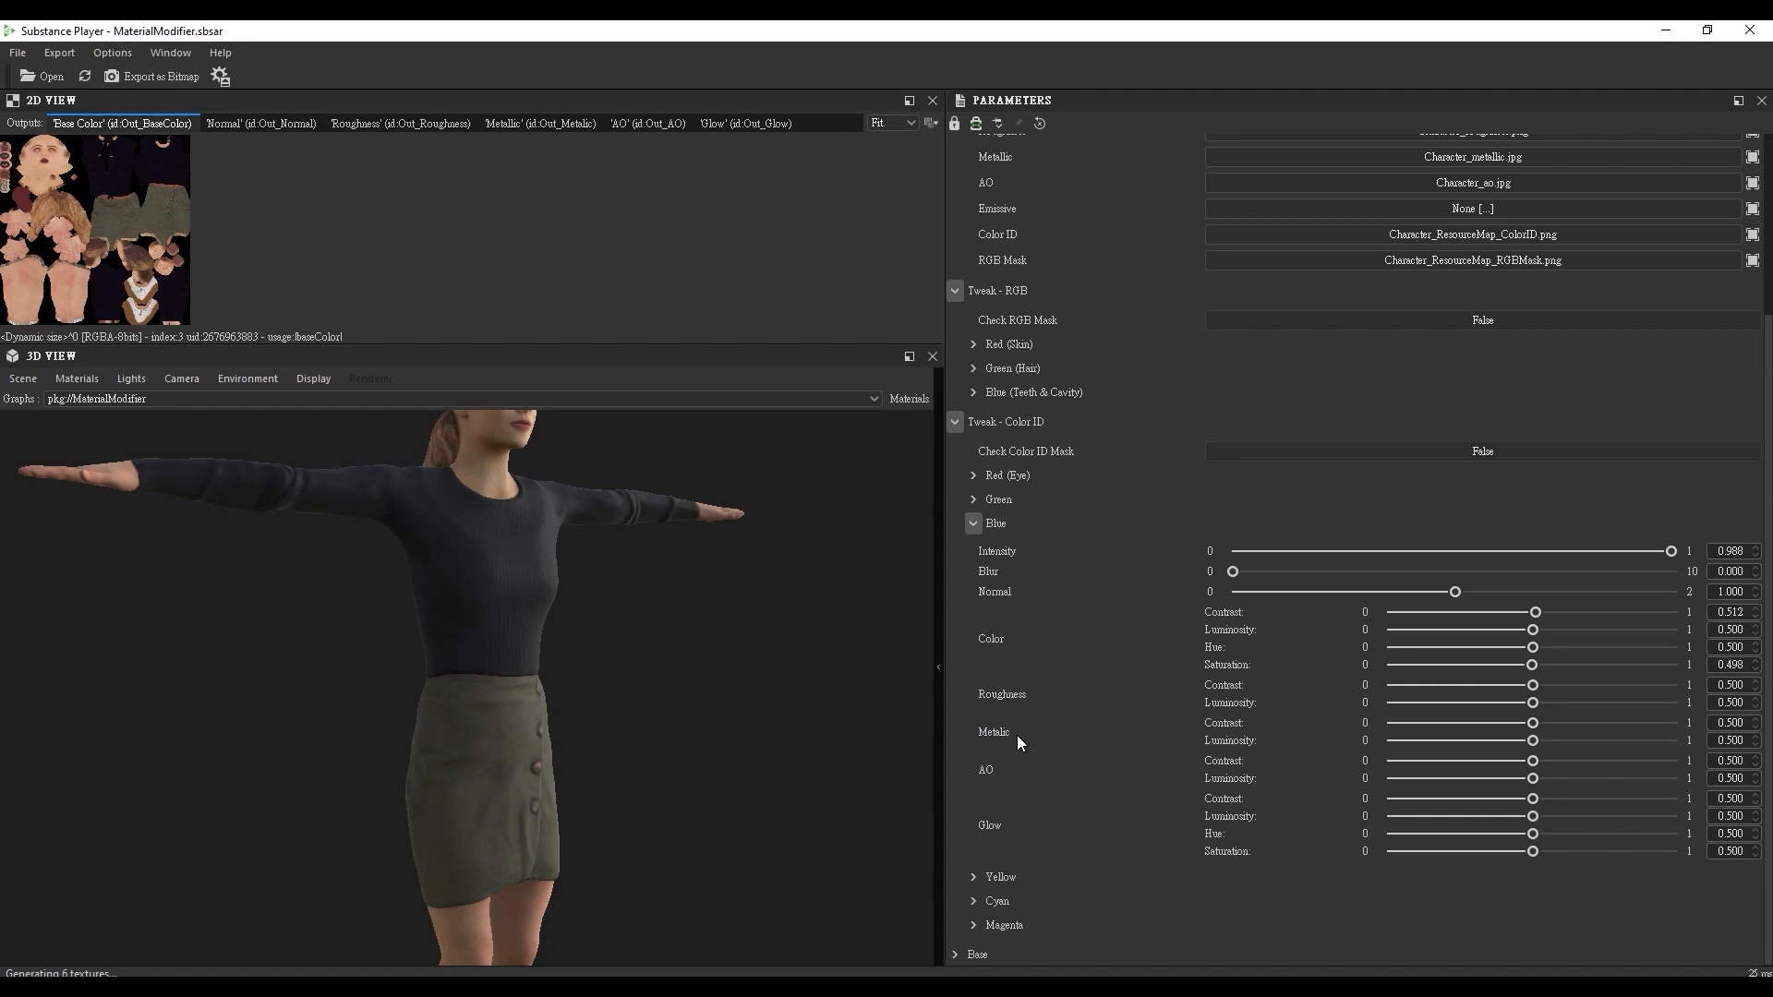
pyautogui.moveTo(1532, 702); pyautogui.dragTo(1472, 702)
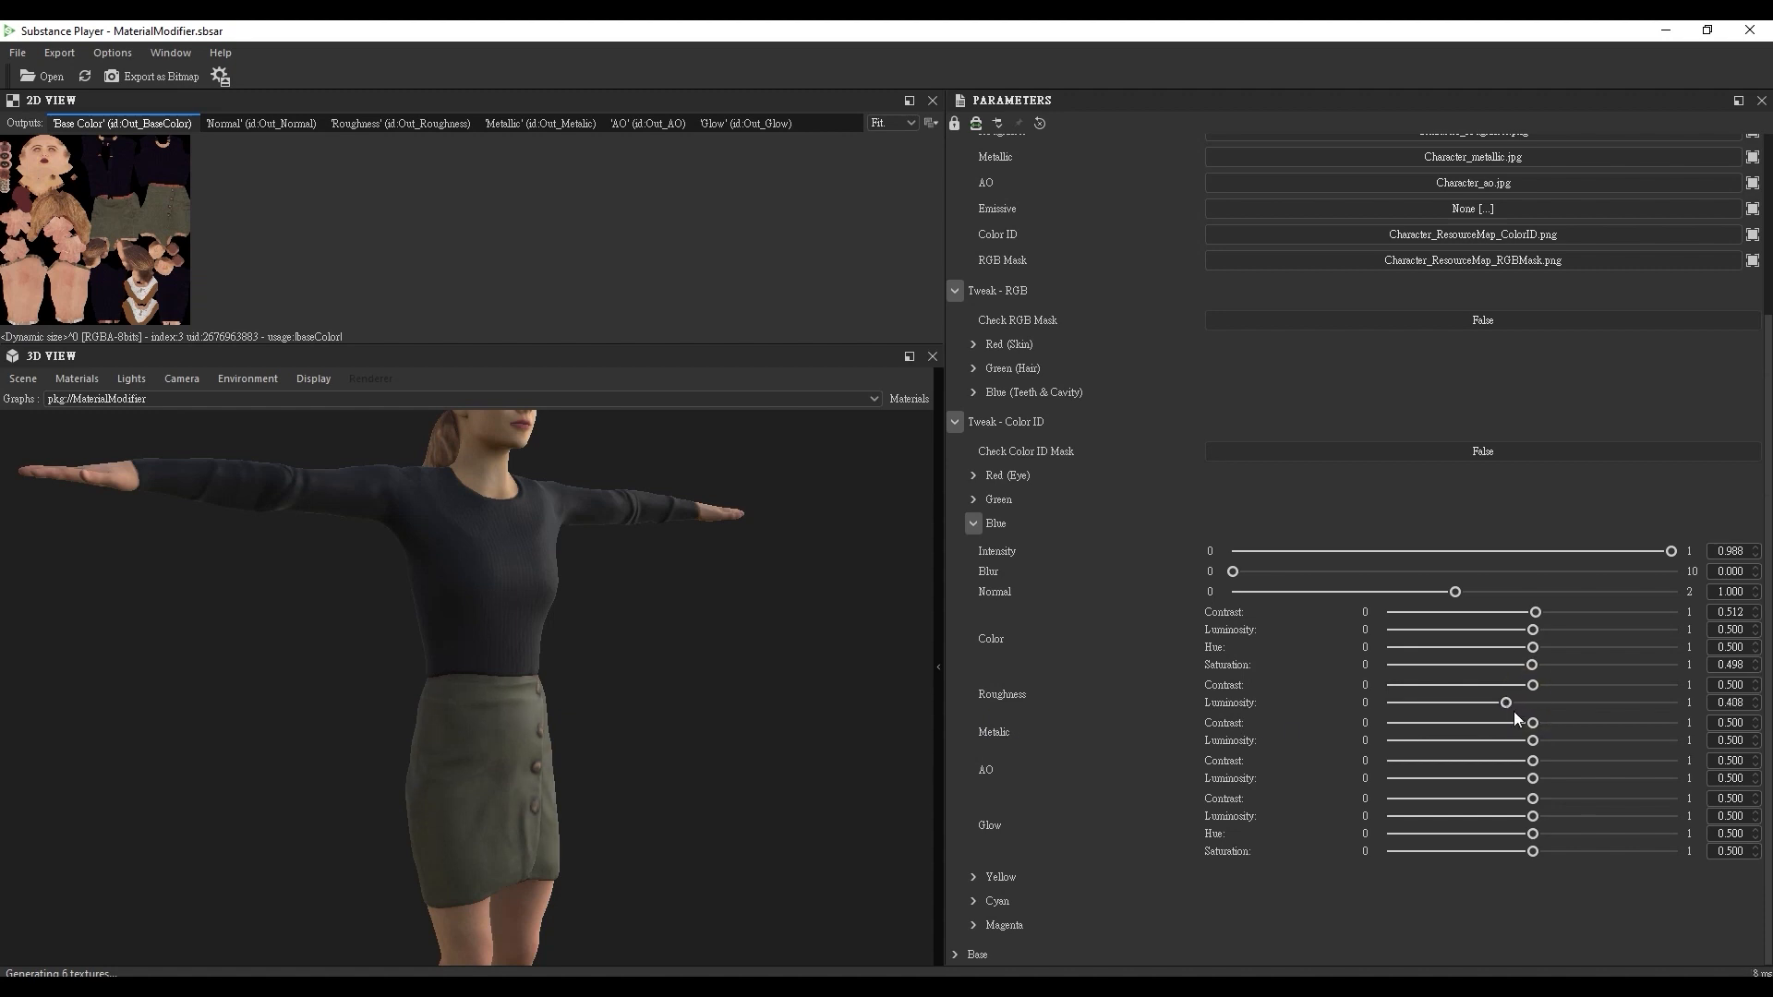
pyautogui.moveTo(1532, 740); pyautogui.dragTo(1549, 740)
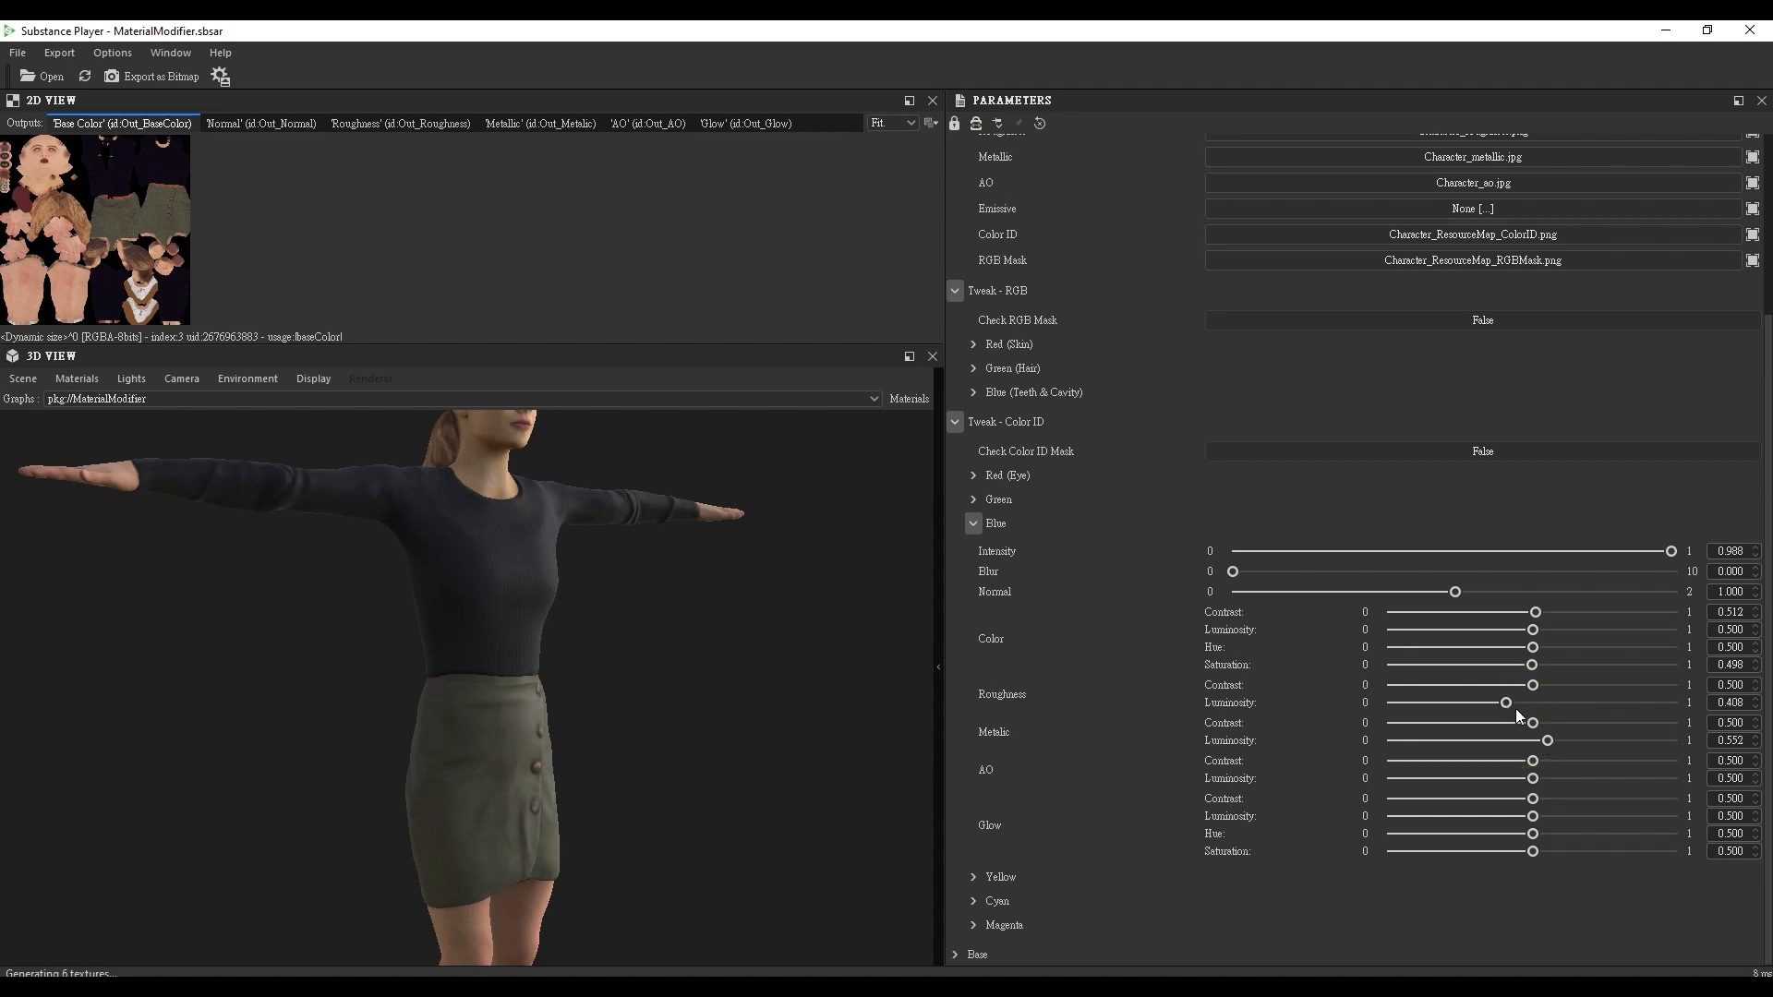
pyautogui.moveTo(1472, 702); pyautogui.dragTo(1486, 701)
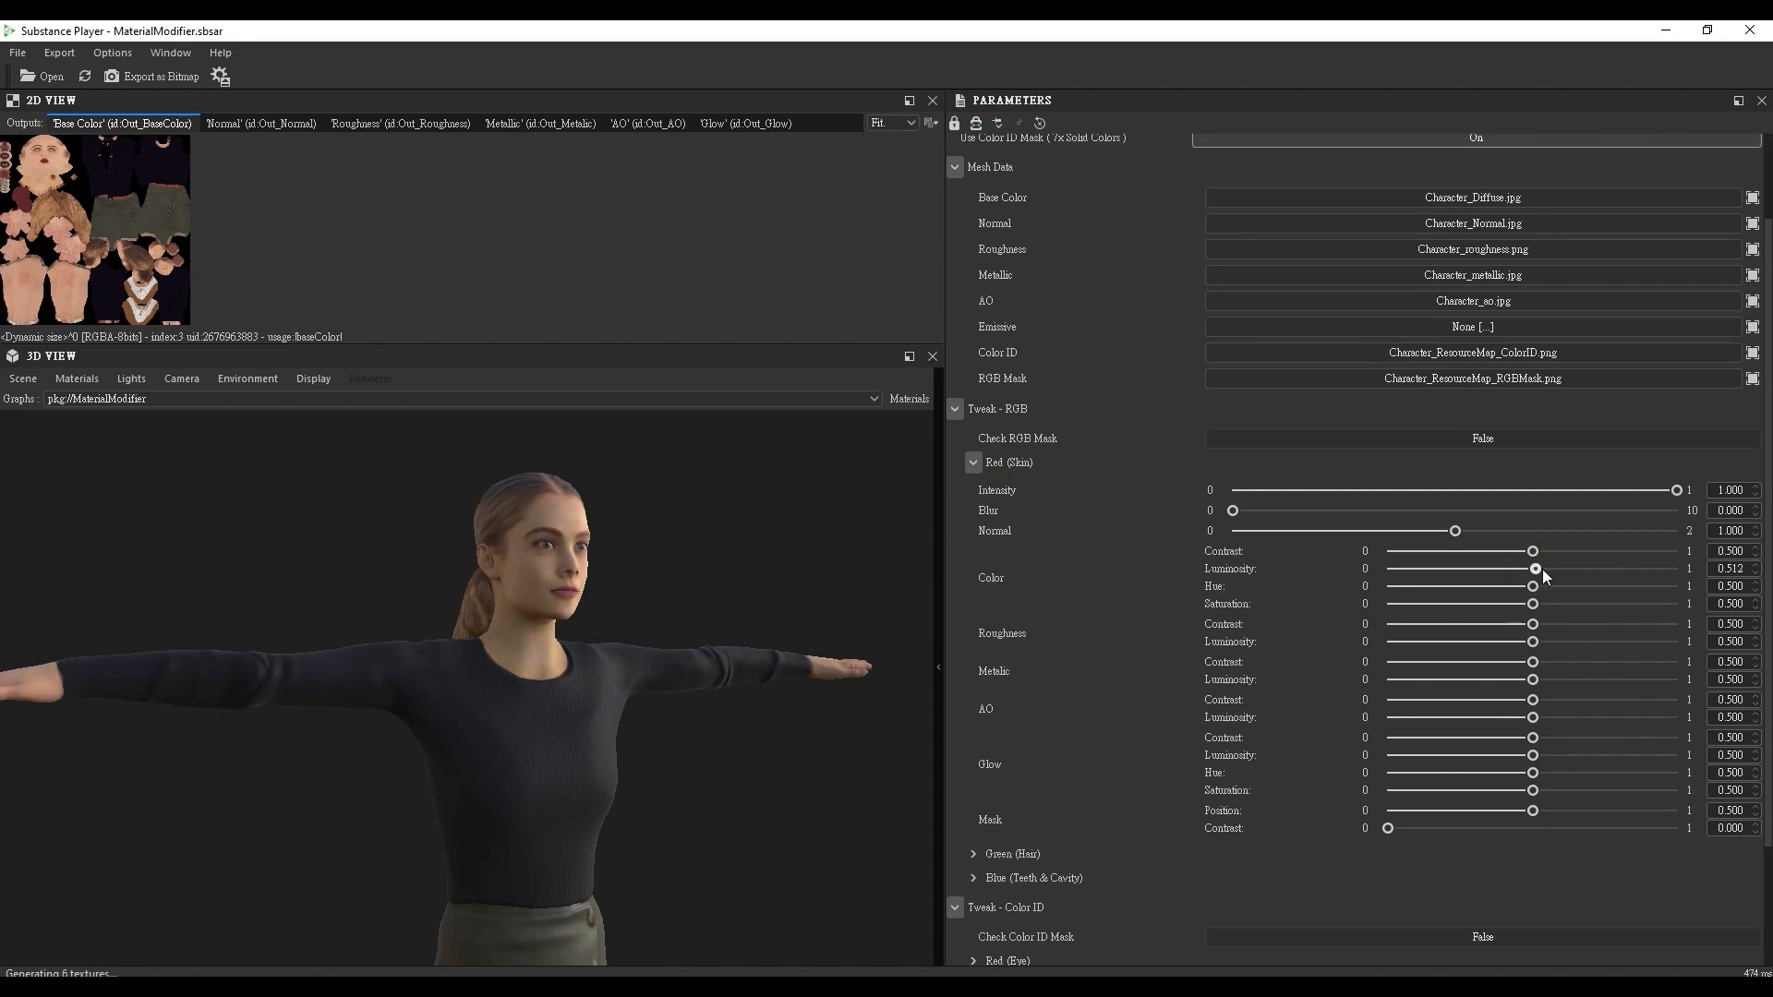
# Set the Red (Skin) region's colour luminosity to about 0.472 and roughness luminosity to 0.334.
pyautogui.moveTo(1535, 566); pyautogui.dragTo(1491, 567)
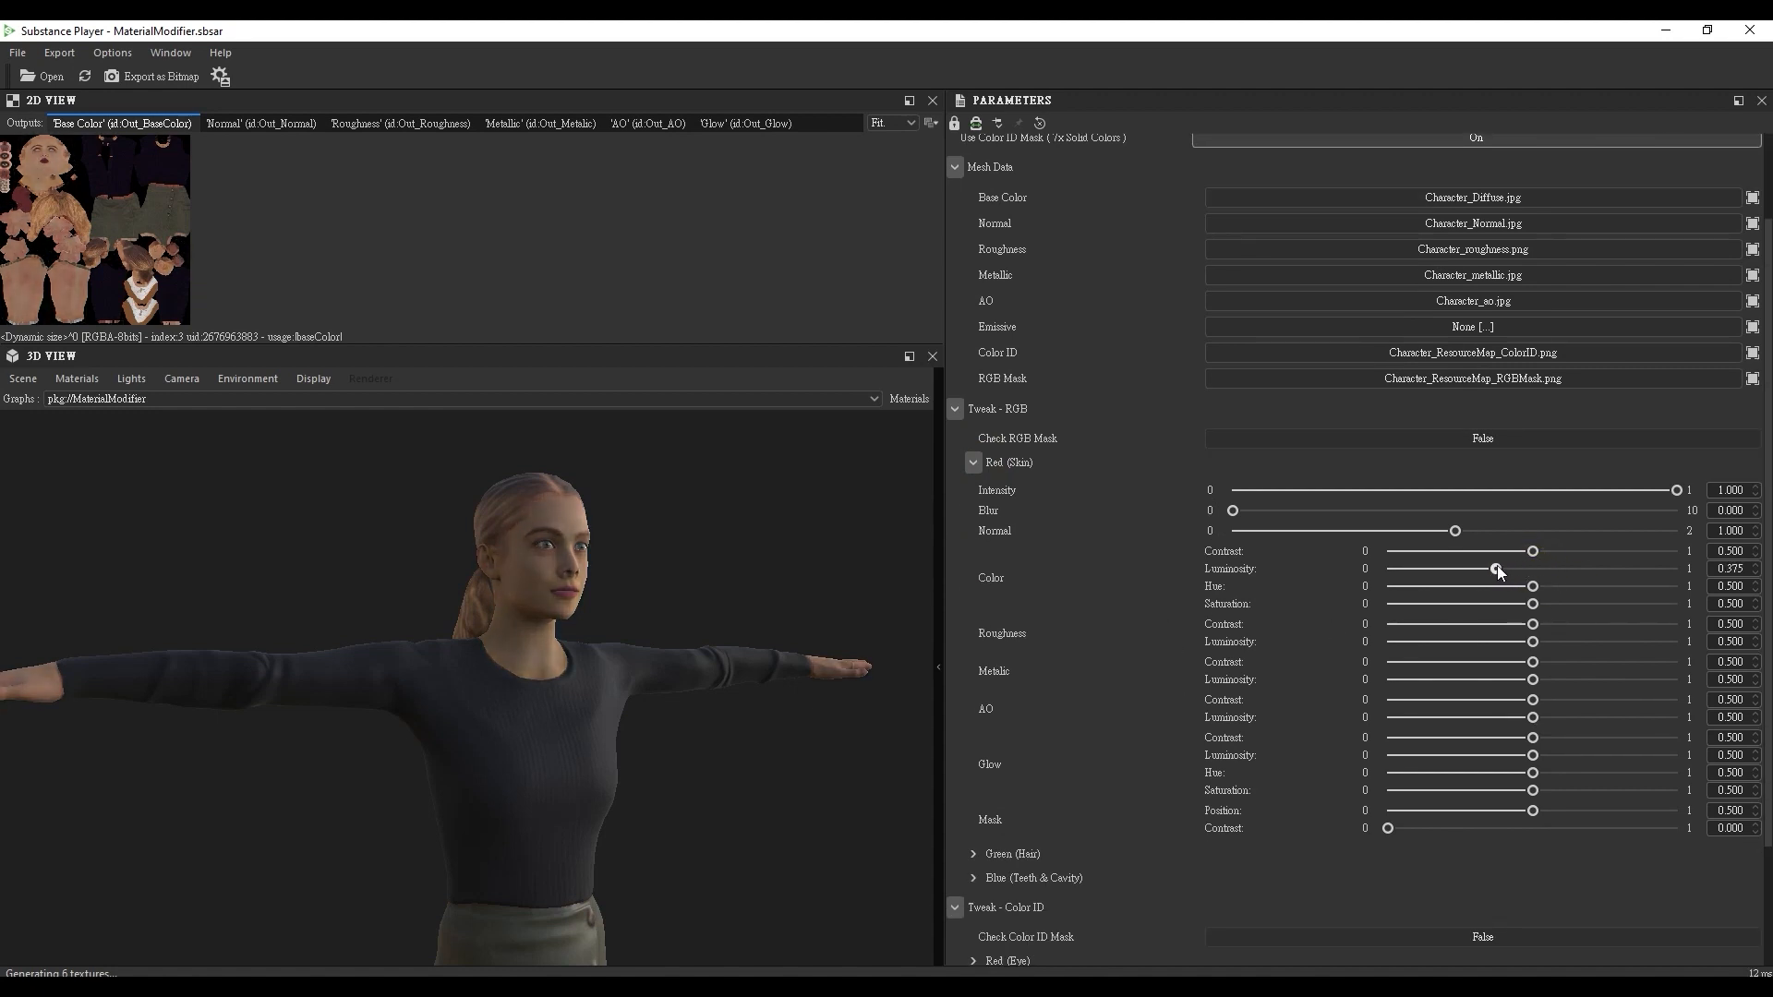
pyautogui.moveTo(1493, 567); pyautogui.dragTo(1520, 569)
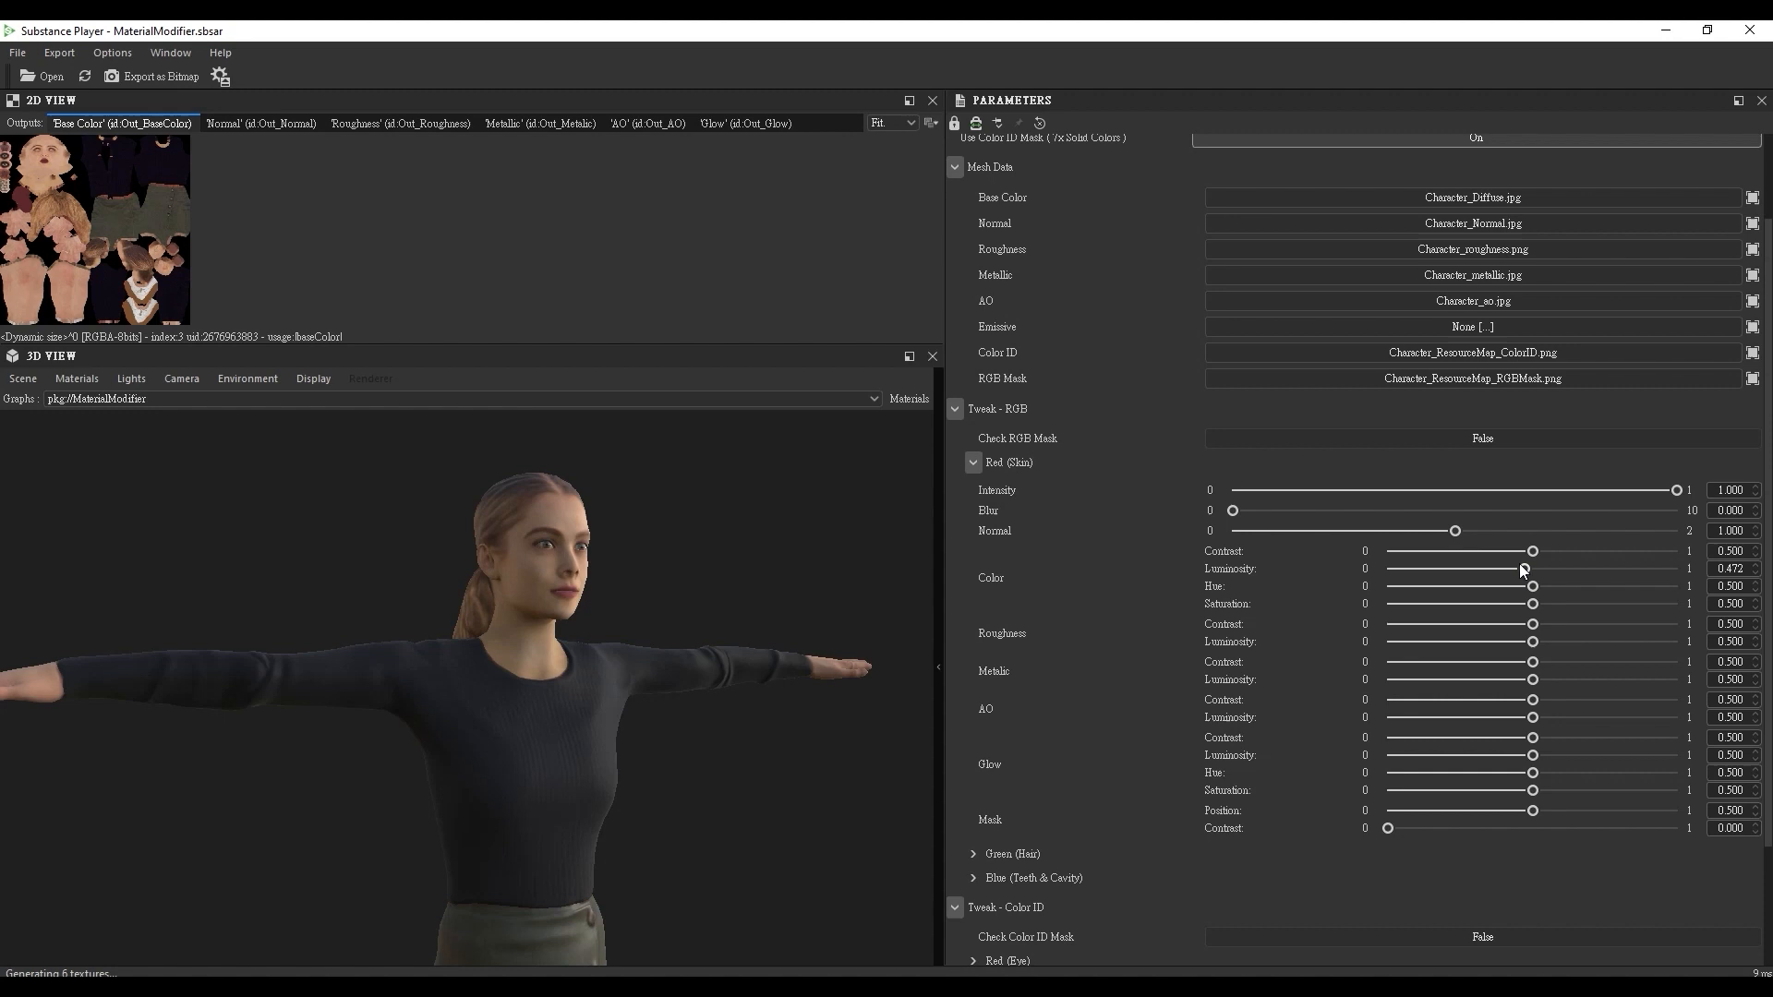
pyautogui.moveTo(1472, 670)
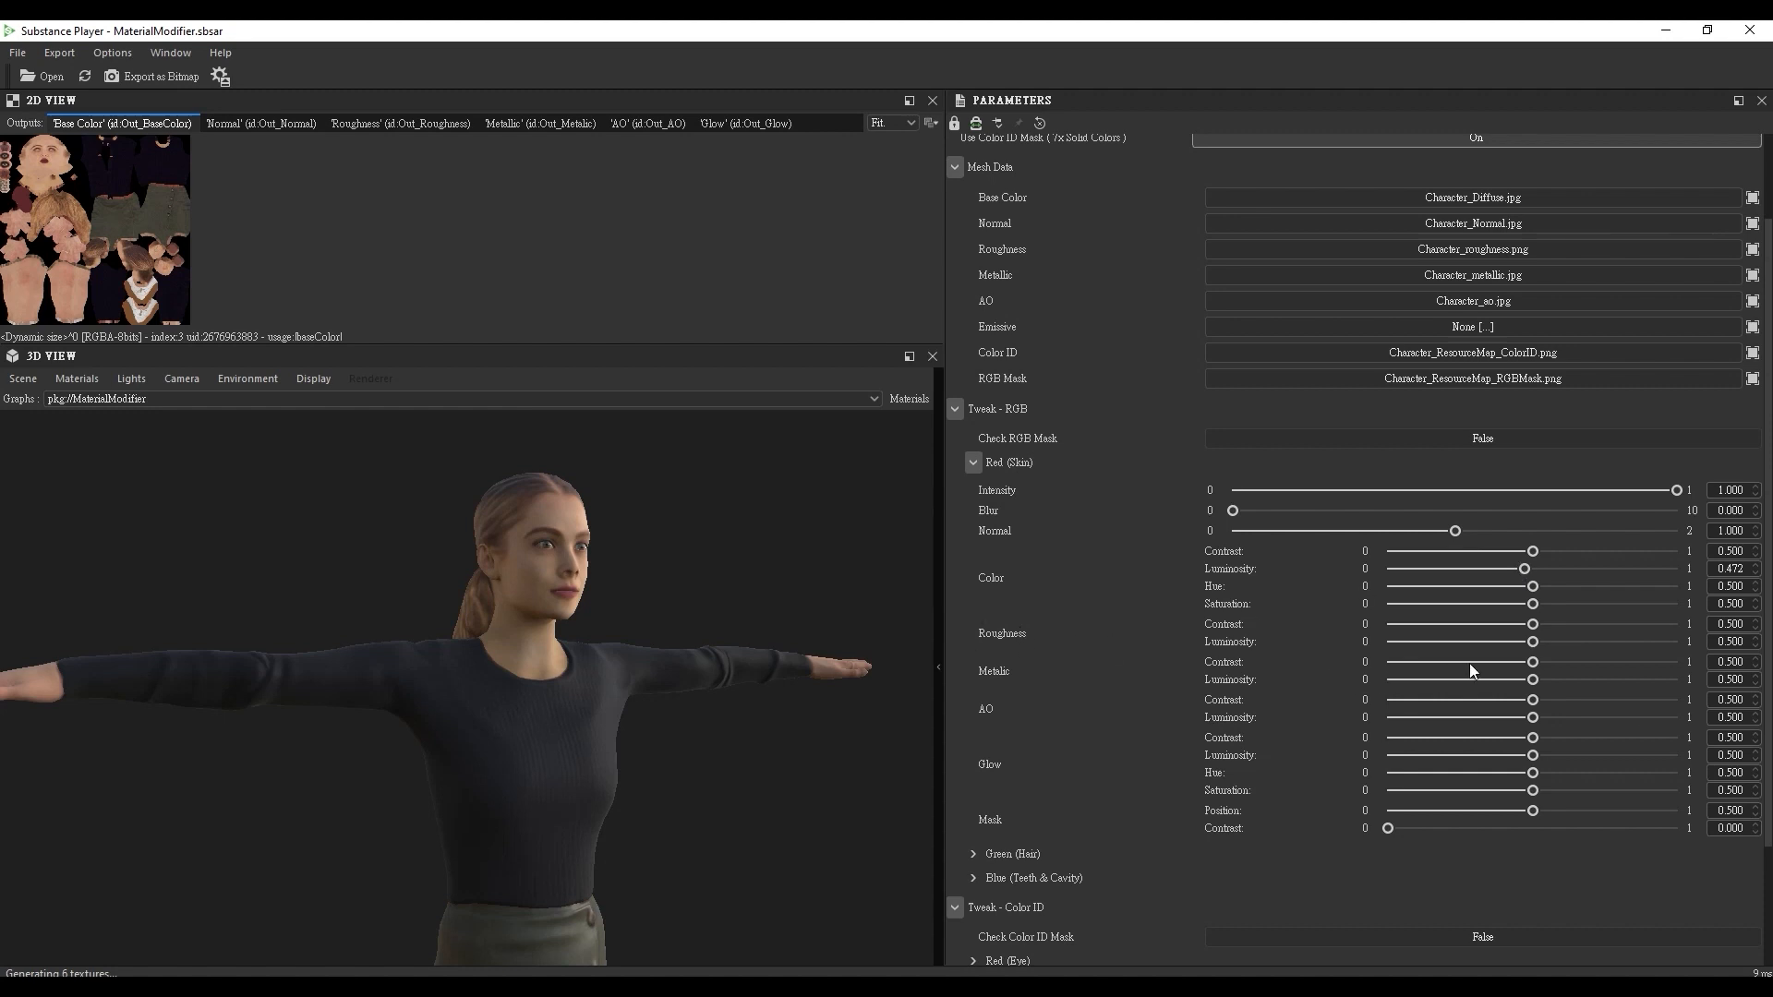
pyautogui.moveTo(1532, 641); pyautogui.dragTo(1485, 641)
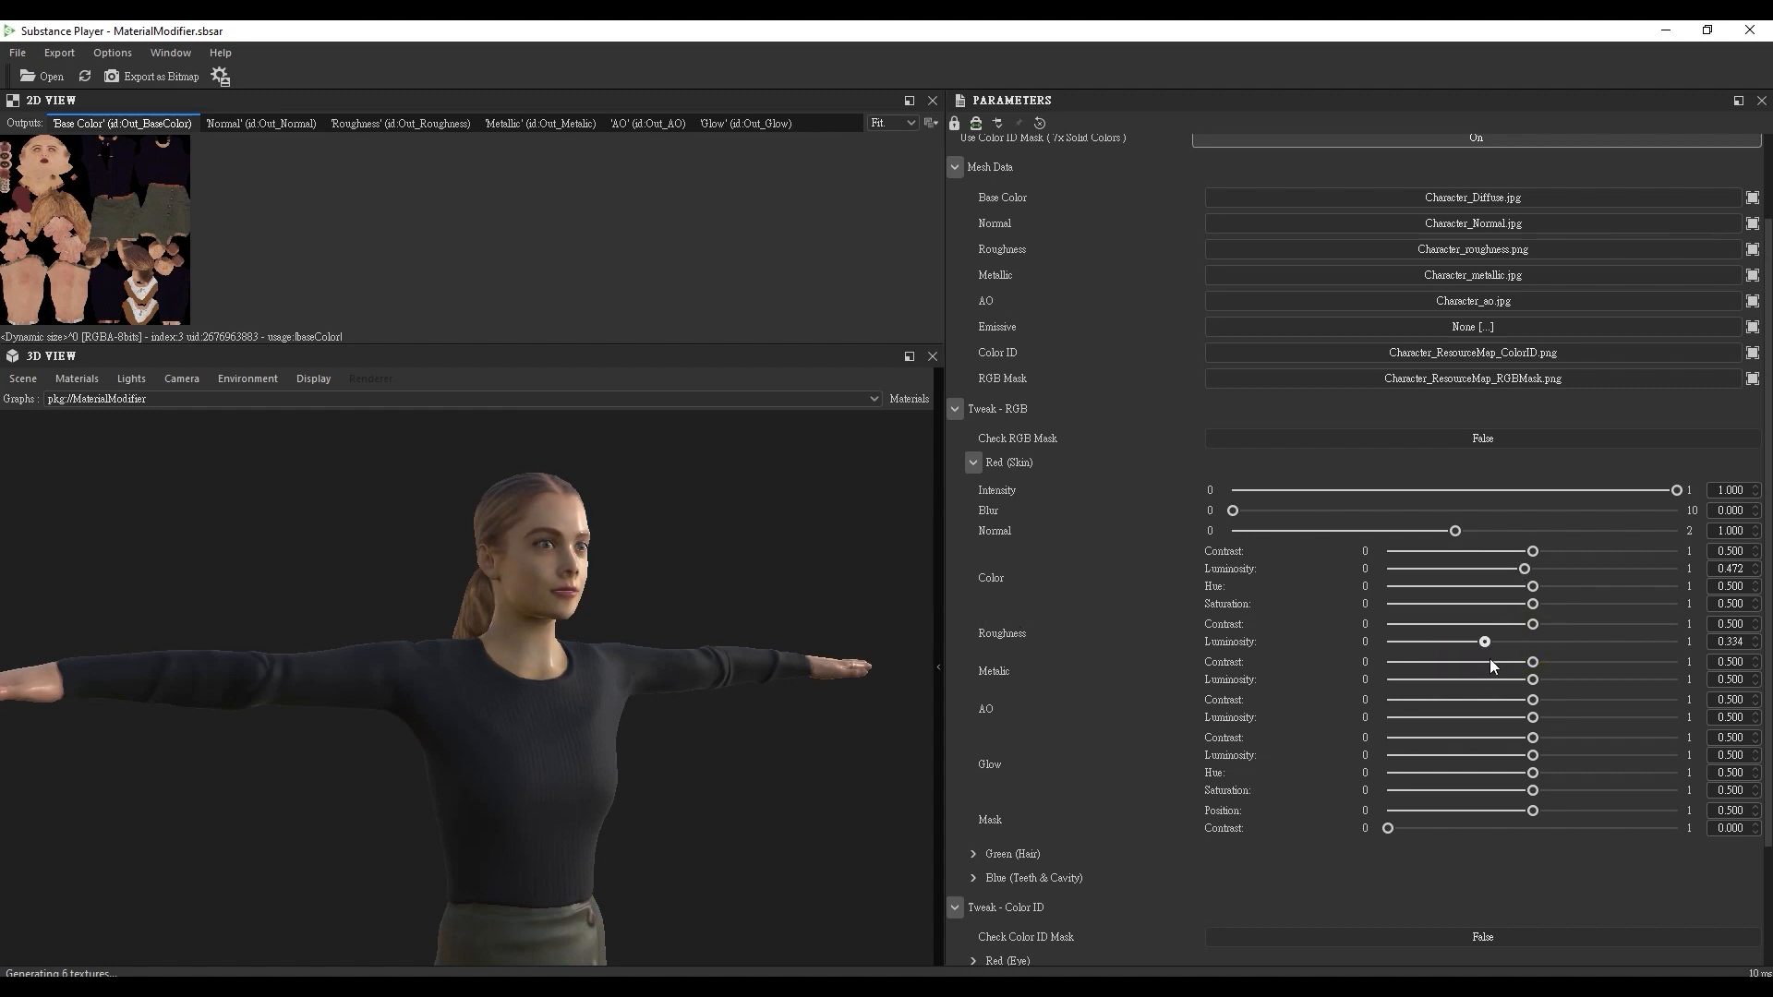
pyautogui.moveTo(1484, 641); pyautogui.dragTo(1492, 640)
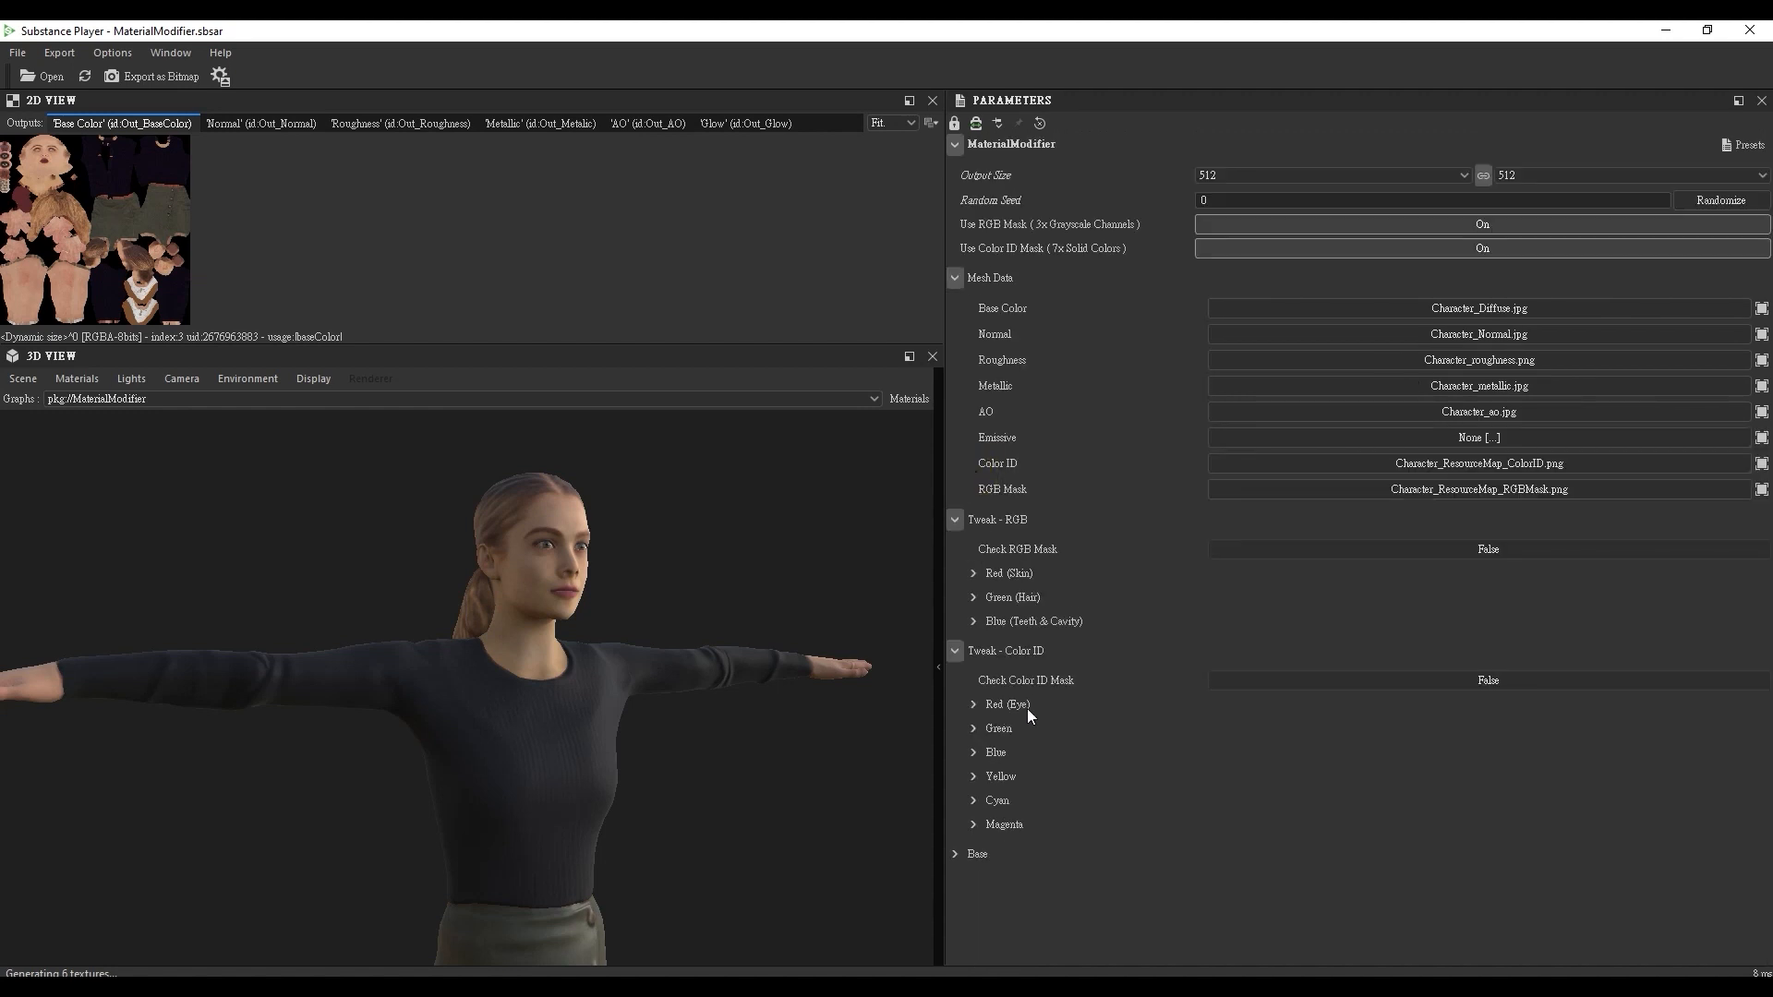
# Adjust the Red (Eye) ID region's colour luminosity.
pyautogui.click(973, 704)
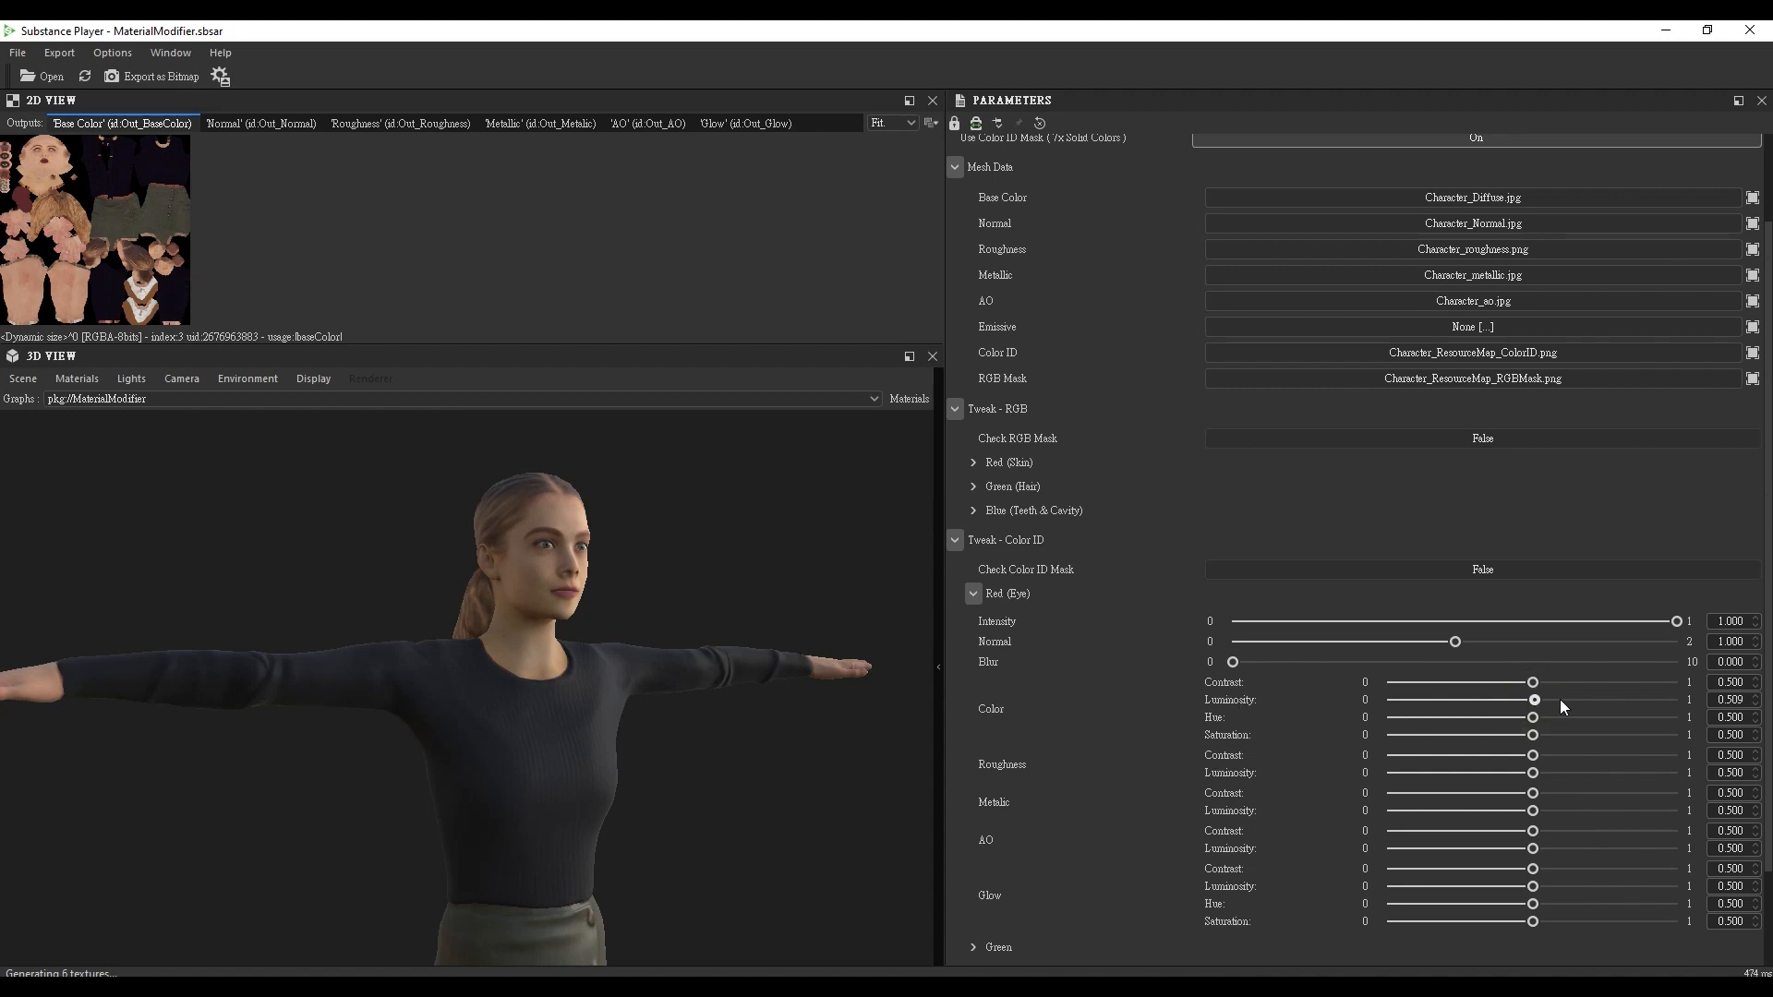
pyautogui.moveTo(1534, 698); pyautogui.dragTo(1508, 698)
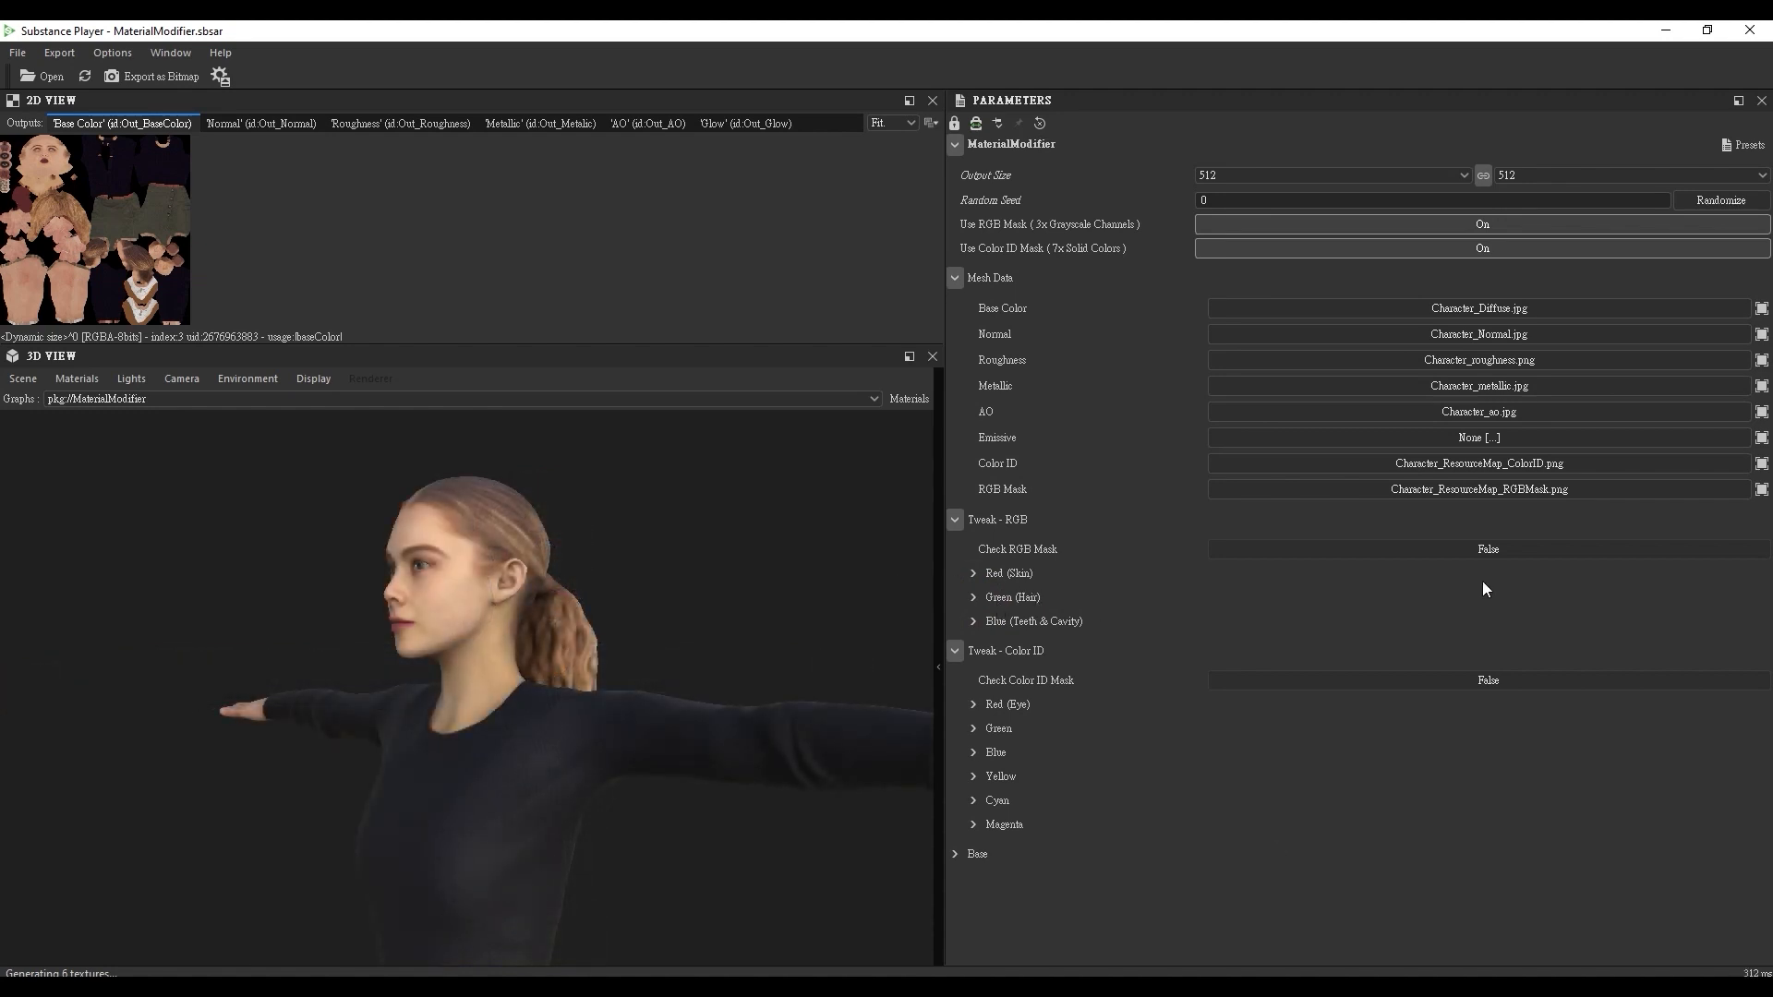
# Lower the Green (Hair) region's colour luminosity and mask position to about 0.11 for dark brown hair.
pyautogui.click(1486, 548)
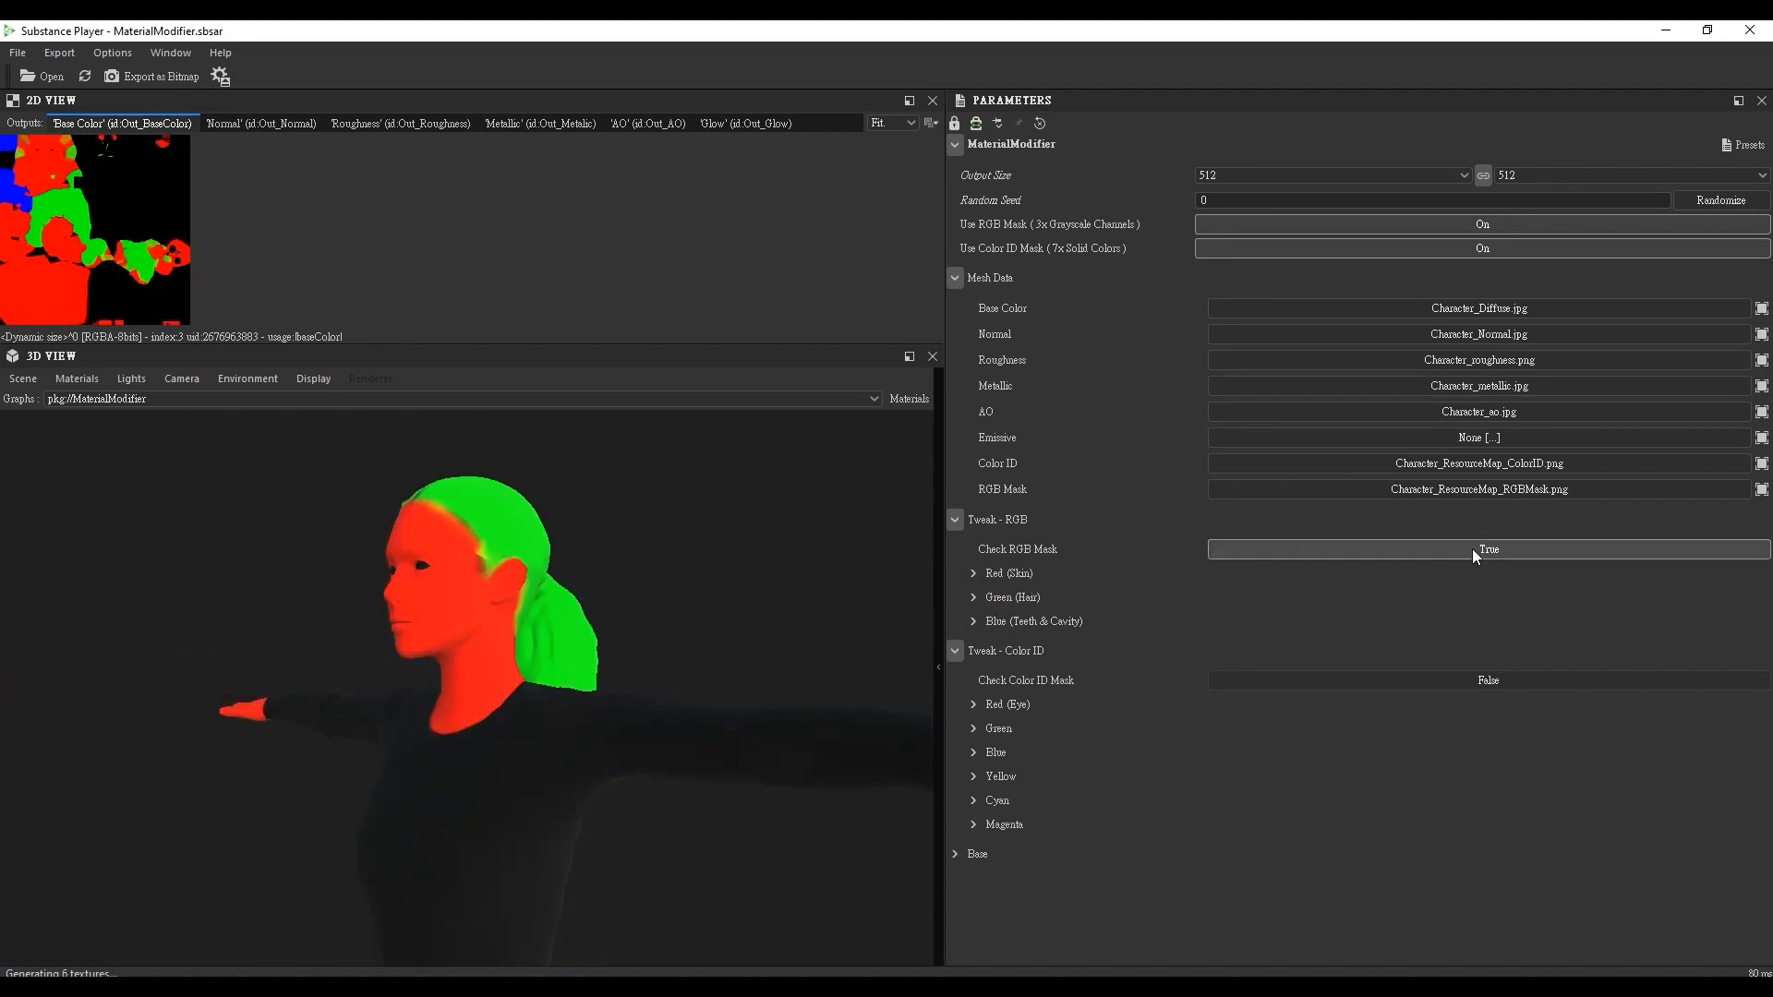
pyautogui.click(1484, 549)
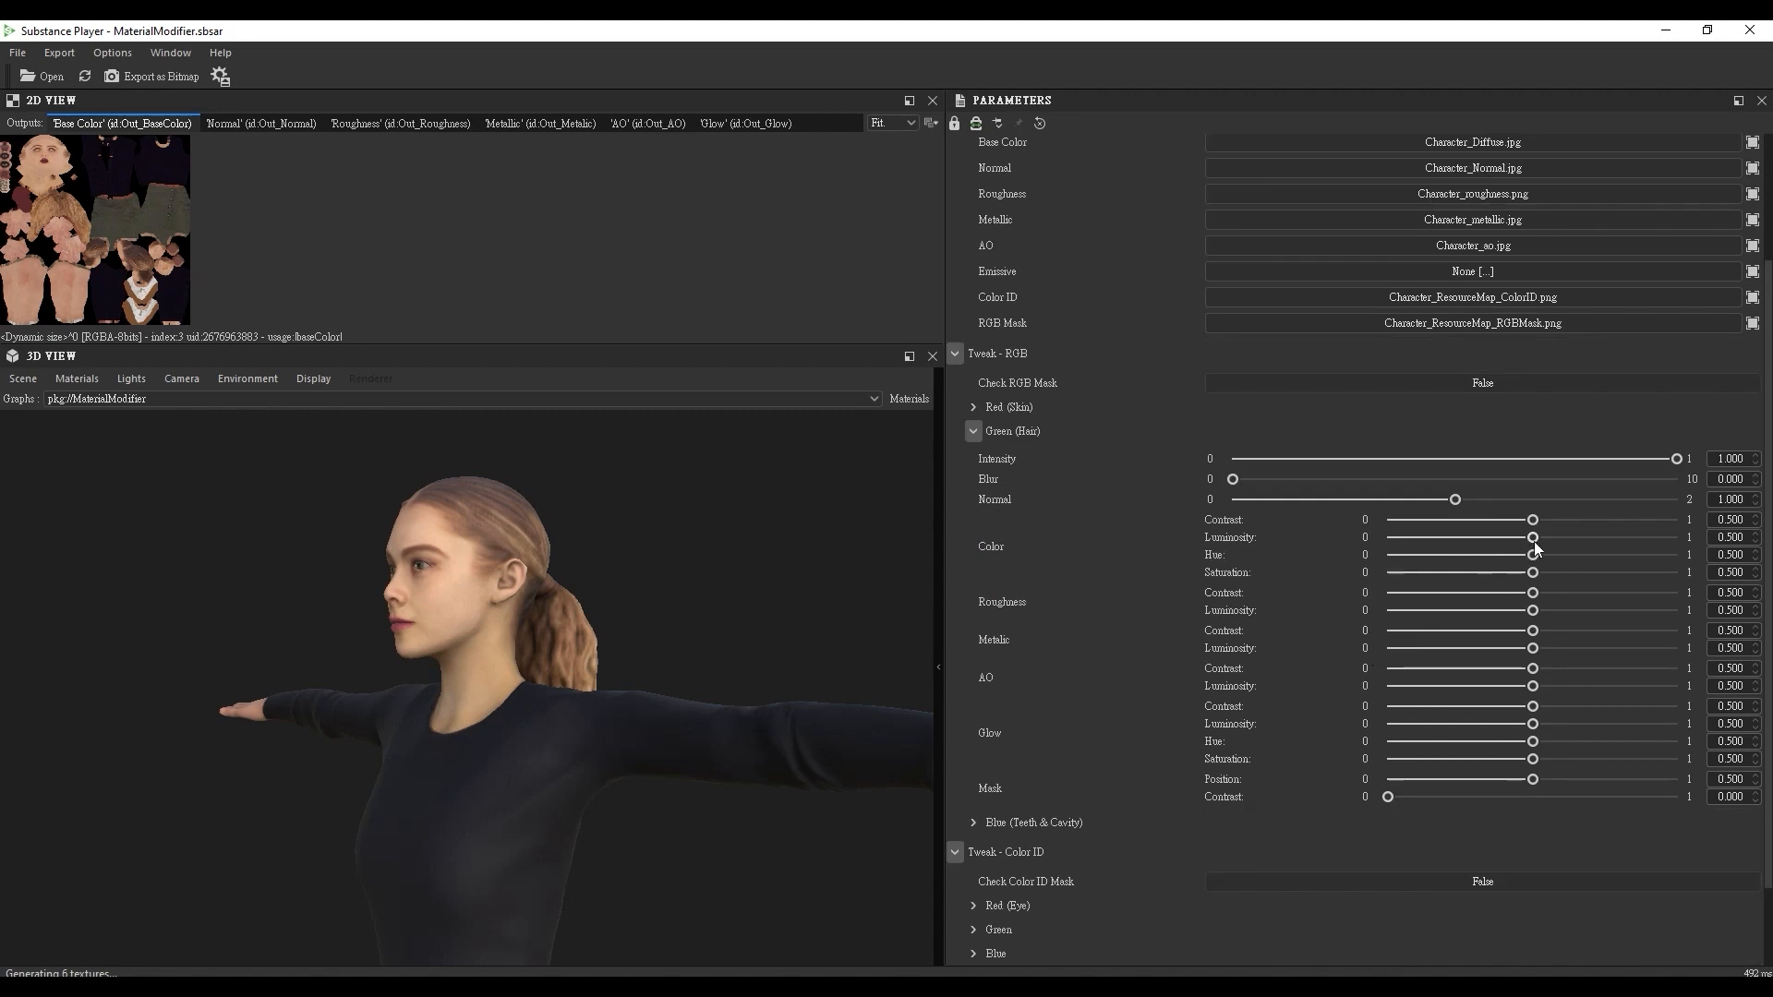
pyautogui.moveTo(1533, 537); pyautogui.dragTo(1418, 537)
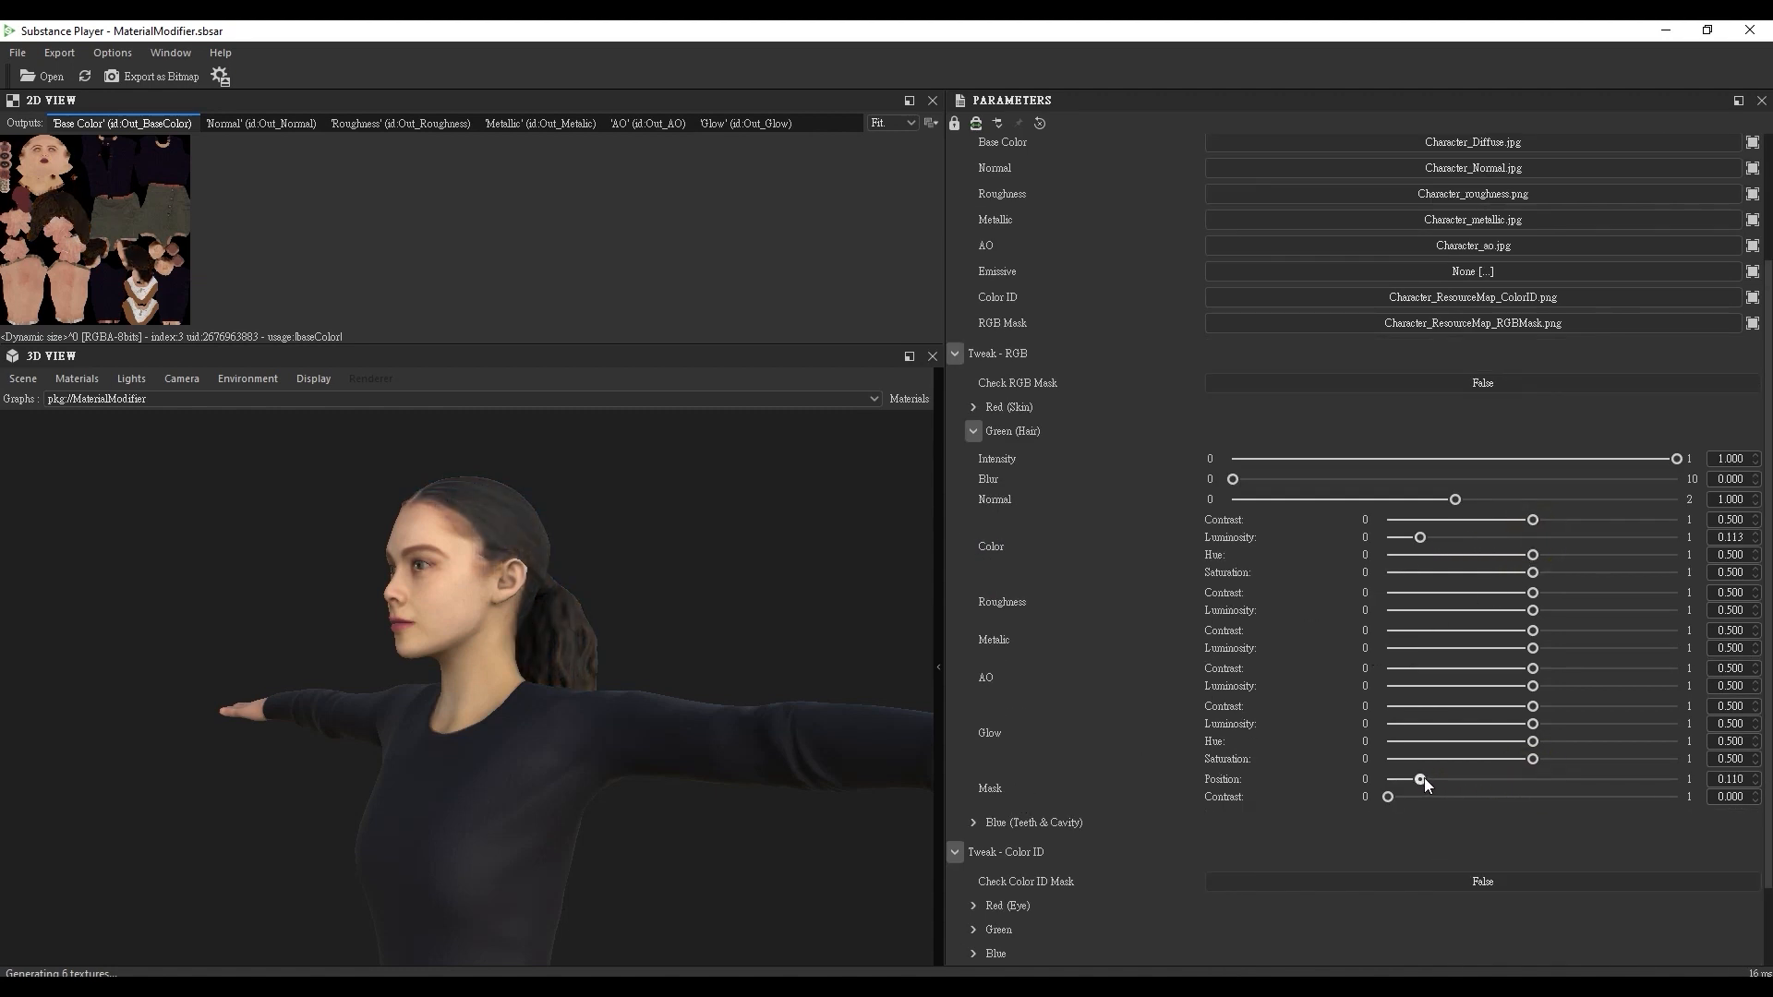
pyautogui.moveTo(1421, 780); pyautogui.dragTo(1508, 779)
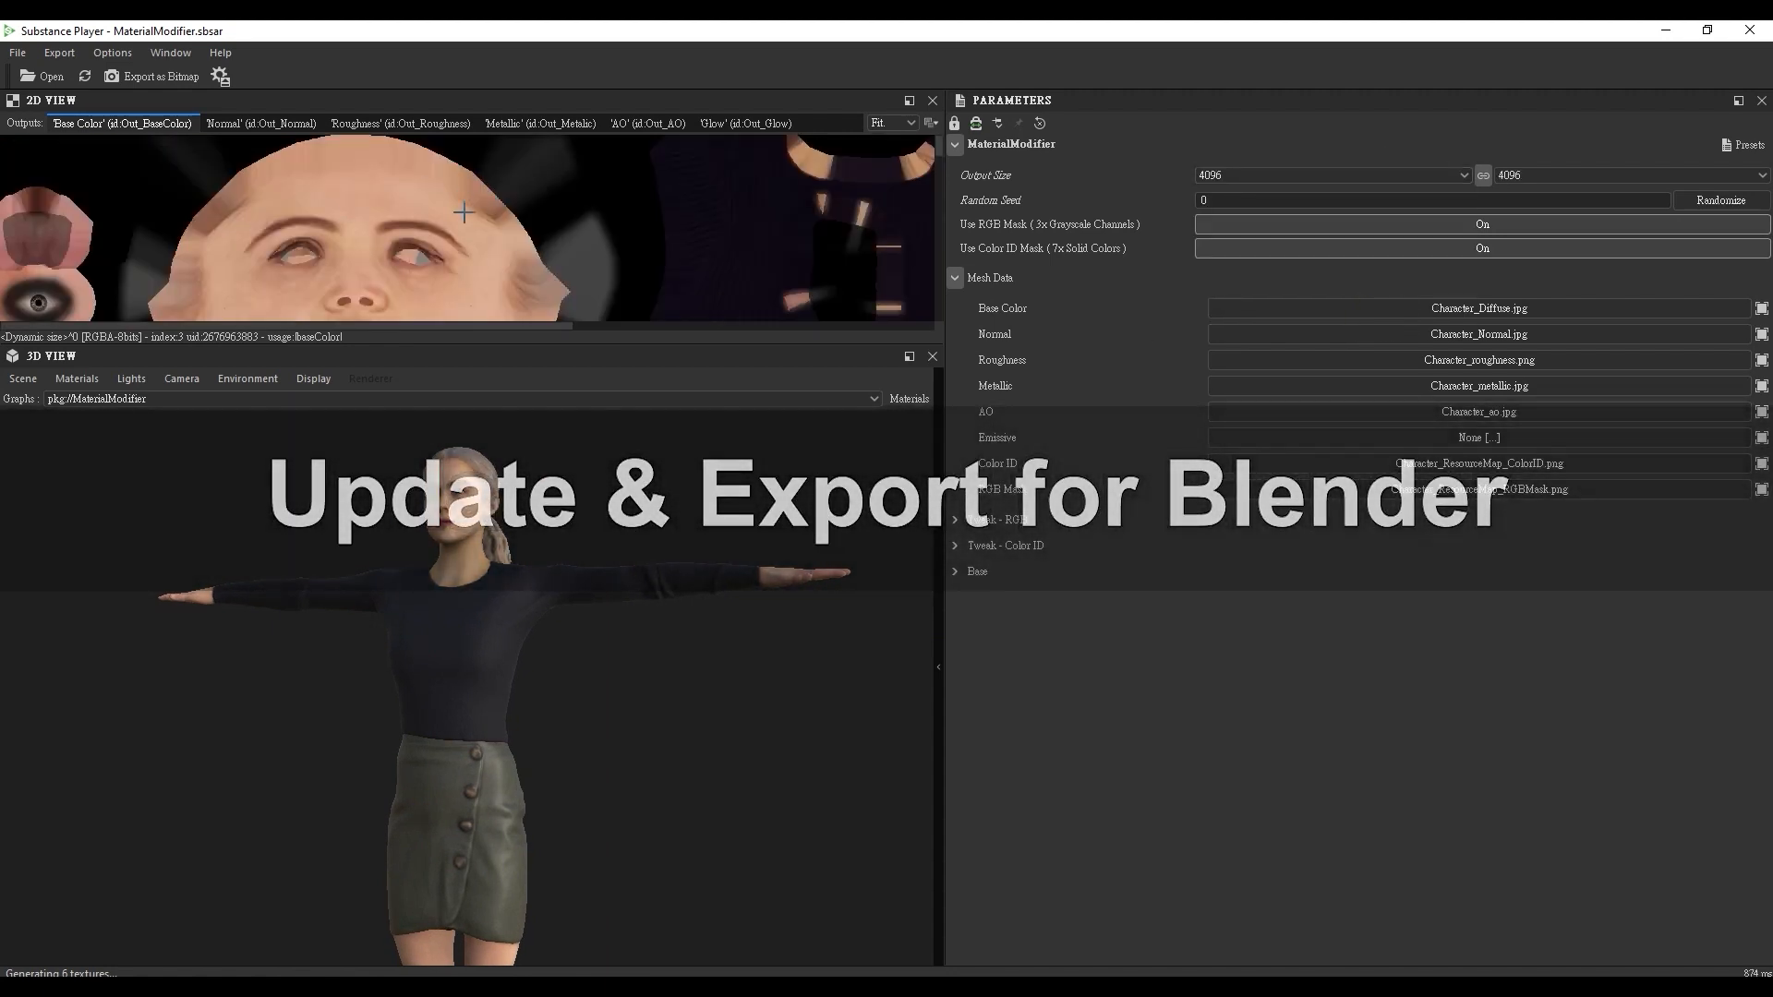
# Set the bitmap export to jpg format with base name Tweaked.
pyautogui.click(151, 76)
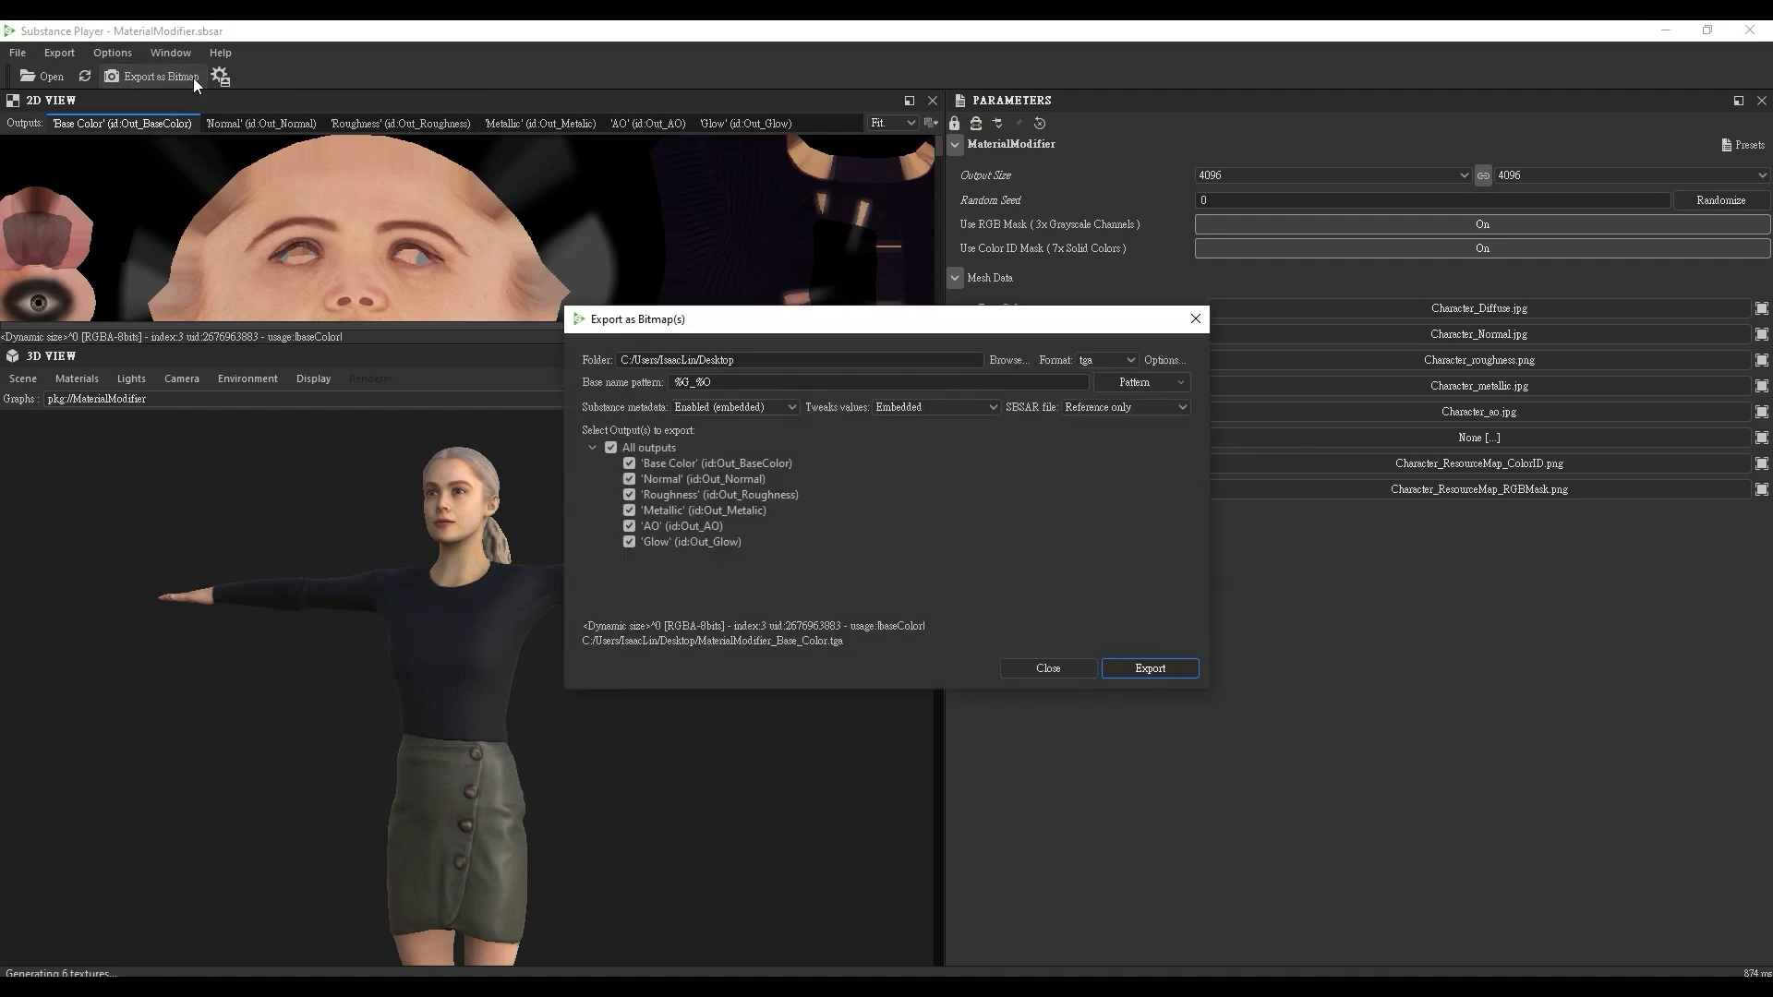
pyautogui.click(1125, 360)
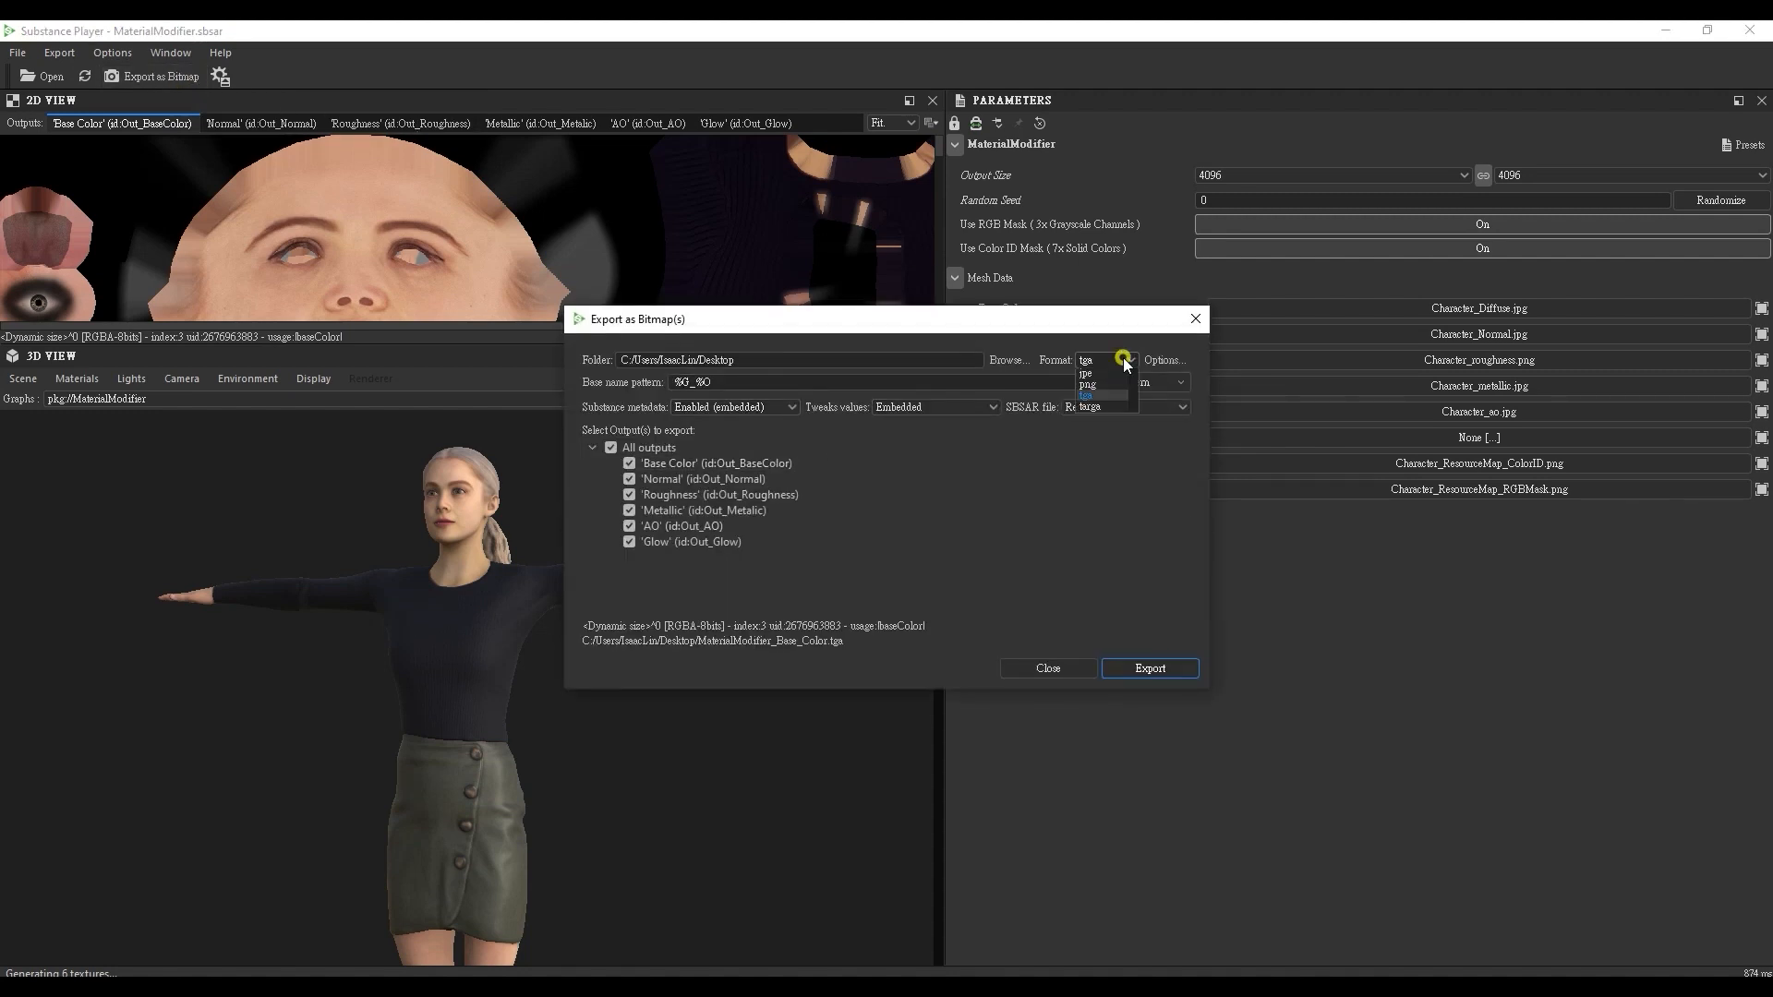
pyautogui.click(1088, 375)
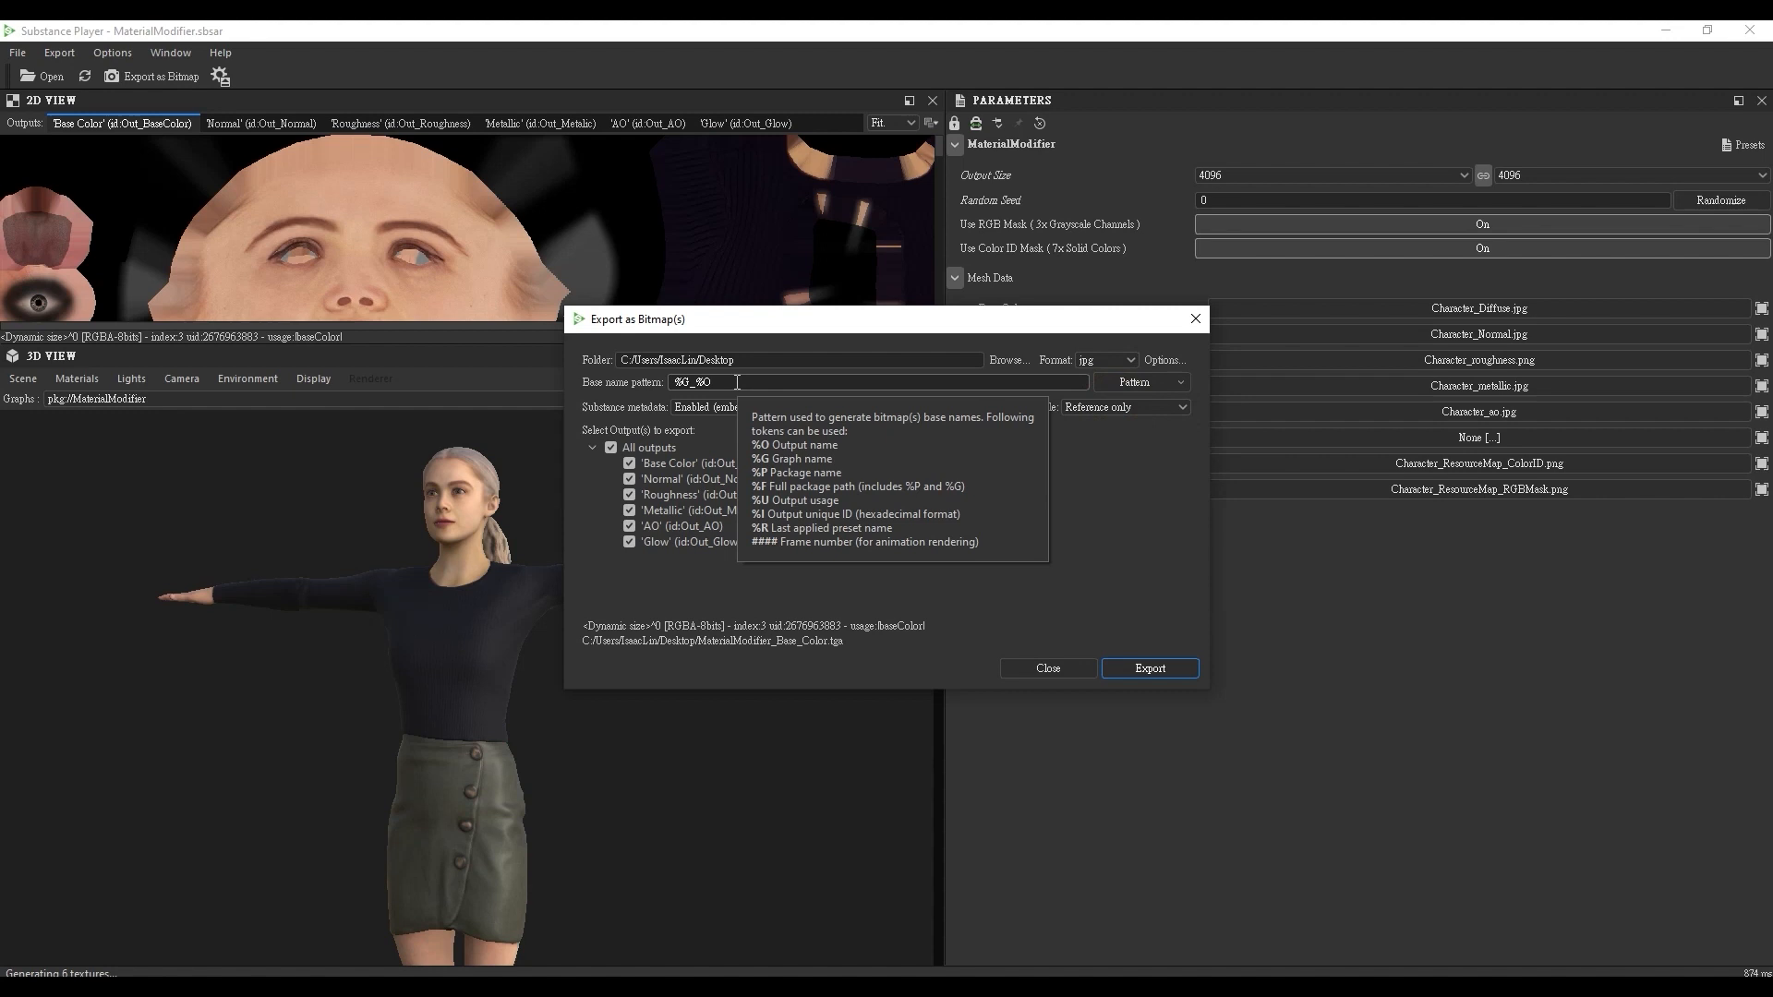
pyautogui.write('Tweaked')
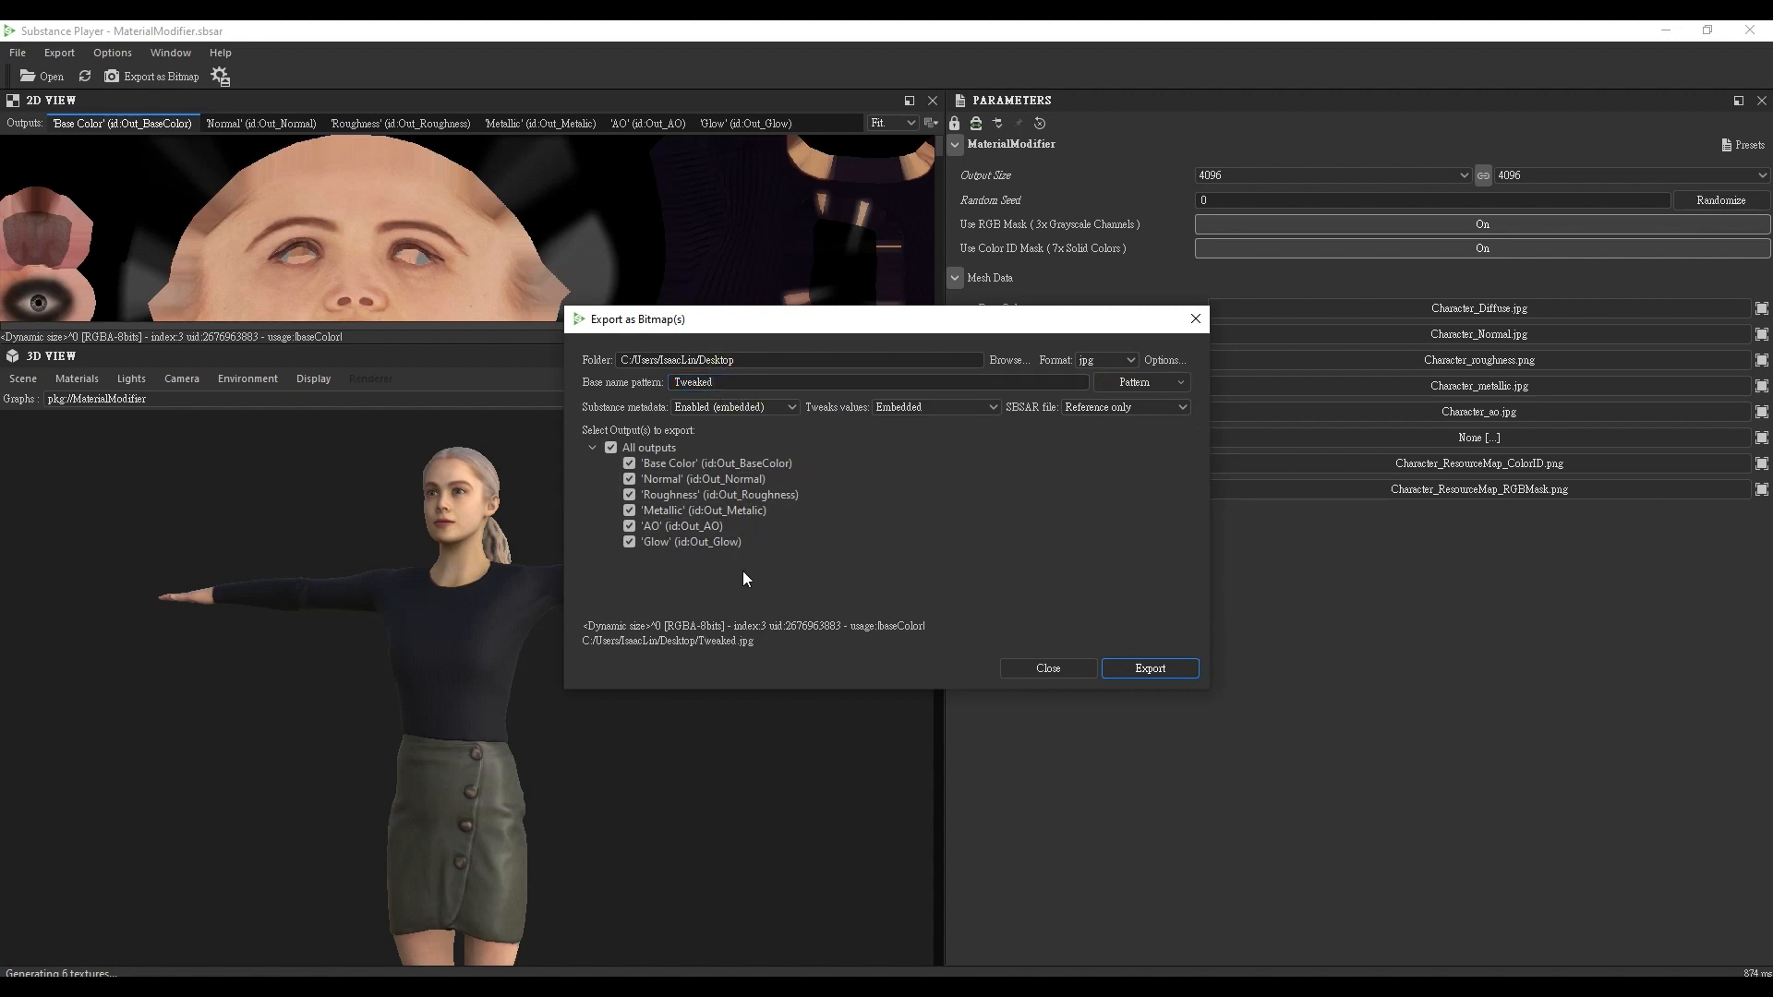
# Untick All outputs and select only the Base Color, Roughness and Metallic maps.
pyautogui.click(611, 446)
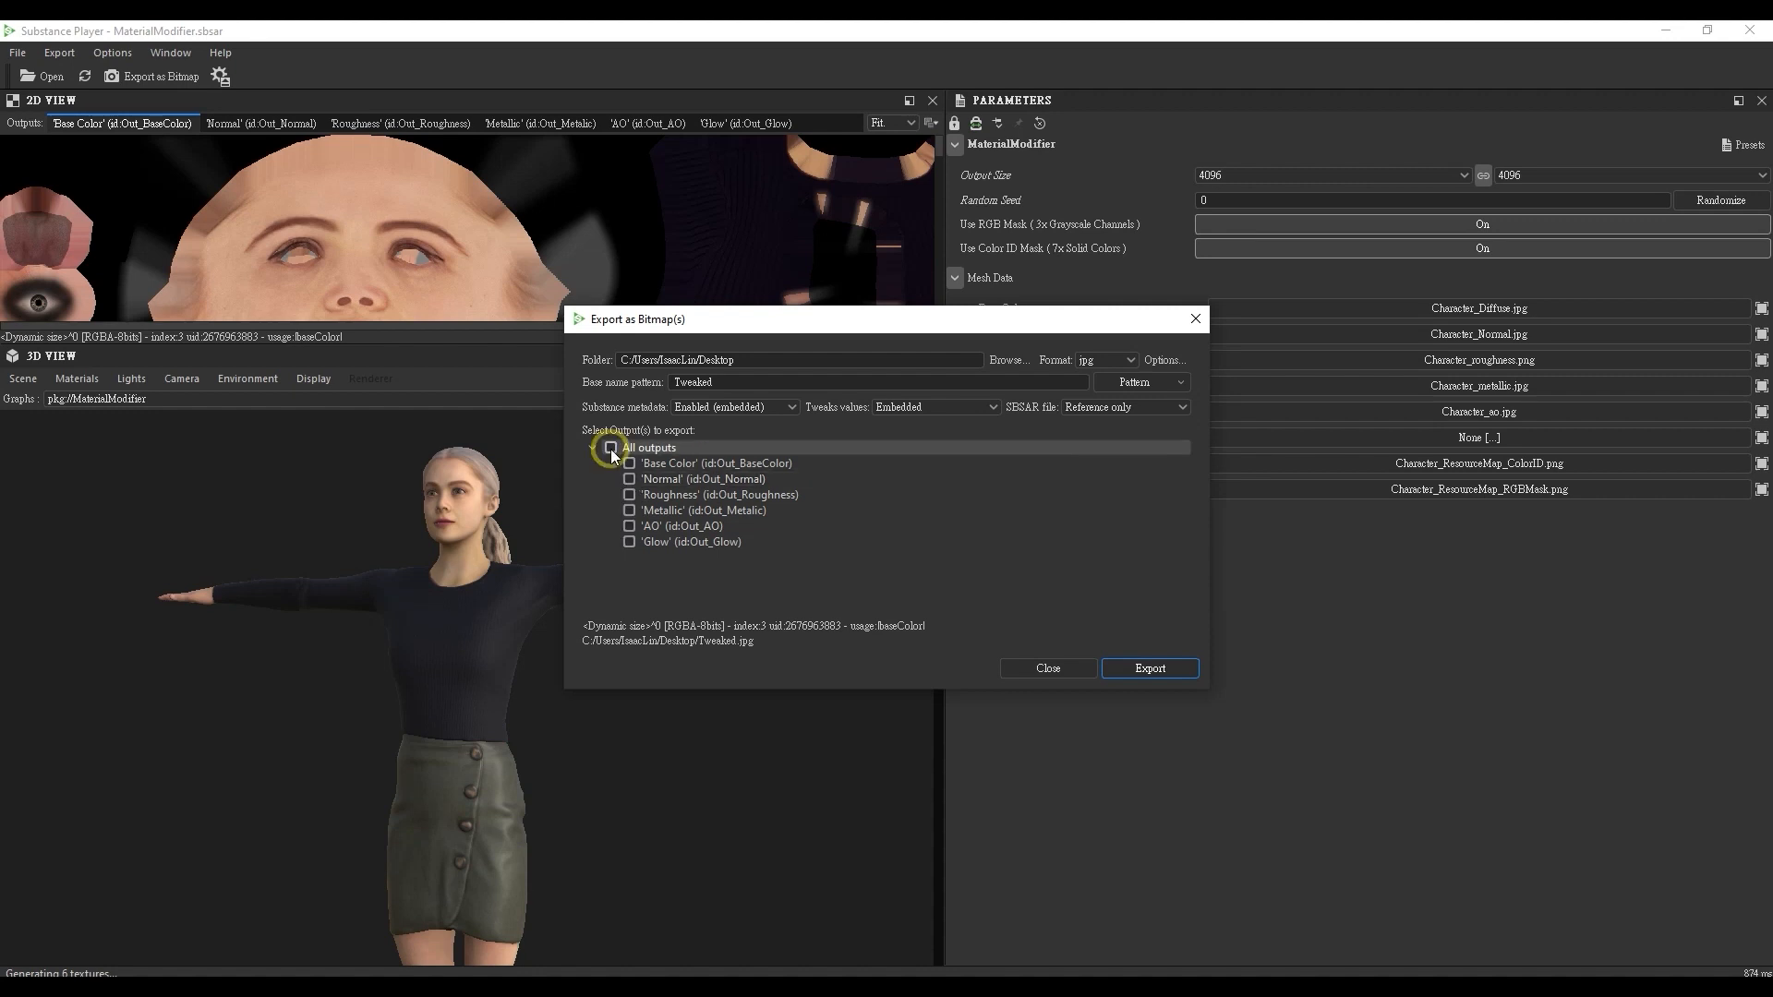
pyautogui.click(630, 509)
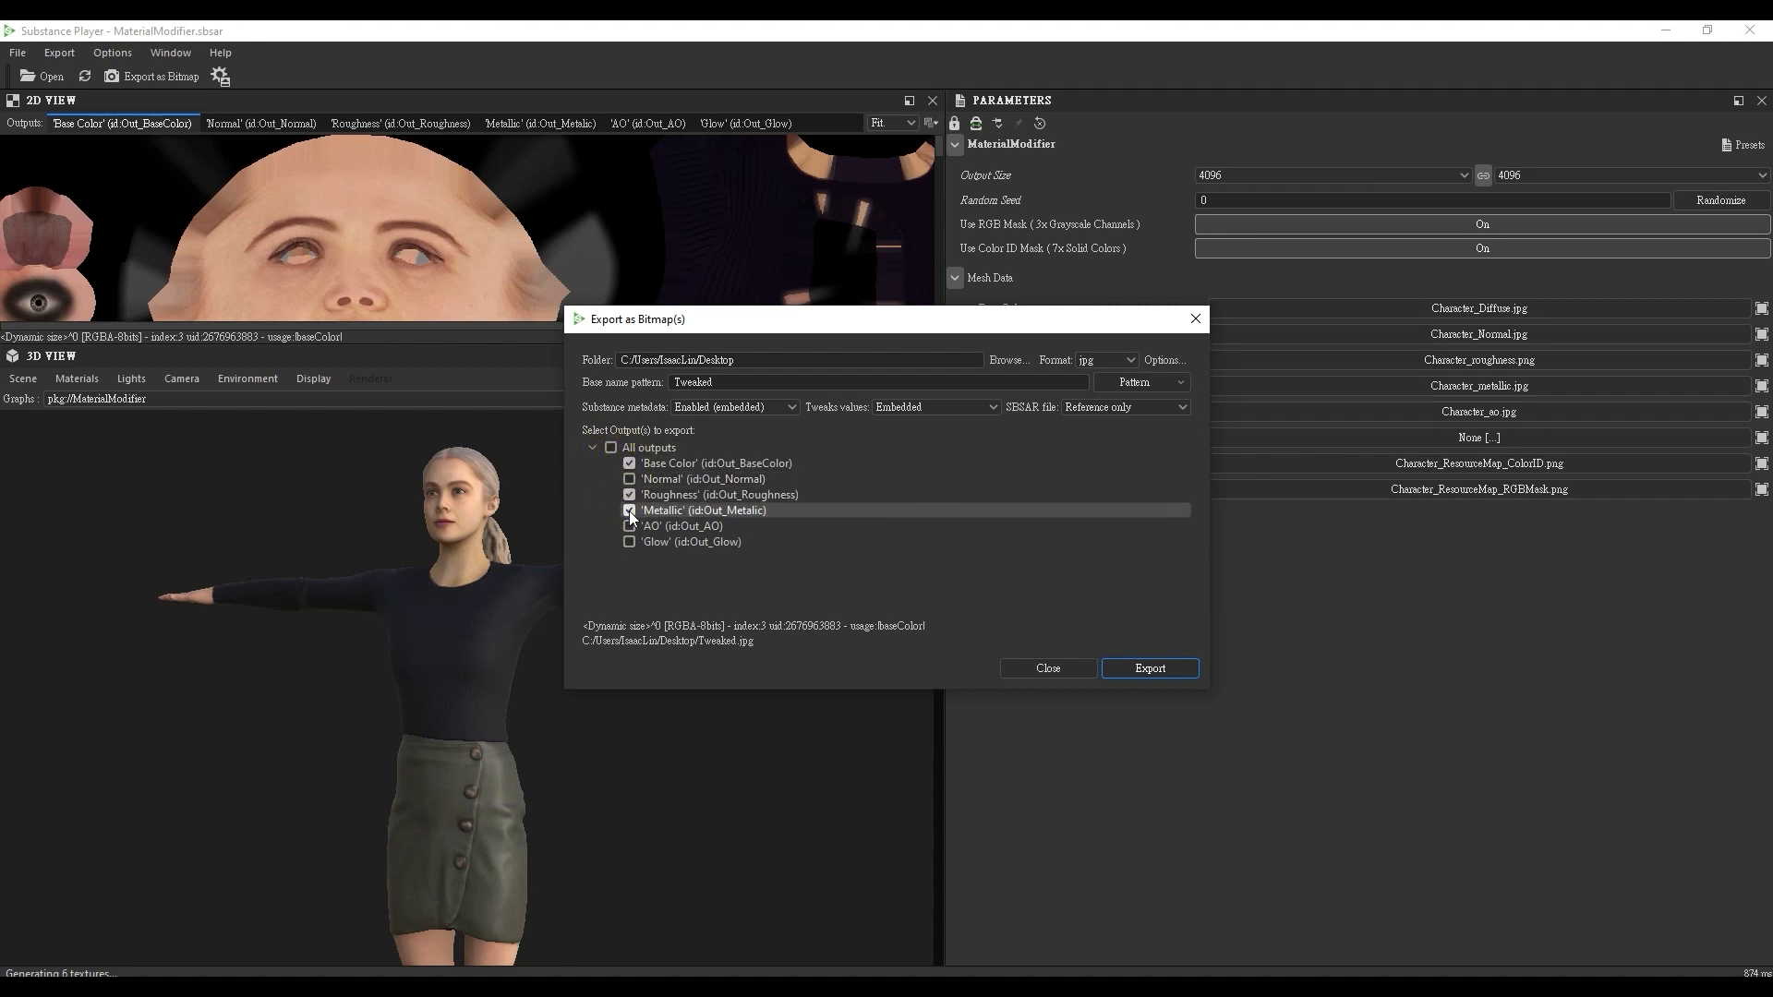
pyautogui.click(1147, 668)
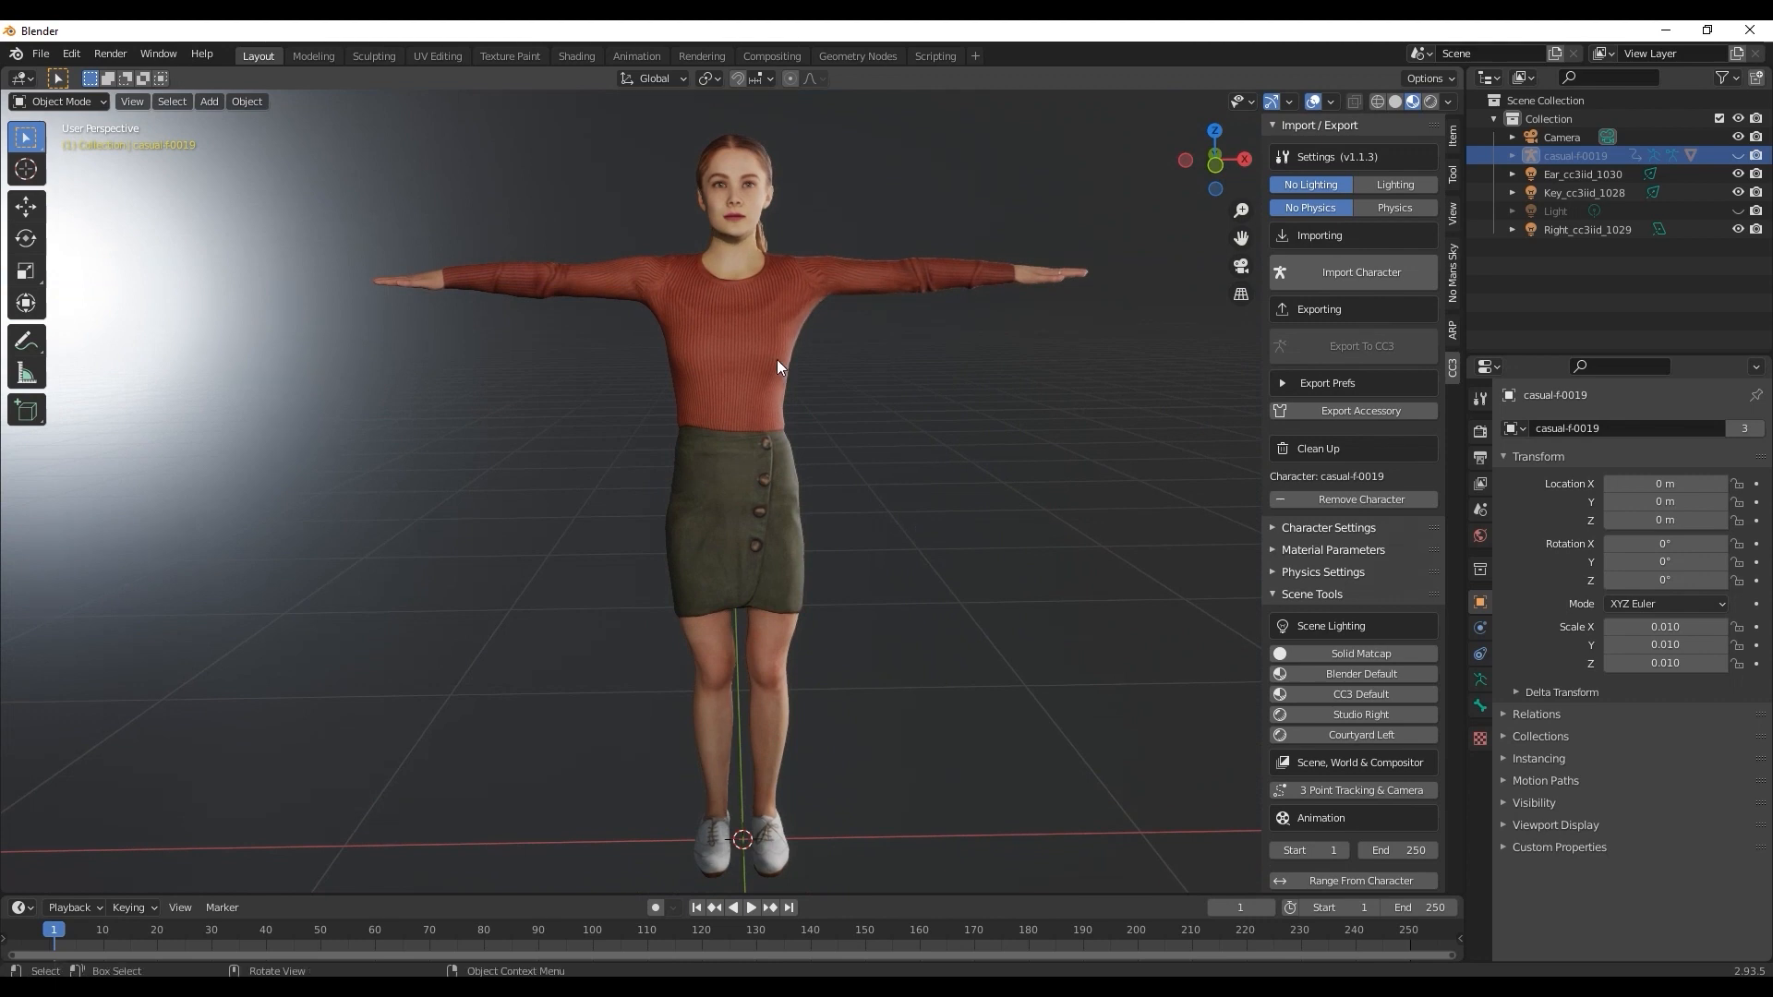
# Switch Blender to the Shading workspace to see the character's material setup.
pyautogui.click(576, 55)
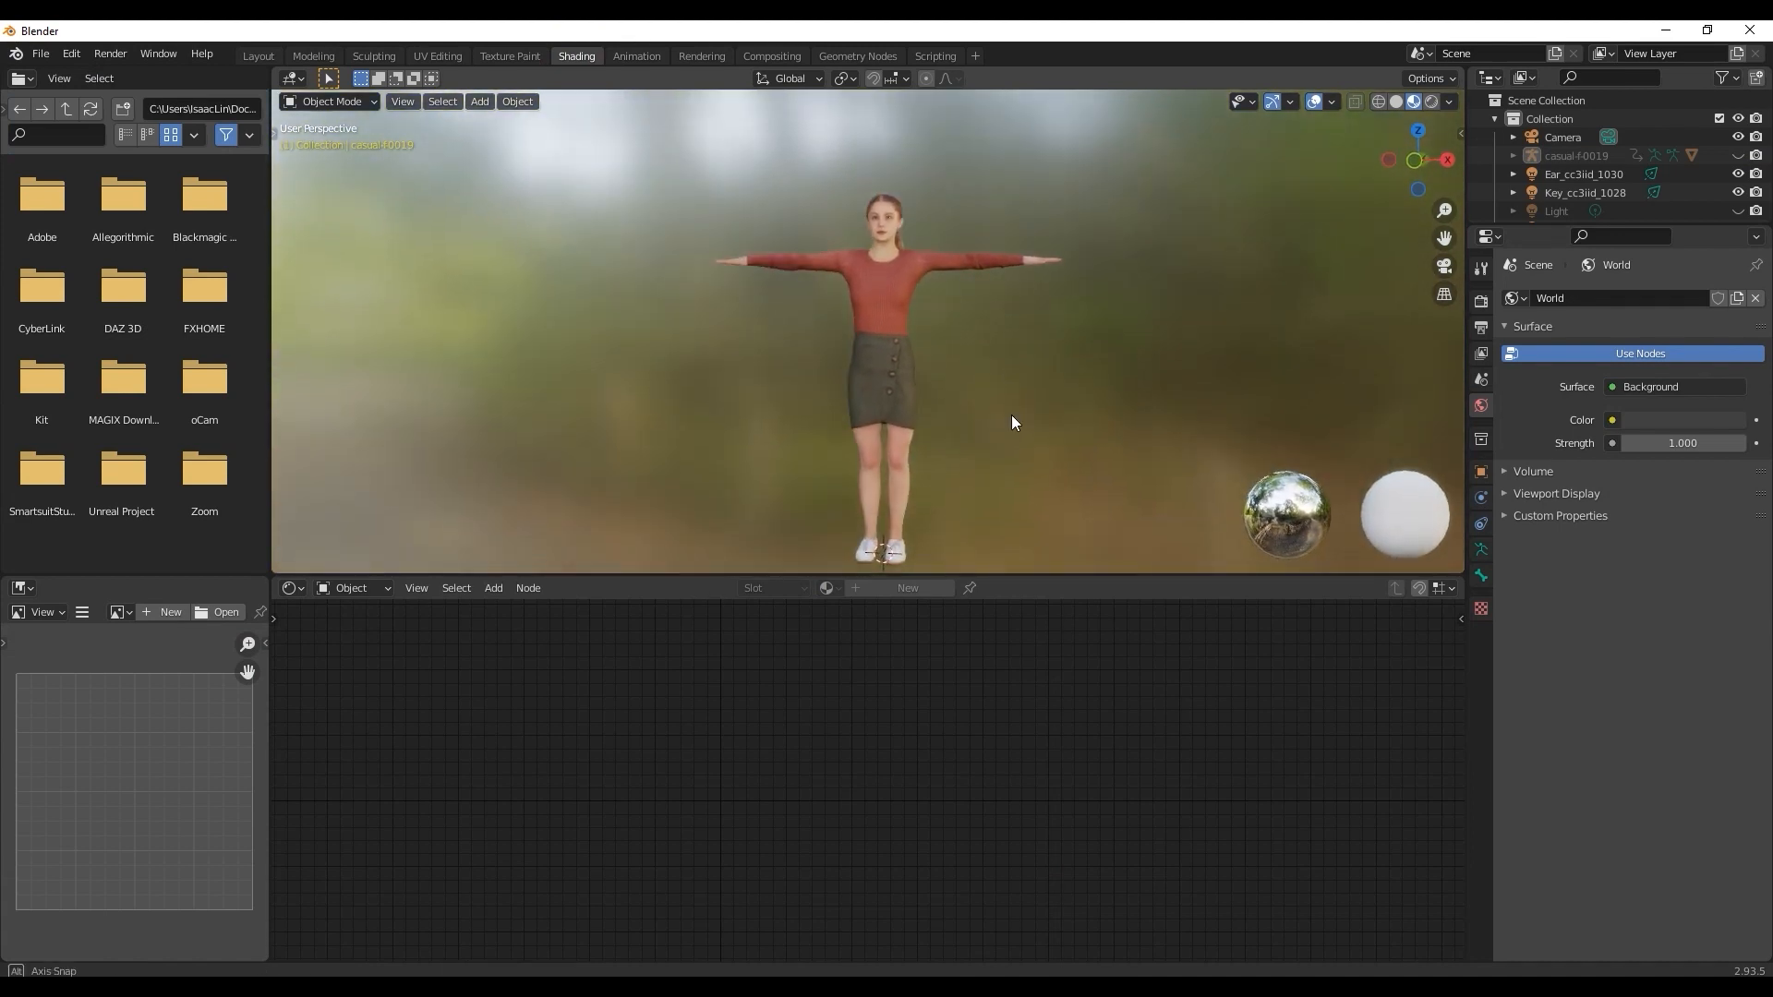
# Select the character body and start loading a new image into the Character_Diffuse node.
pyautogui.click(889, 340)
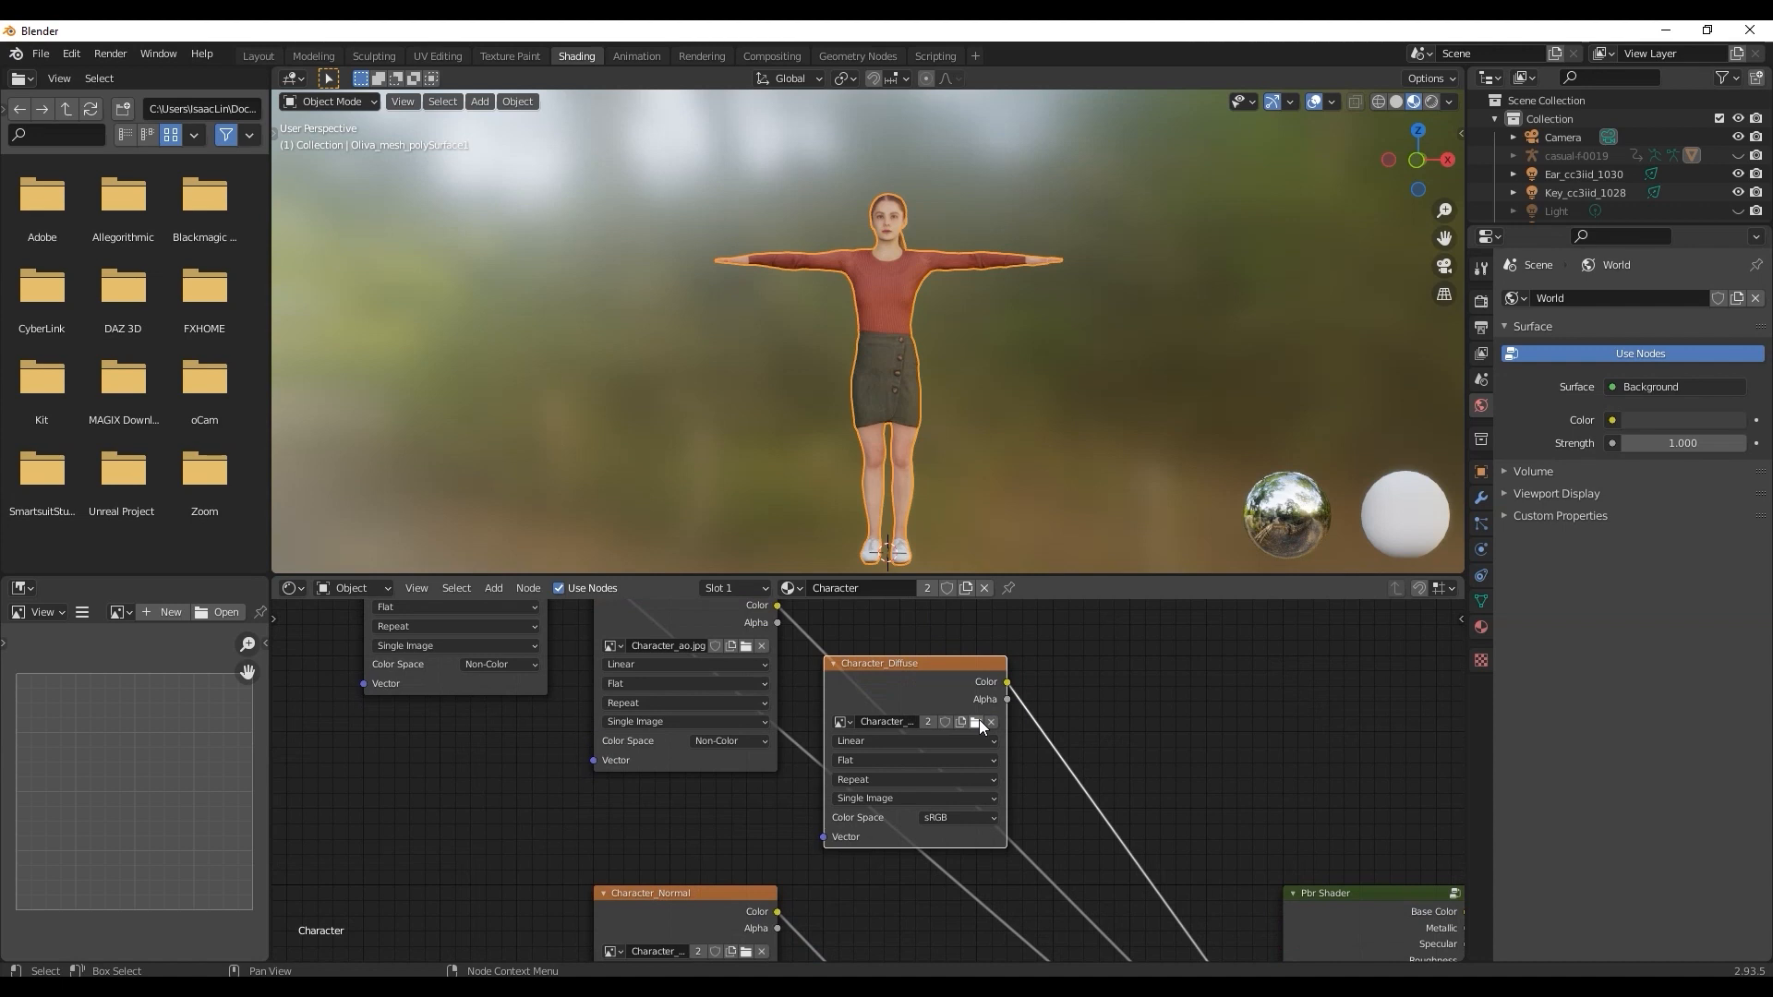
pyautogui.click(975, 722)
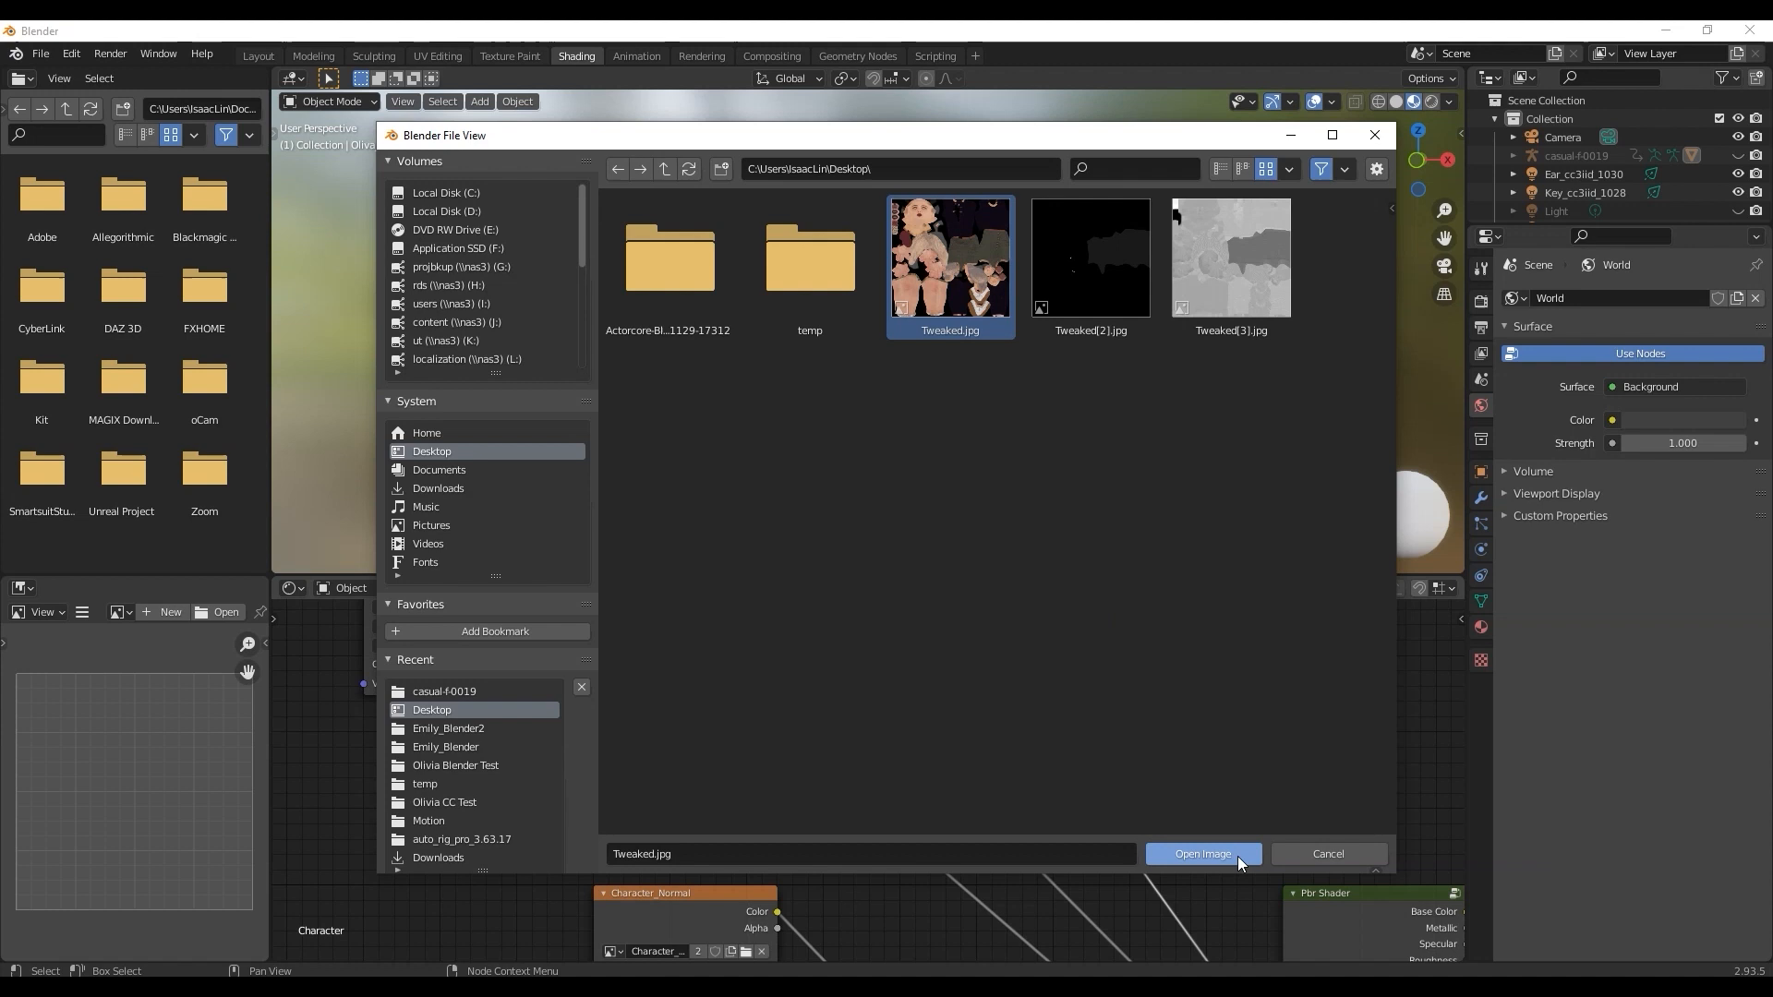
# Load Tweaked.jpg, Tweaked[2] and Tweaked[3] into the texture nodes, with roughness as Non-Color.
pyautogui.click(1202, 853)
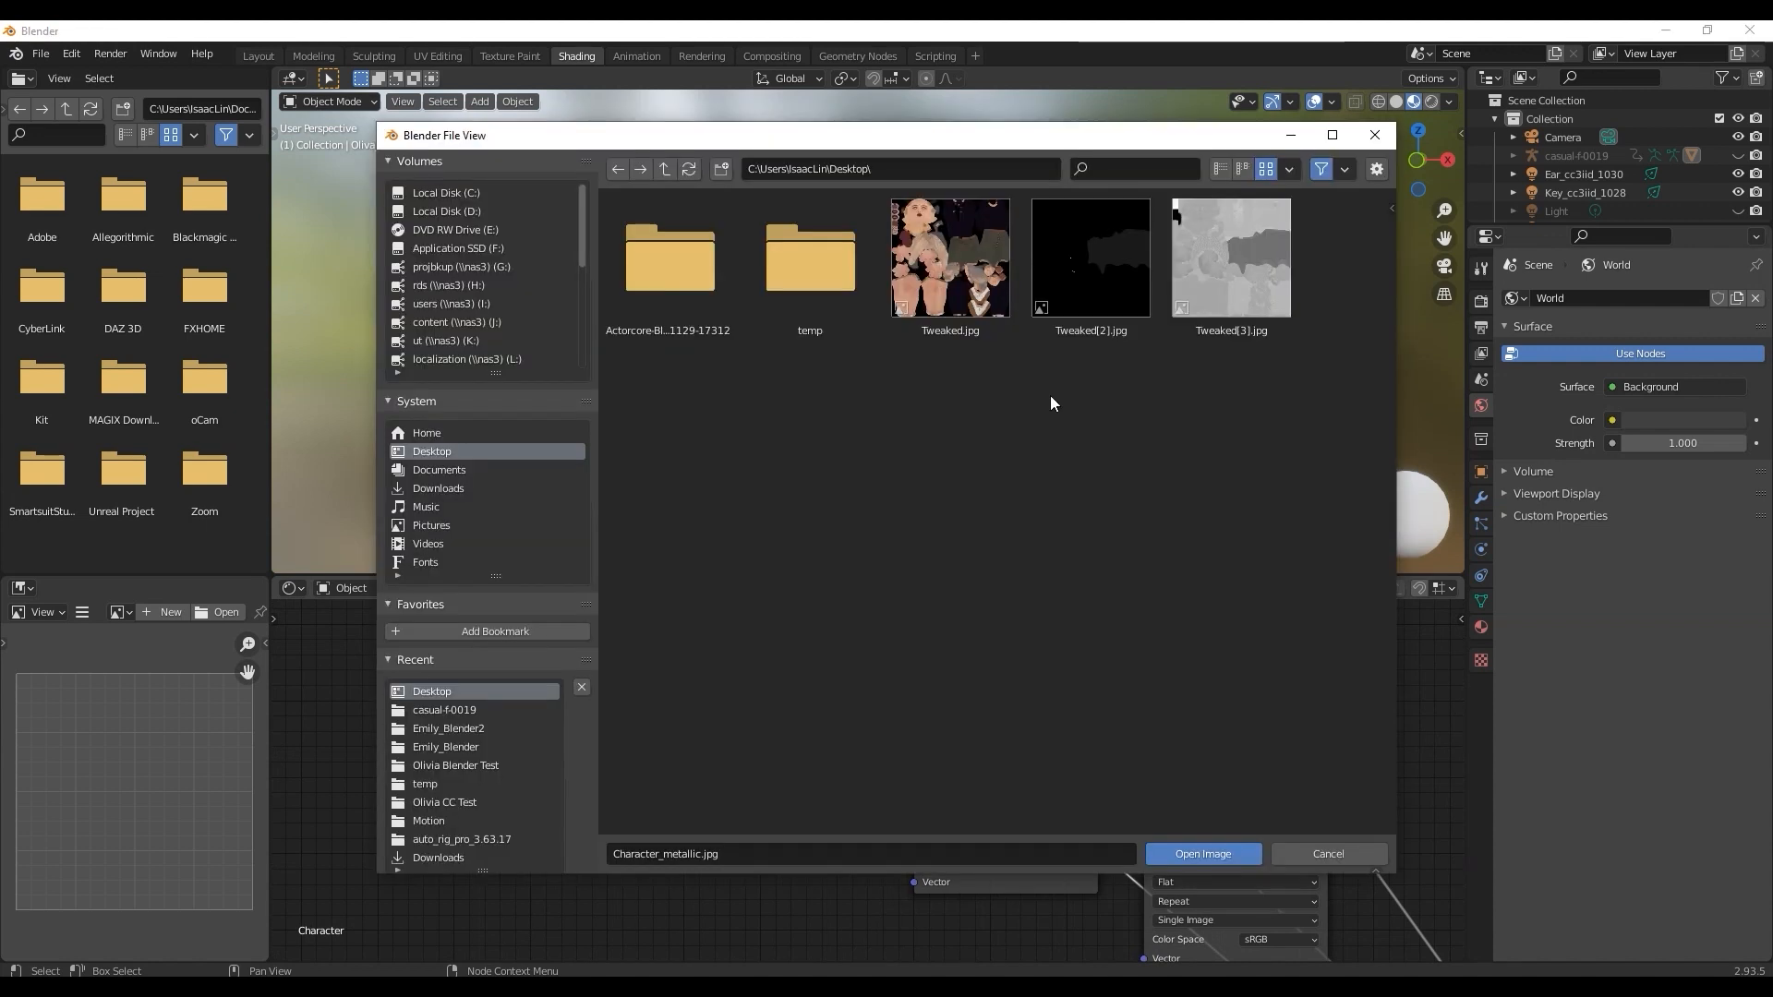
pyautogui.click(1200, 853)
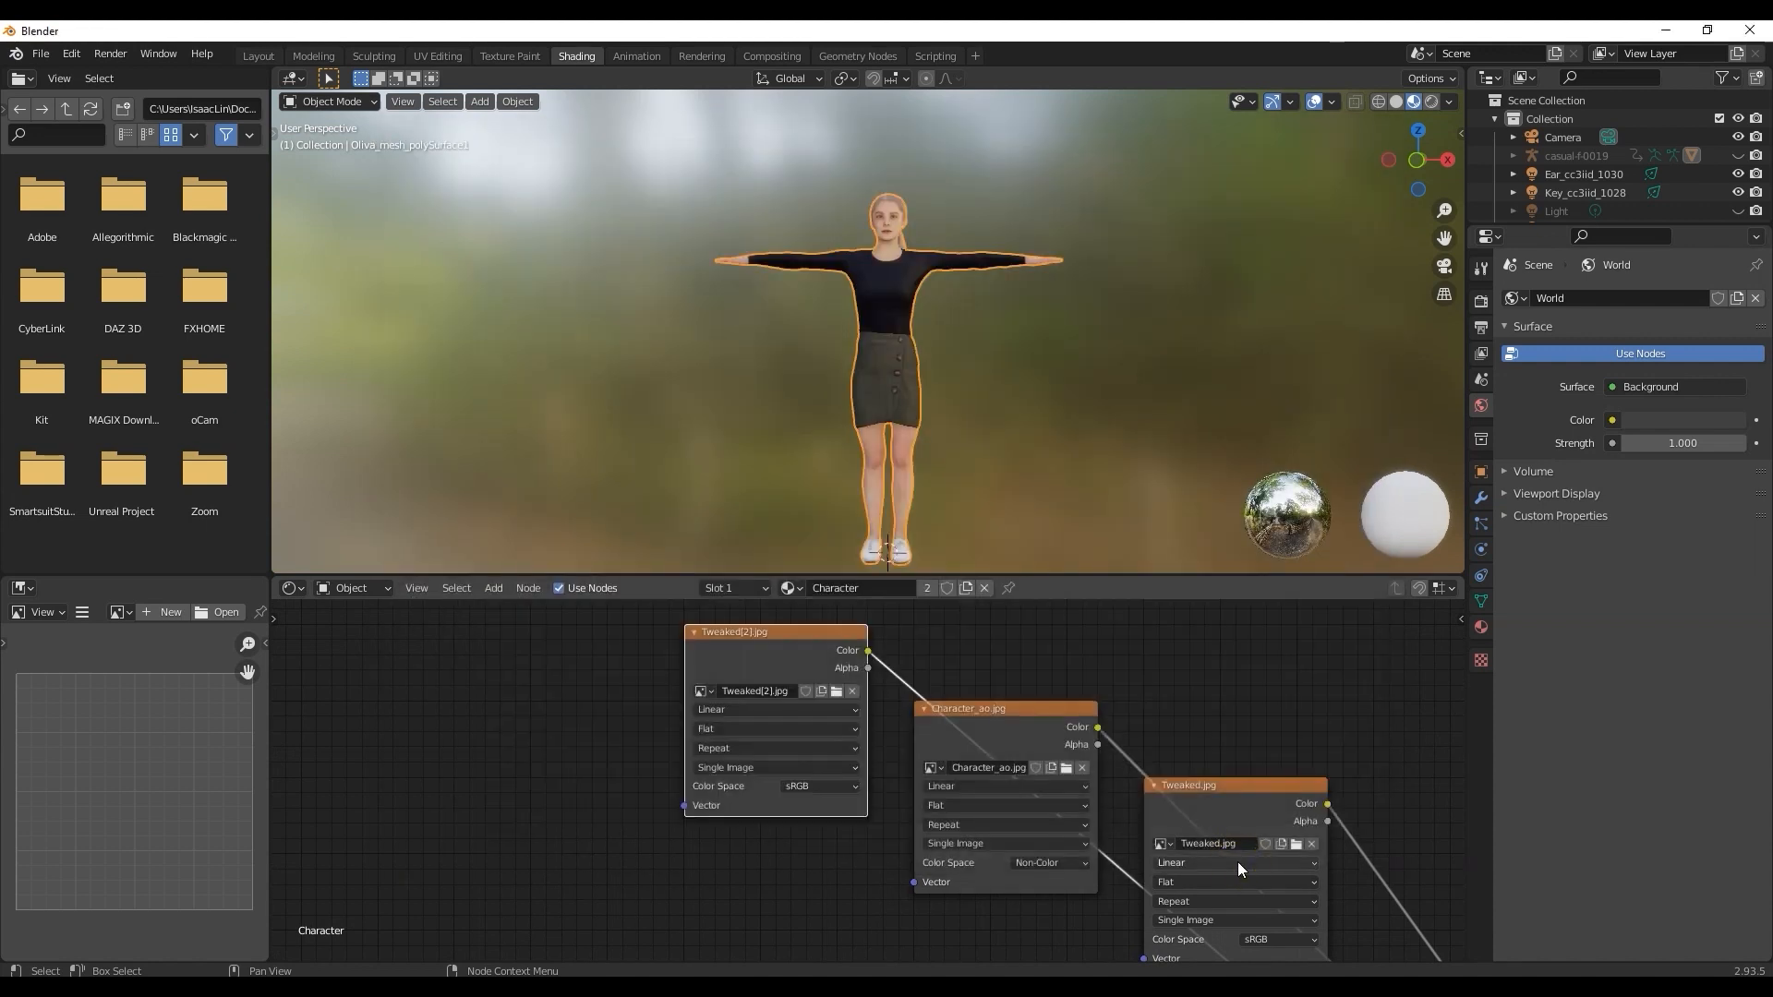
pyautogui.click(820, 787)
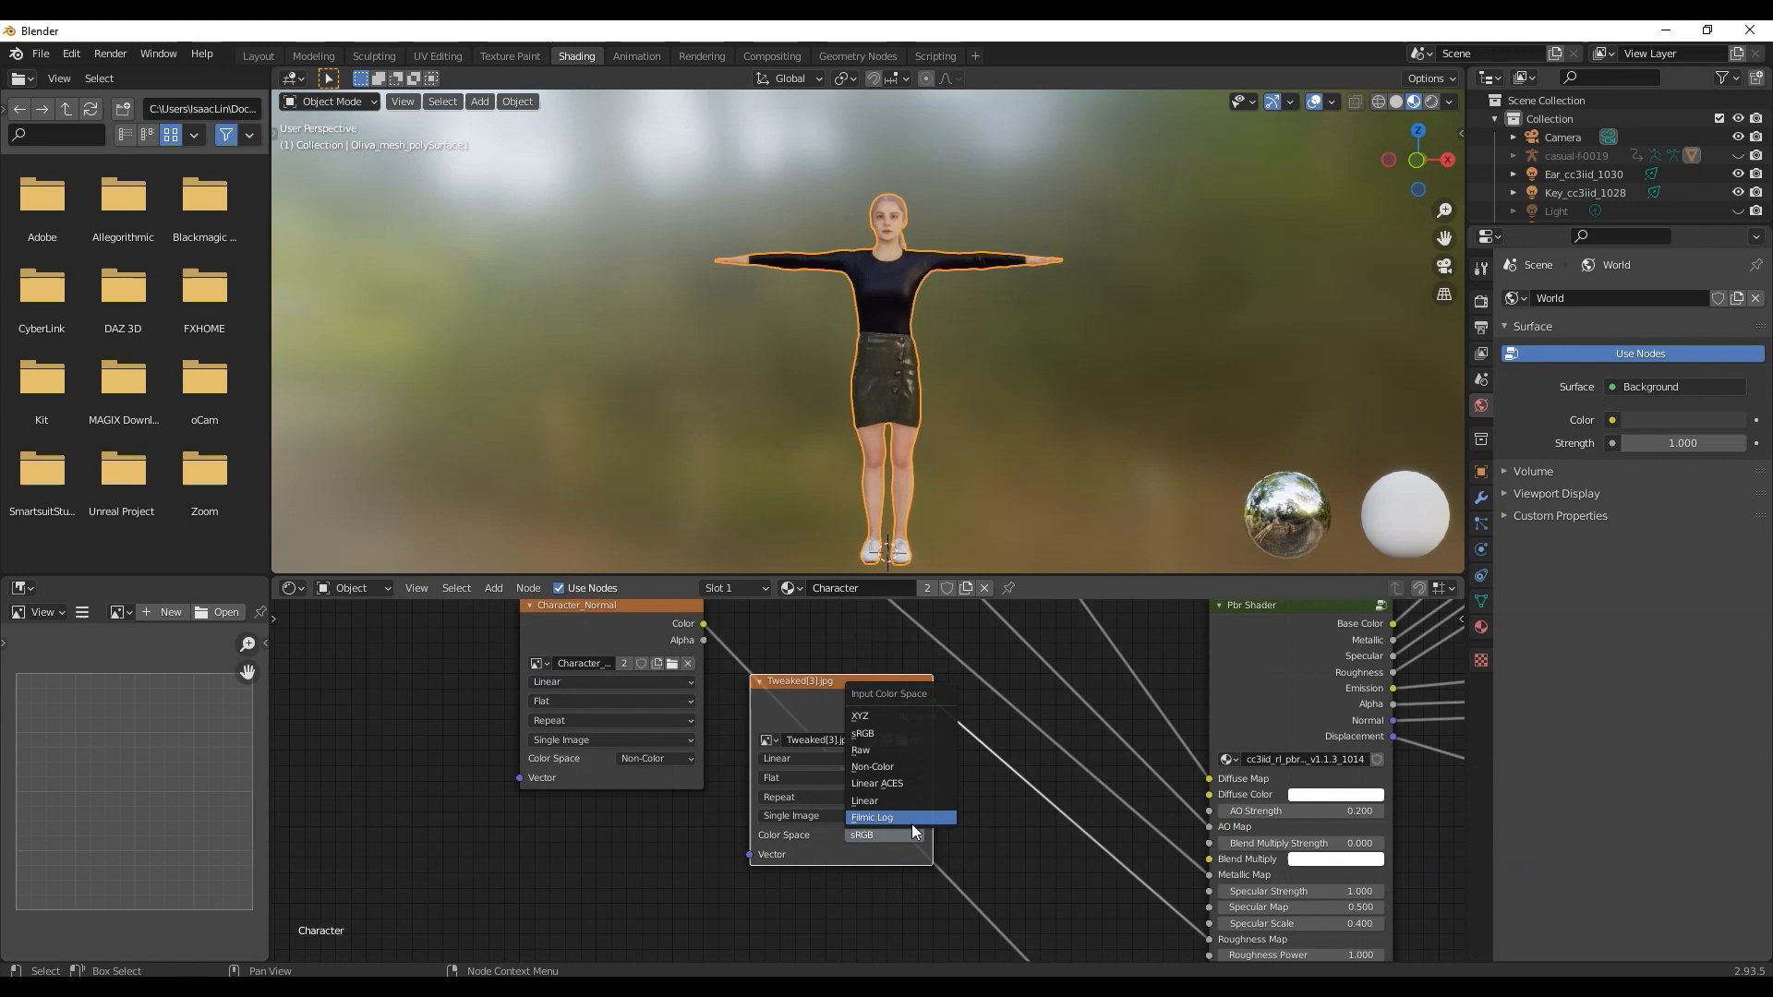
pyautogui.click(257, 53)
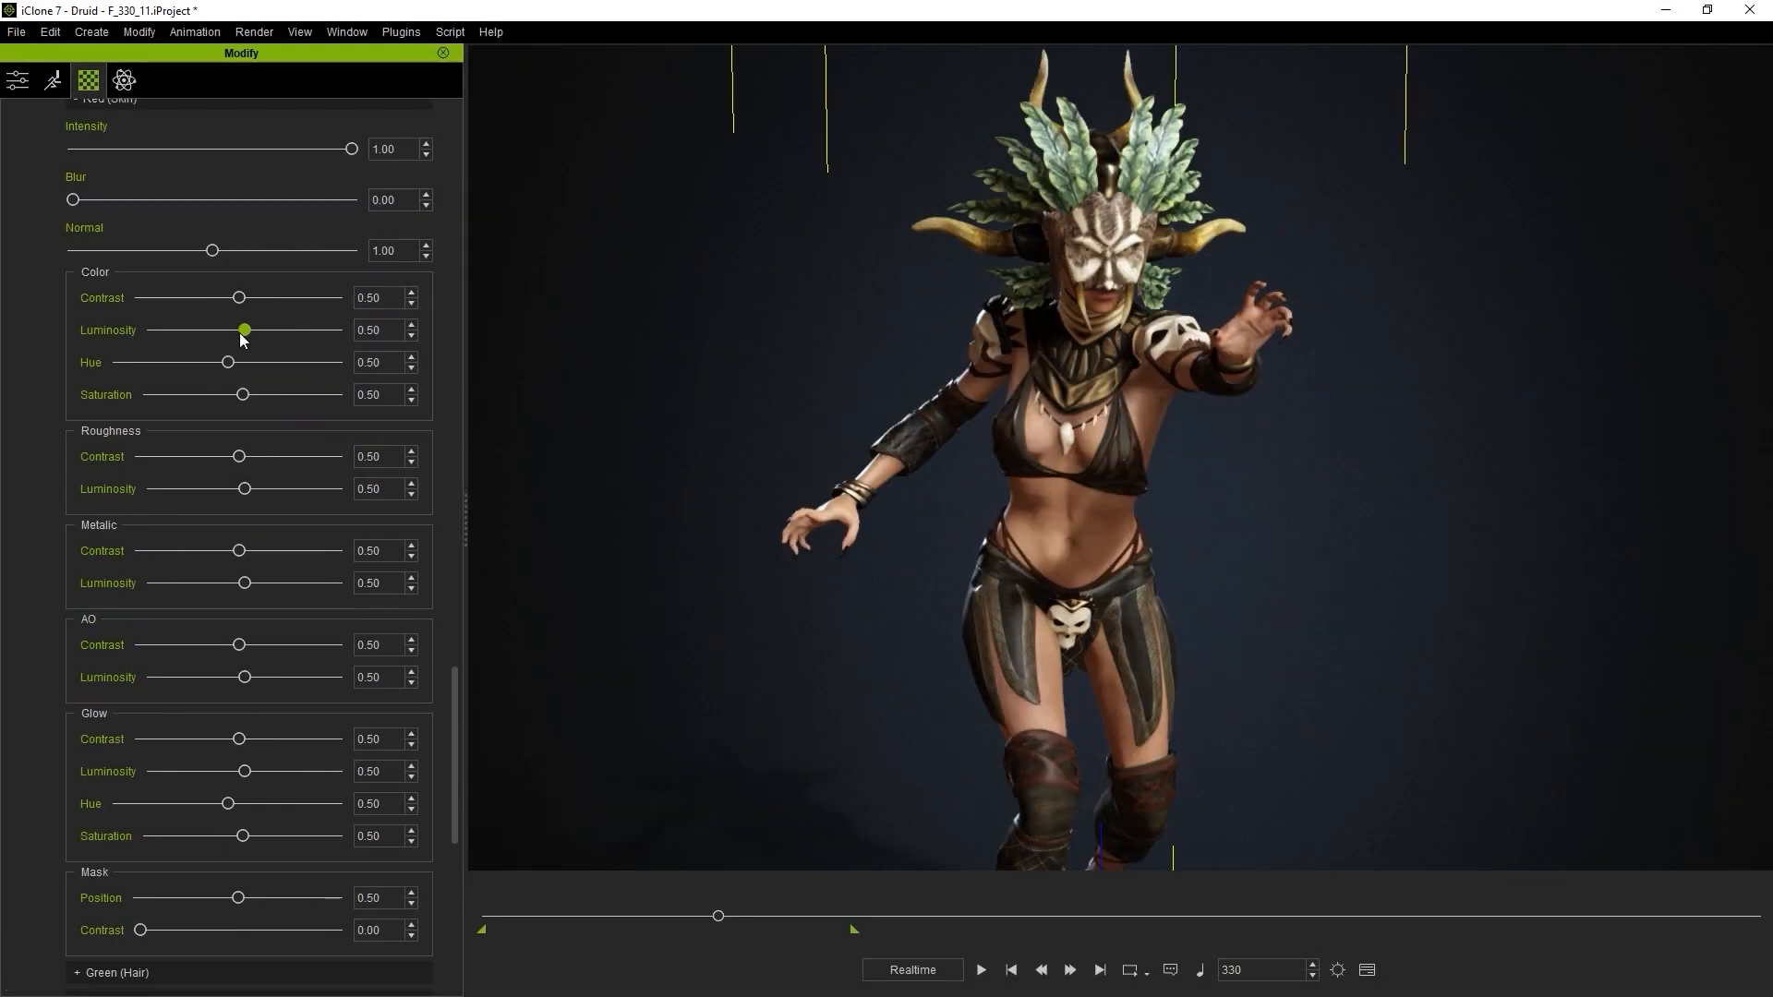
pyautogui.click(16, 52)
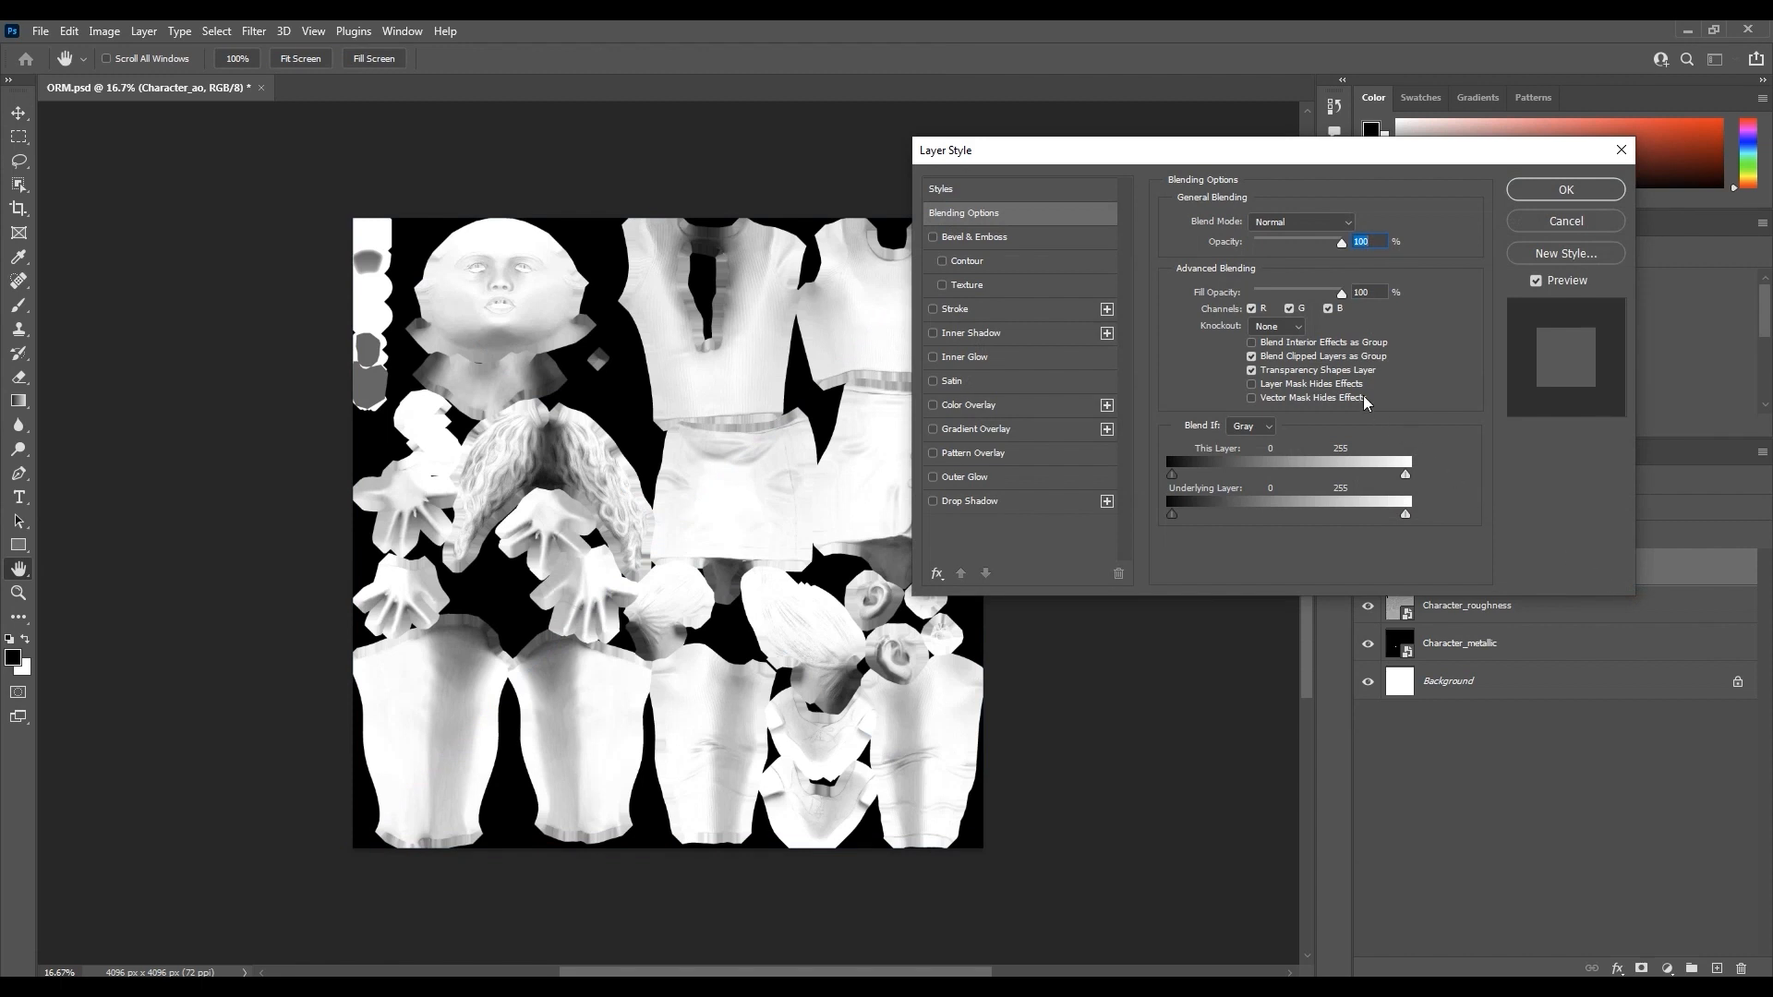
# Restrict the AO layer's blending to the red channel only.
pyautogui.click(1287, 308)
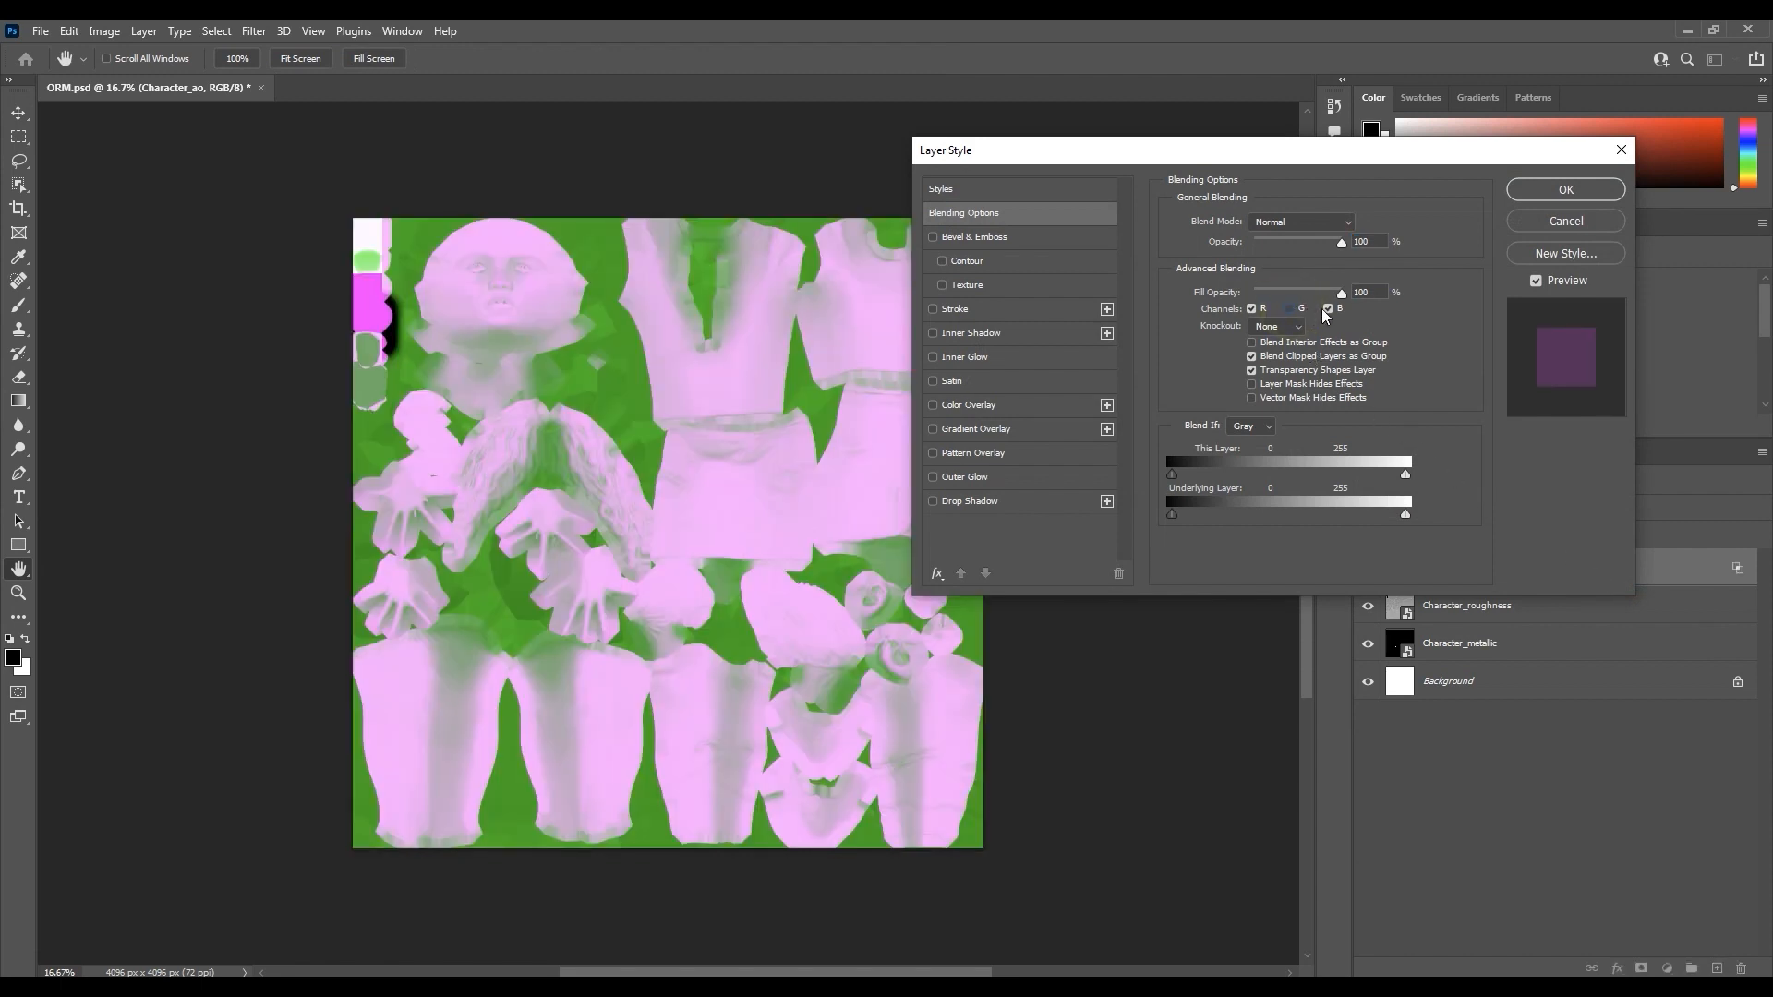
pyautogui.click(1287, 309)
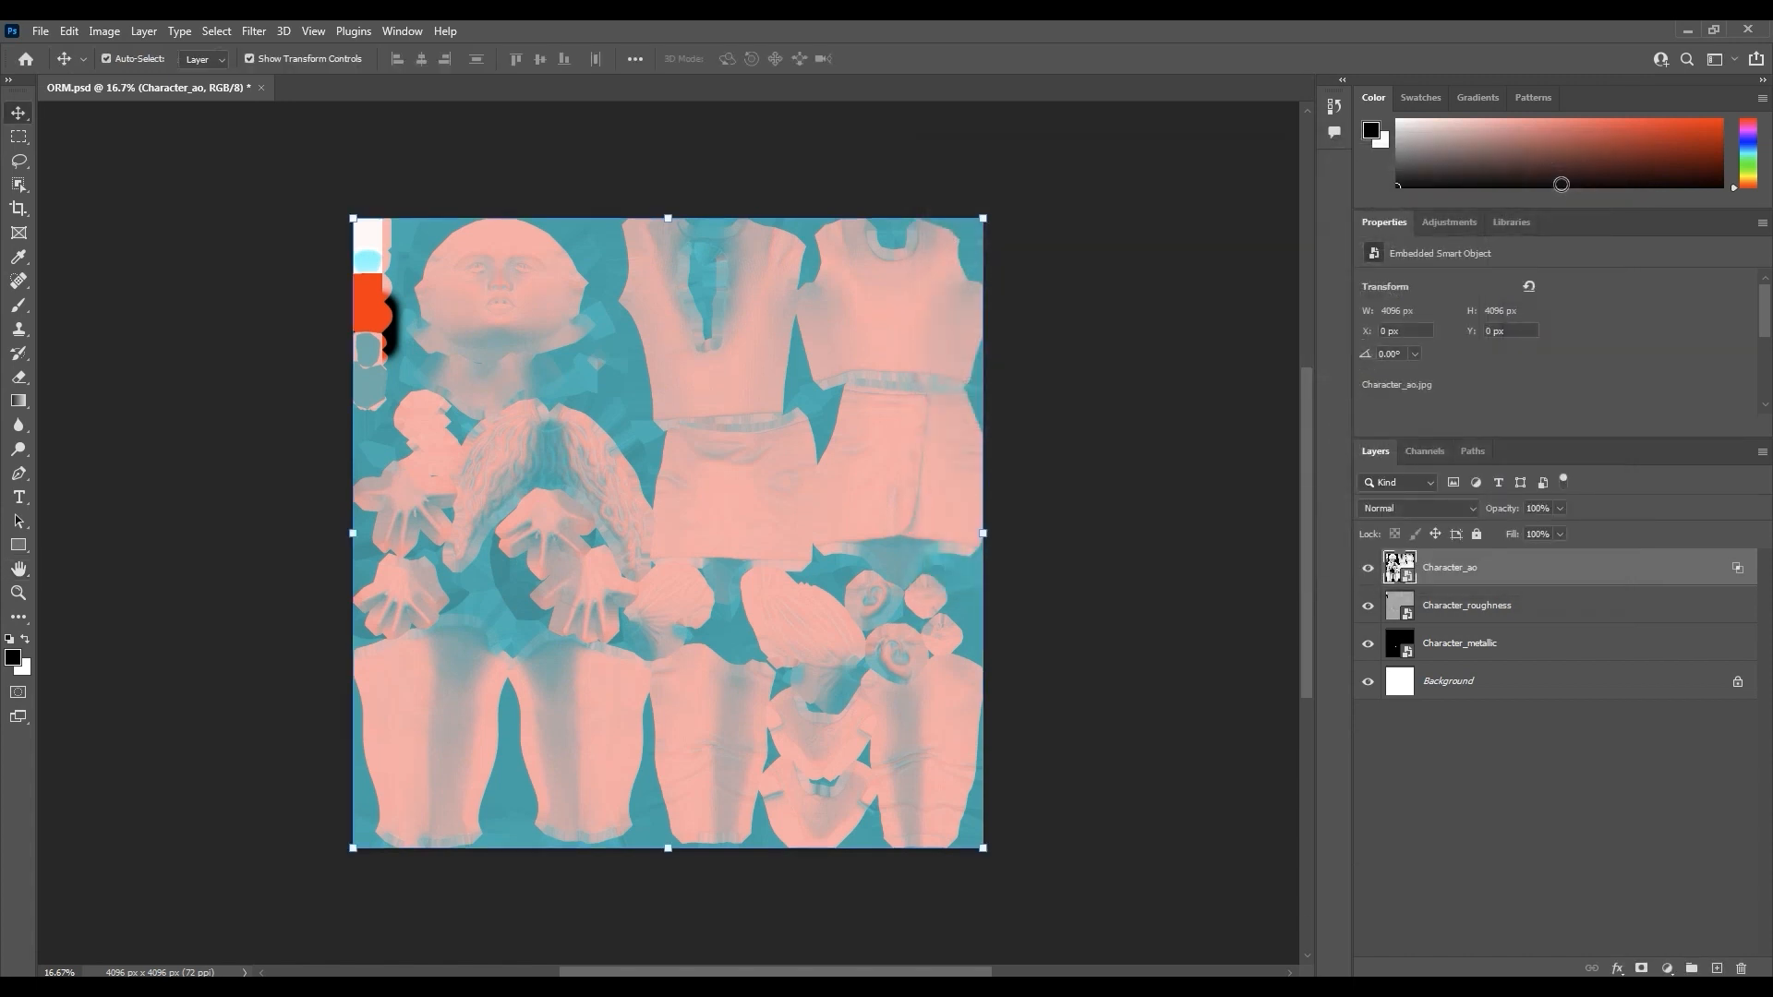
# Restrict the roughness layer's blending to the green channel only and confirm.
pyautogui.click(1466, 606)
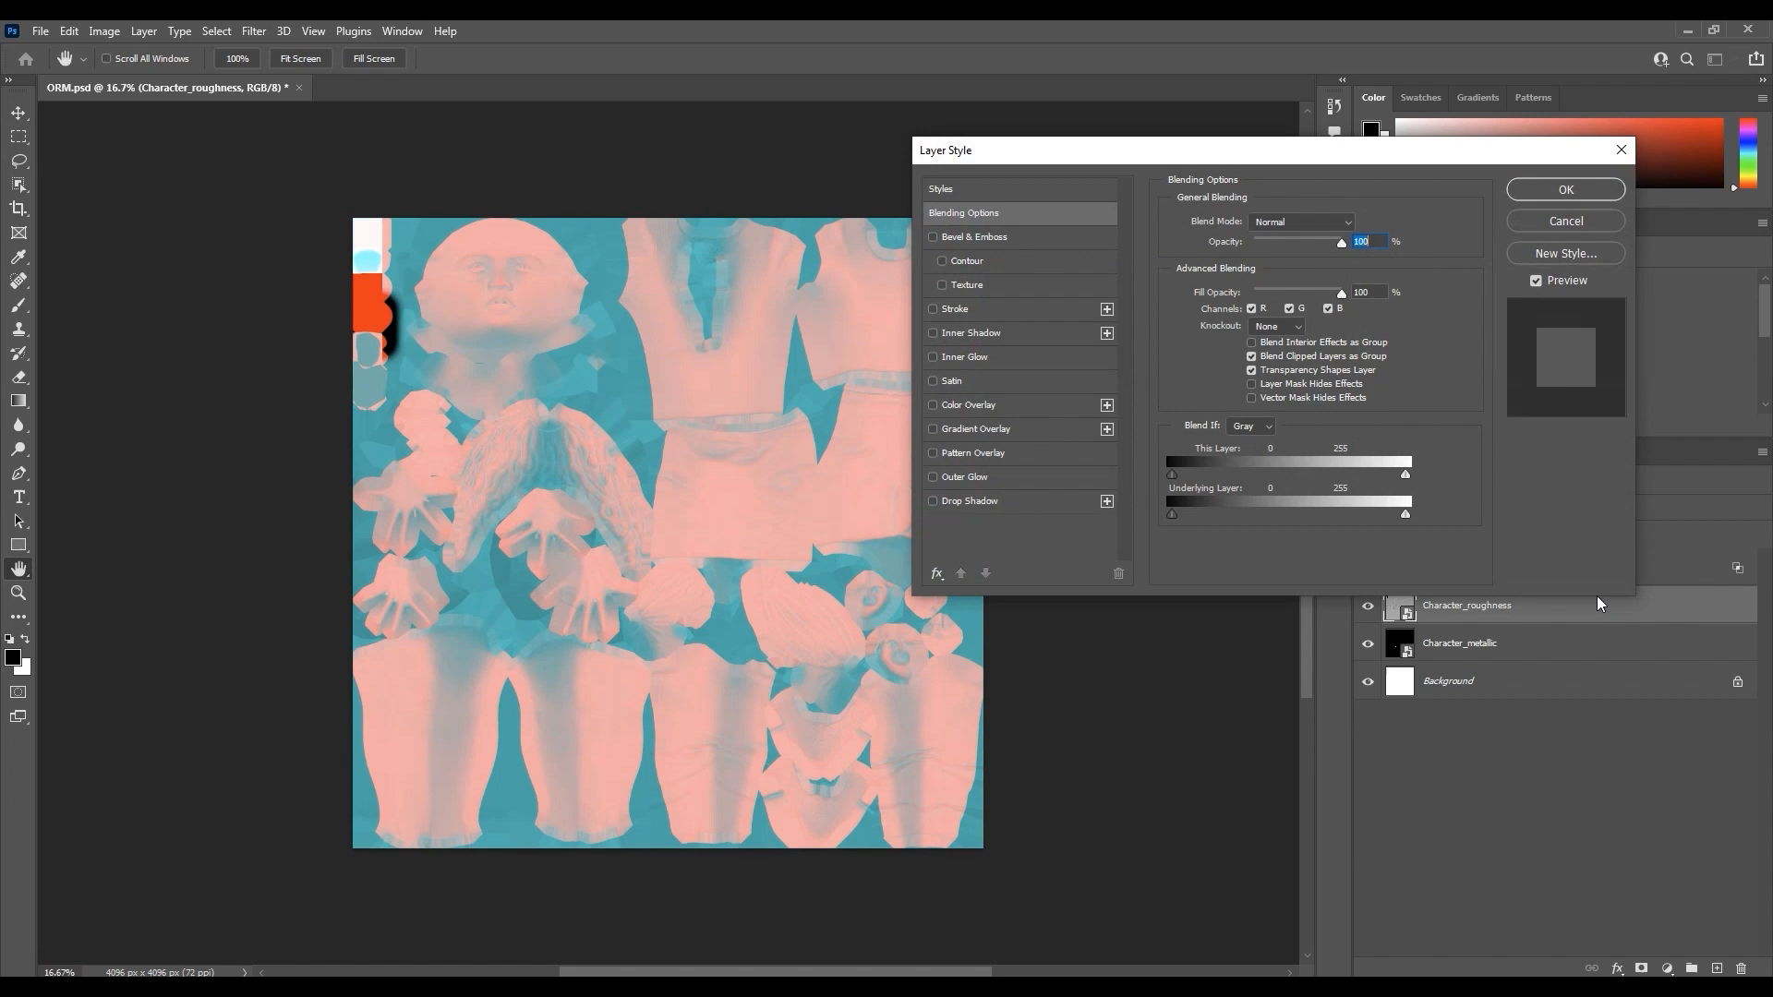
pyautogui.click(1252, 308)
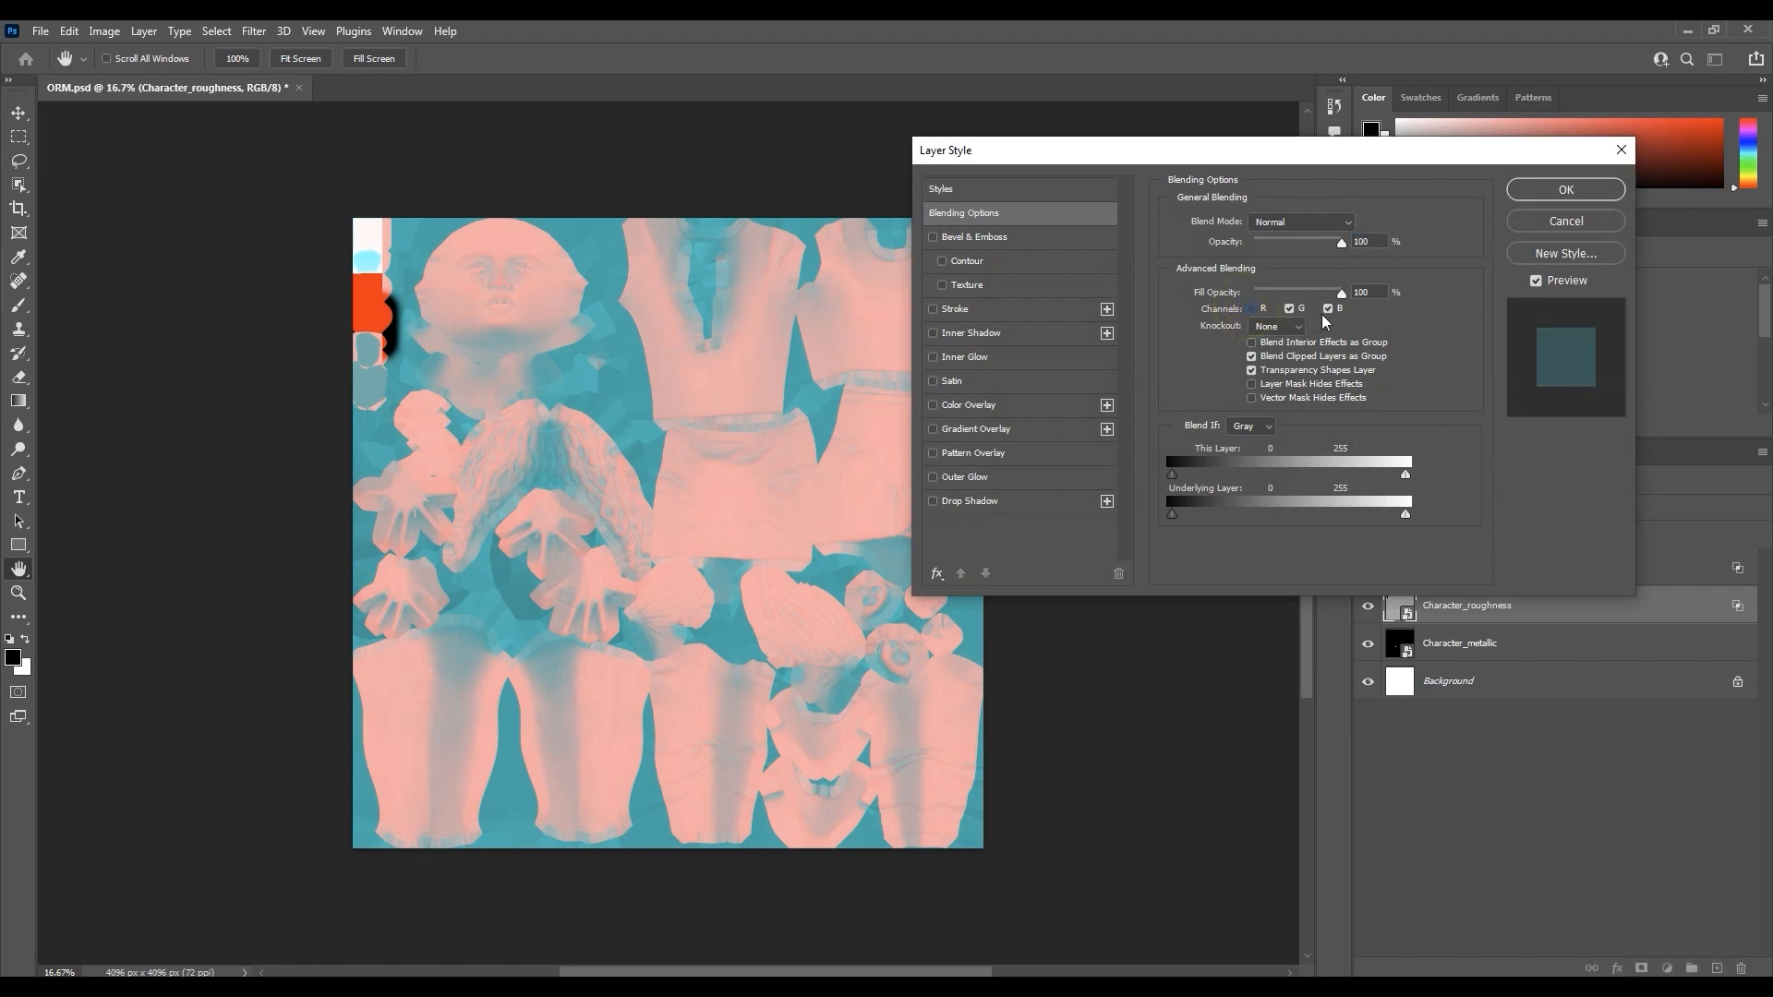
pyautogui.click(1250, 308)
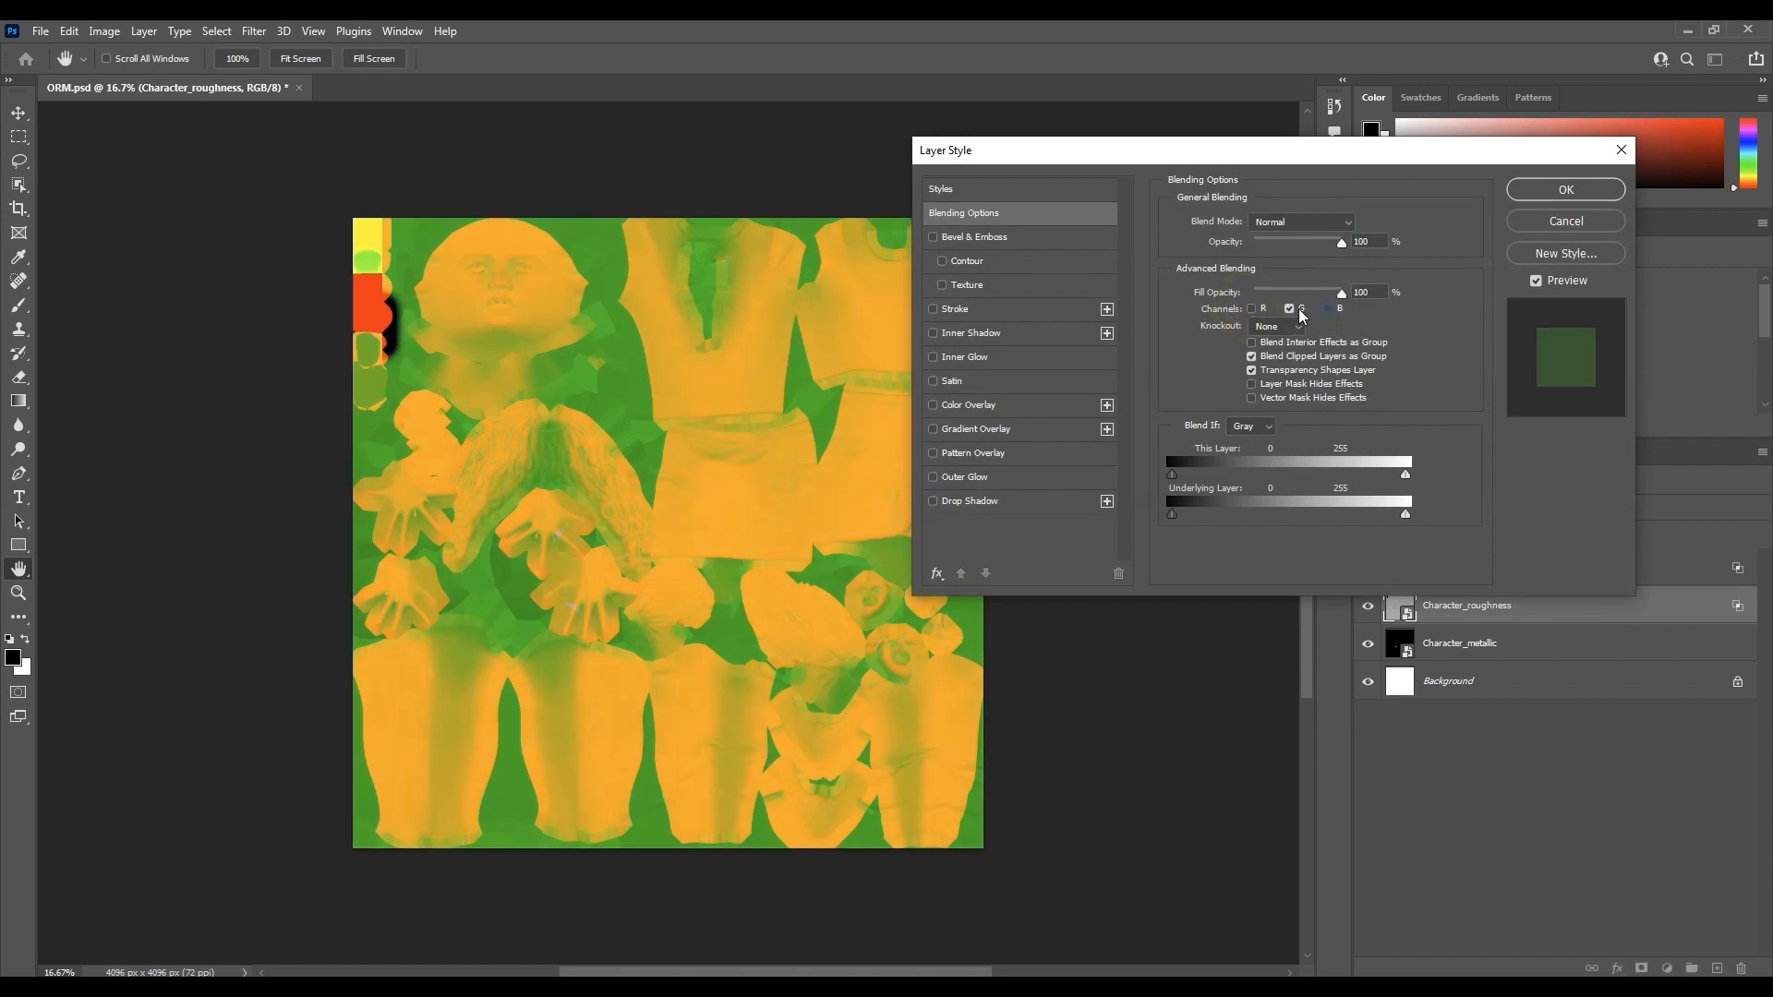
pyautogui.click(1564, 189)
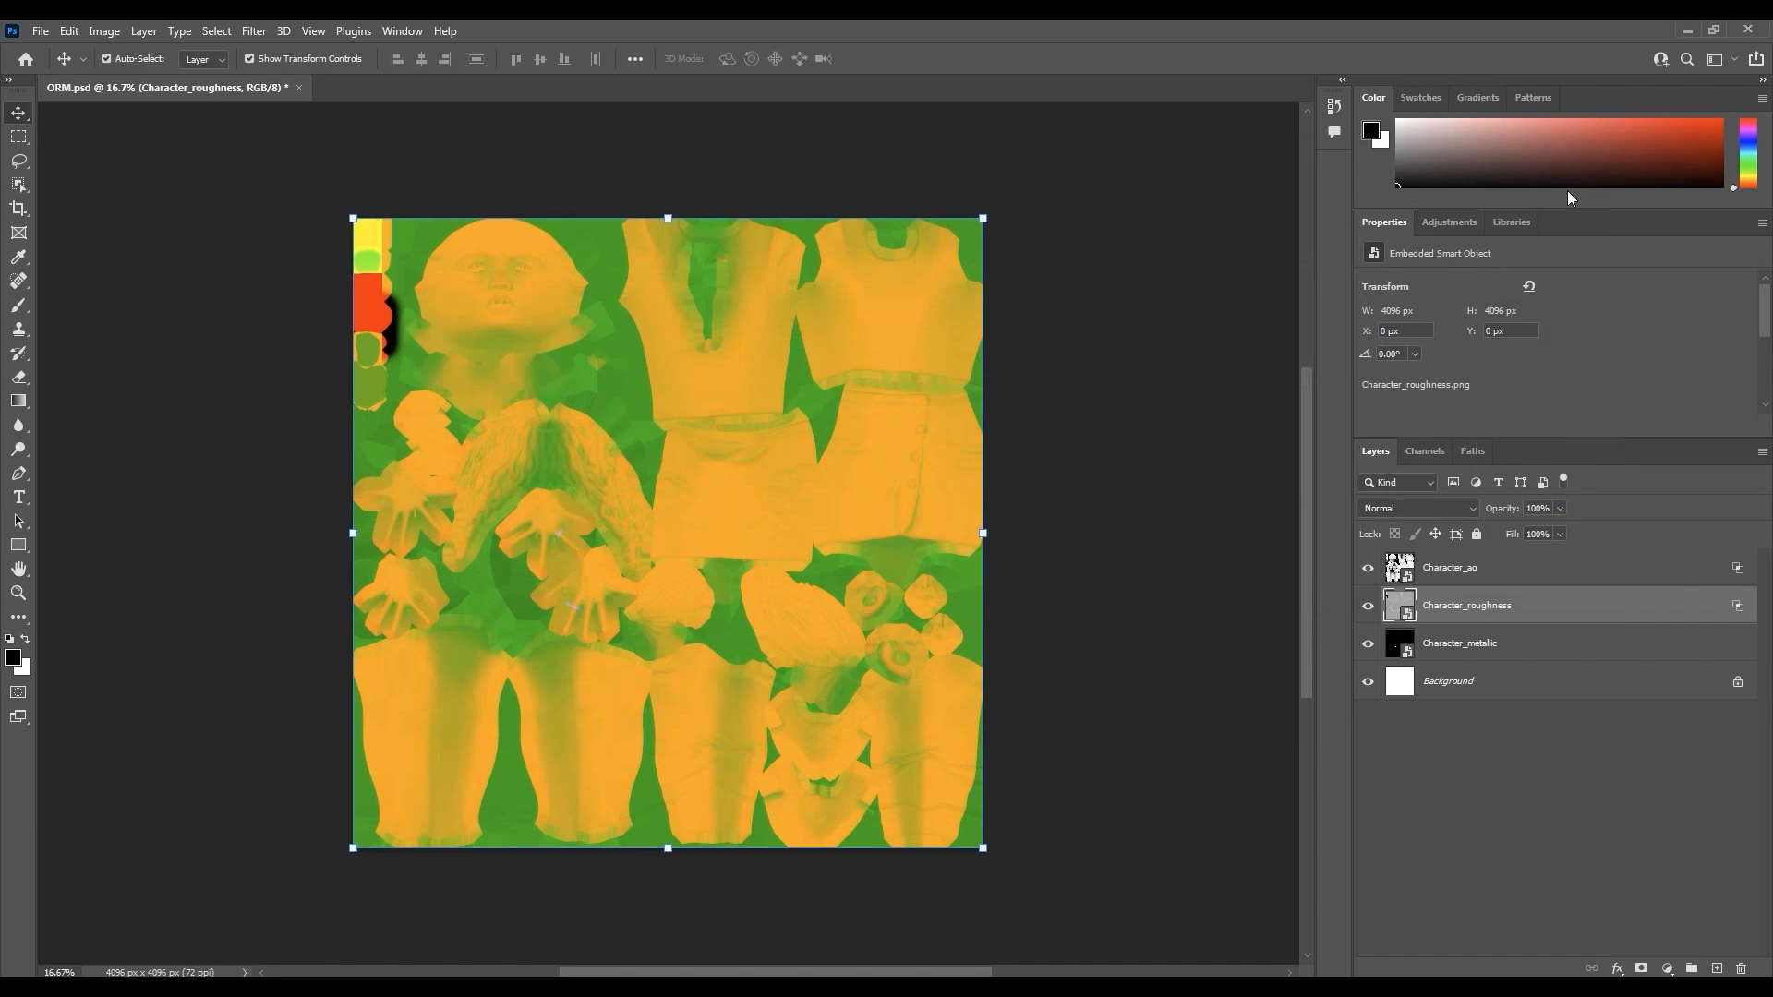
# Set the metallic layer's blending to the blue channel only and confirm.
pyautogui.doubleClick(1459, 643)
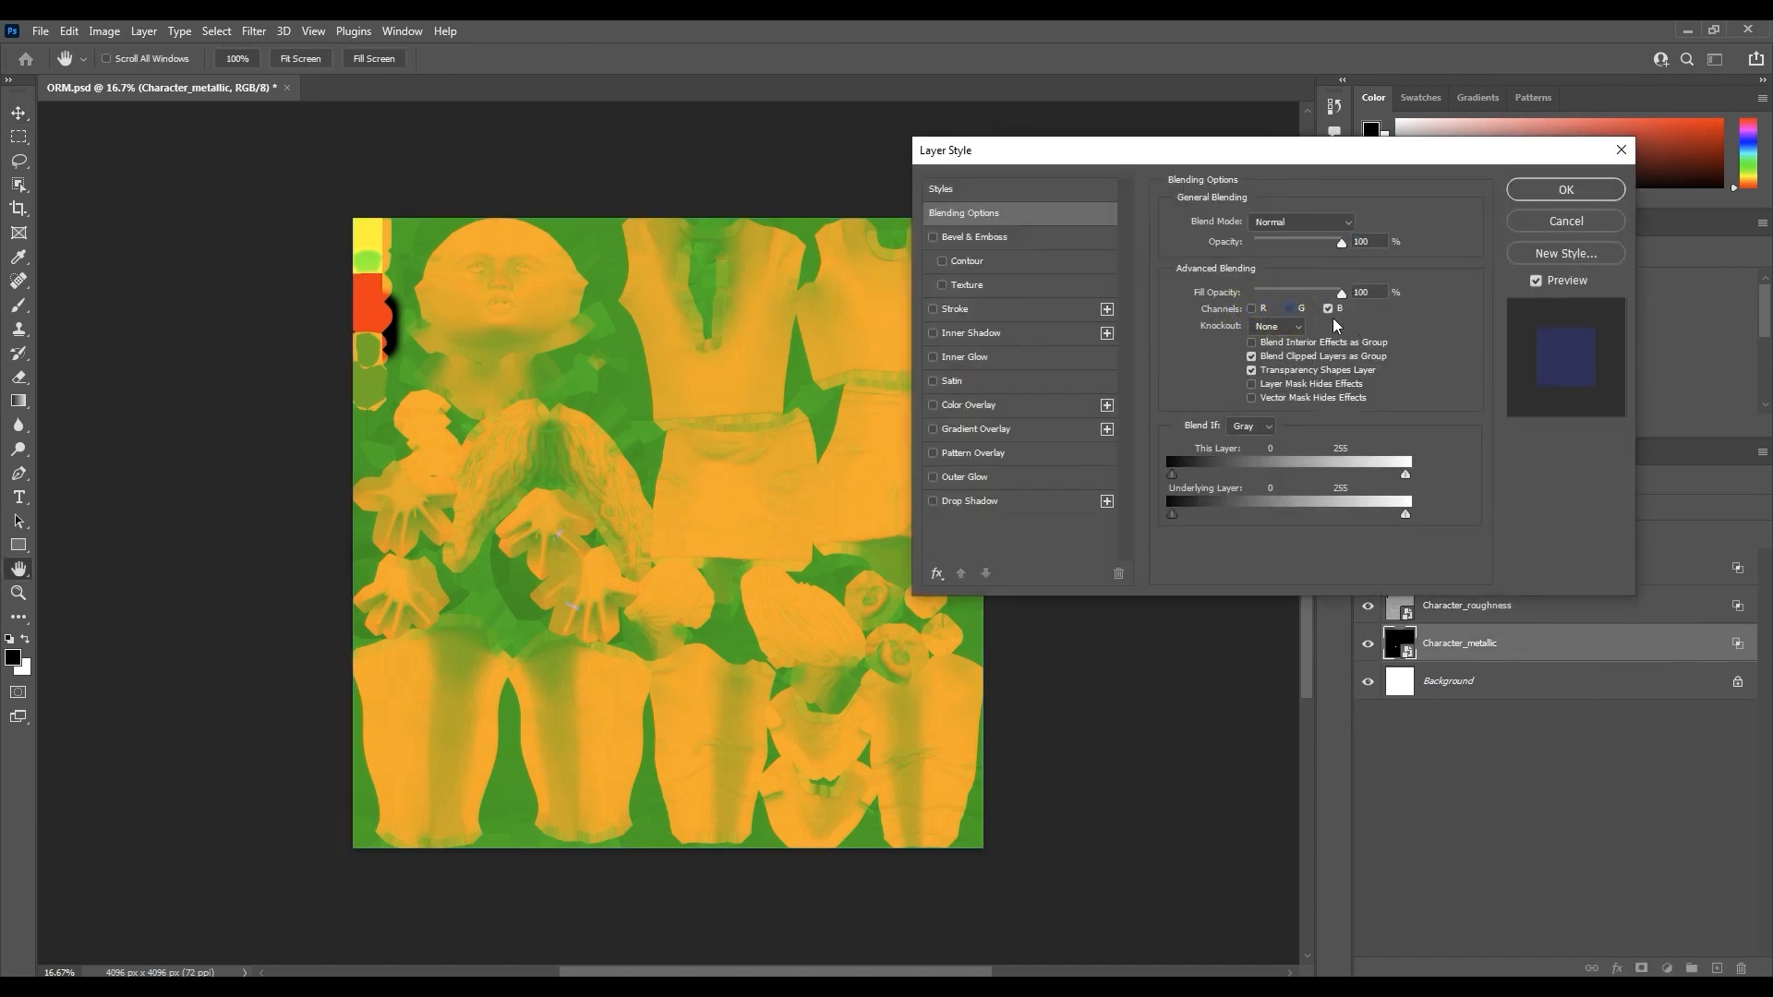
pyautogui.click(1564, 188)
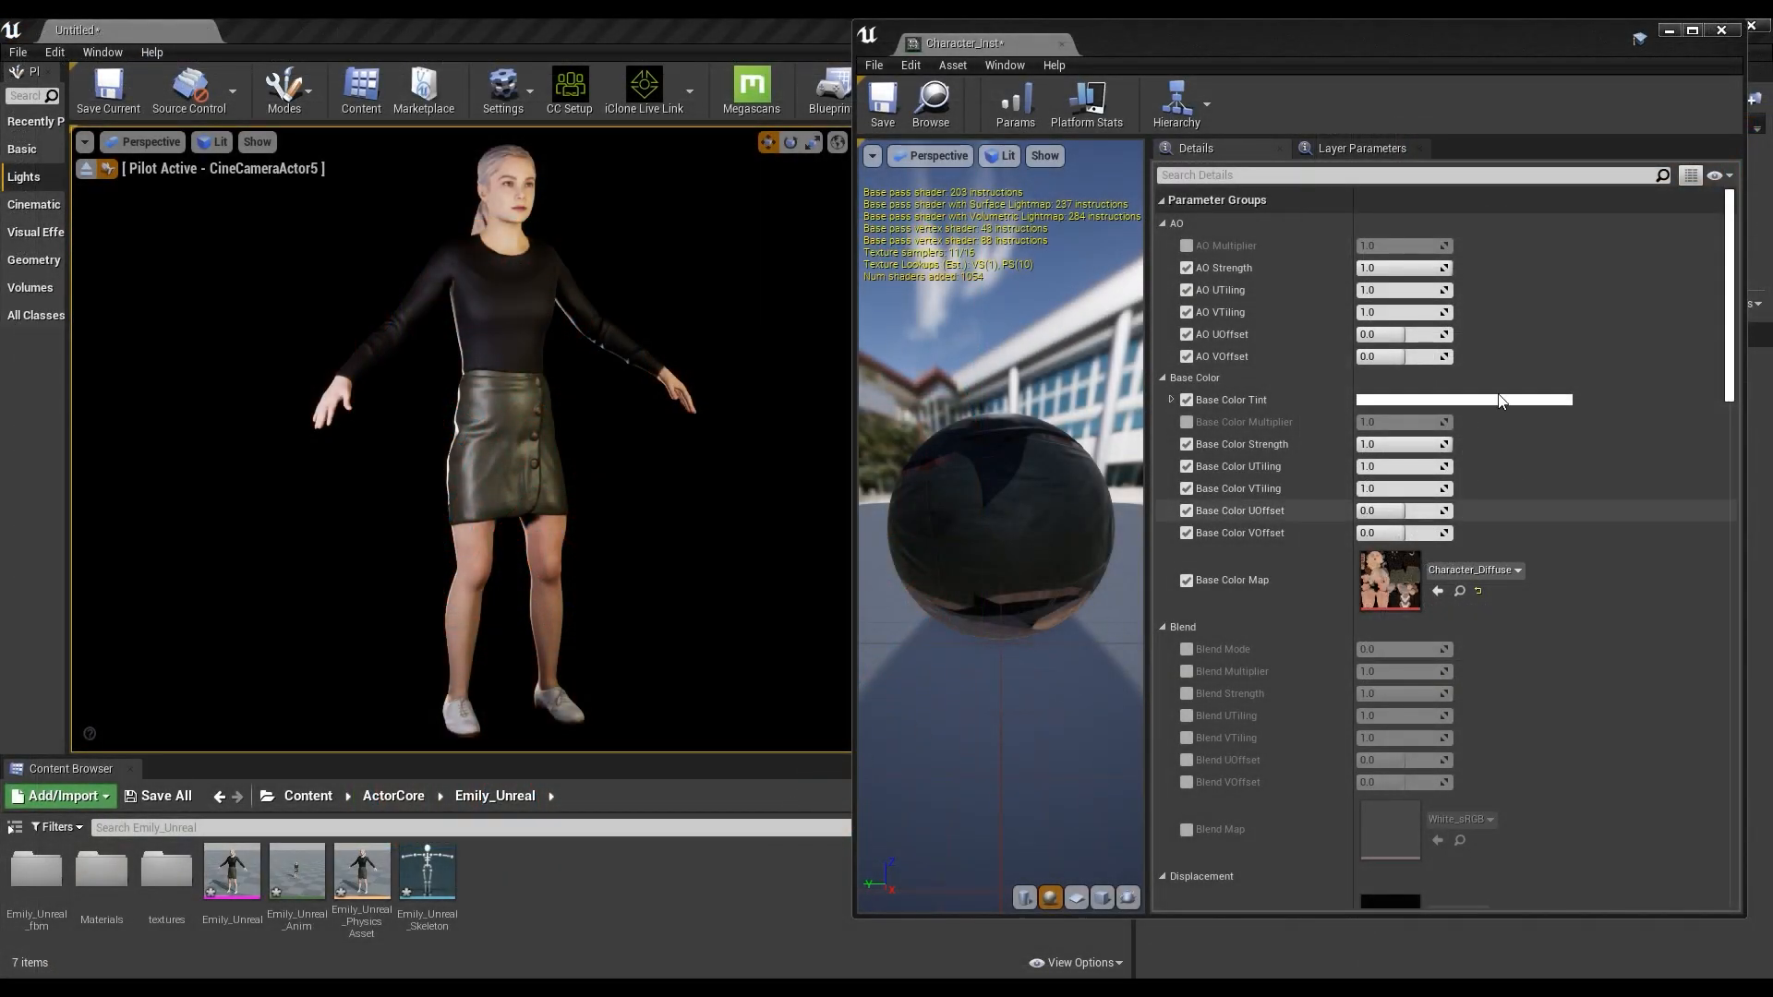
# Browse to the Character_ORM texture from the material's ORM Map slot in the Content Browser.
pyautogui.scroll(-3)
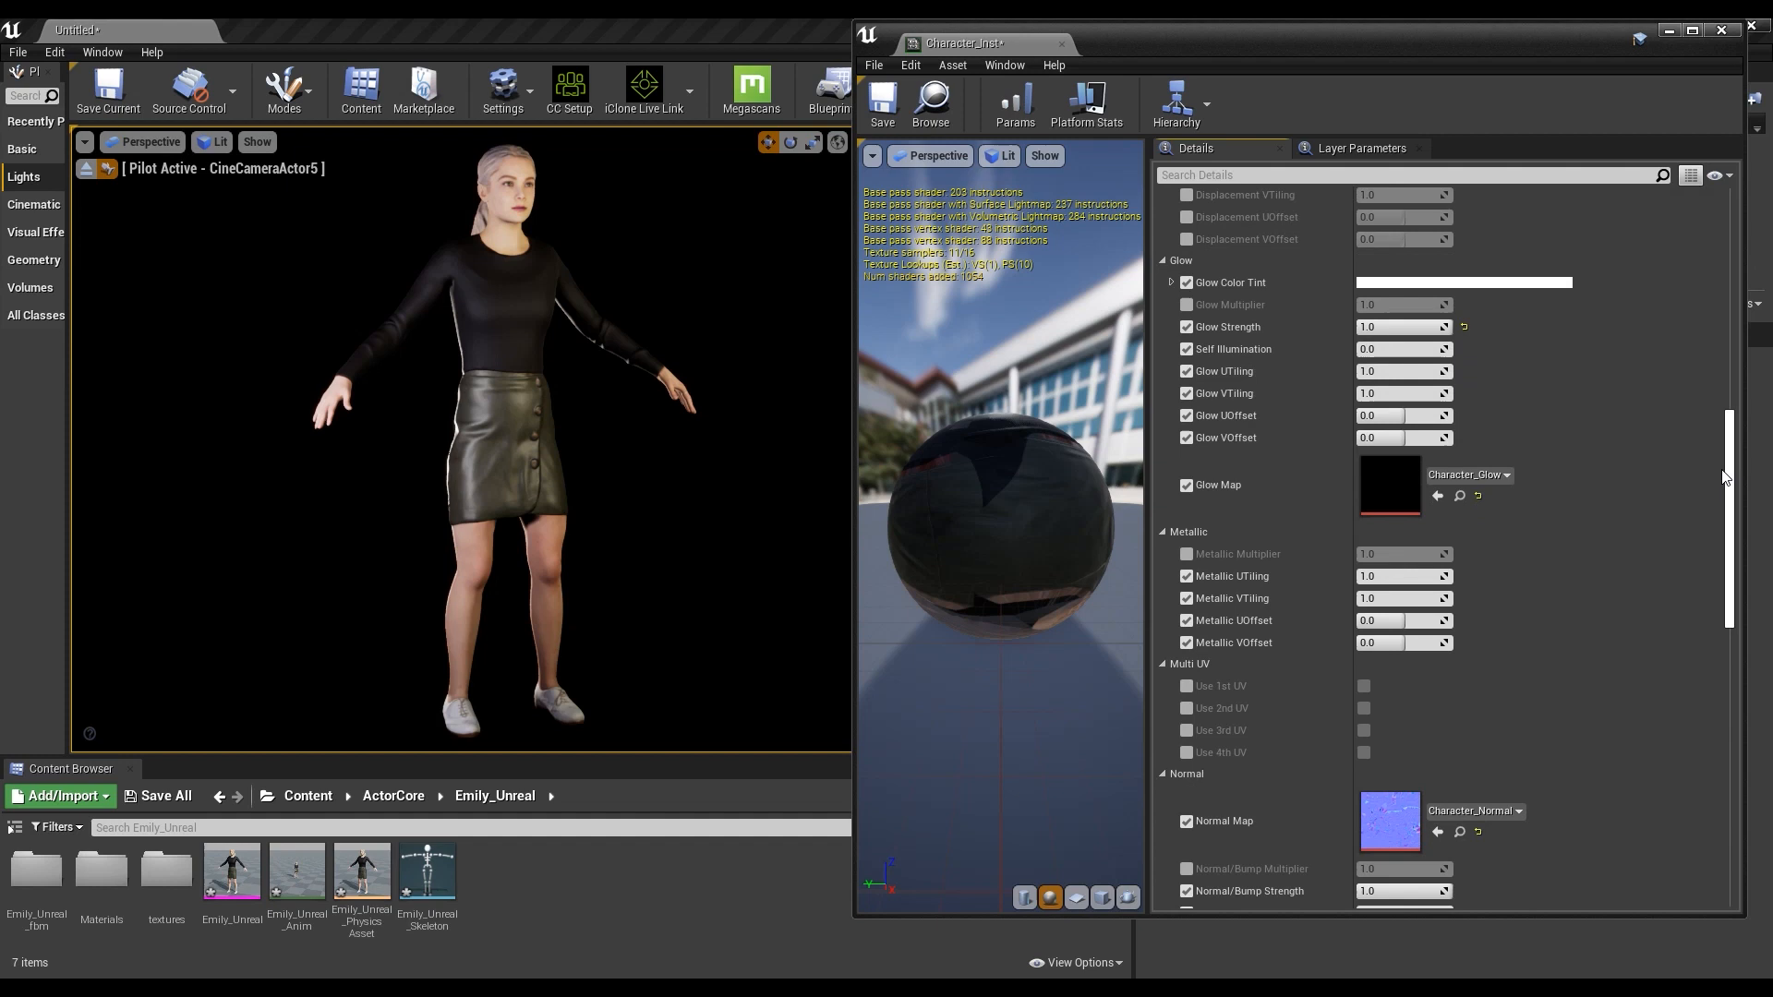
pyautogui.scroll(-3)
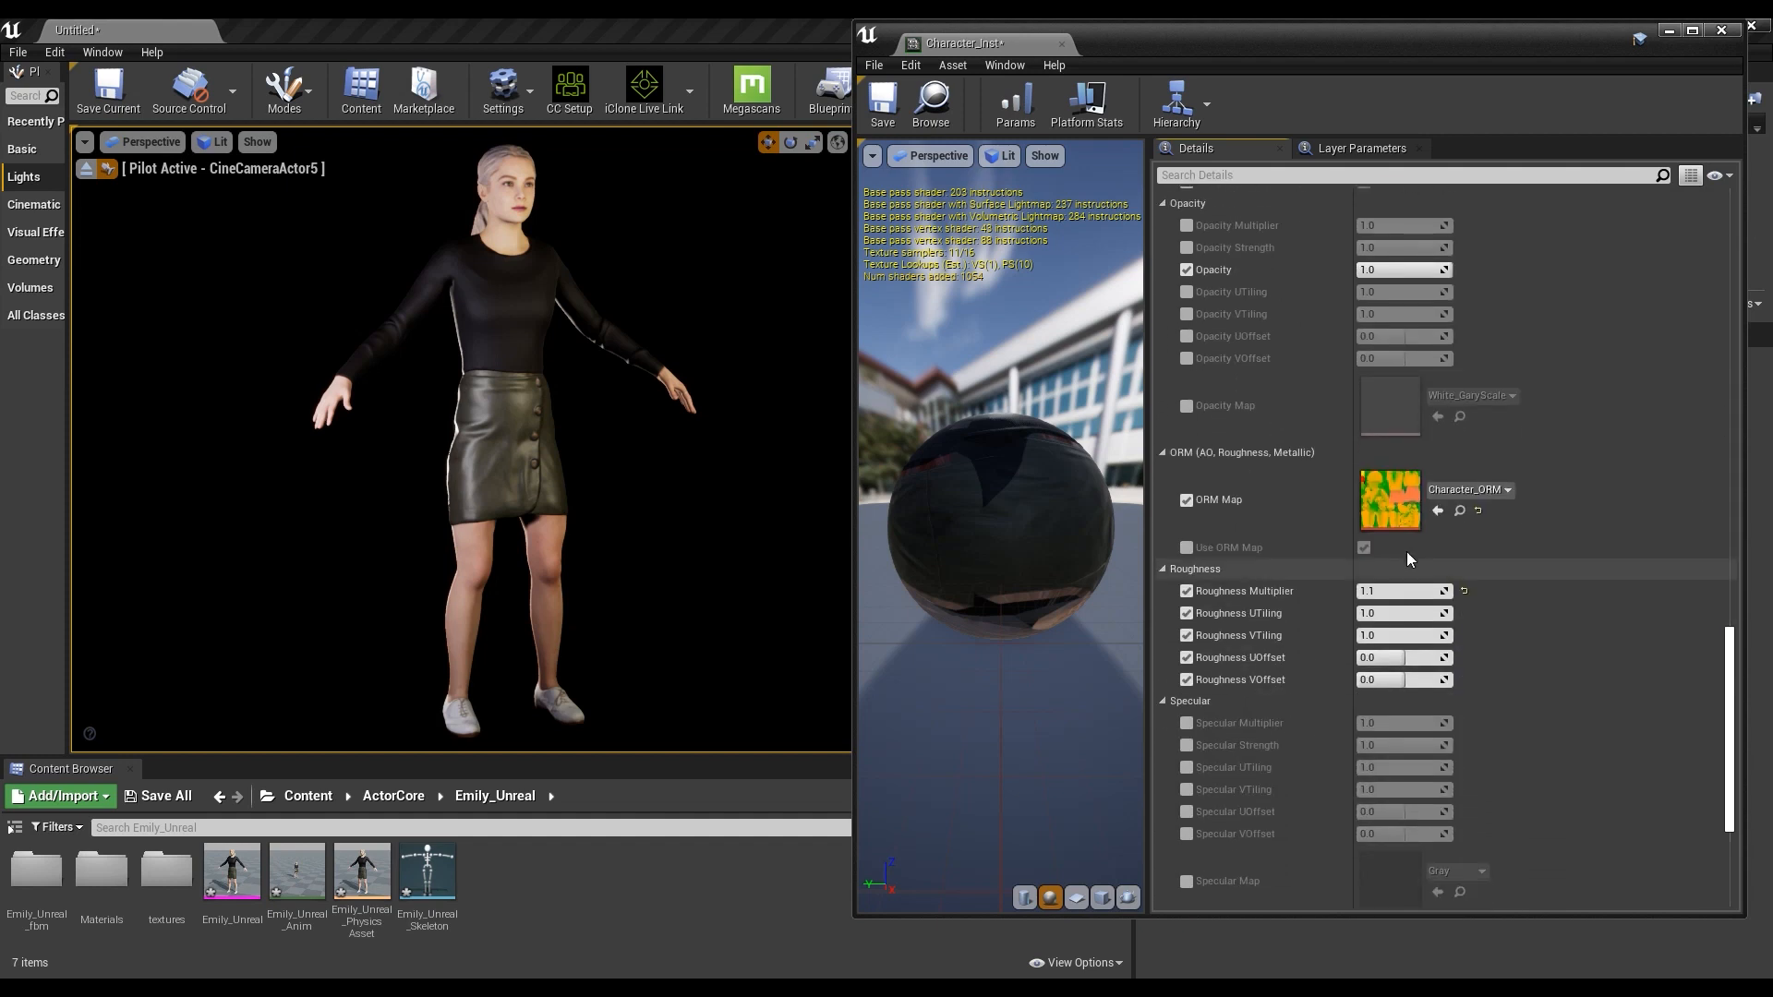
pyautogui.moveTo(1388, 501)
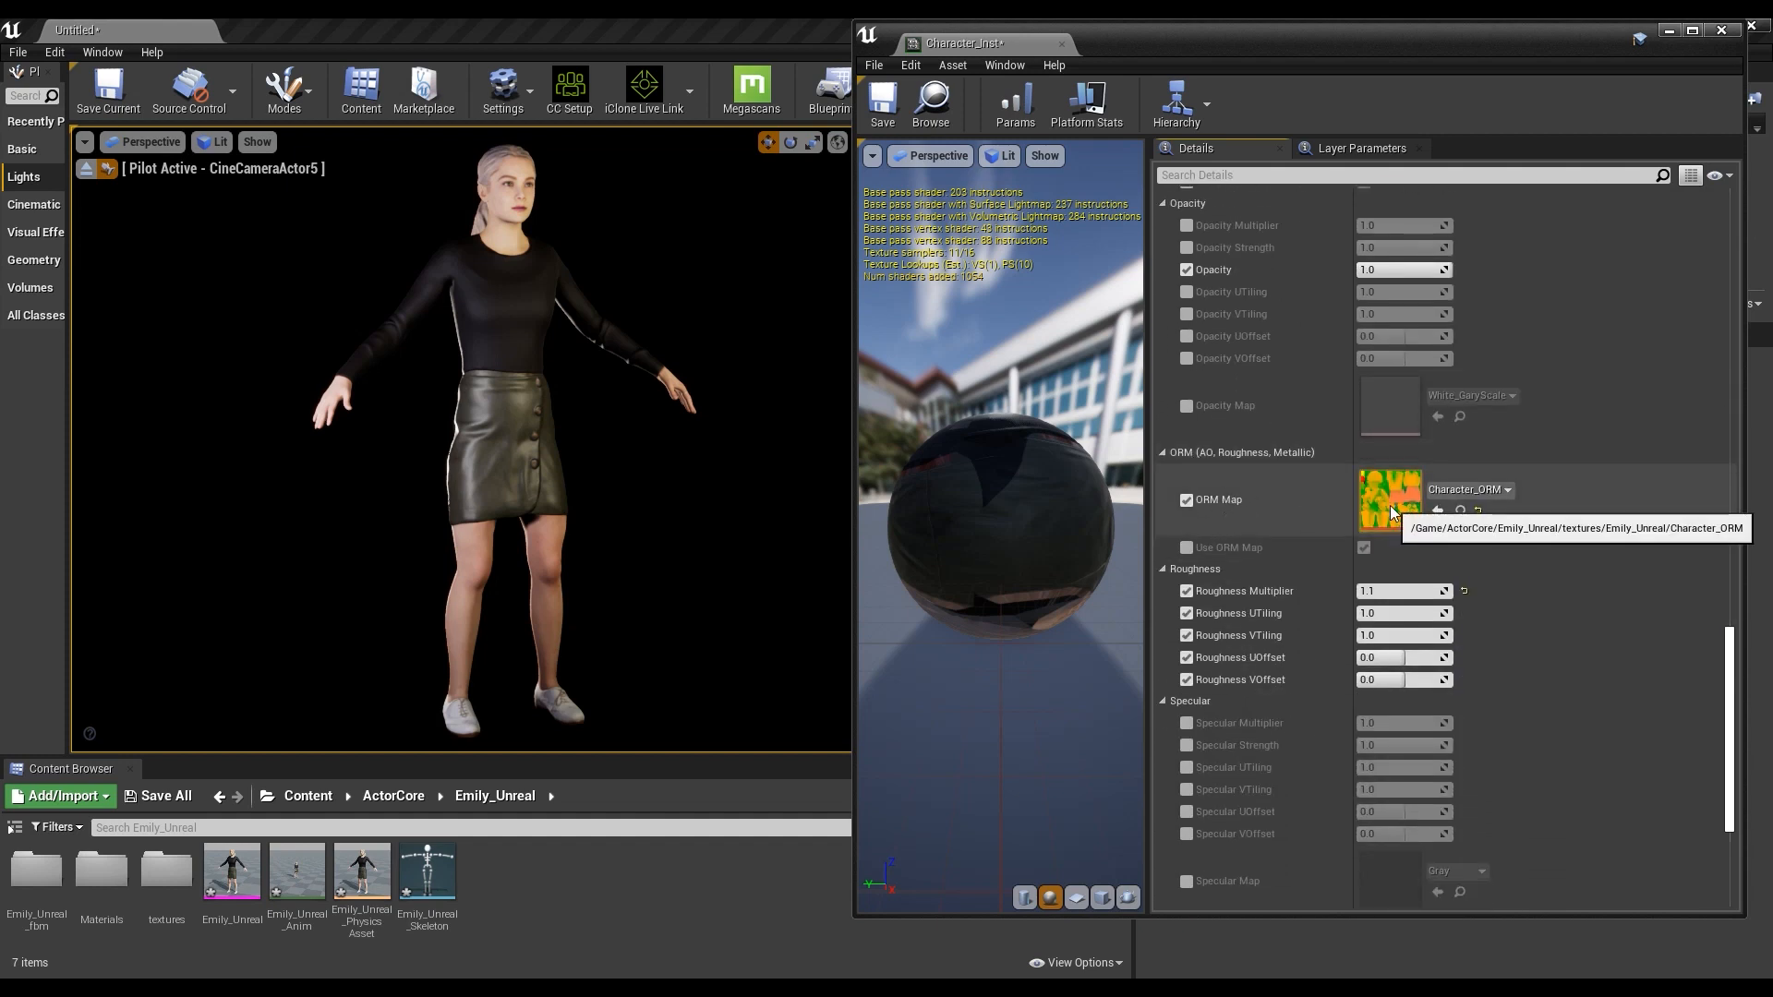
pyautogui.click(1459, 509)
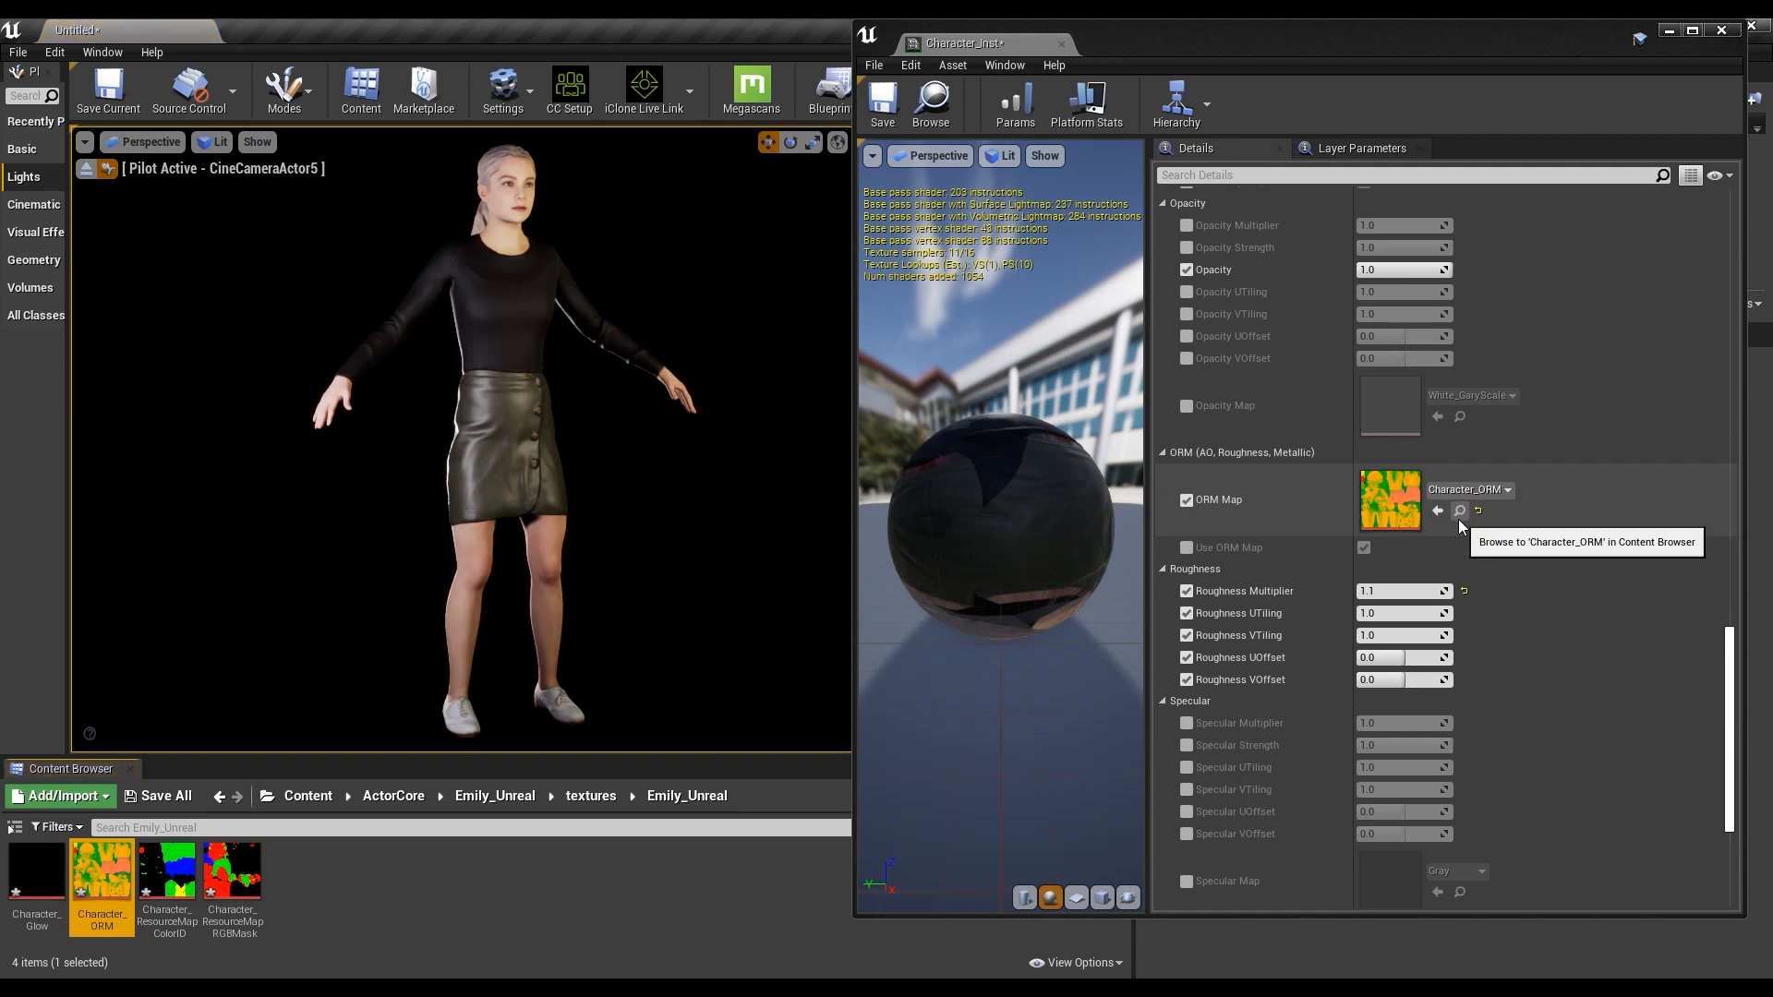